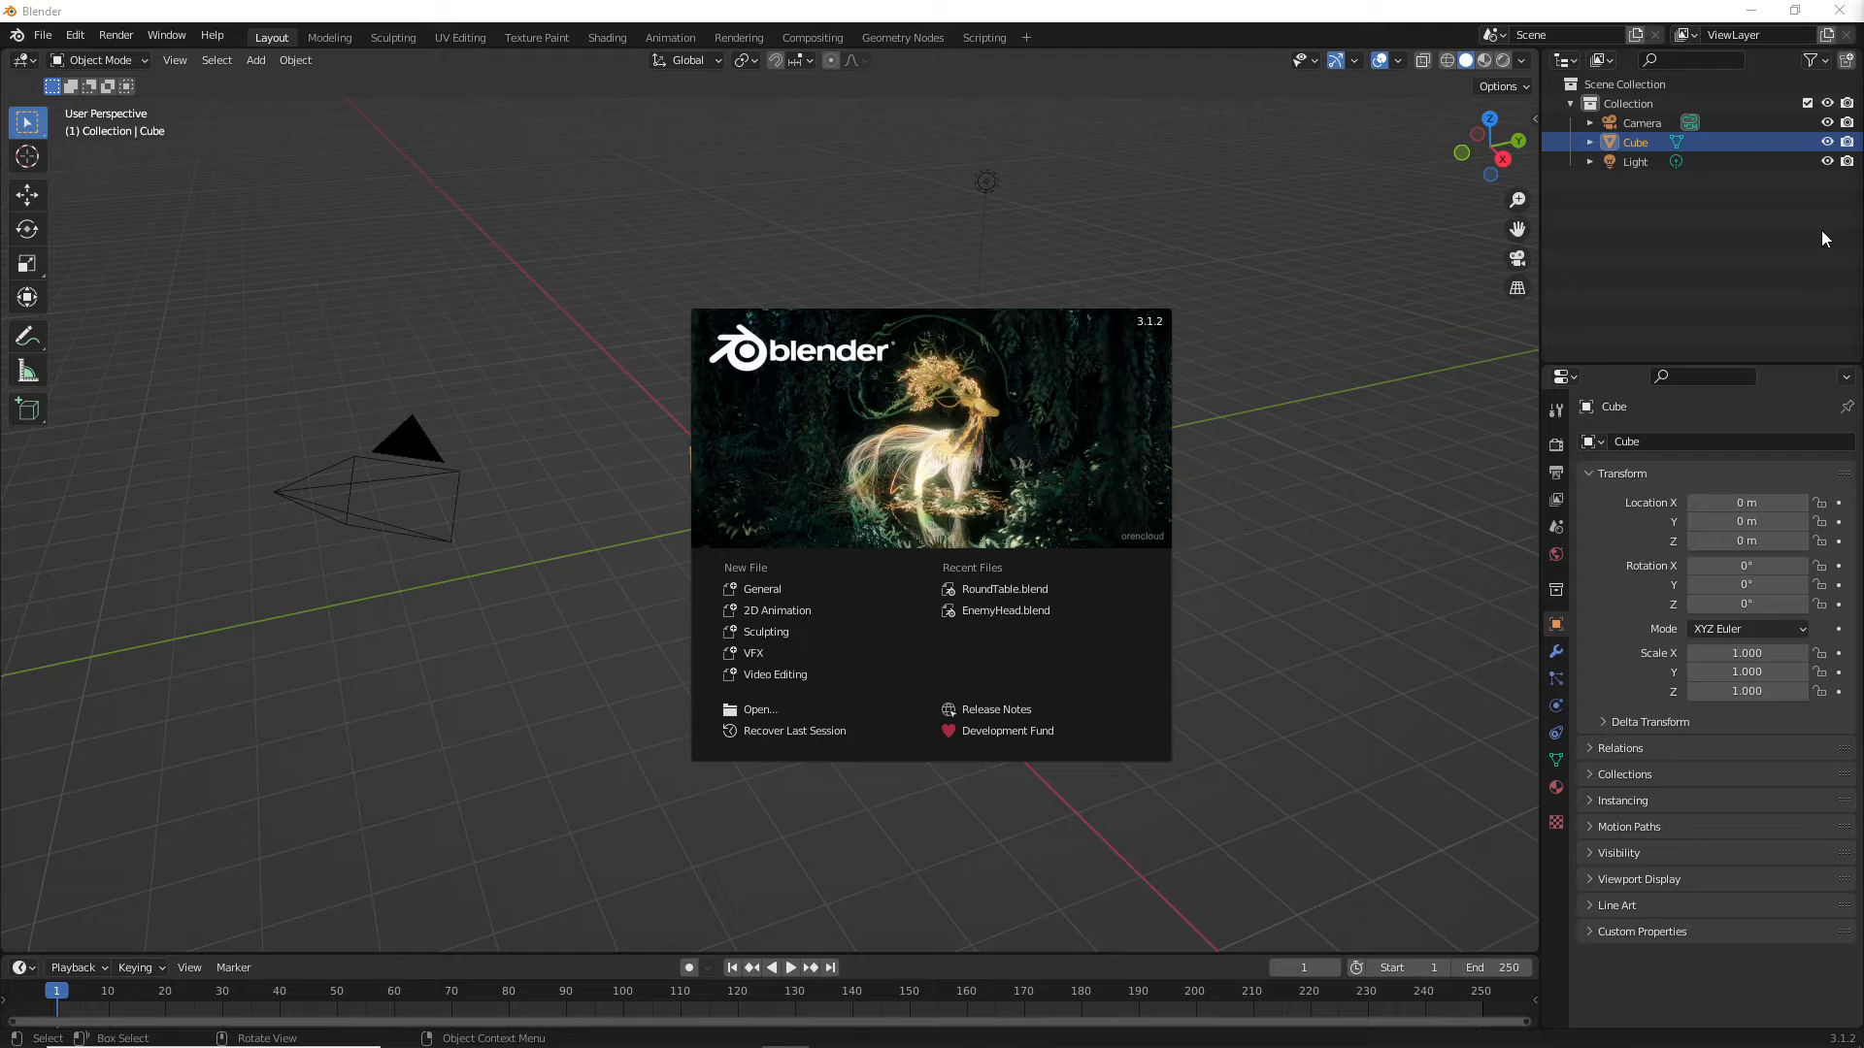
mouse_move(1115, 256)
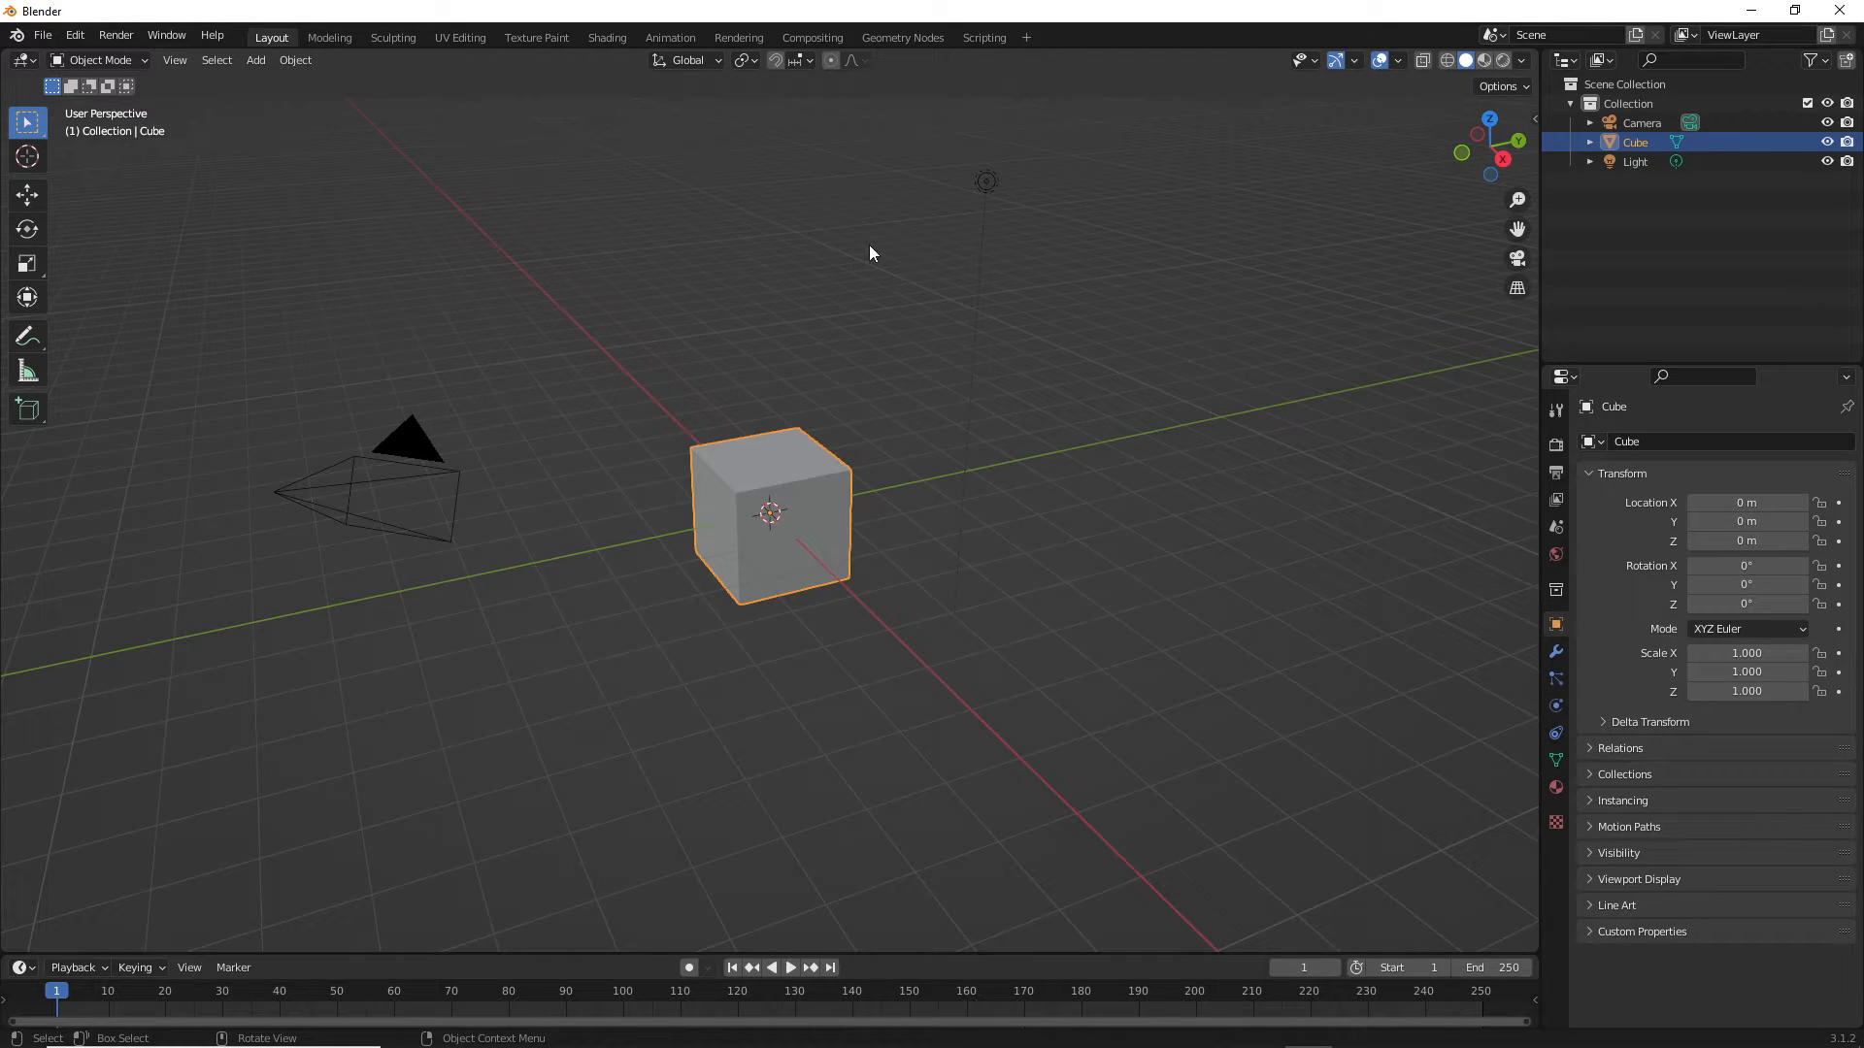
- Dismiss the splash and delete the camera and light, leaving only the cube
click(1635, 161)
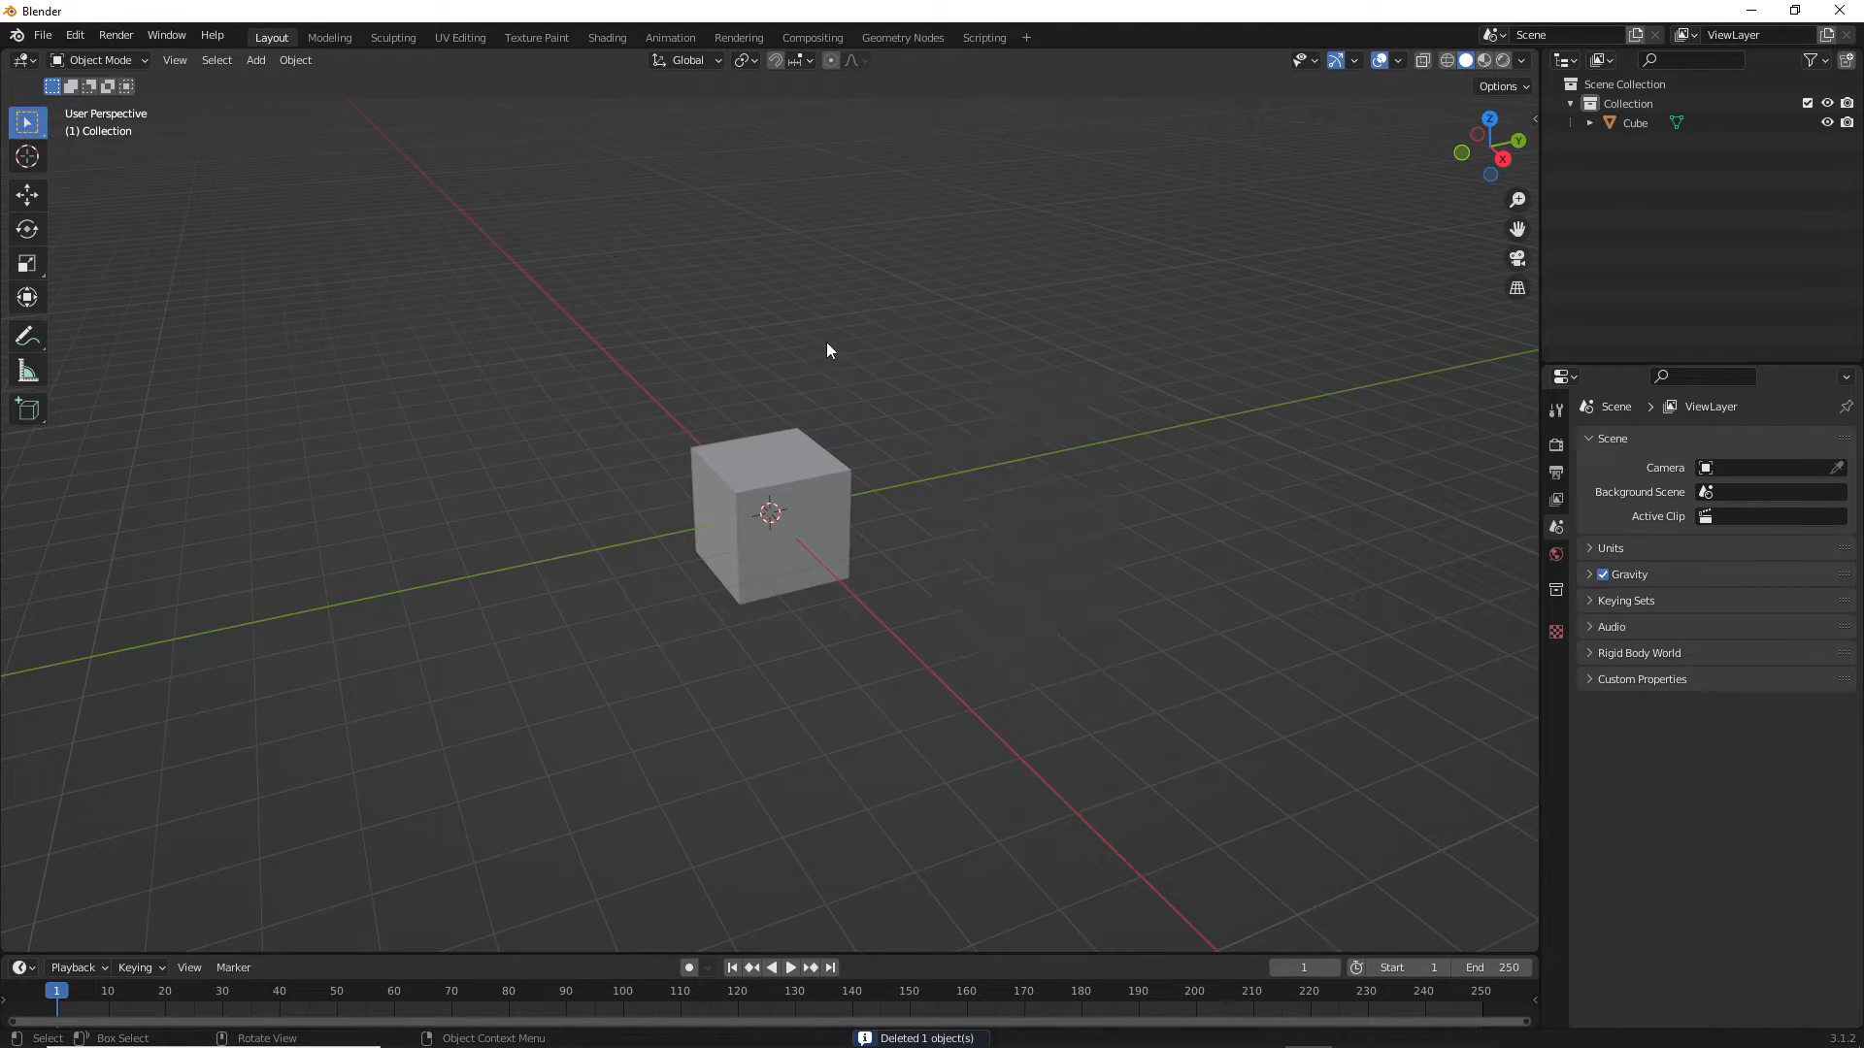
mouse_move(951, 396)
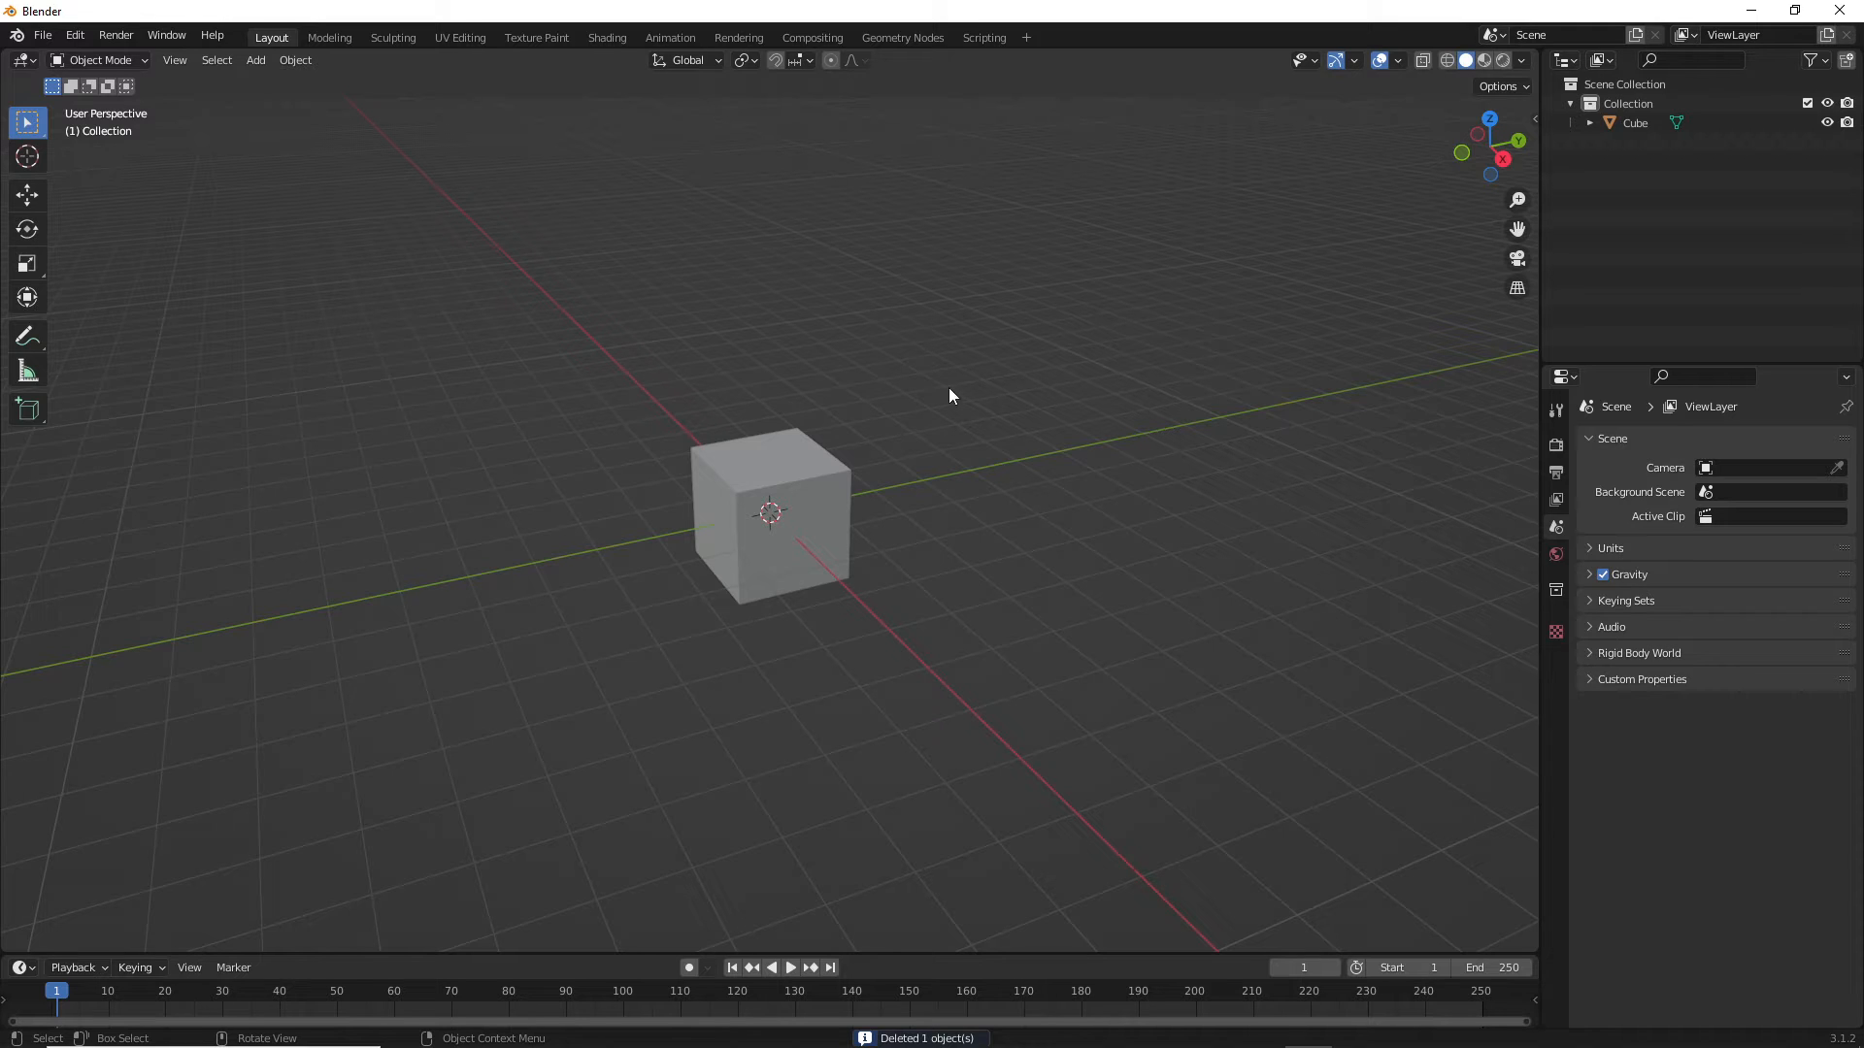
mouse_move(1138, 398)
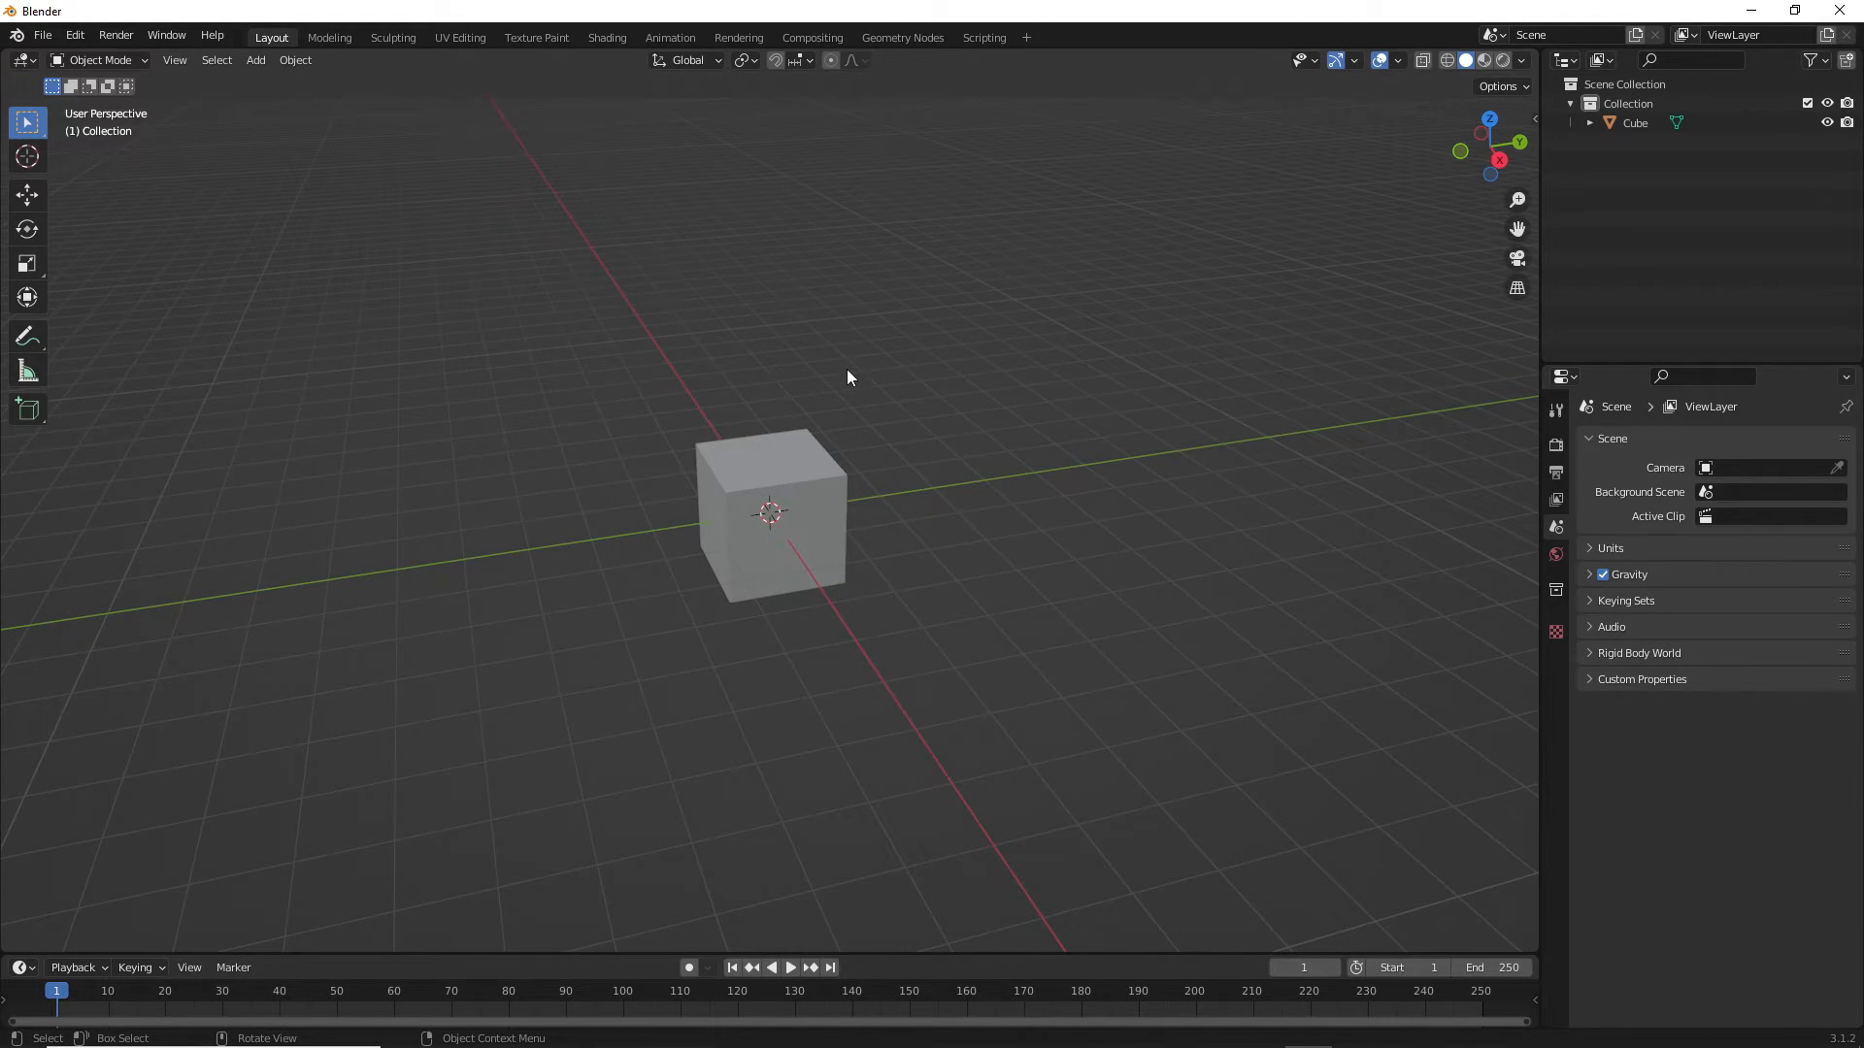
mouse_move(897, 402)
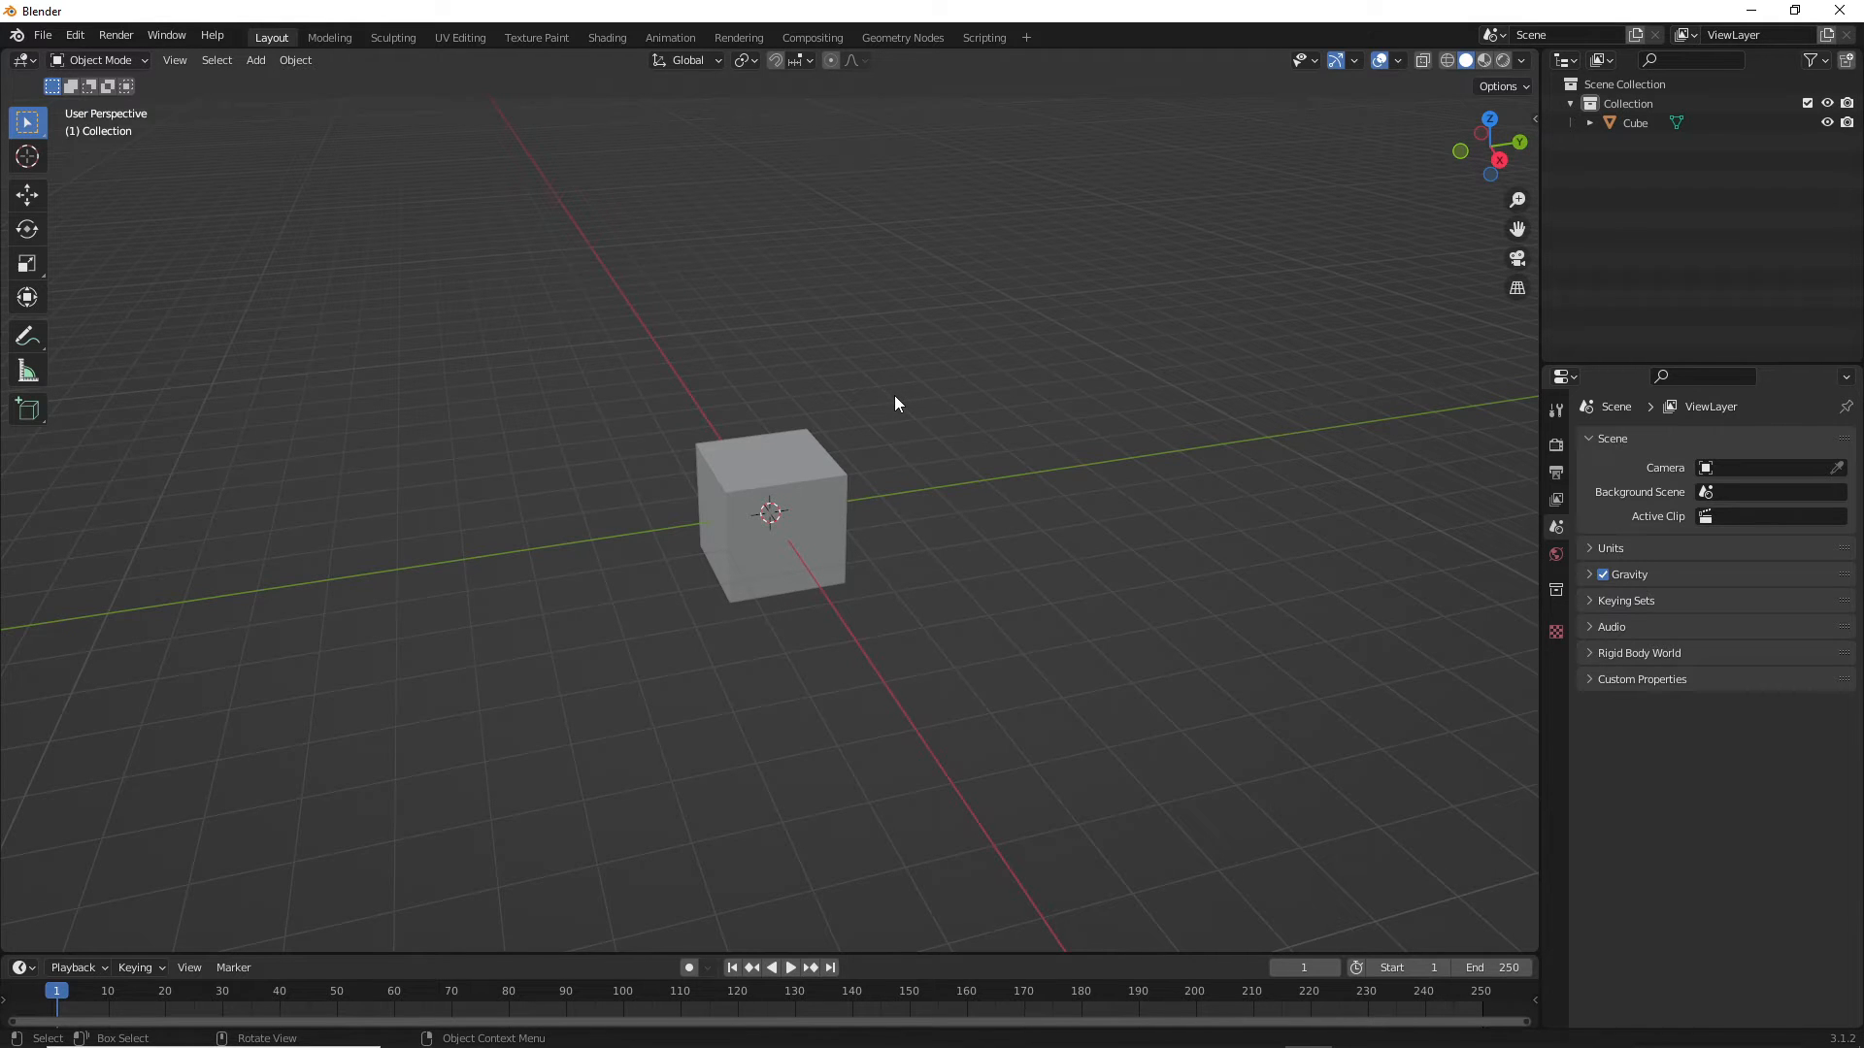
mouse_move(893, 413)
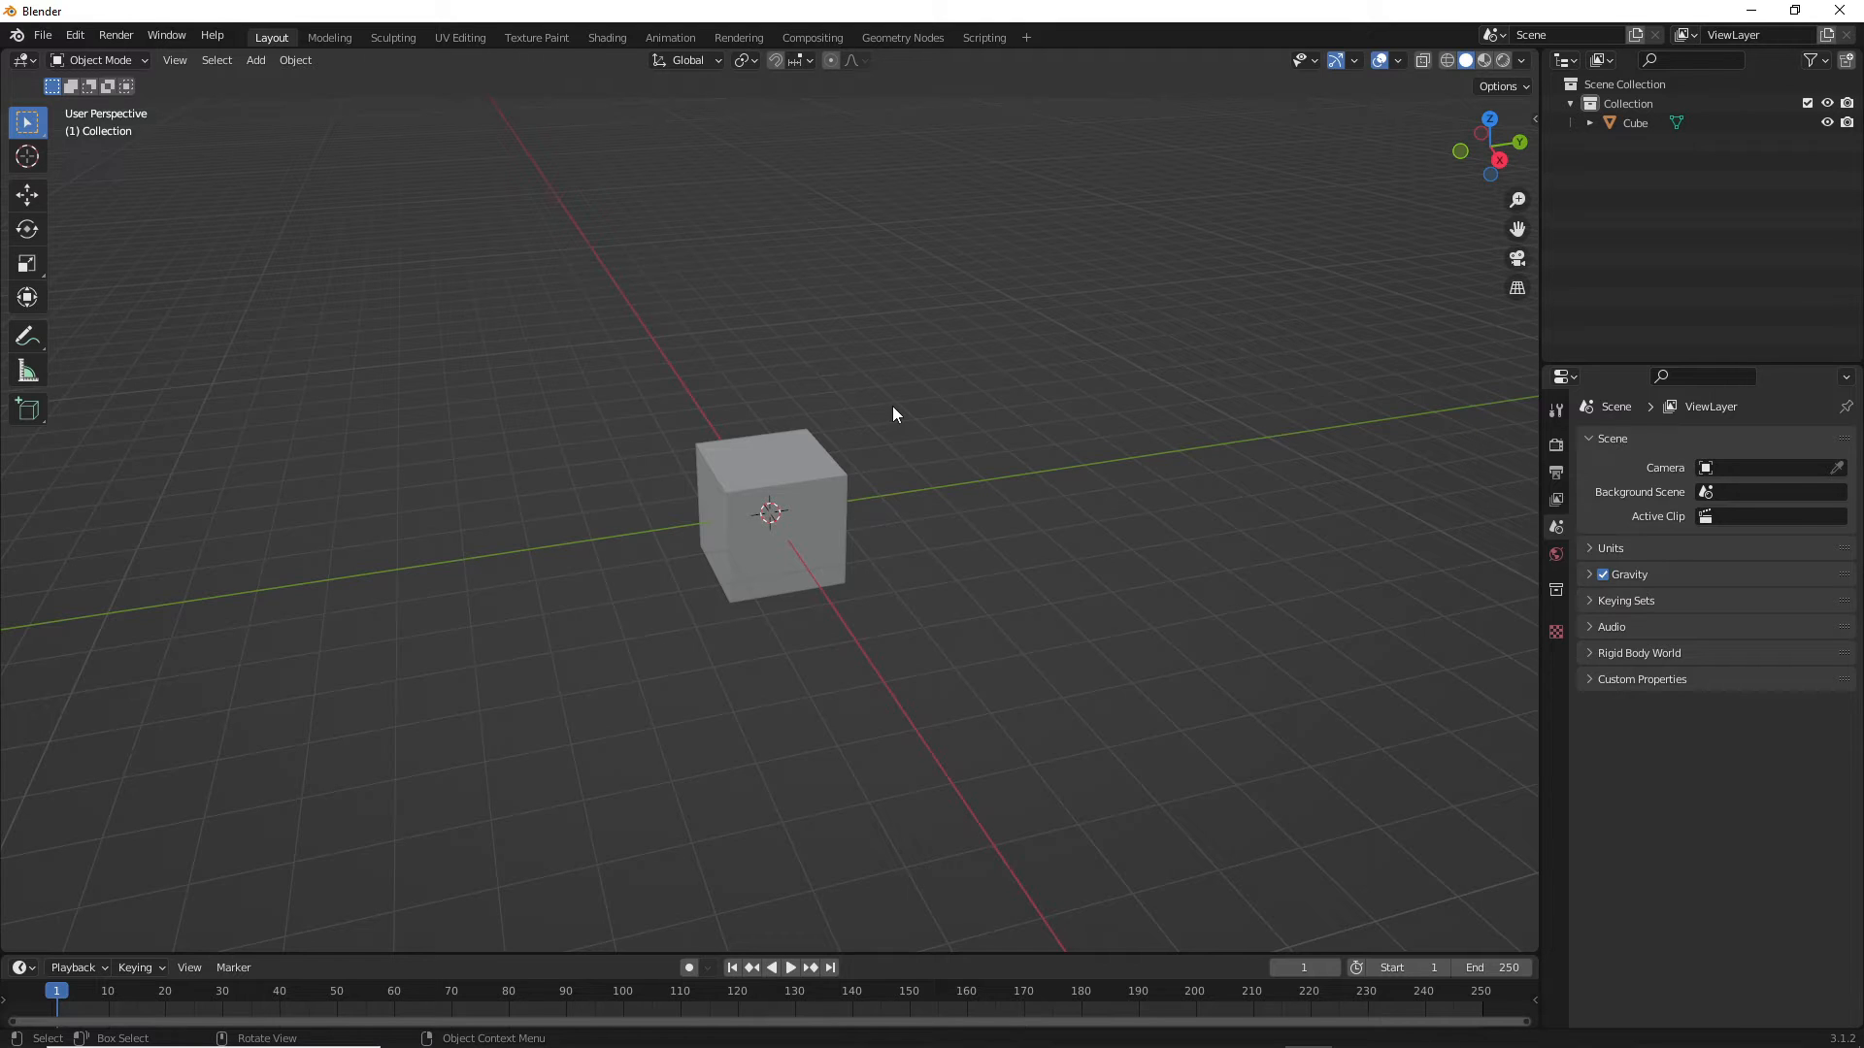
- Add a Suzanne monkey mesh from the Add menu at the scene origin
click(254, 60)
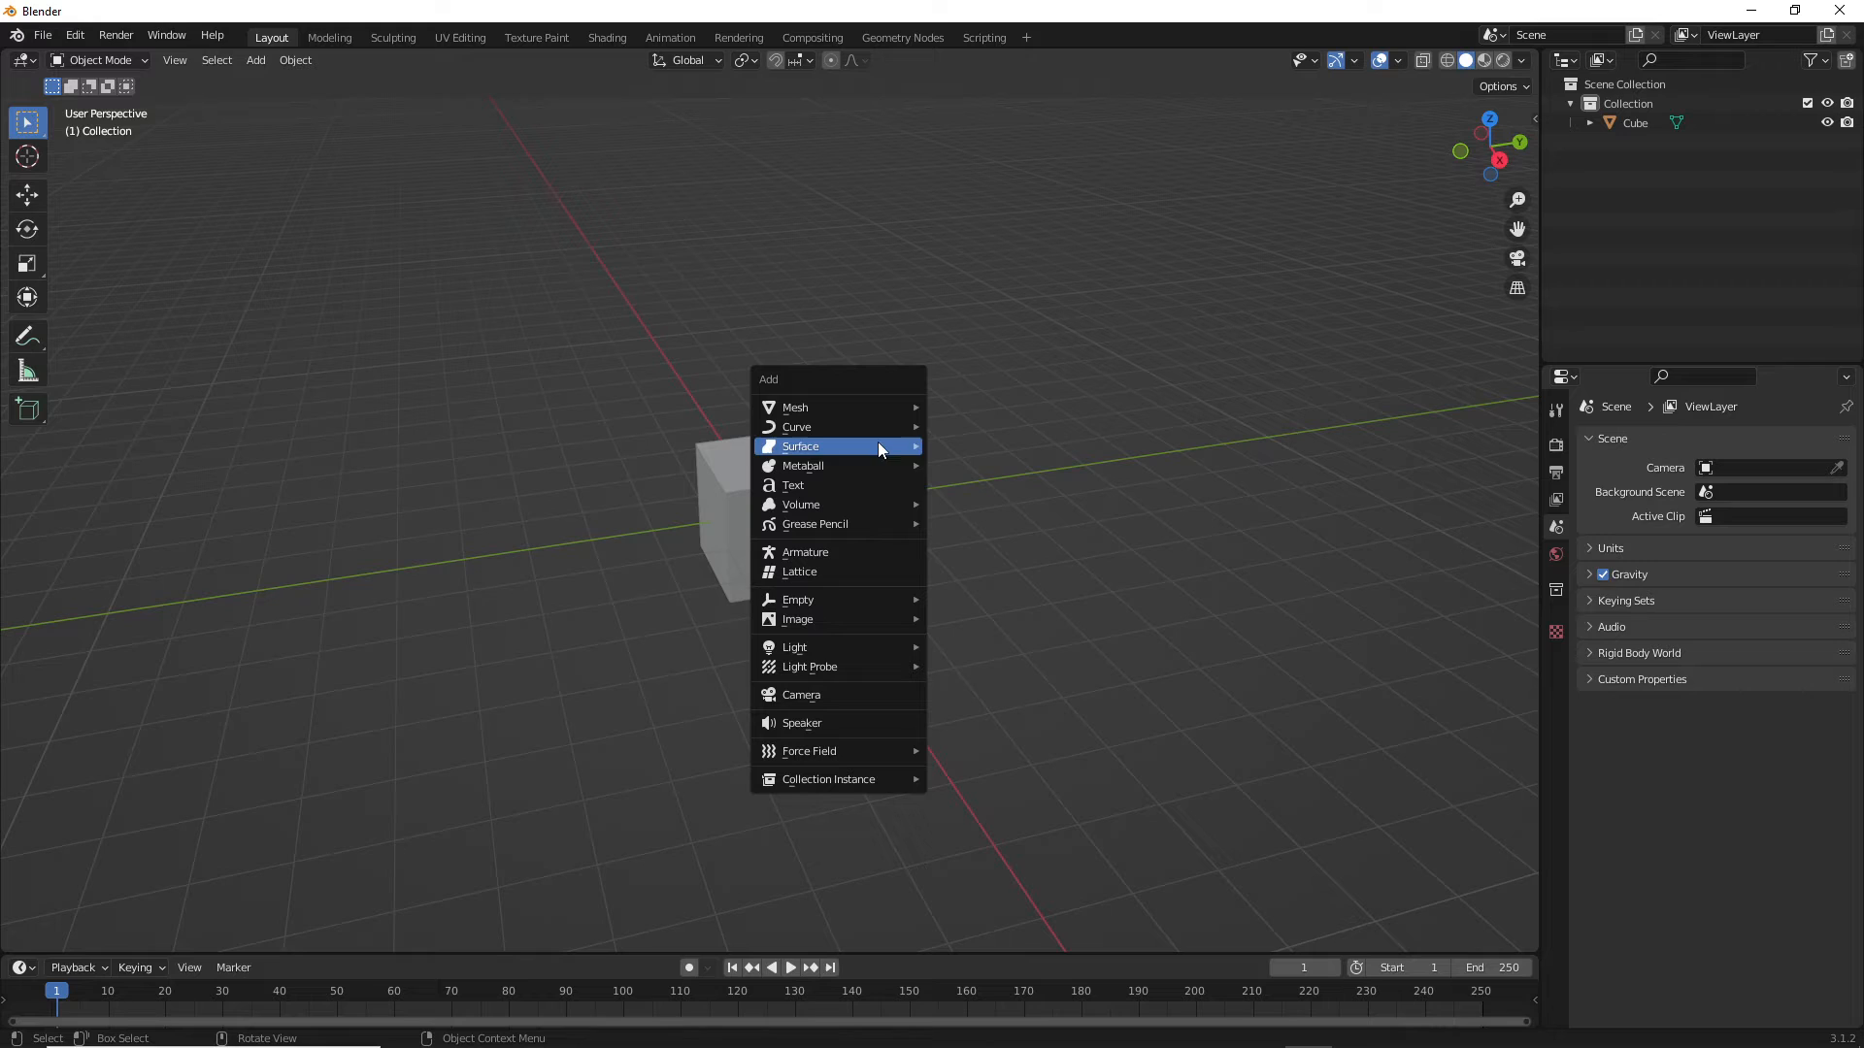
mouse_move(794, 406)
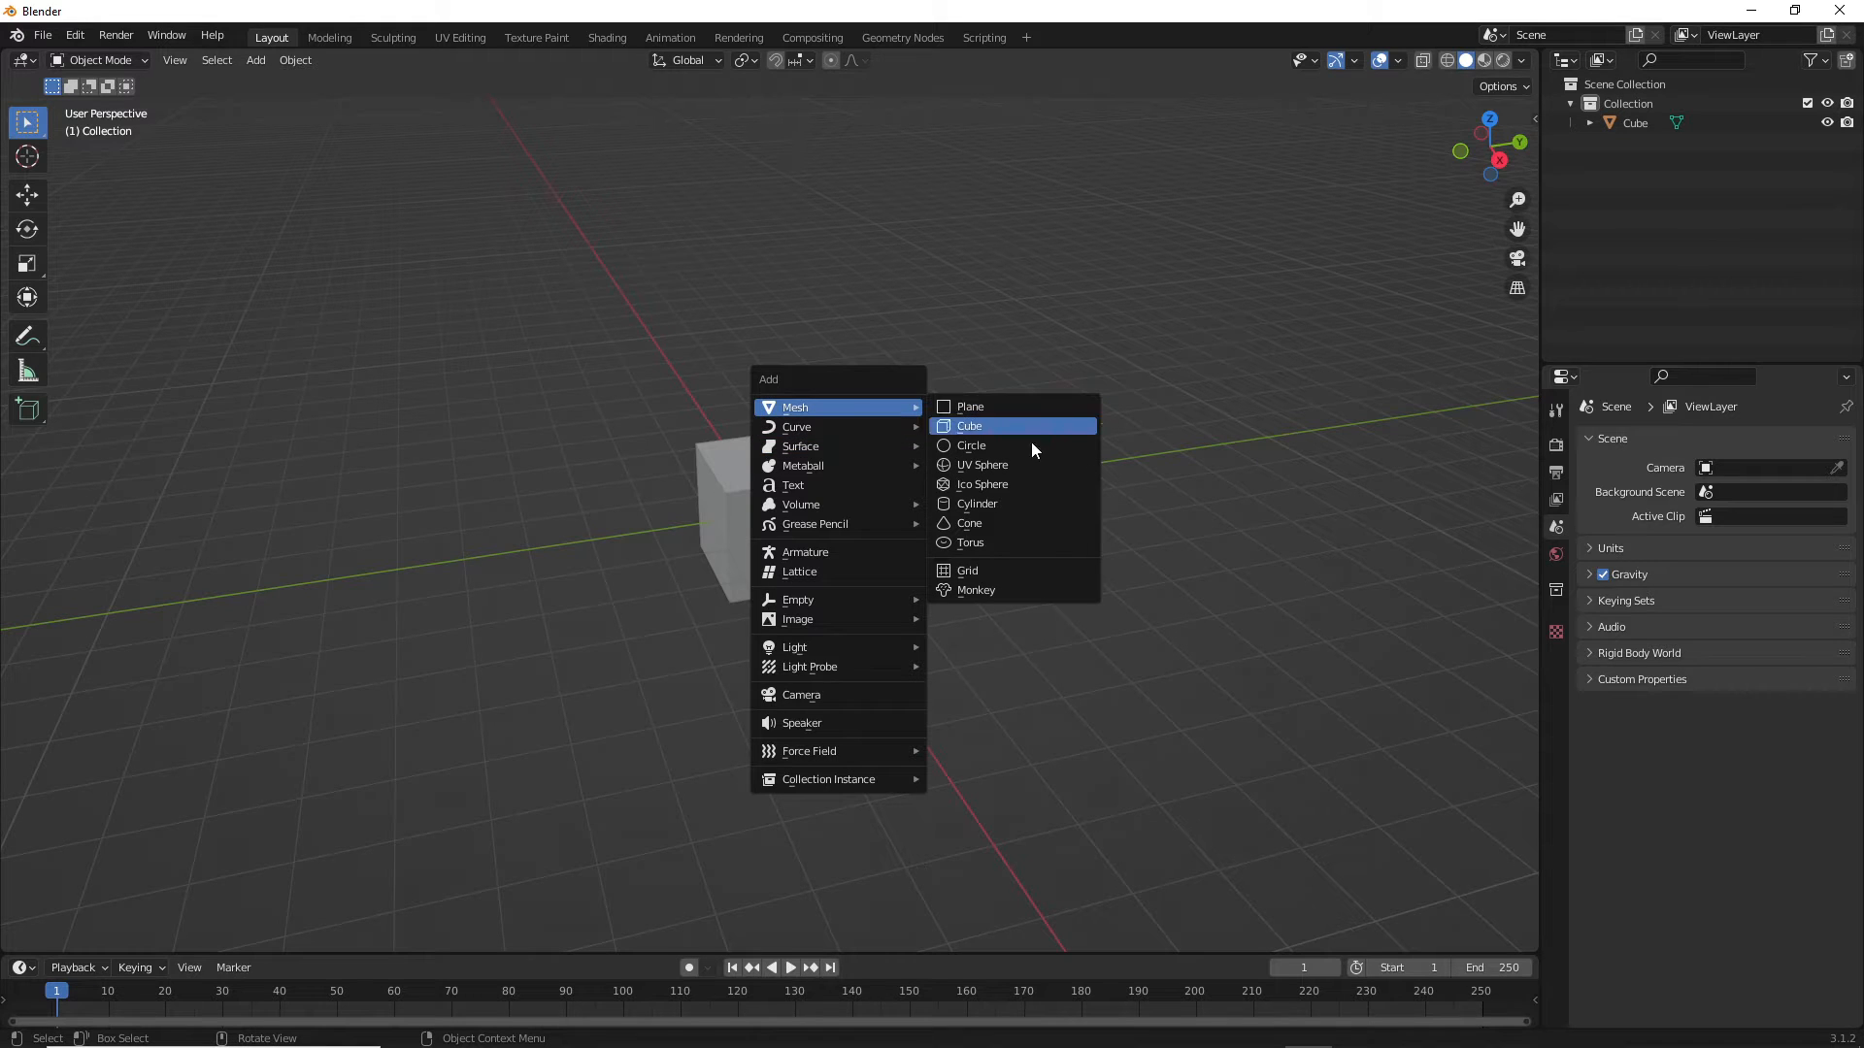
mouse_move(998, 590)
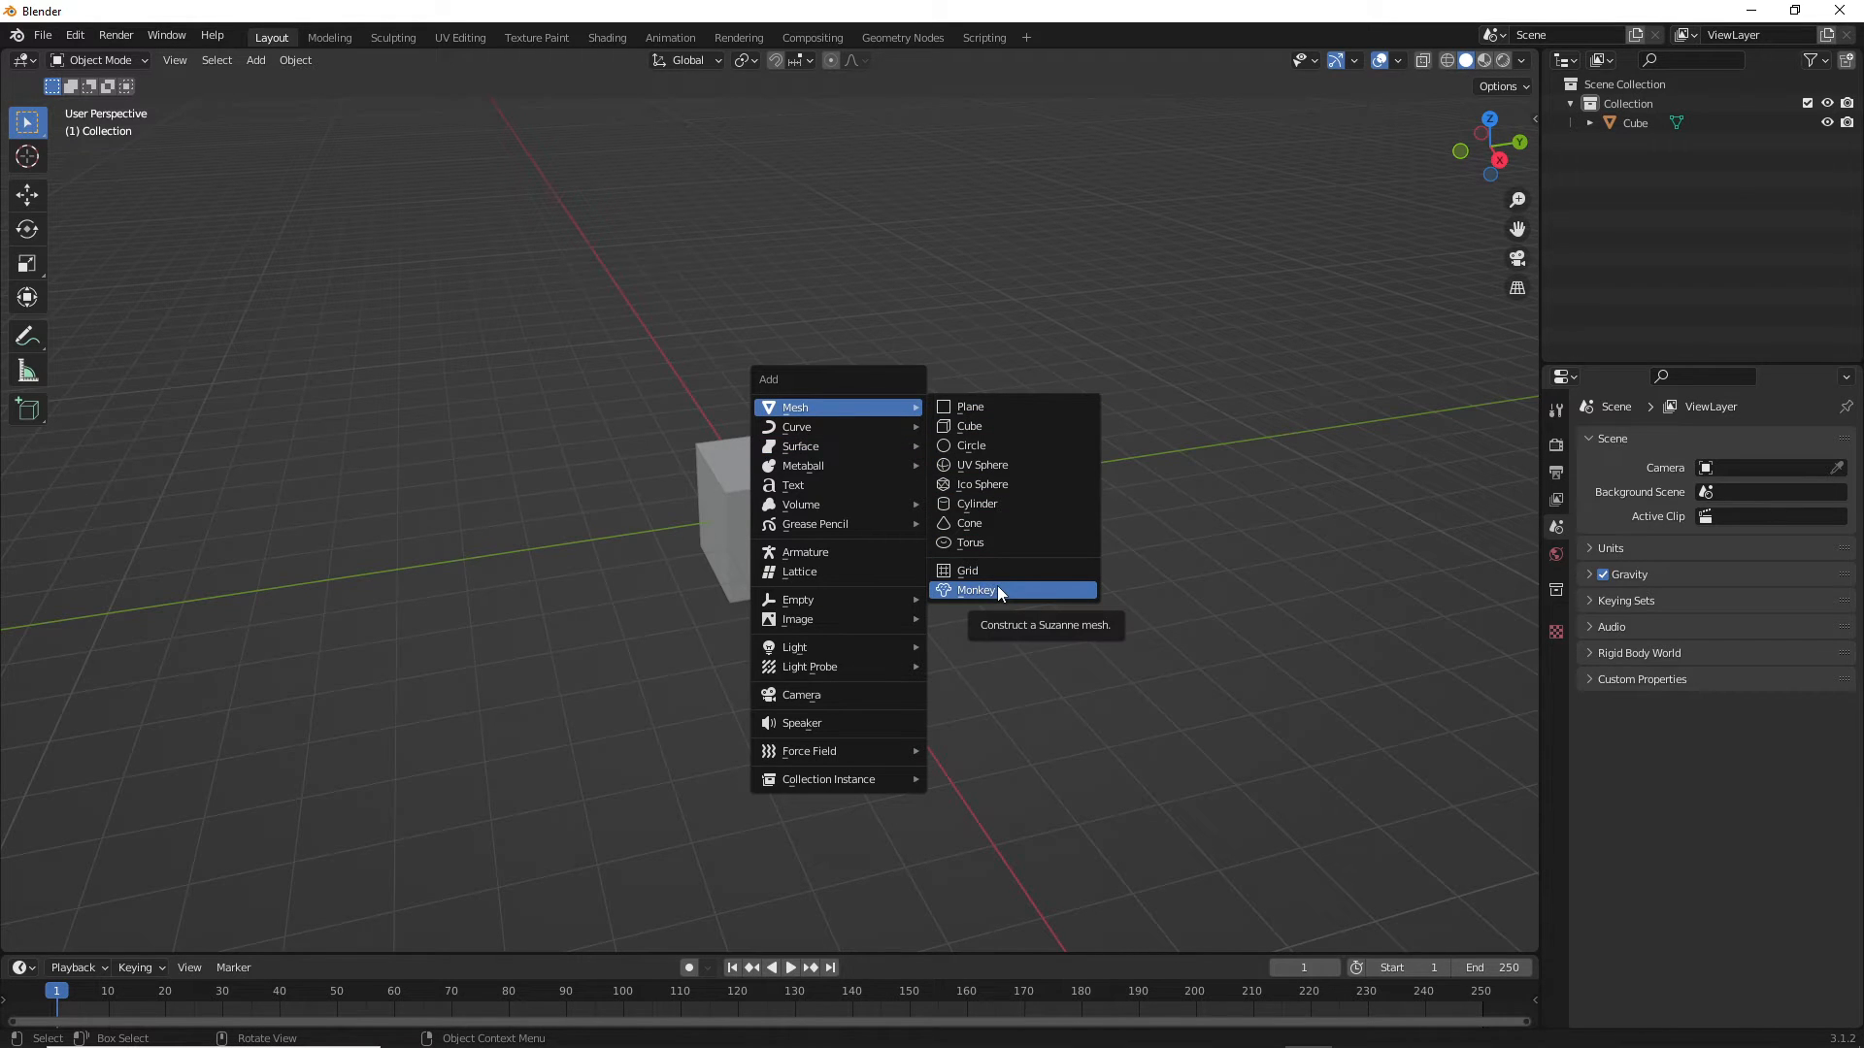
click(974, 591)
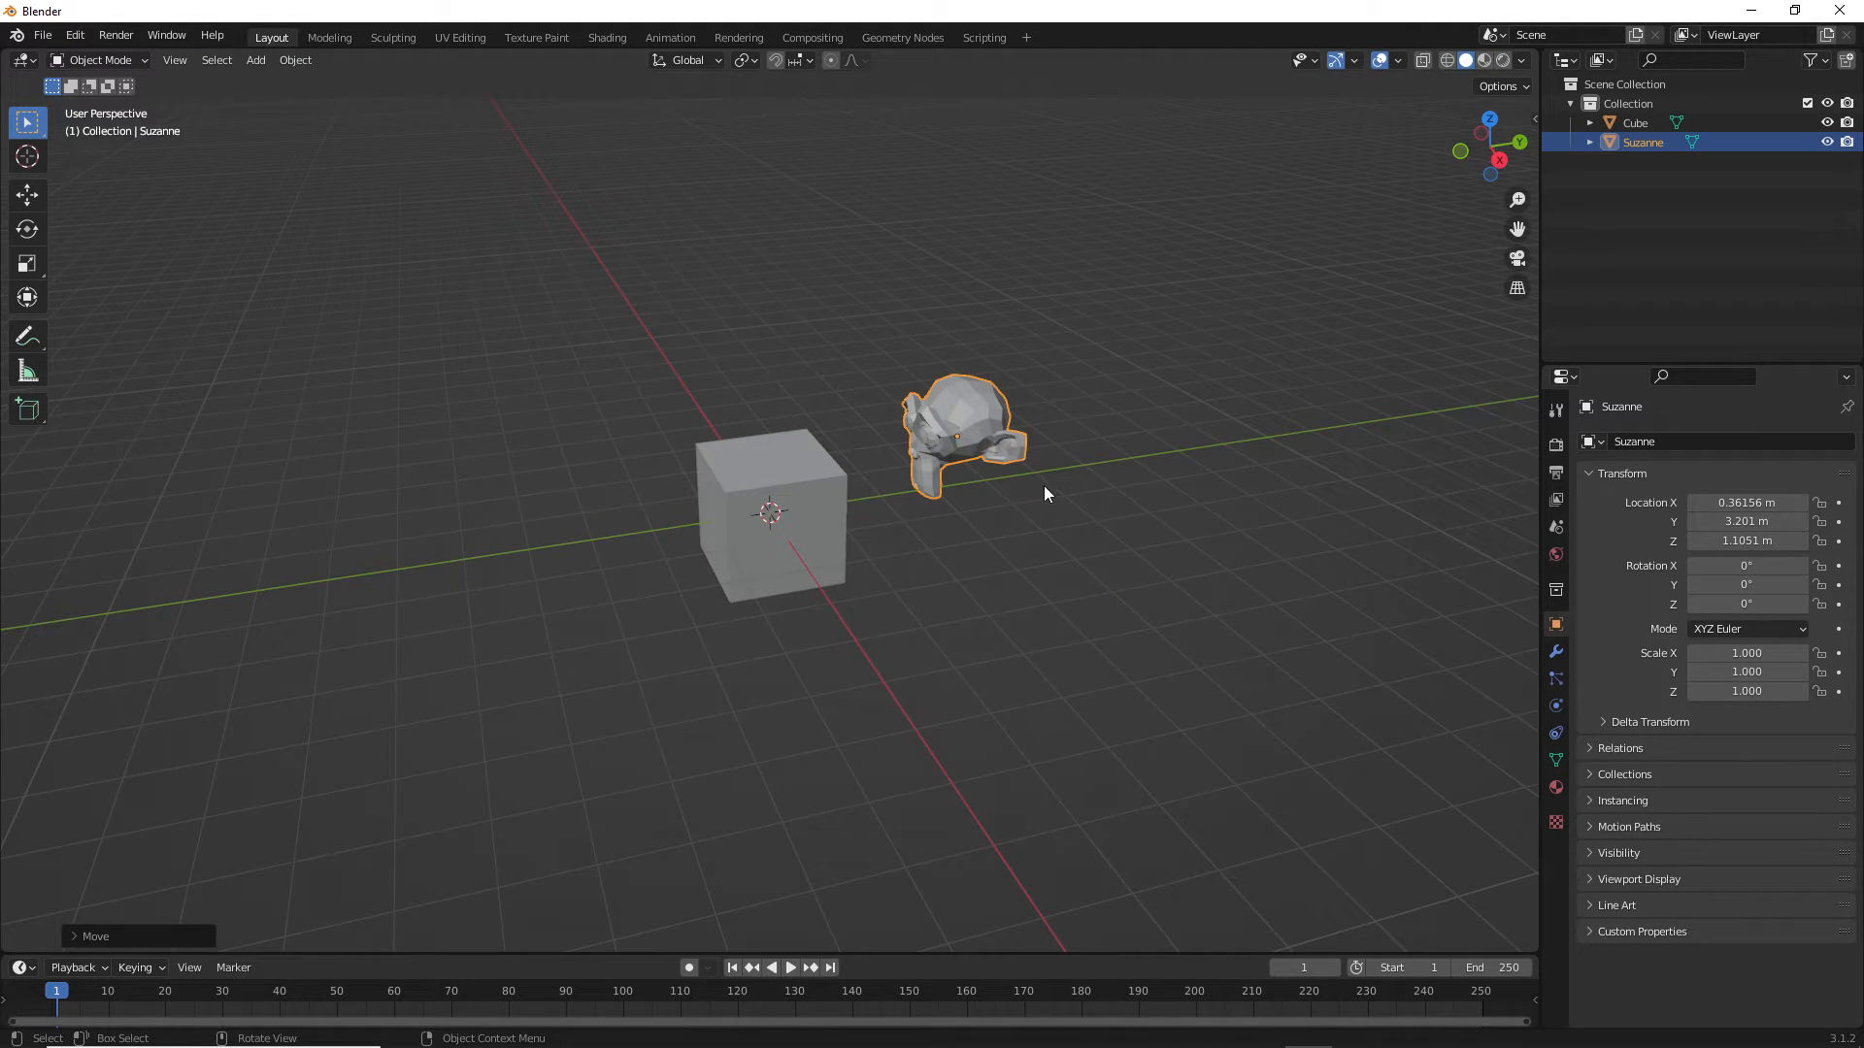
mouse_move(1007, 483)
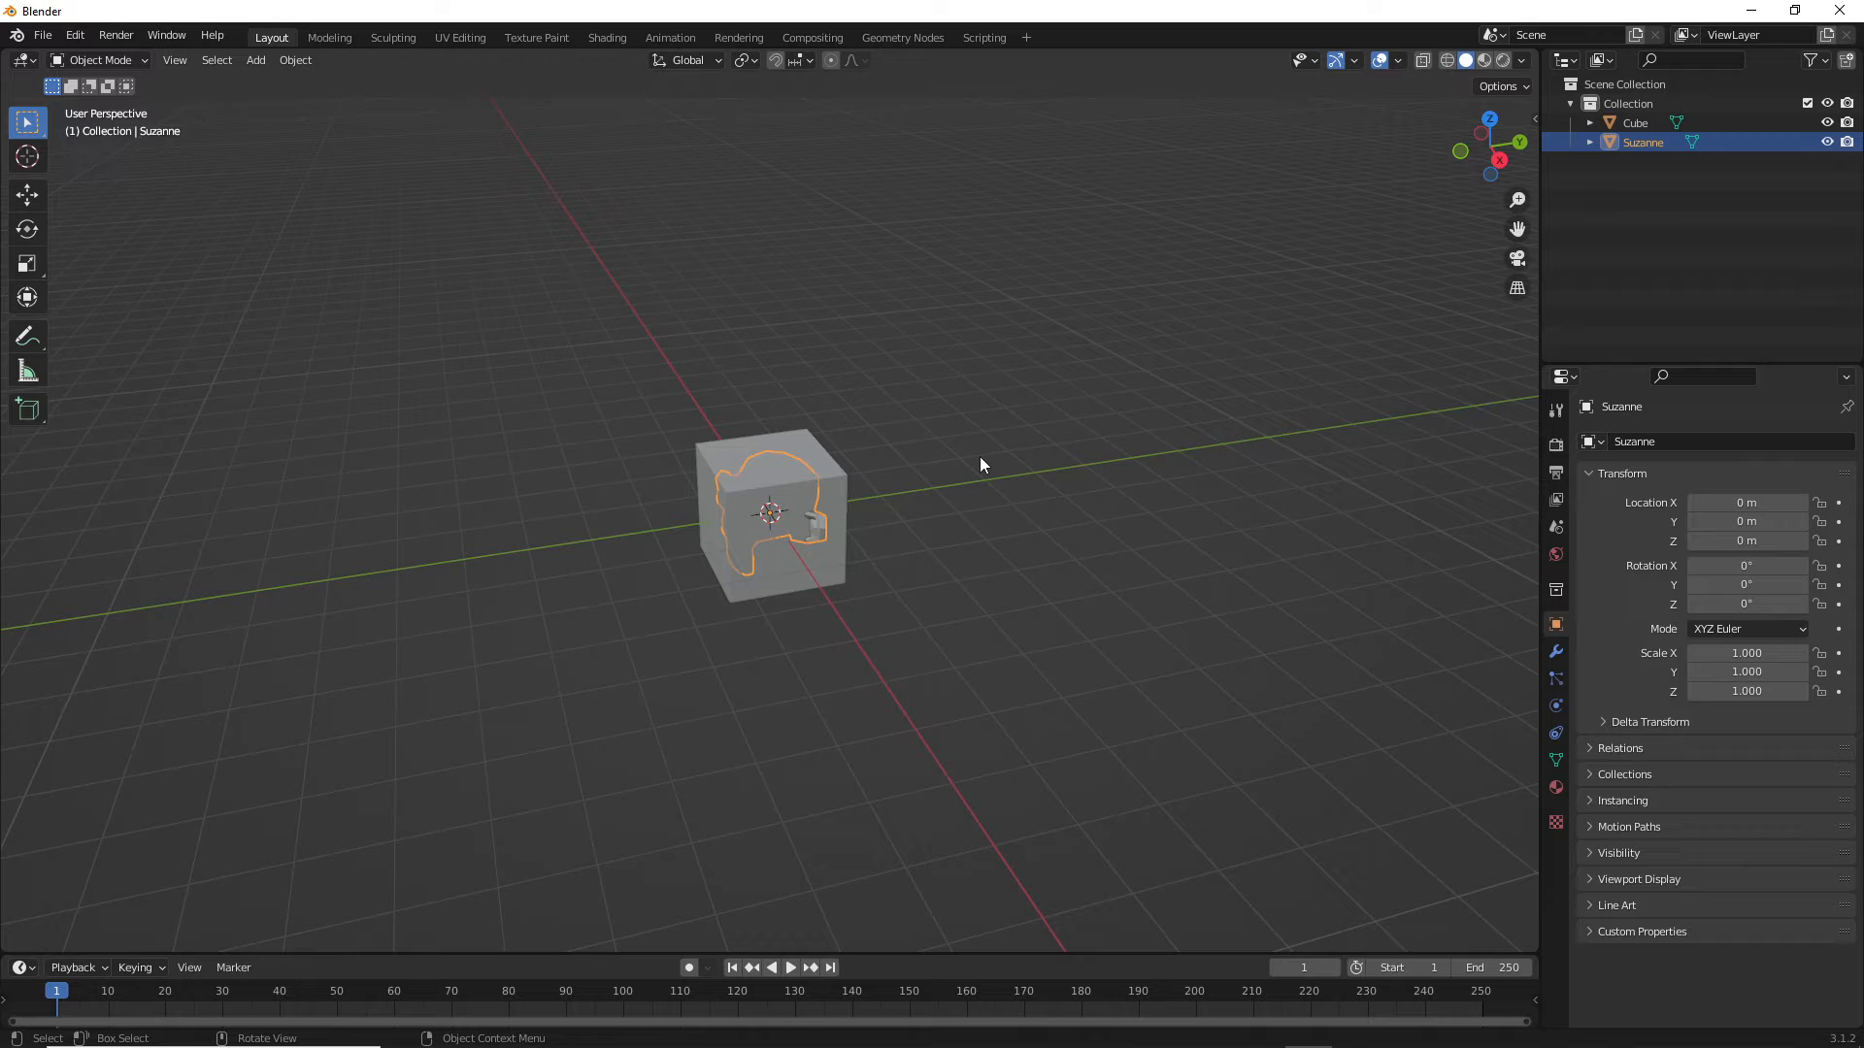
mouse_move(773, 485)
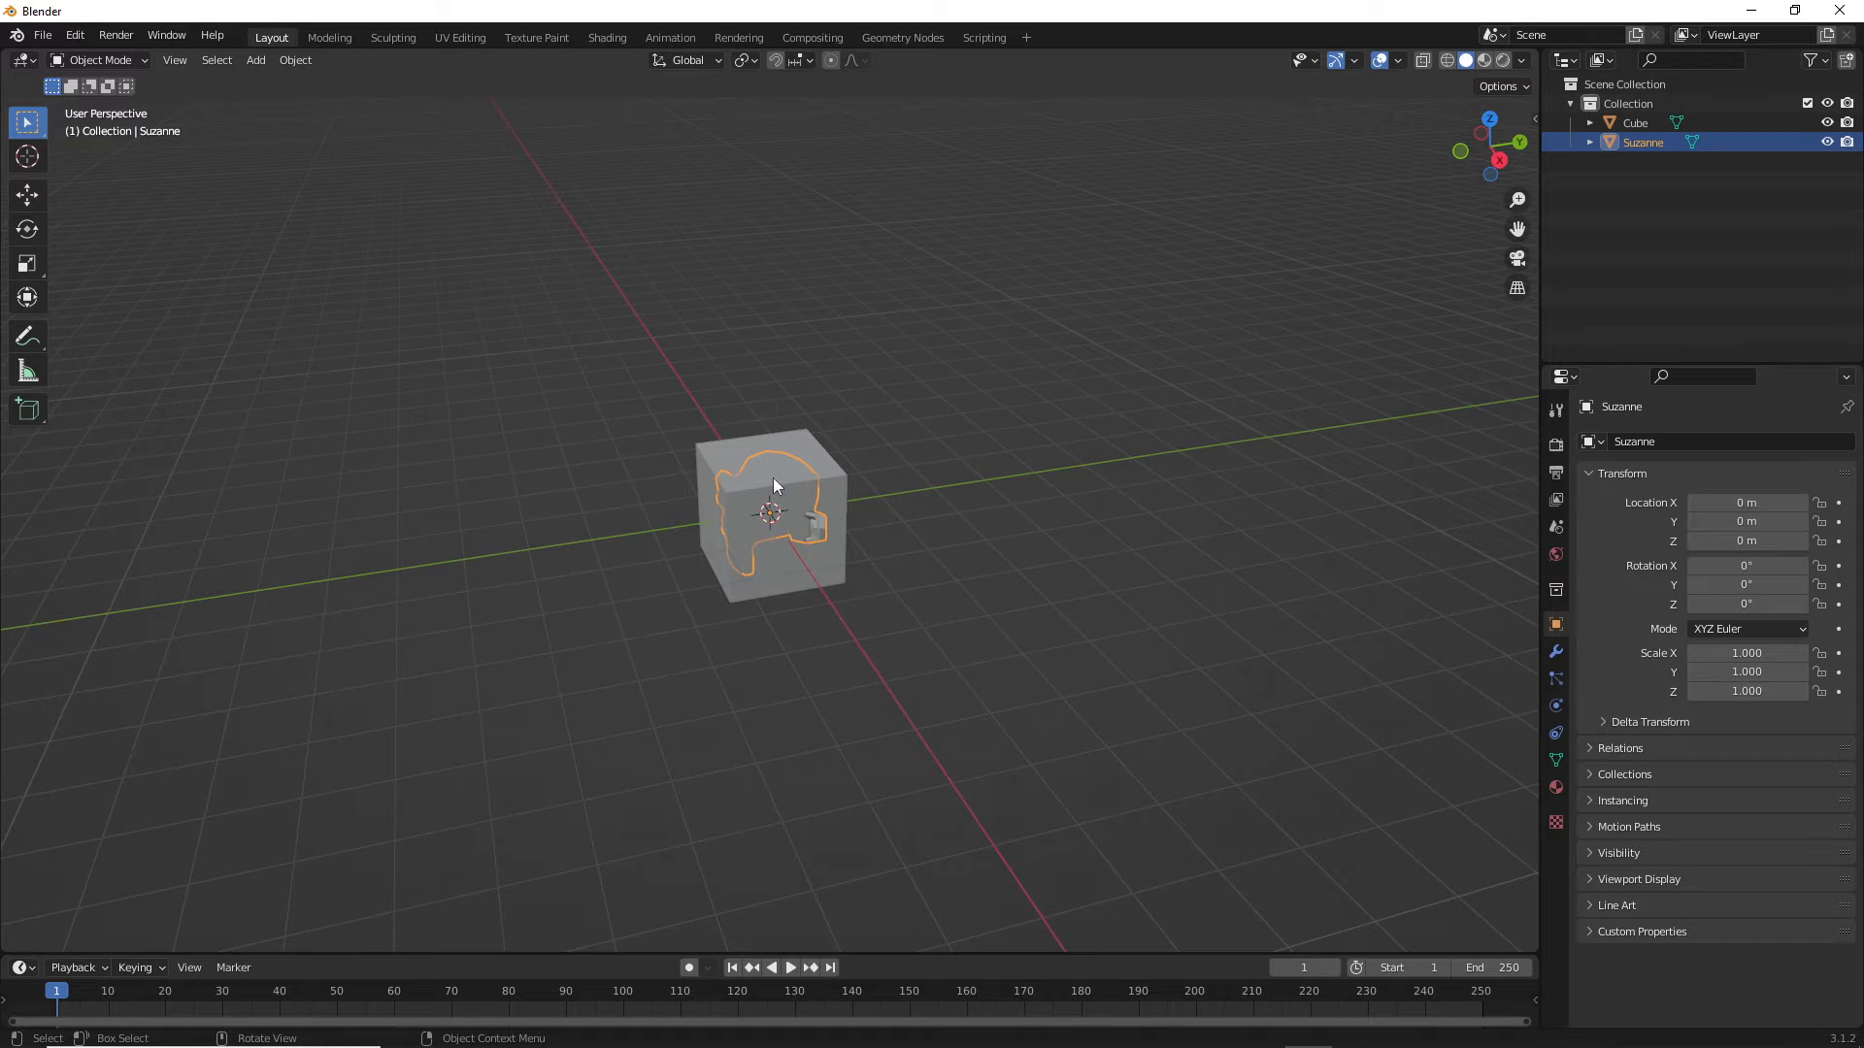
mouse_move(777, 478)
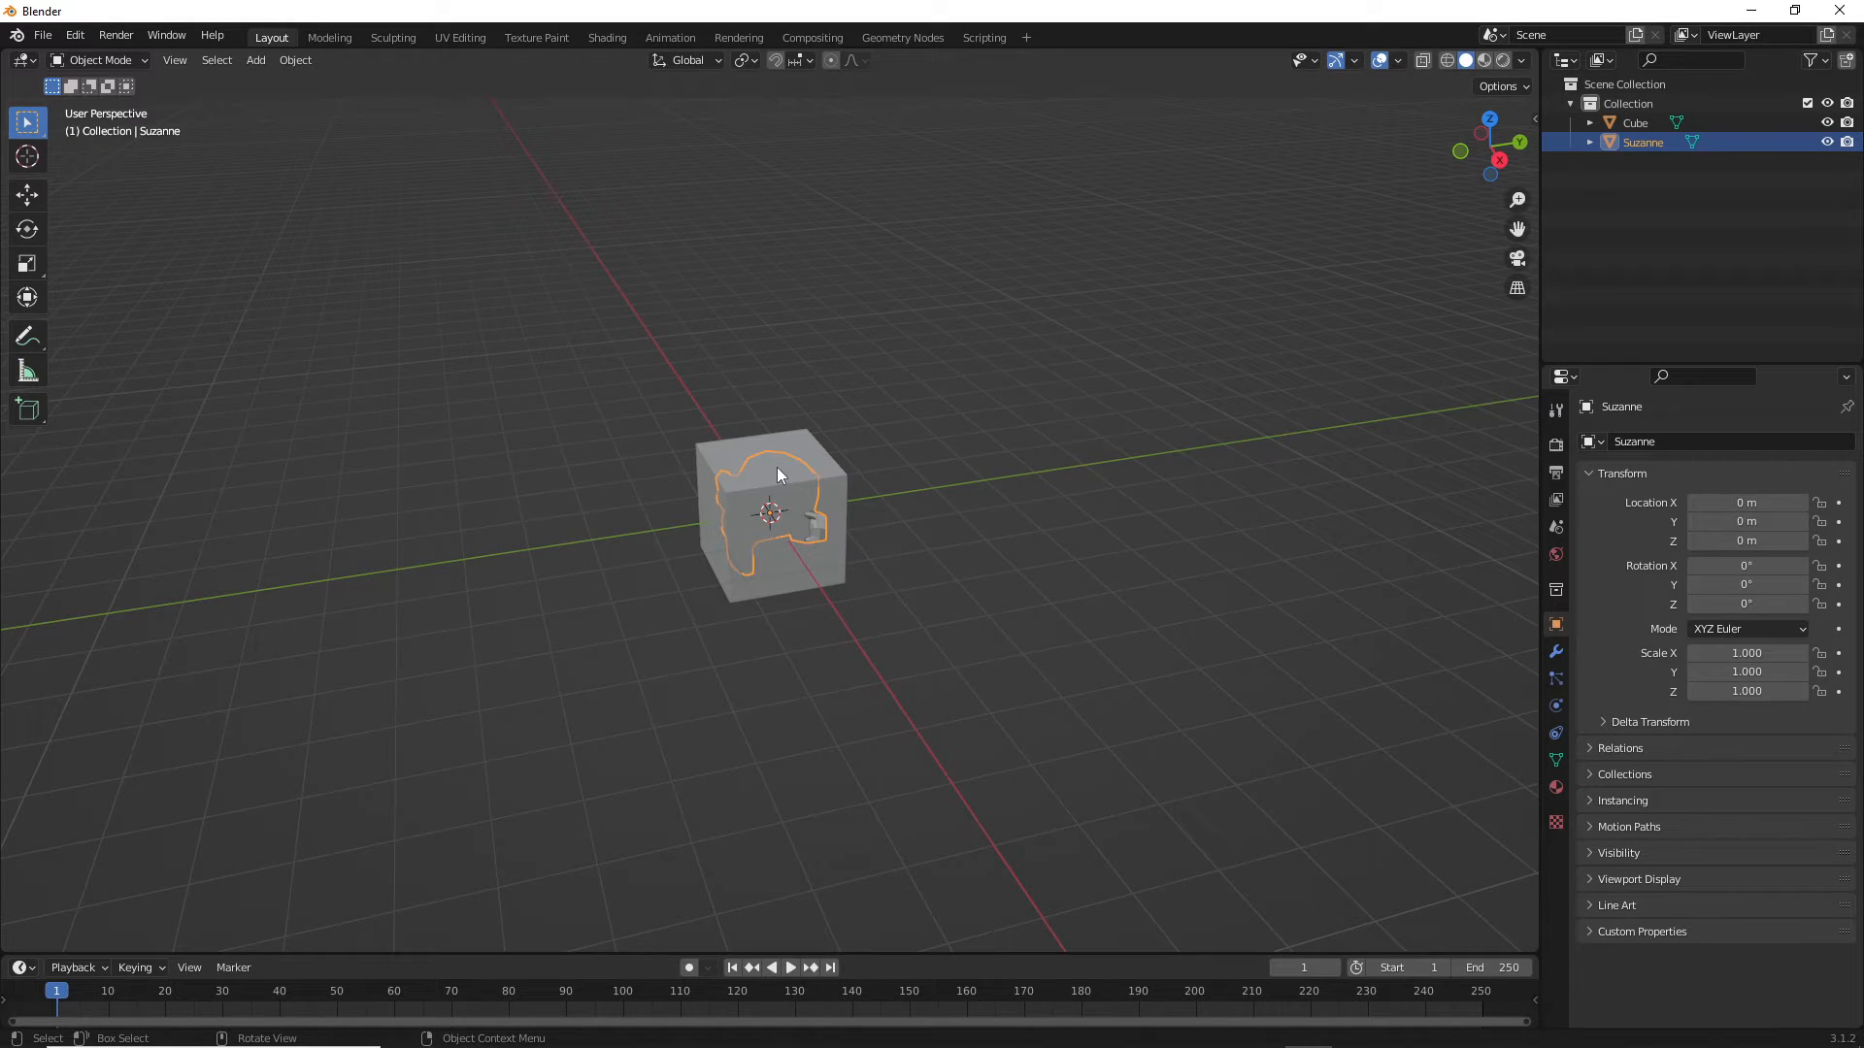
mouse_move(844, 479)
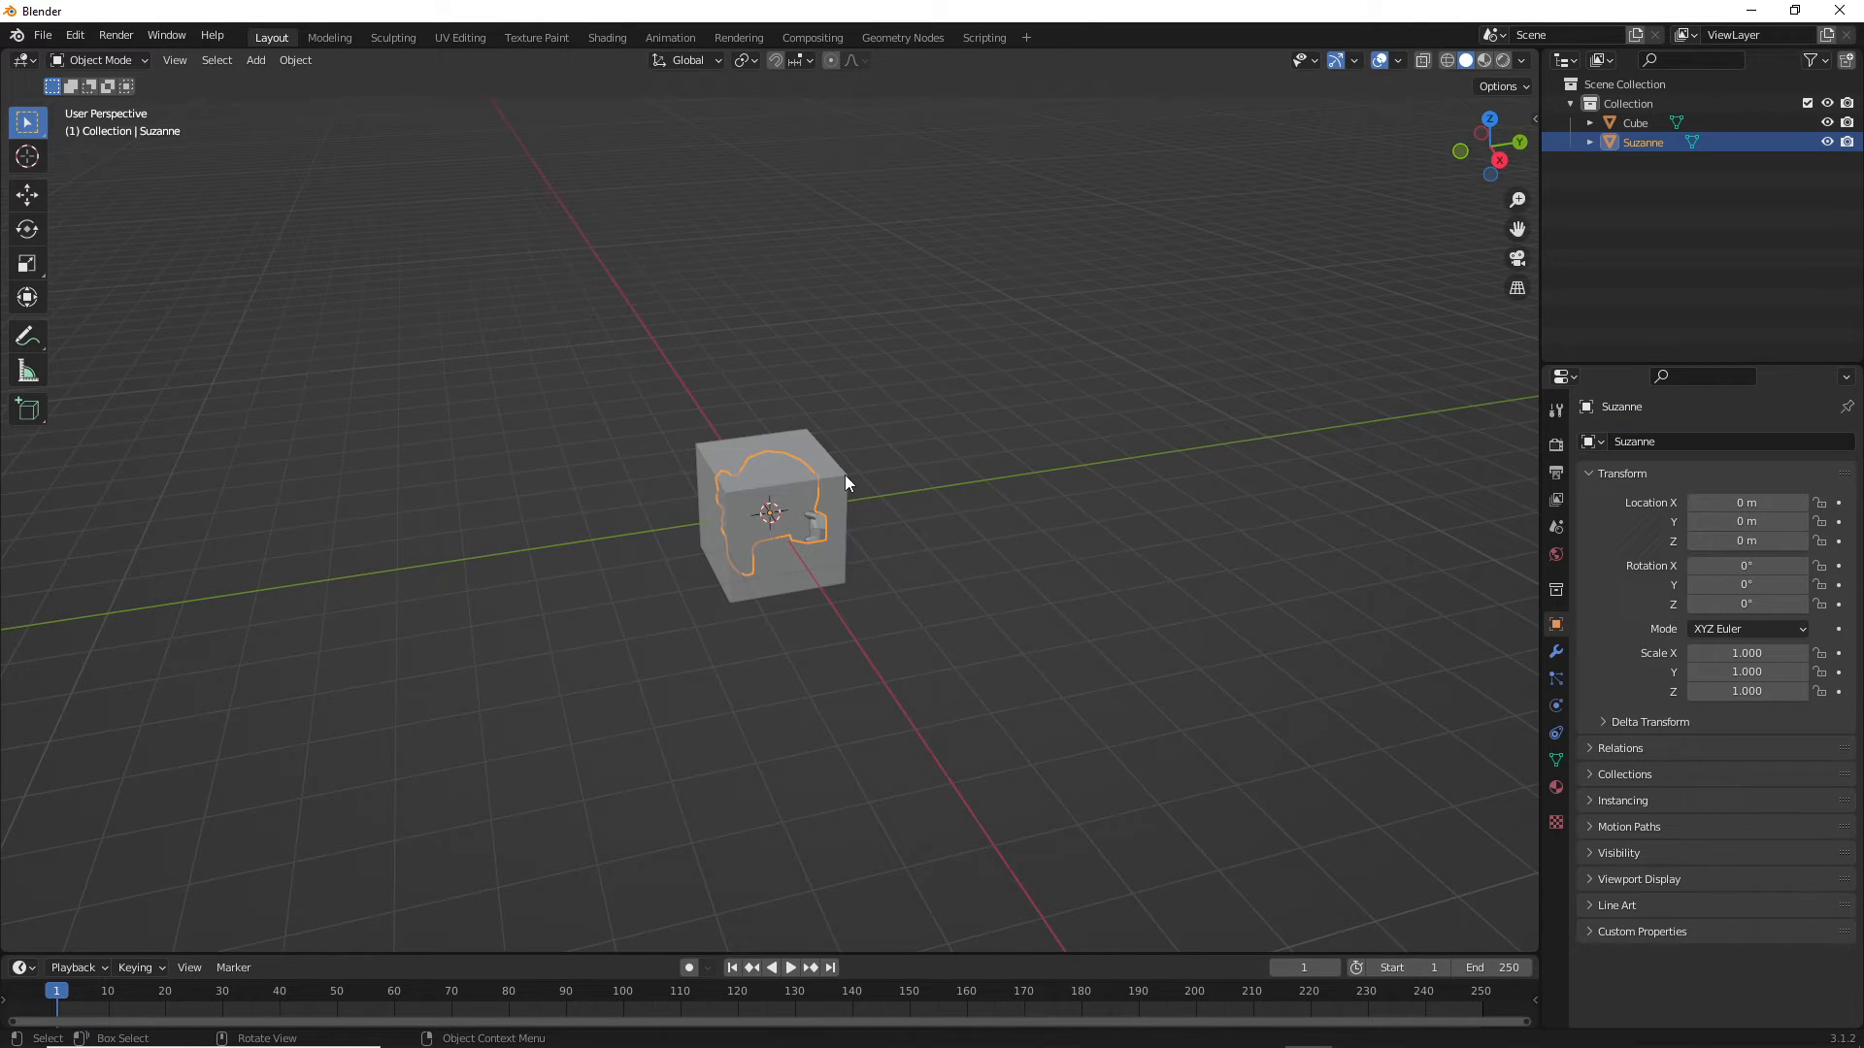
- From front view, move Suzanne up about two metres onto the cube and orbit to verify
key(1)
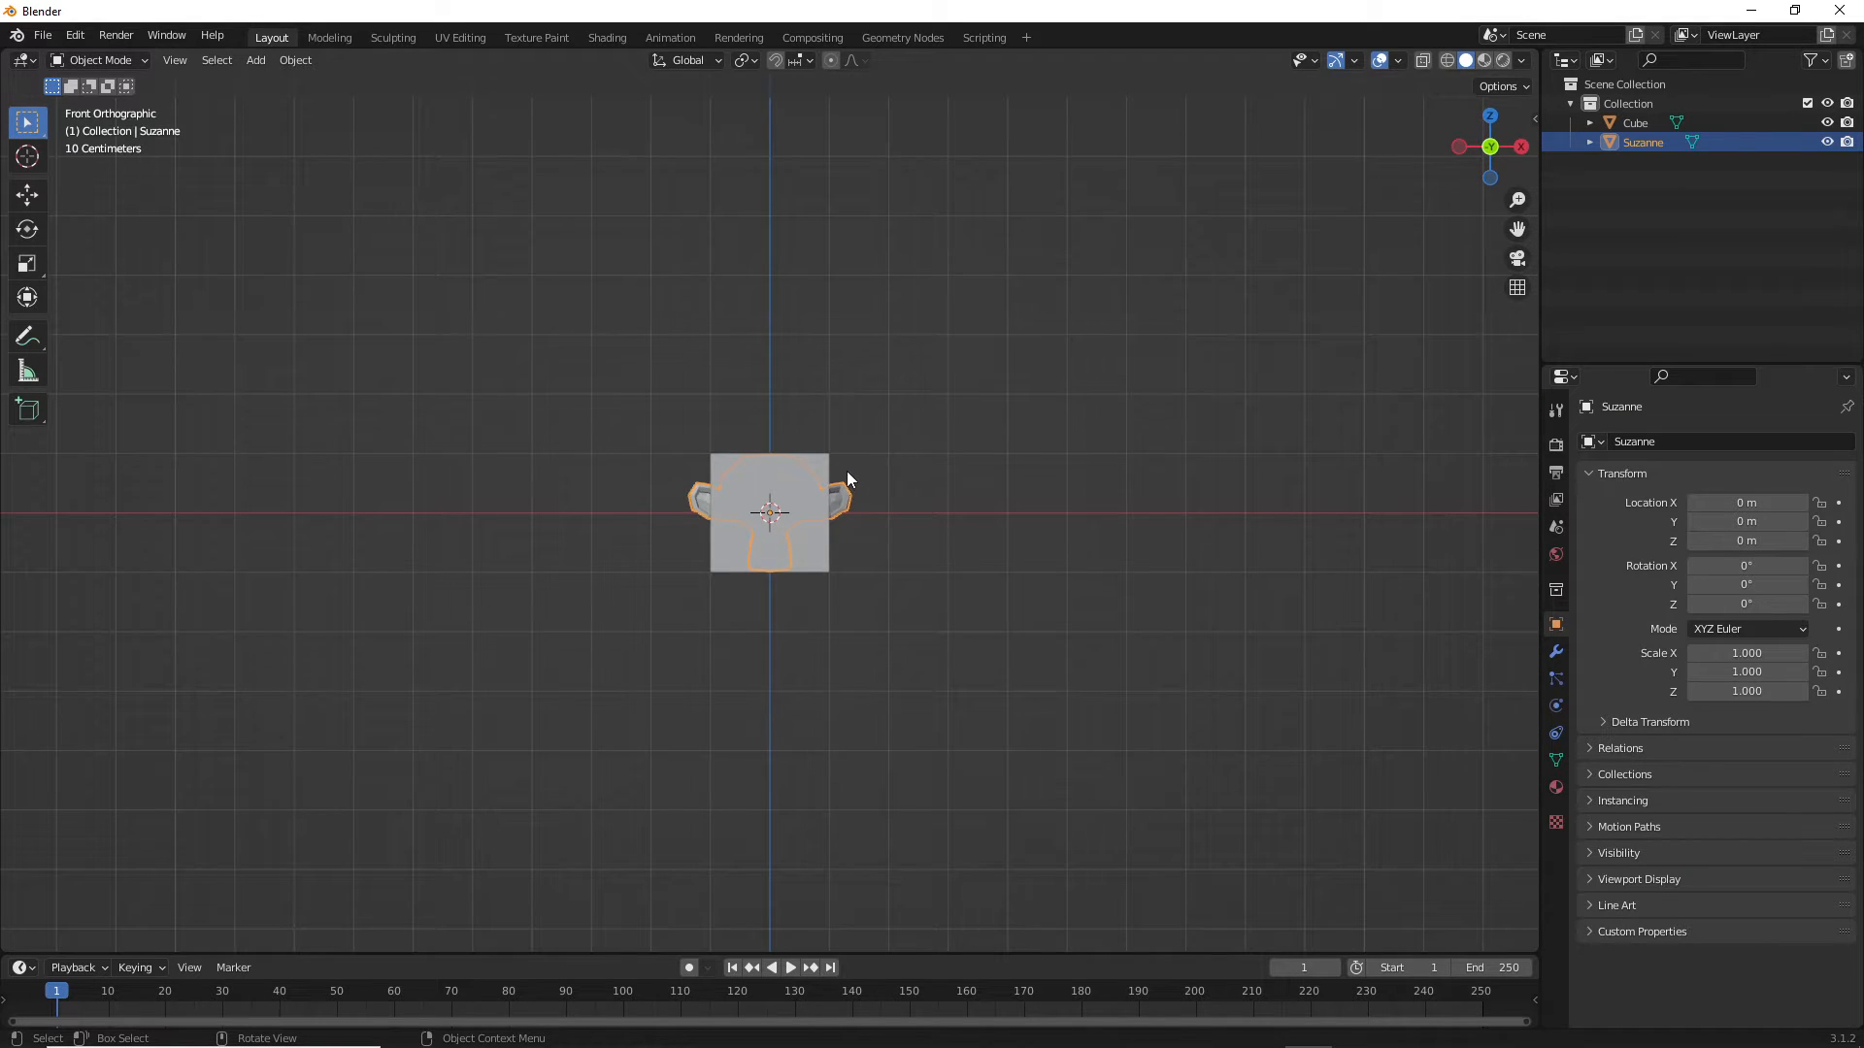
drag(769, 513, 769, 381)
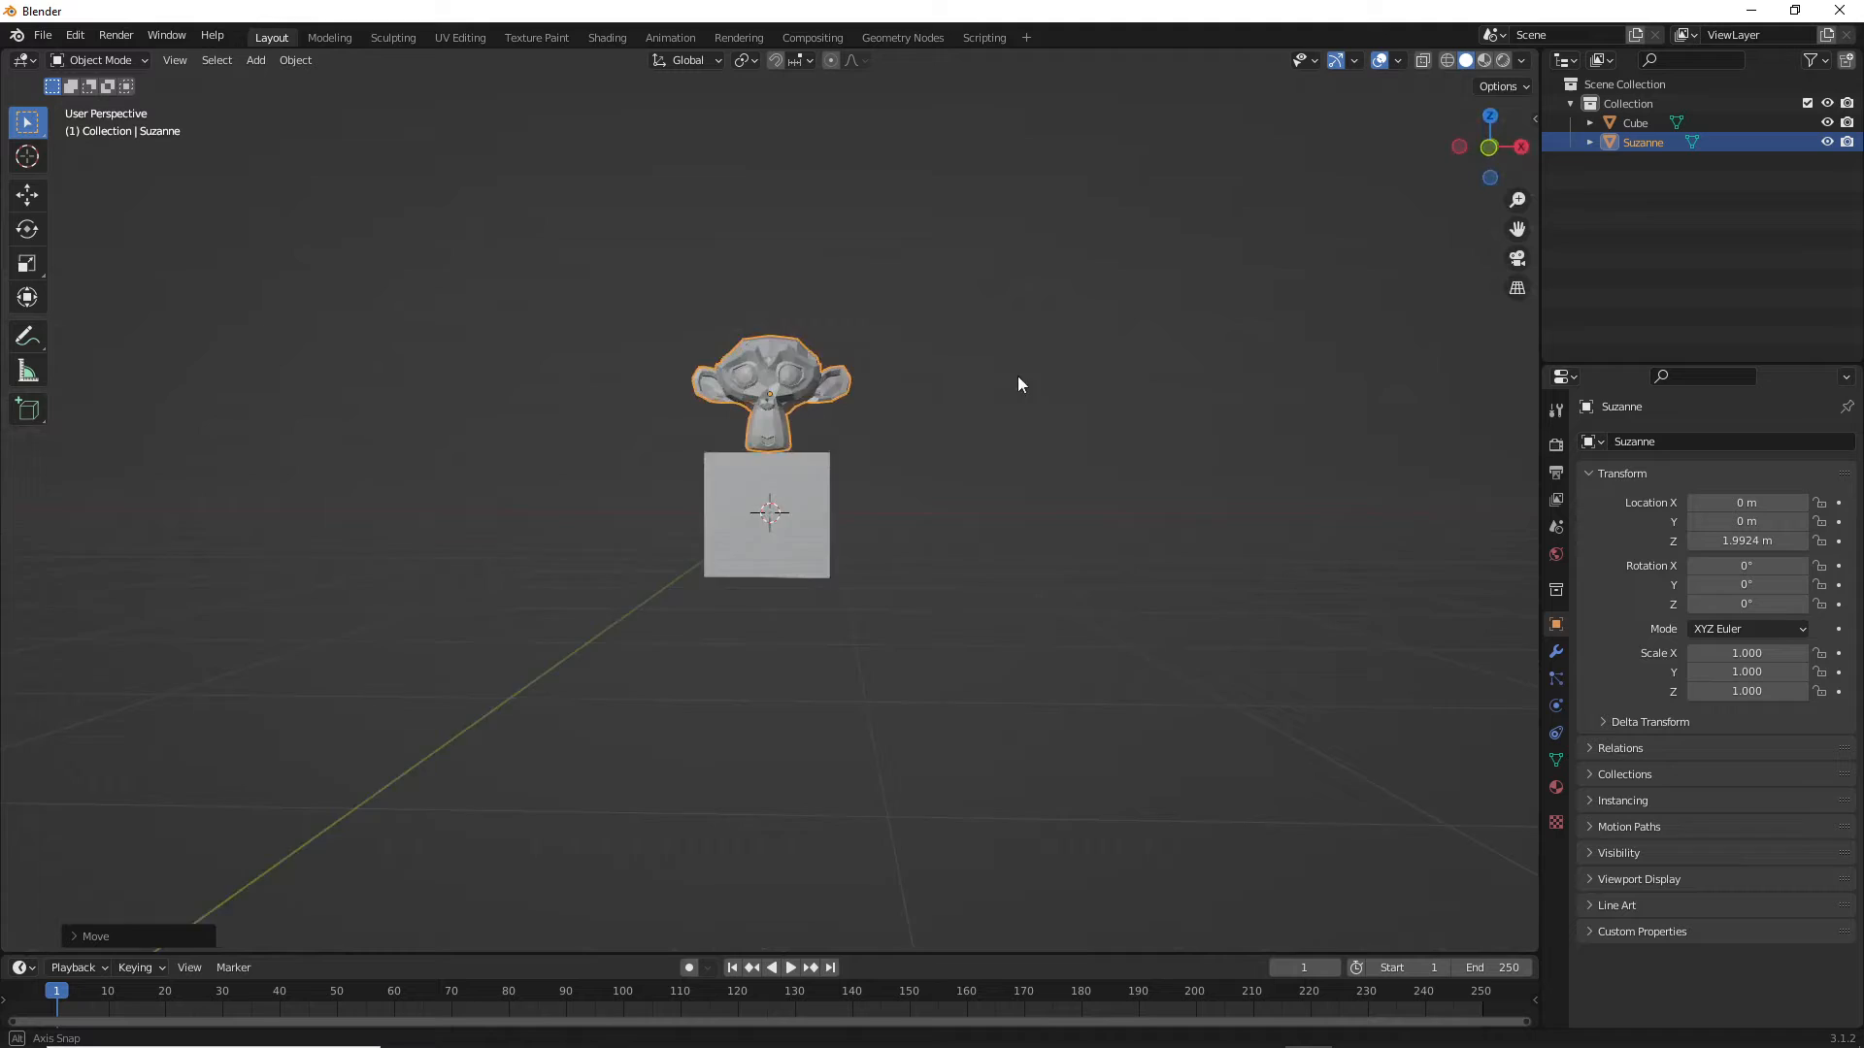
drag(1015, 385, 615, 345)
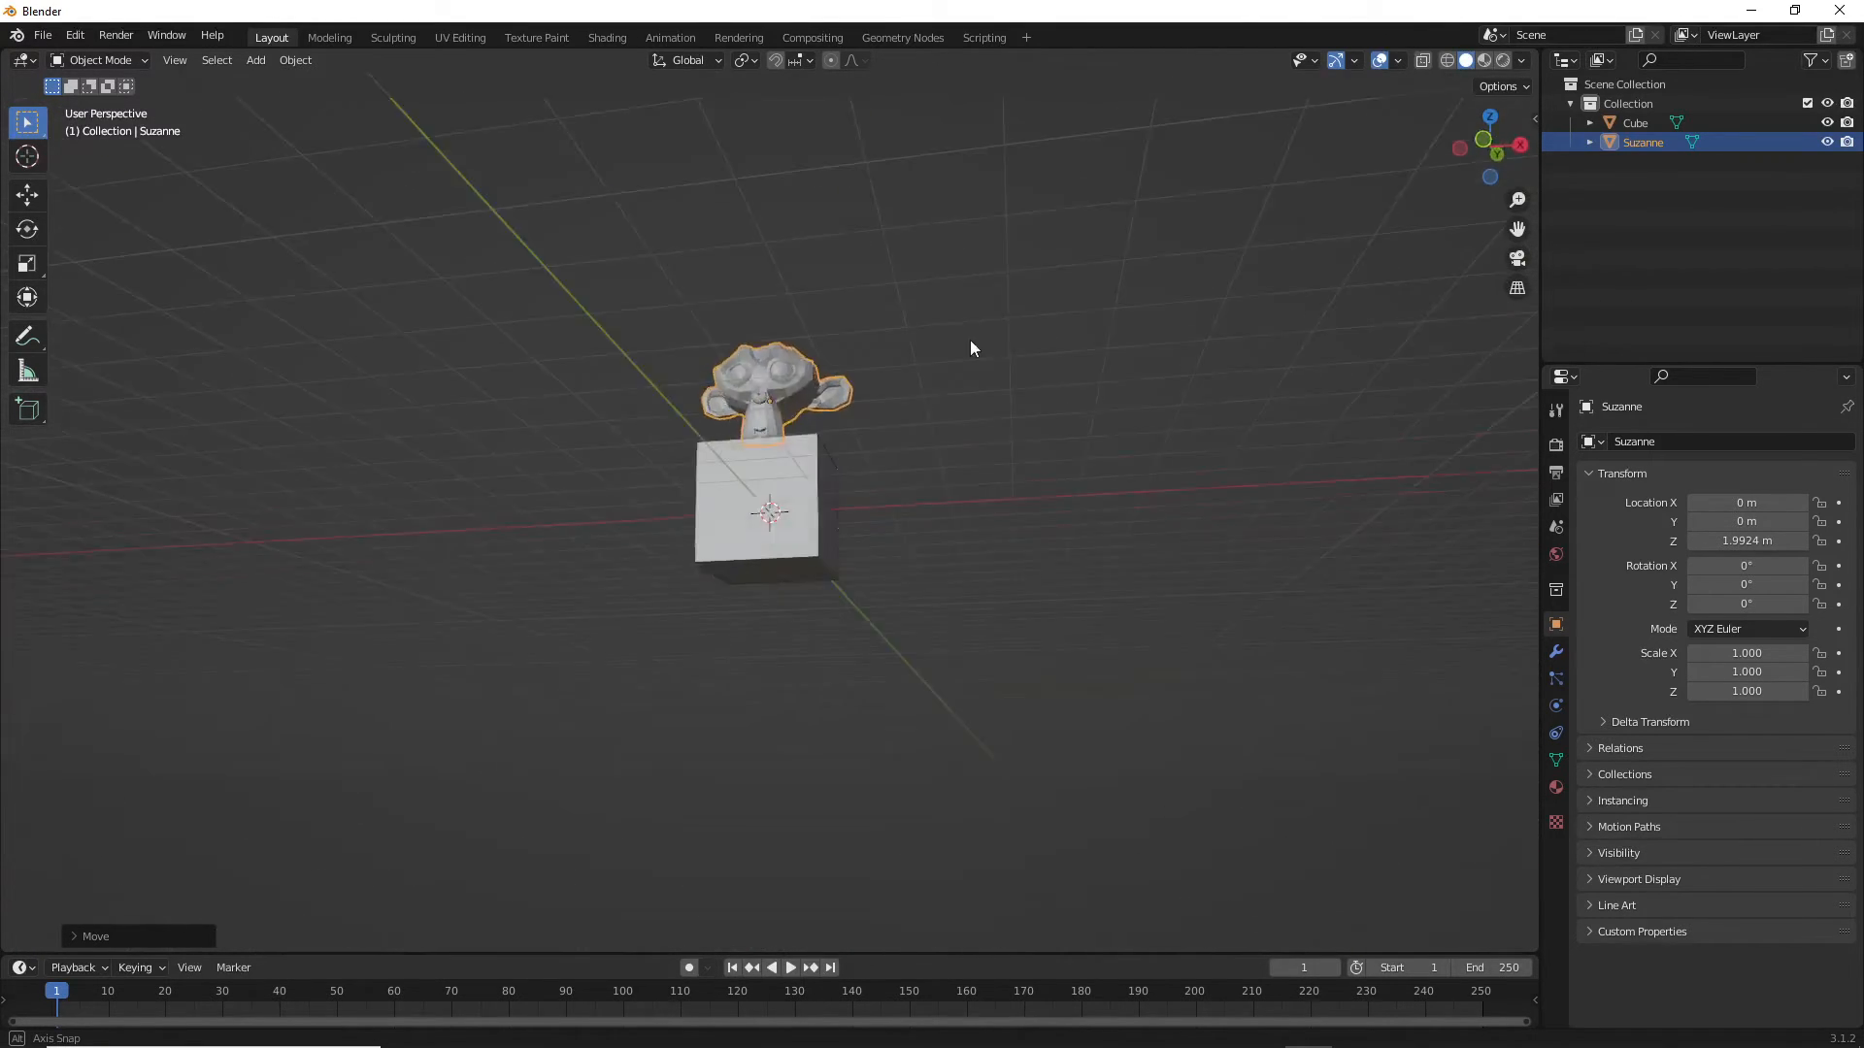
drag(971, 348, 1011, 406)
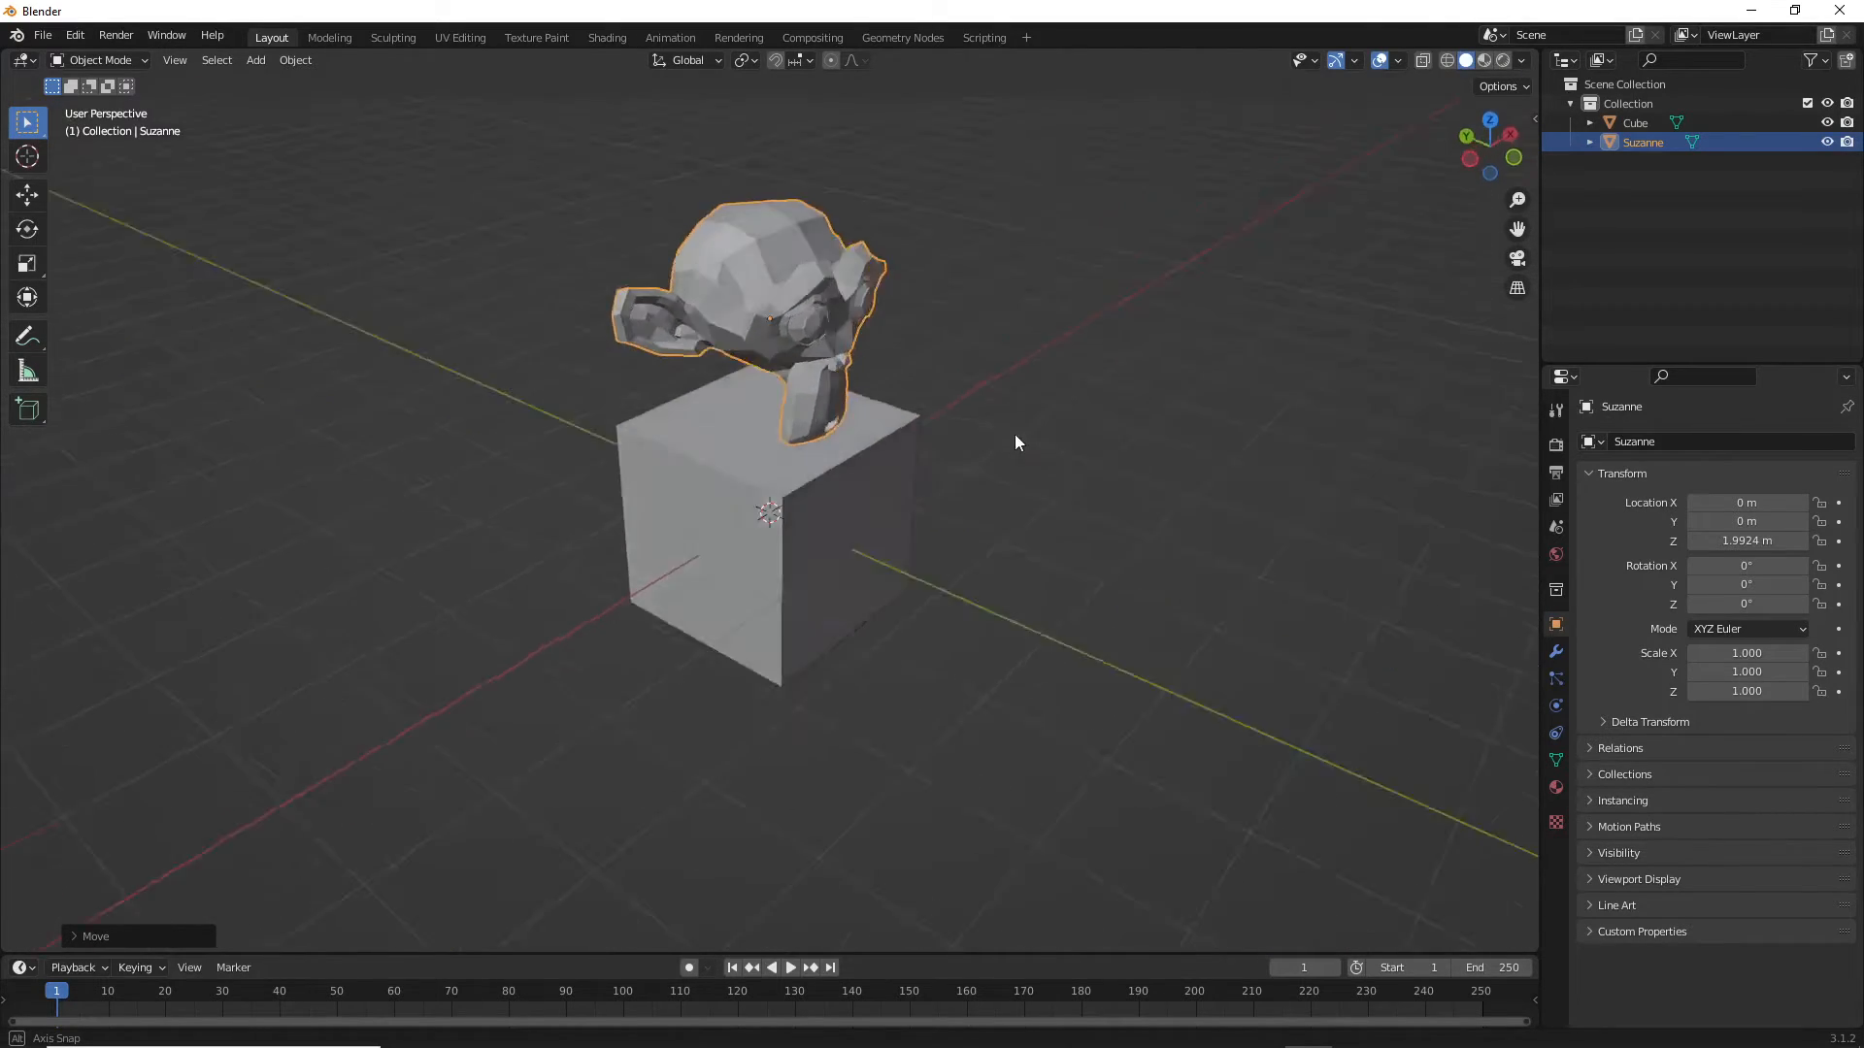
drag(1015, 443, 773, 398)
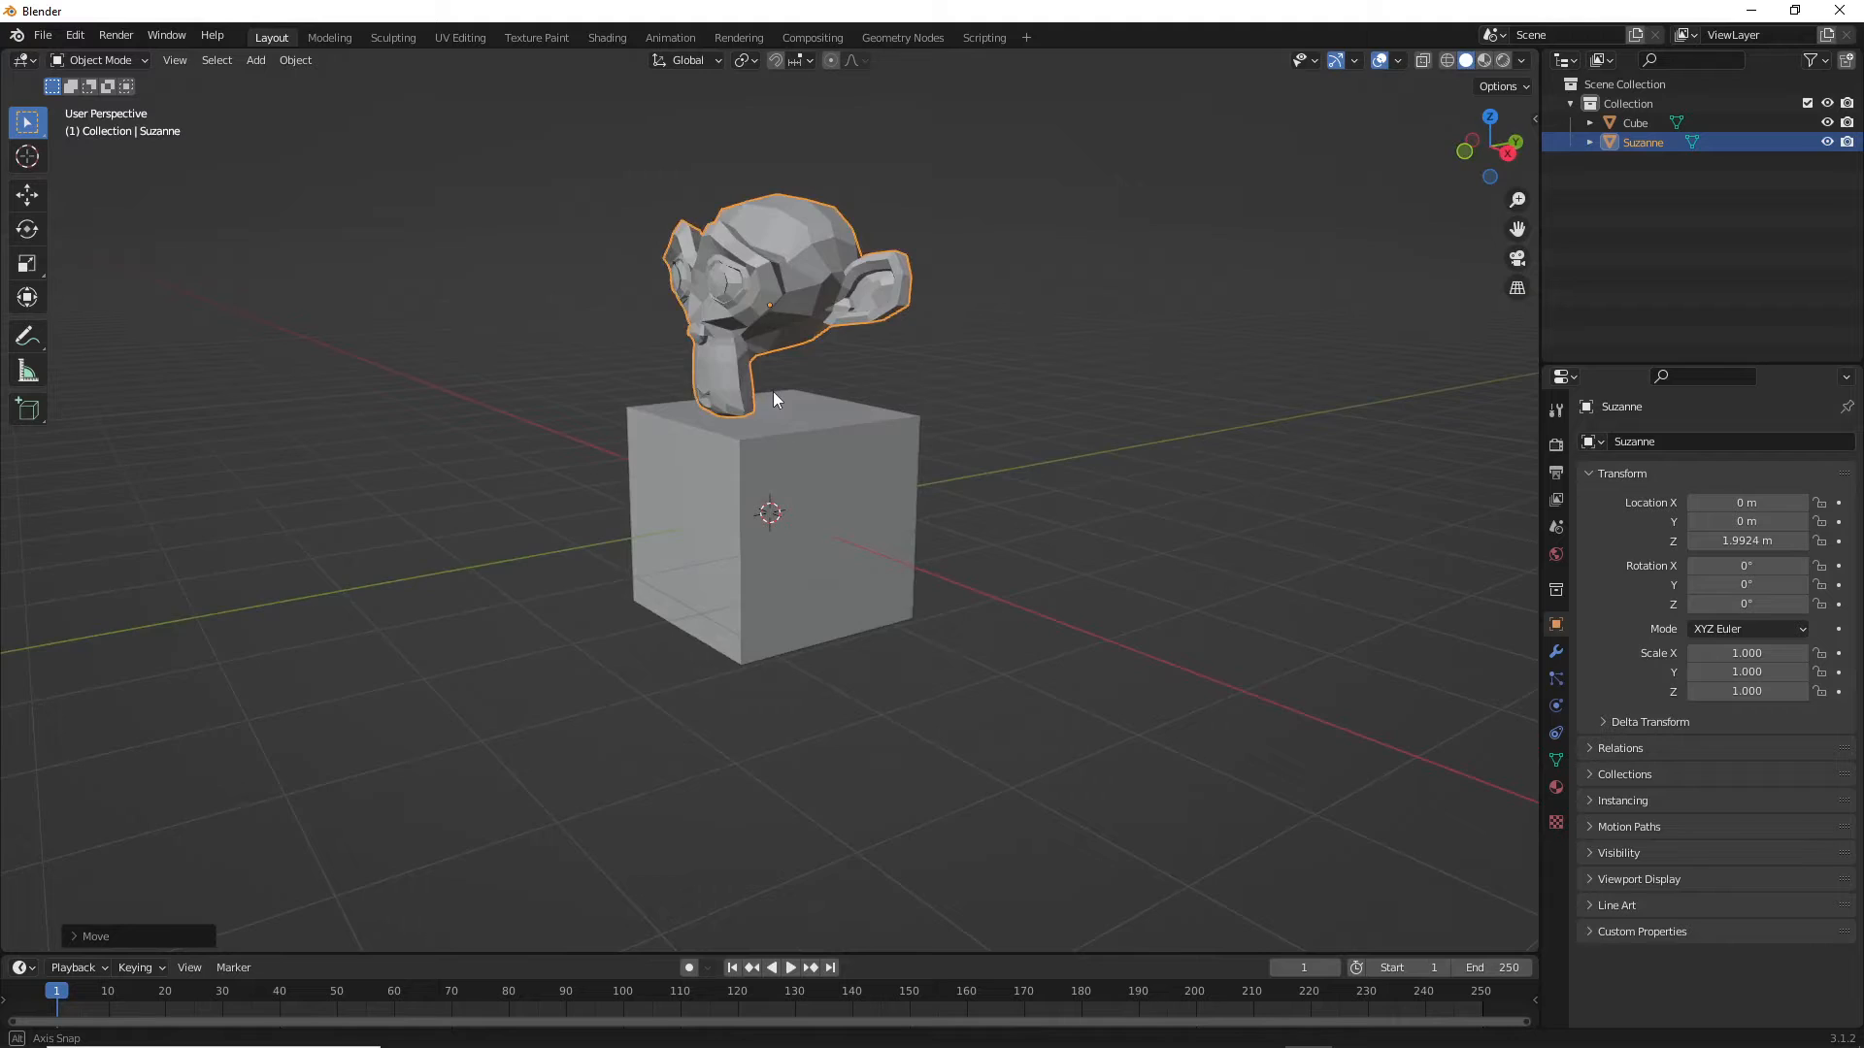
drag(773, 398, 914, 417)
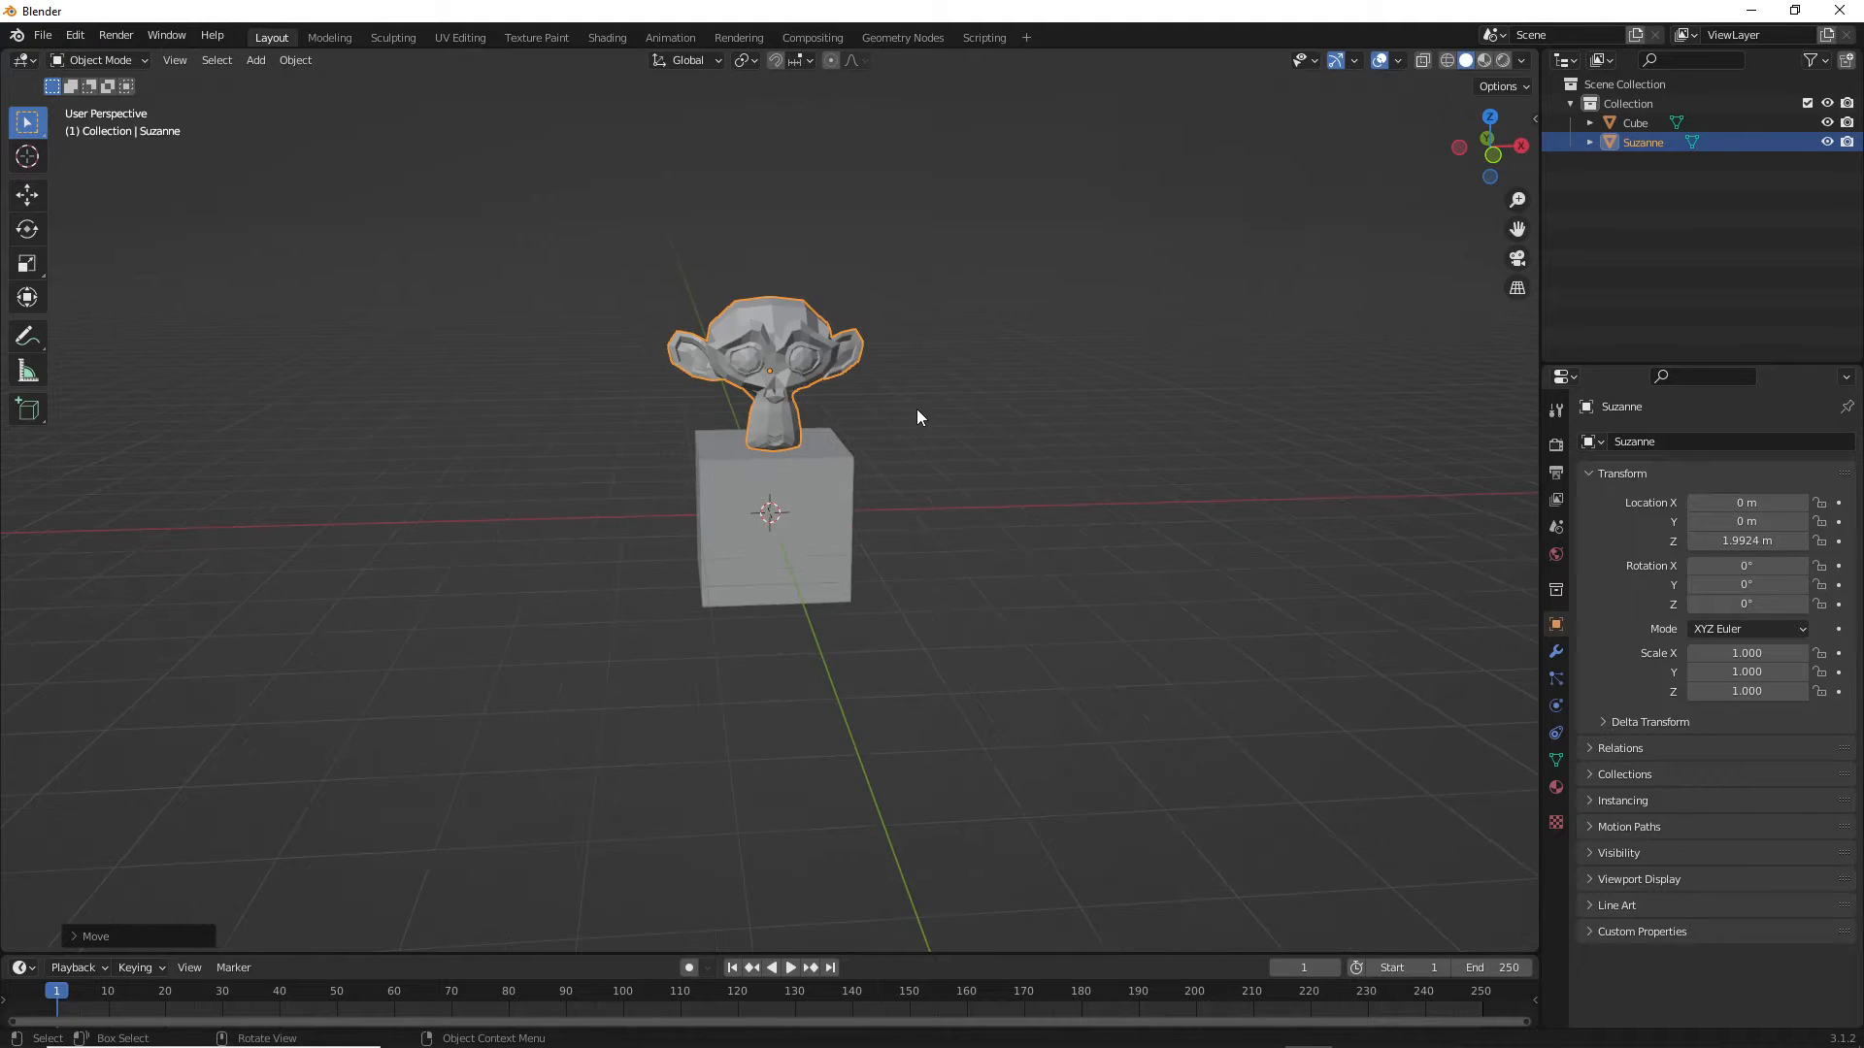
drag(914, 415, 666, 393)
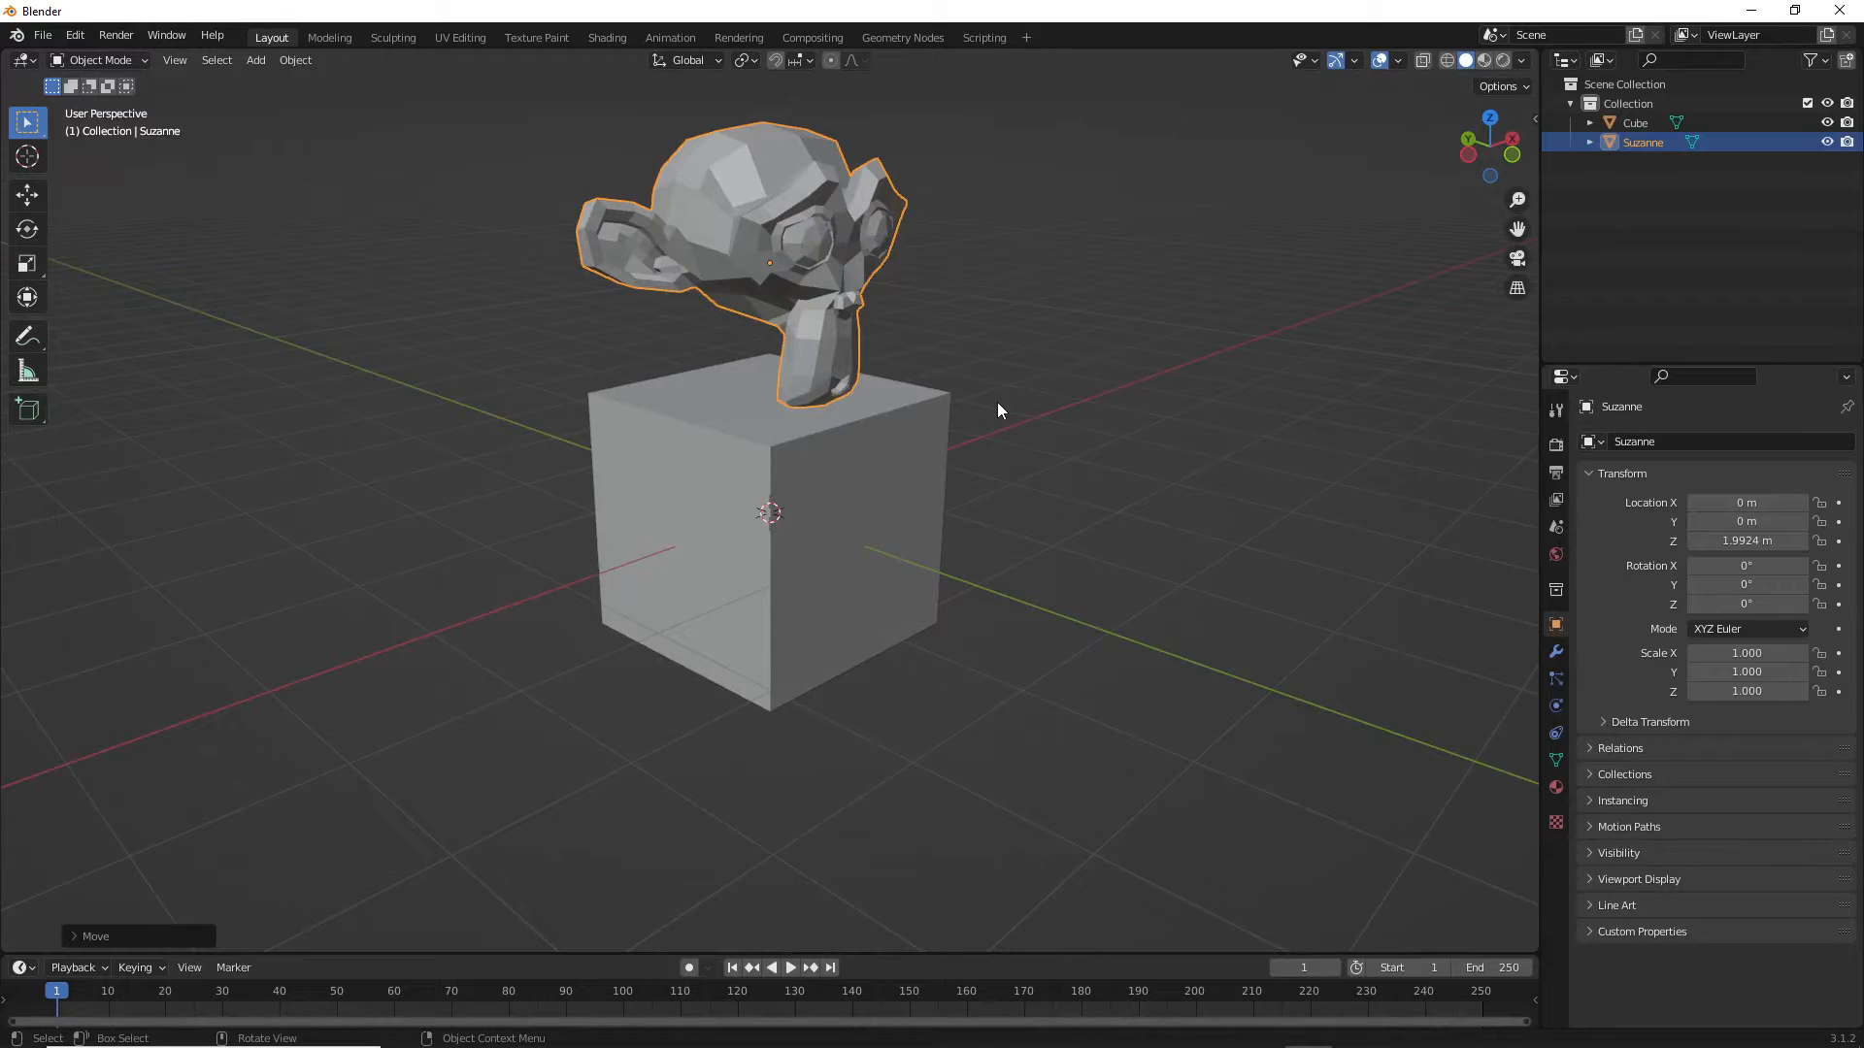
drag(998, 410, 1041, 394)
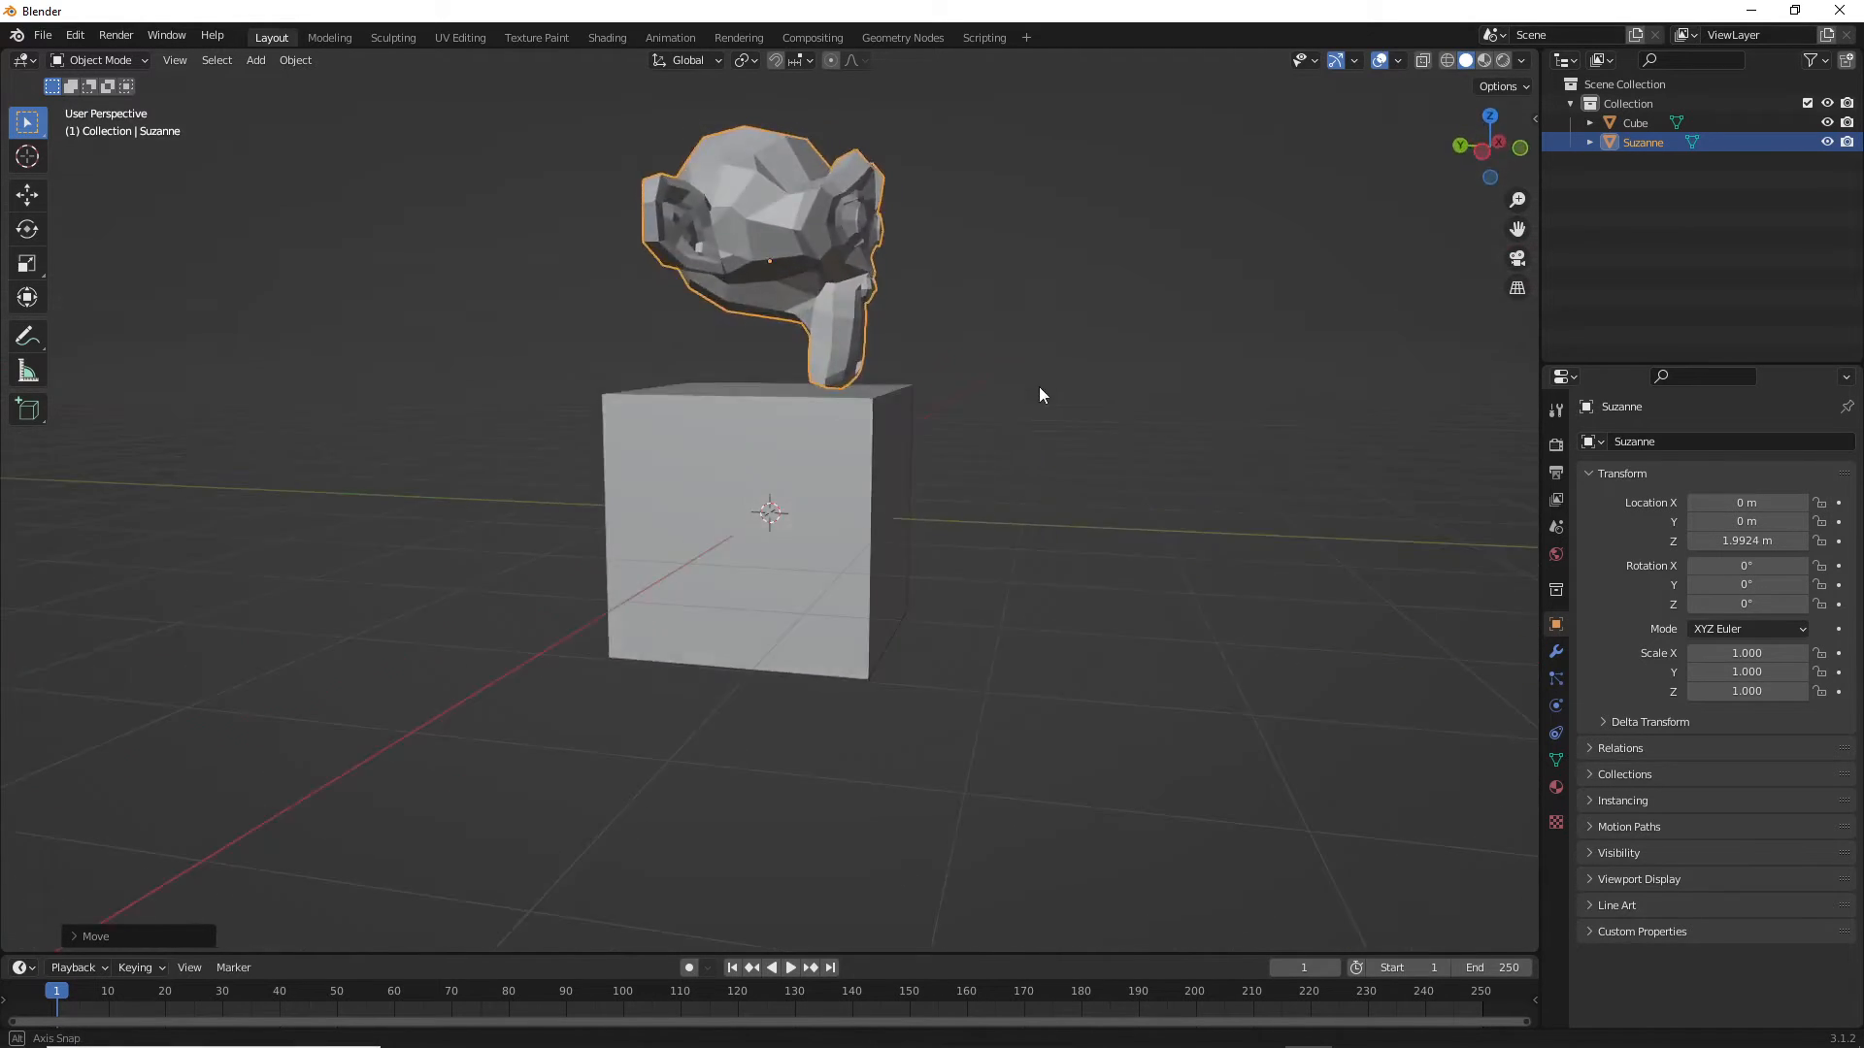
drag(1040, 394, 838, 412)
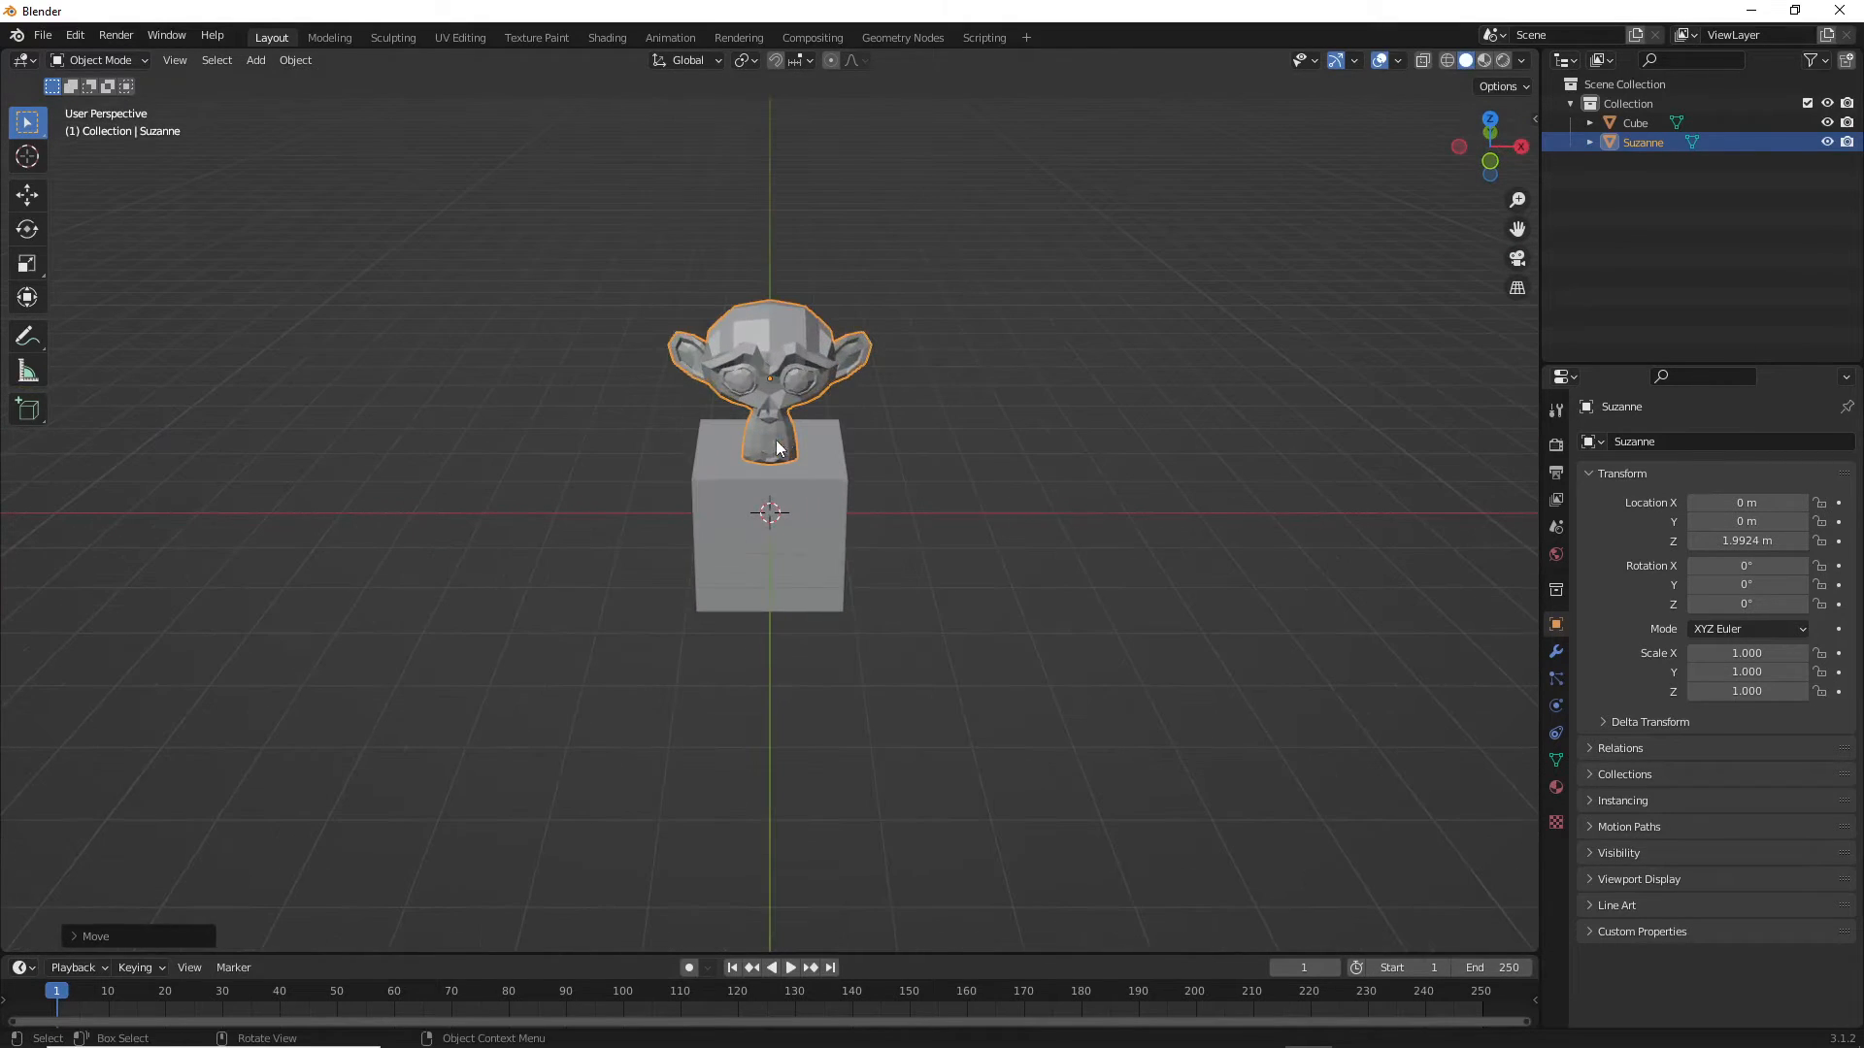
mouse_move(939, 433)
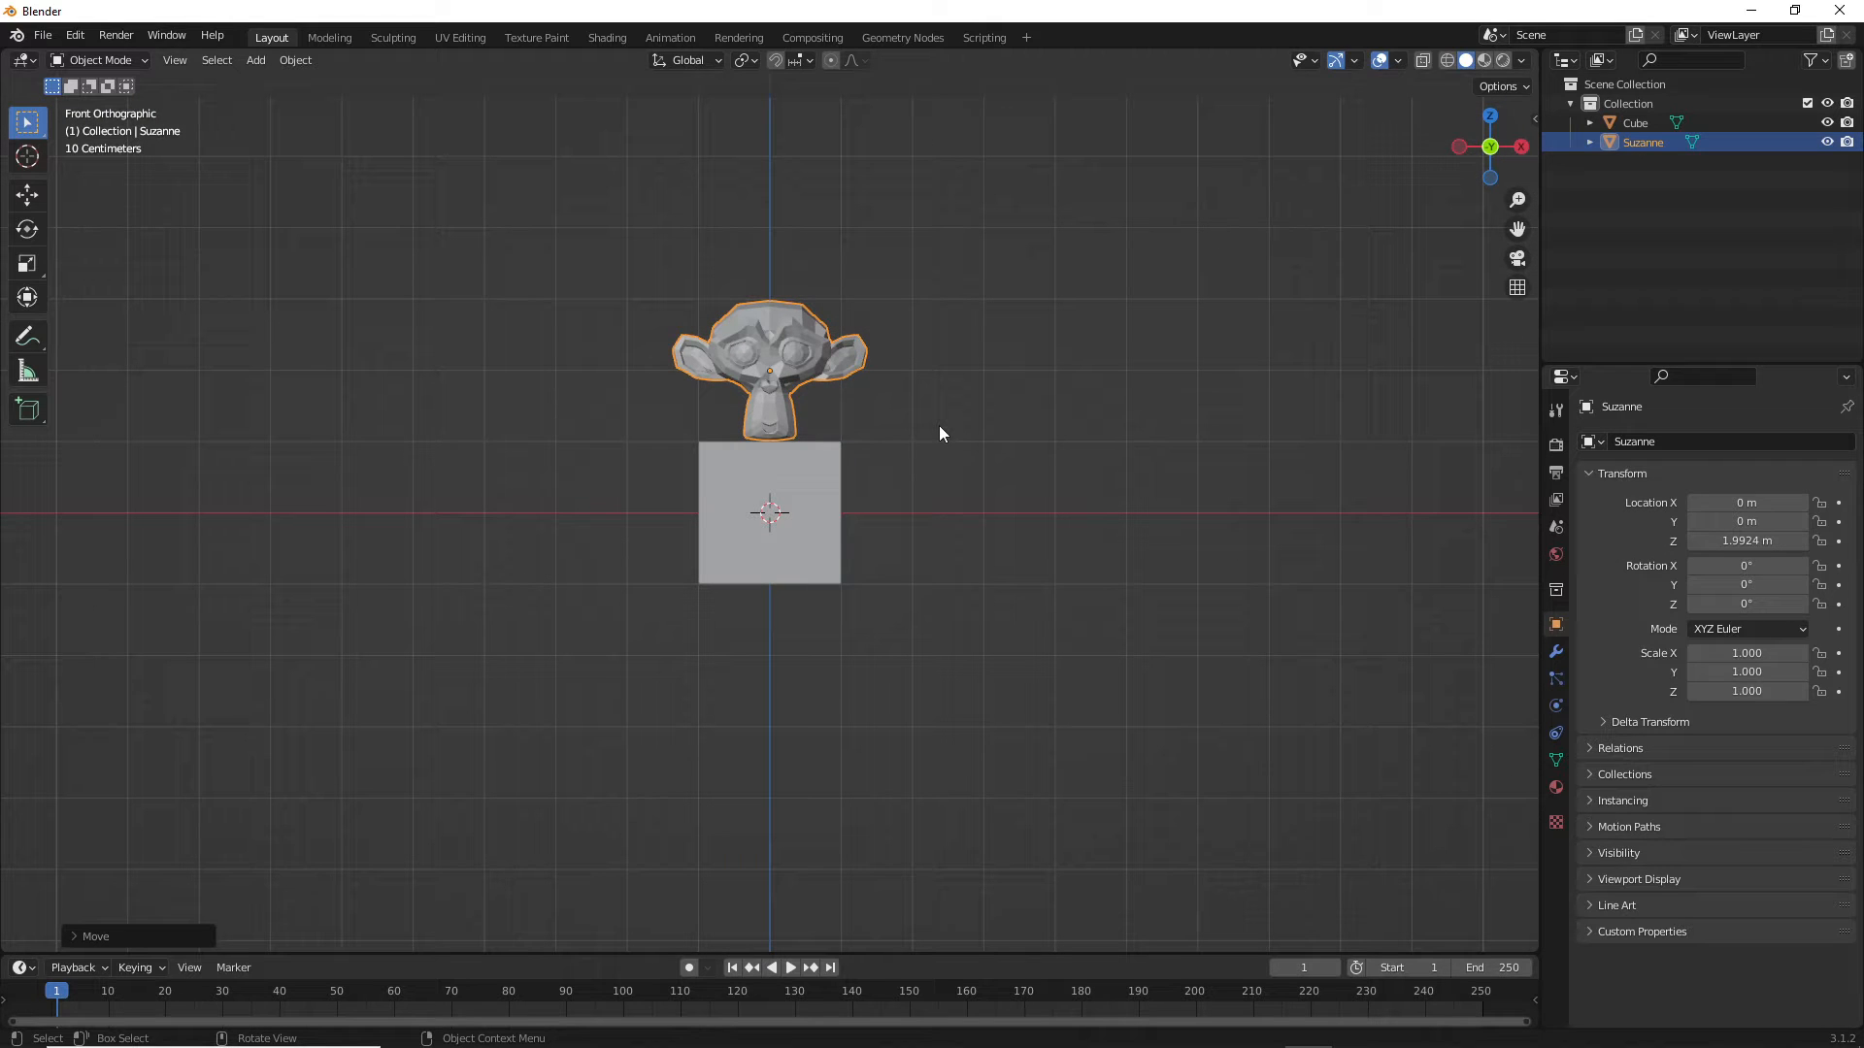
mouse_move(860, 405)
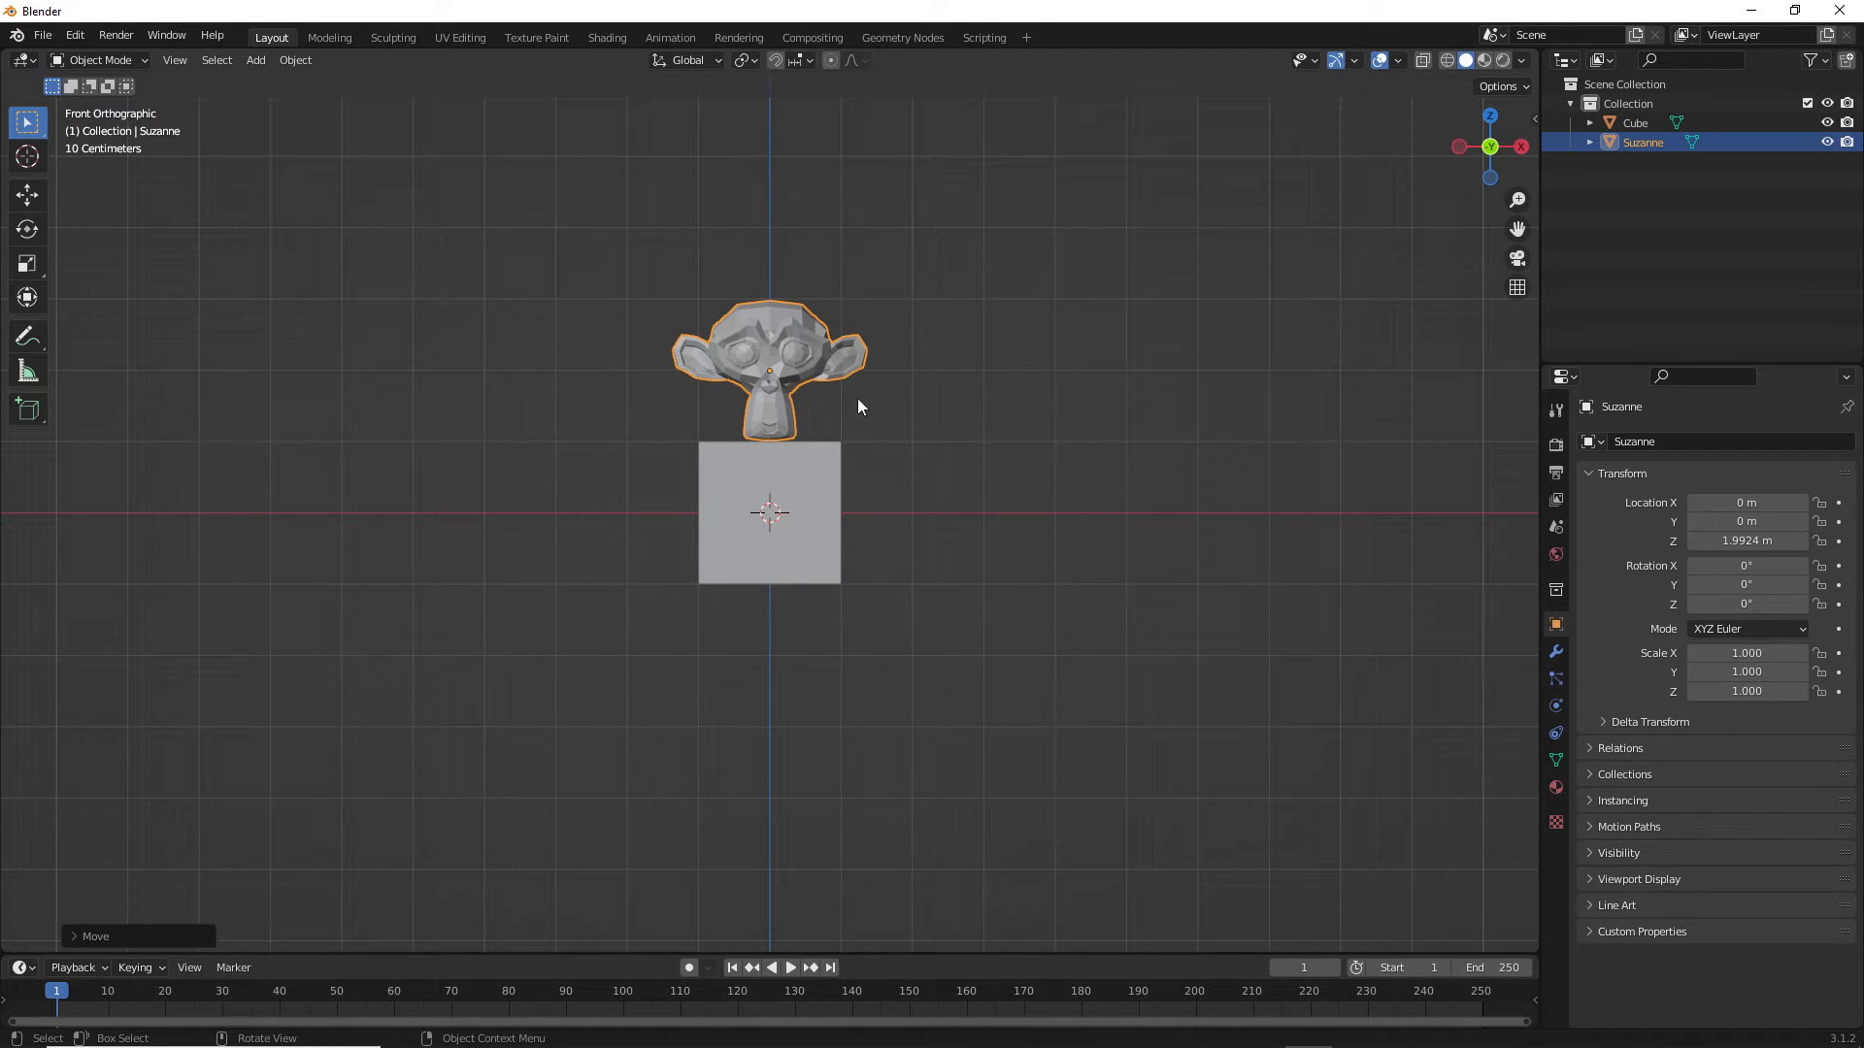
- Move the cube and Suzanne up about one metre so the cube rests on the grid floor
click(769, 512)
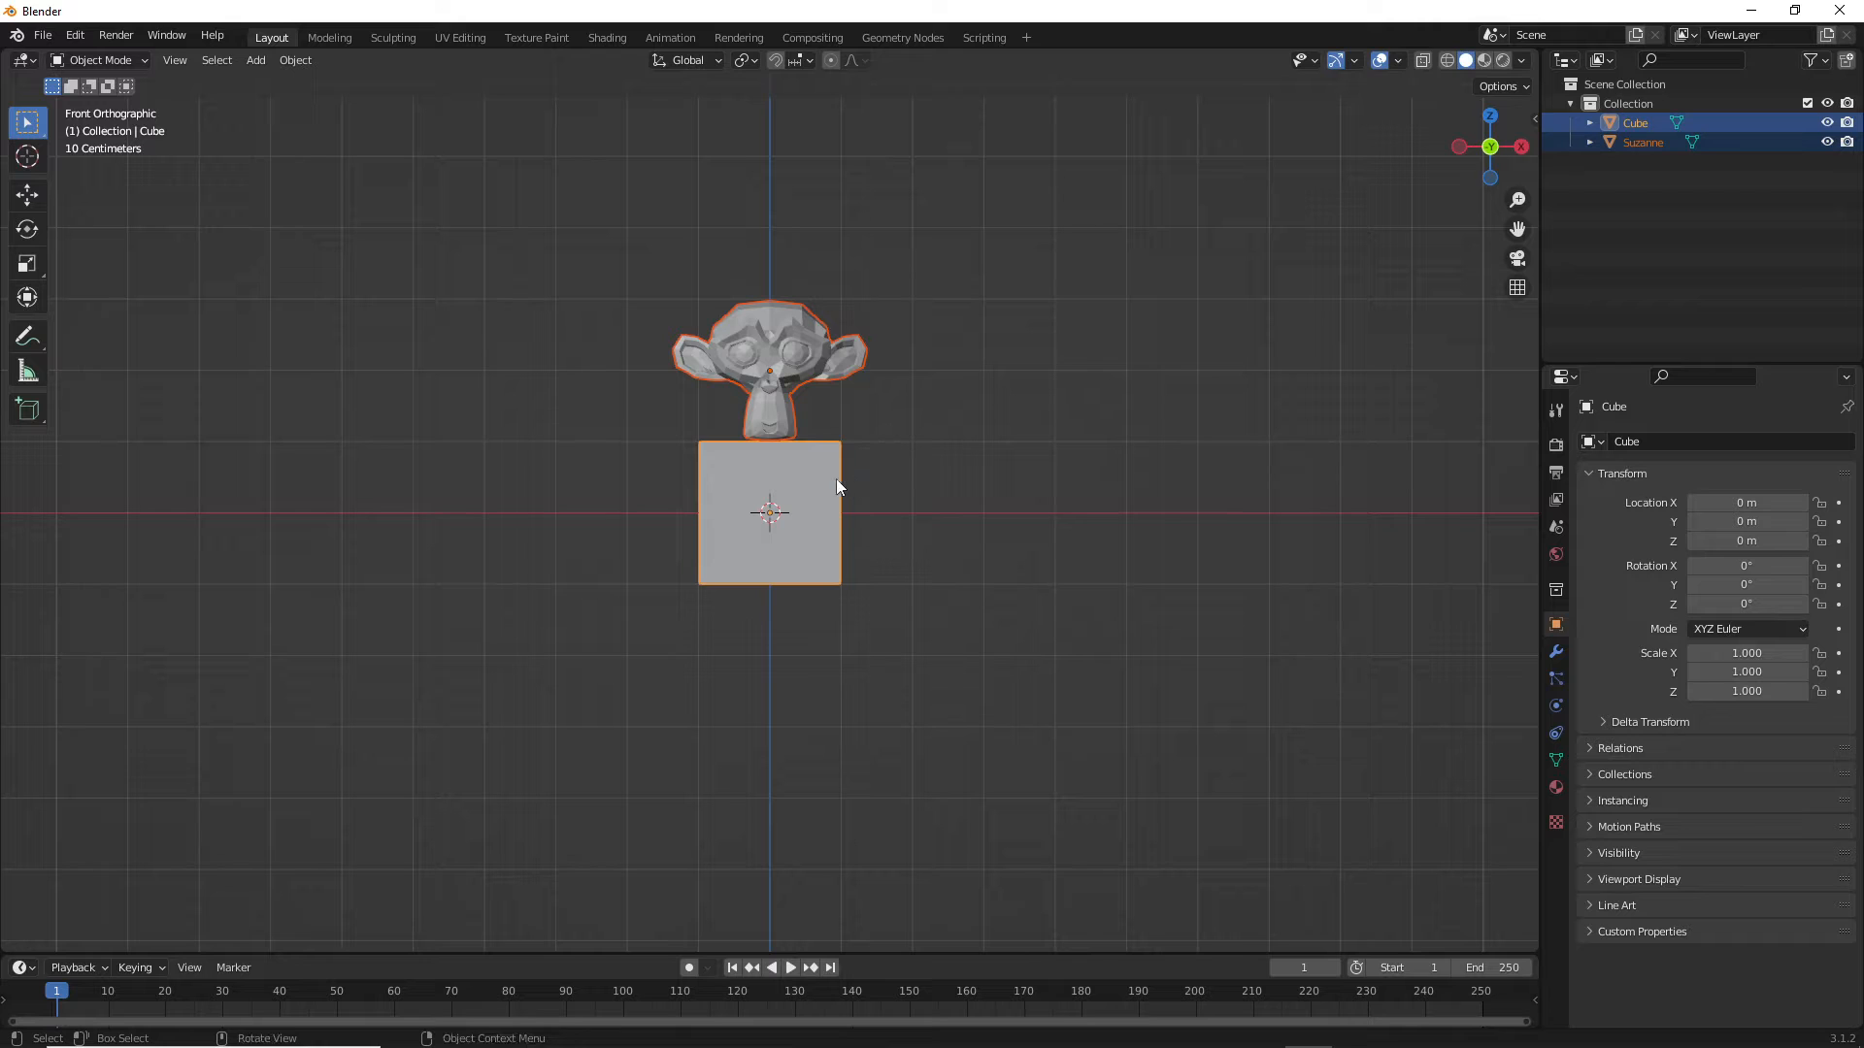
key(g)
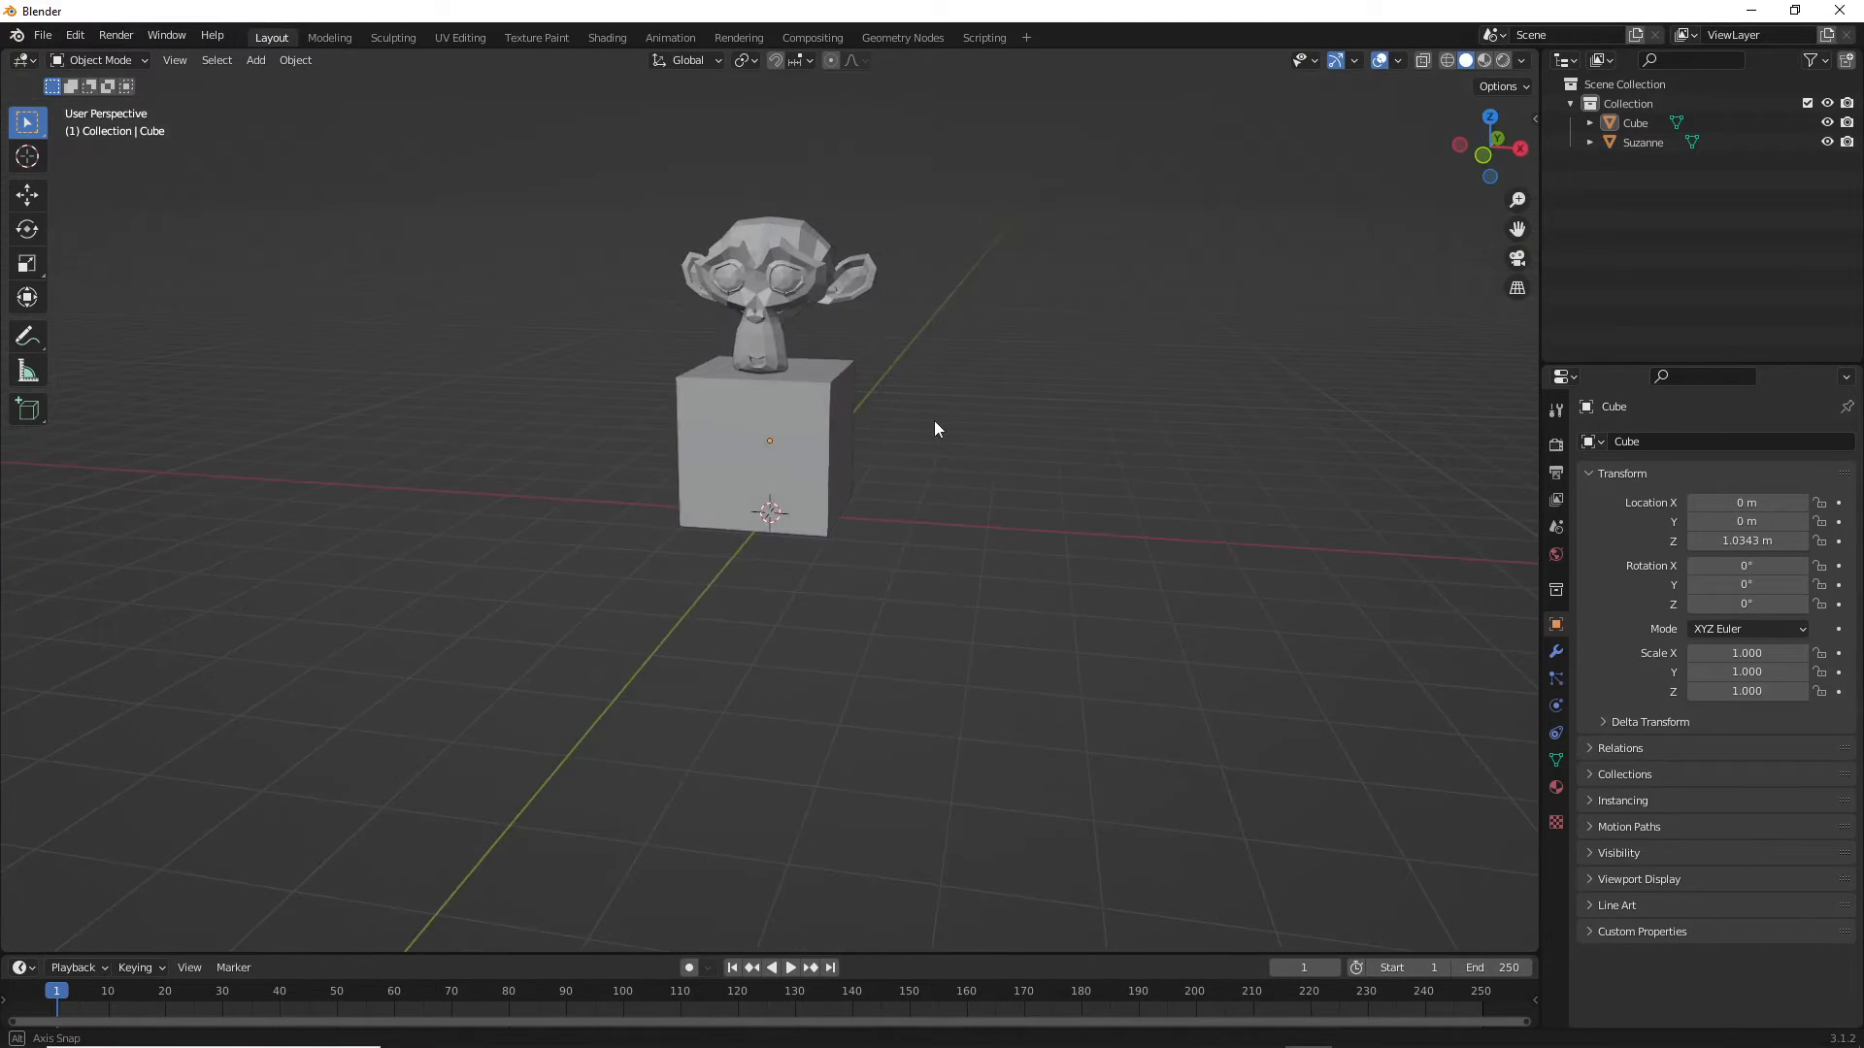
drag(935, 427, 891, 504)
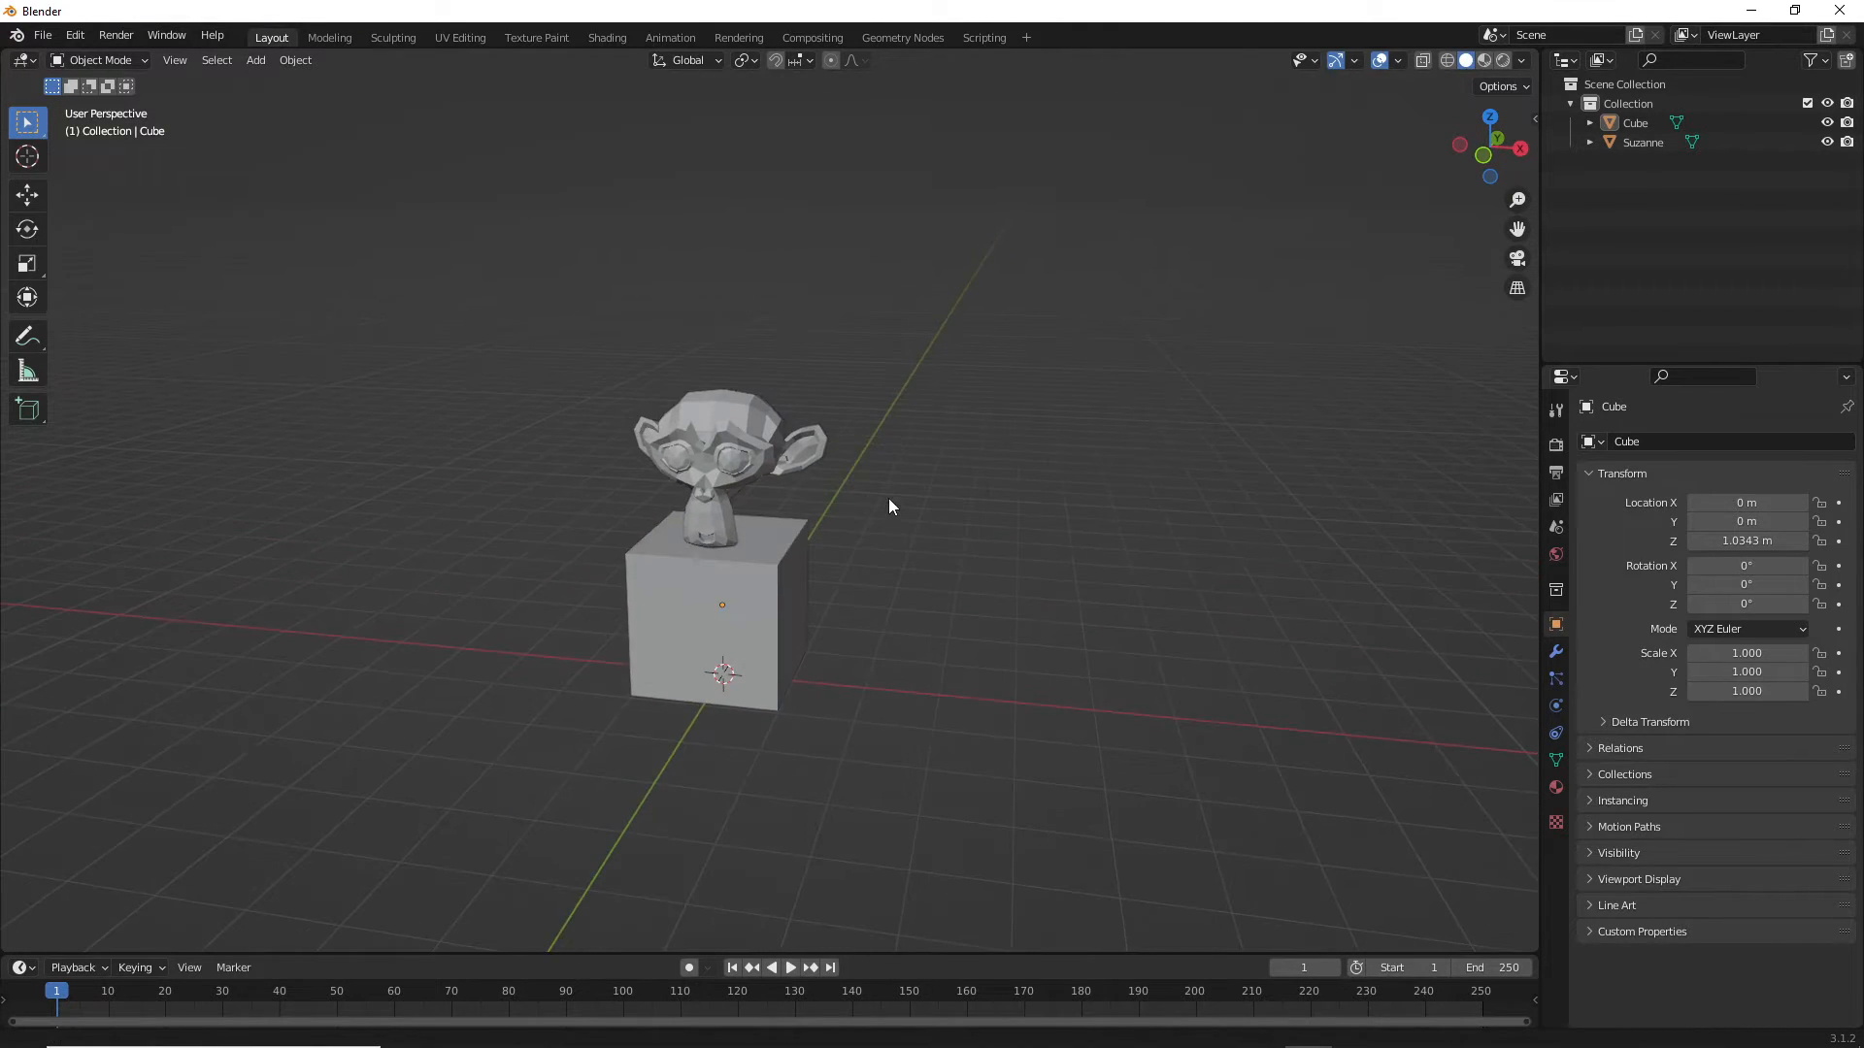
drag(891, 505, 915, 511)
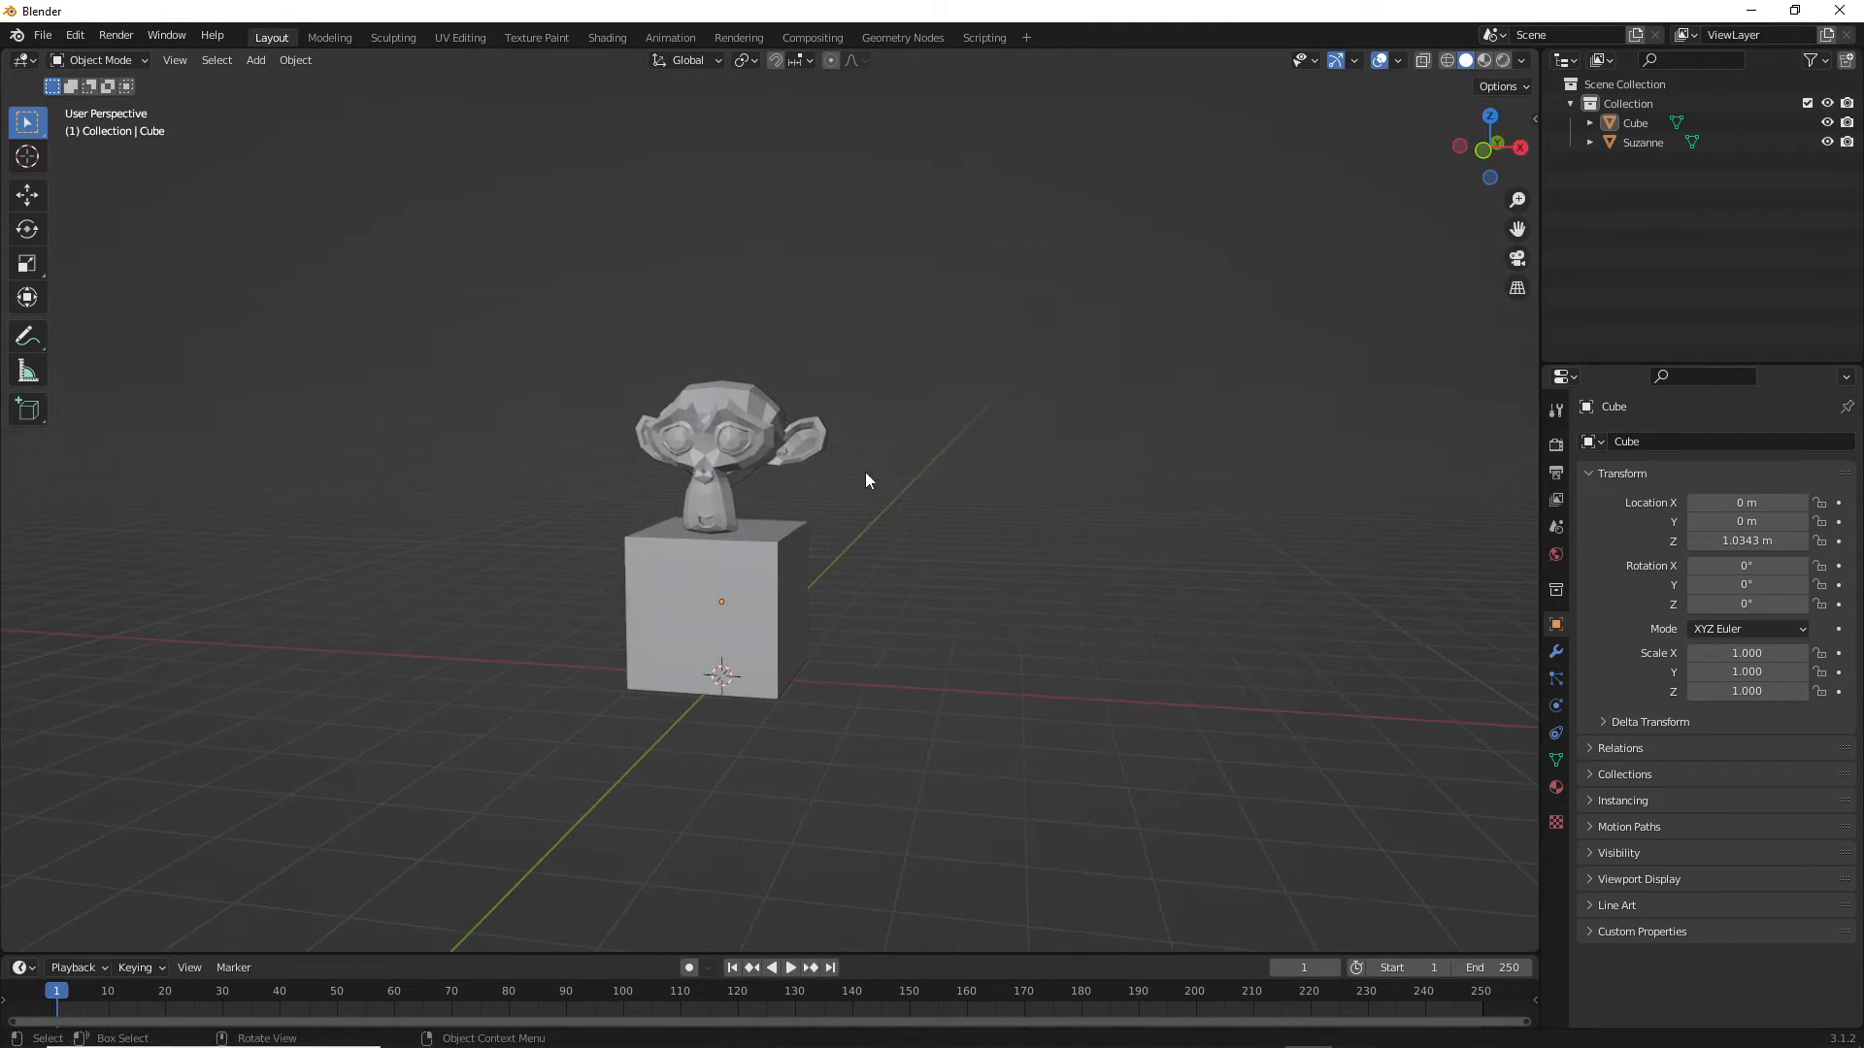
click(254, 60)
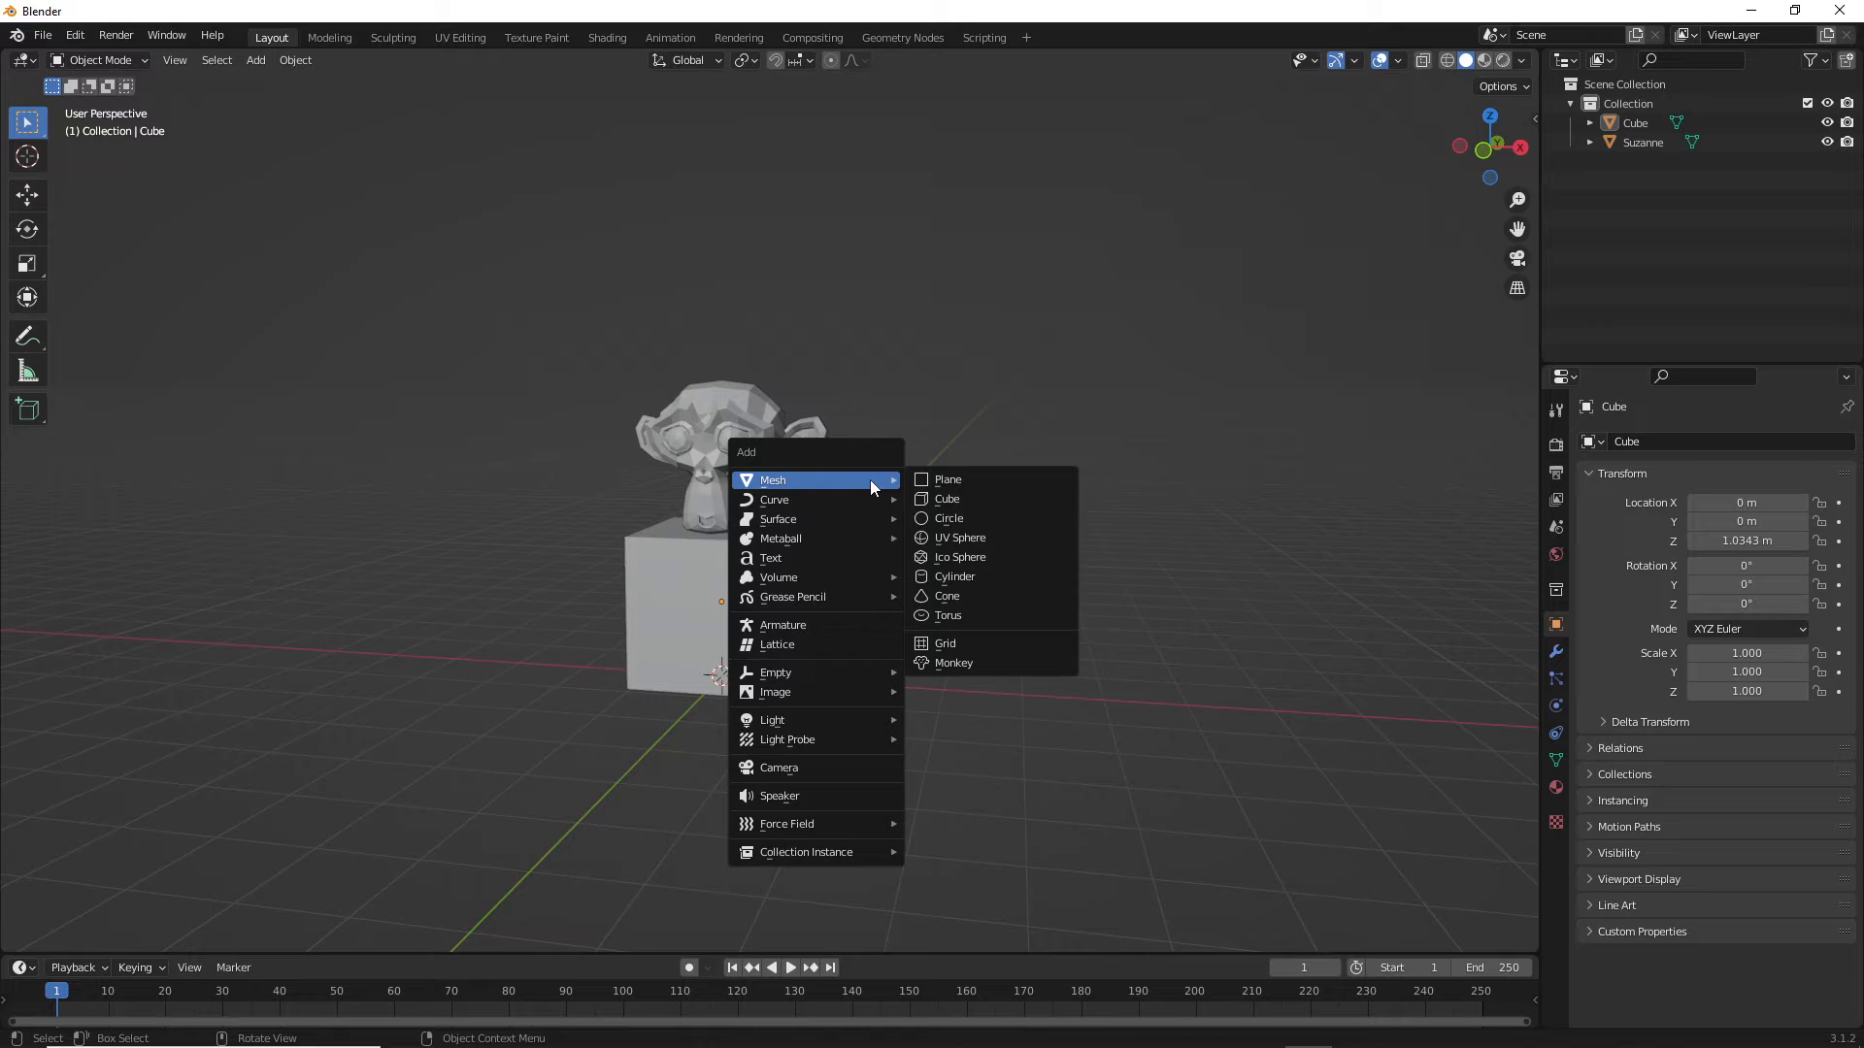
mouse_move(1003, 557)
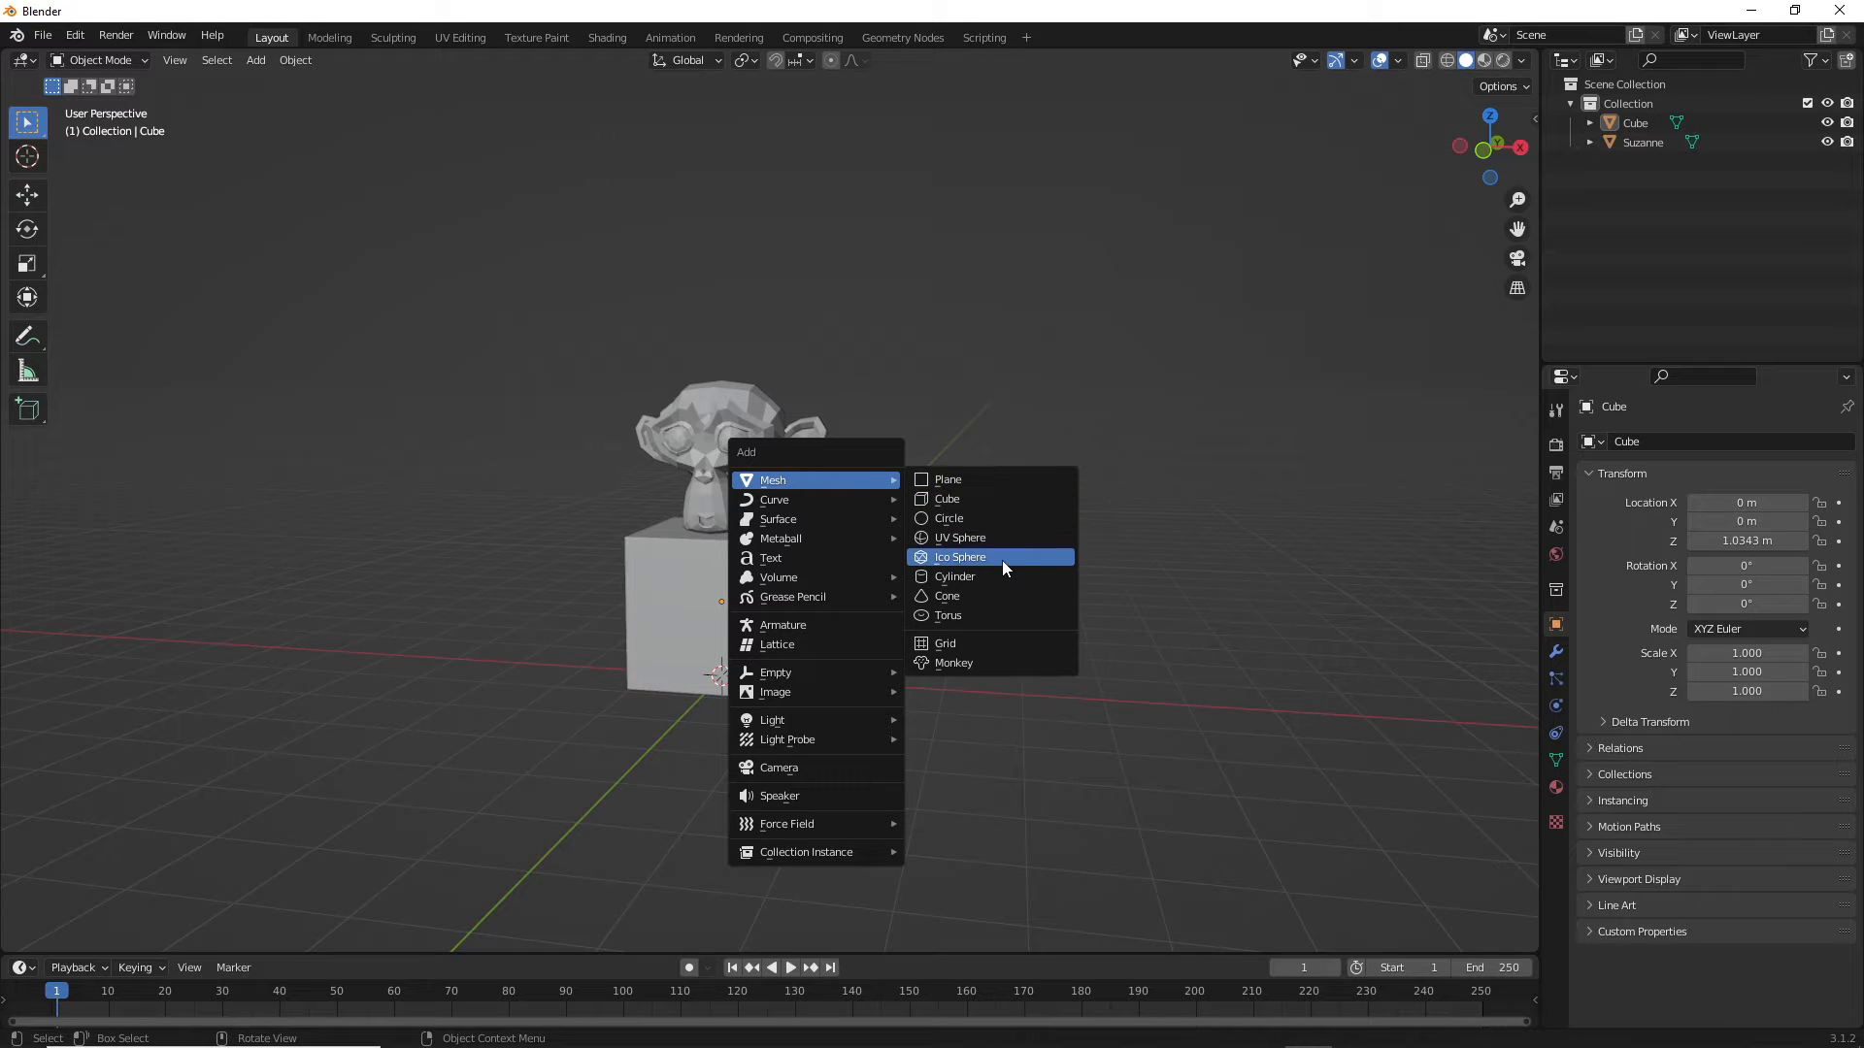
mouse_move(986, 519)
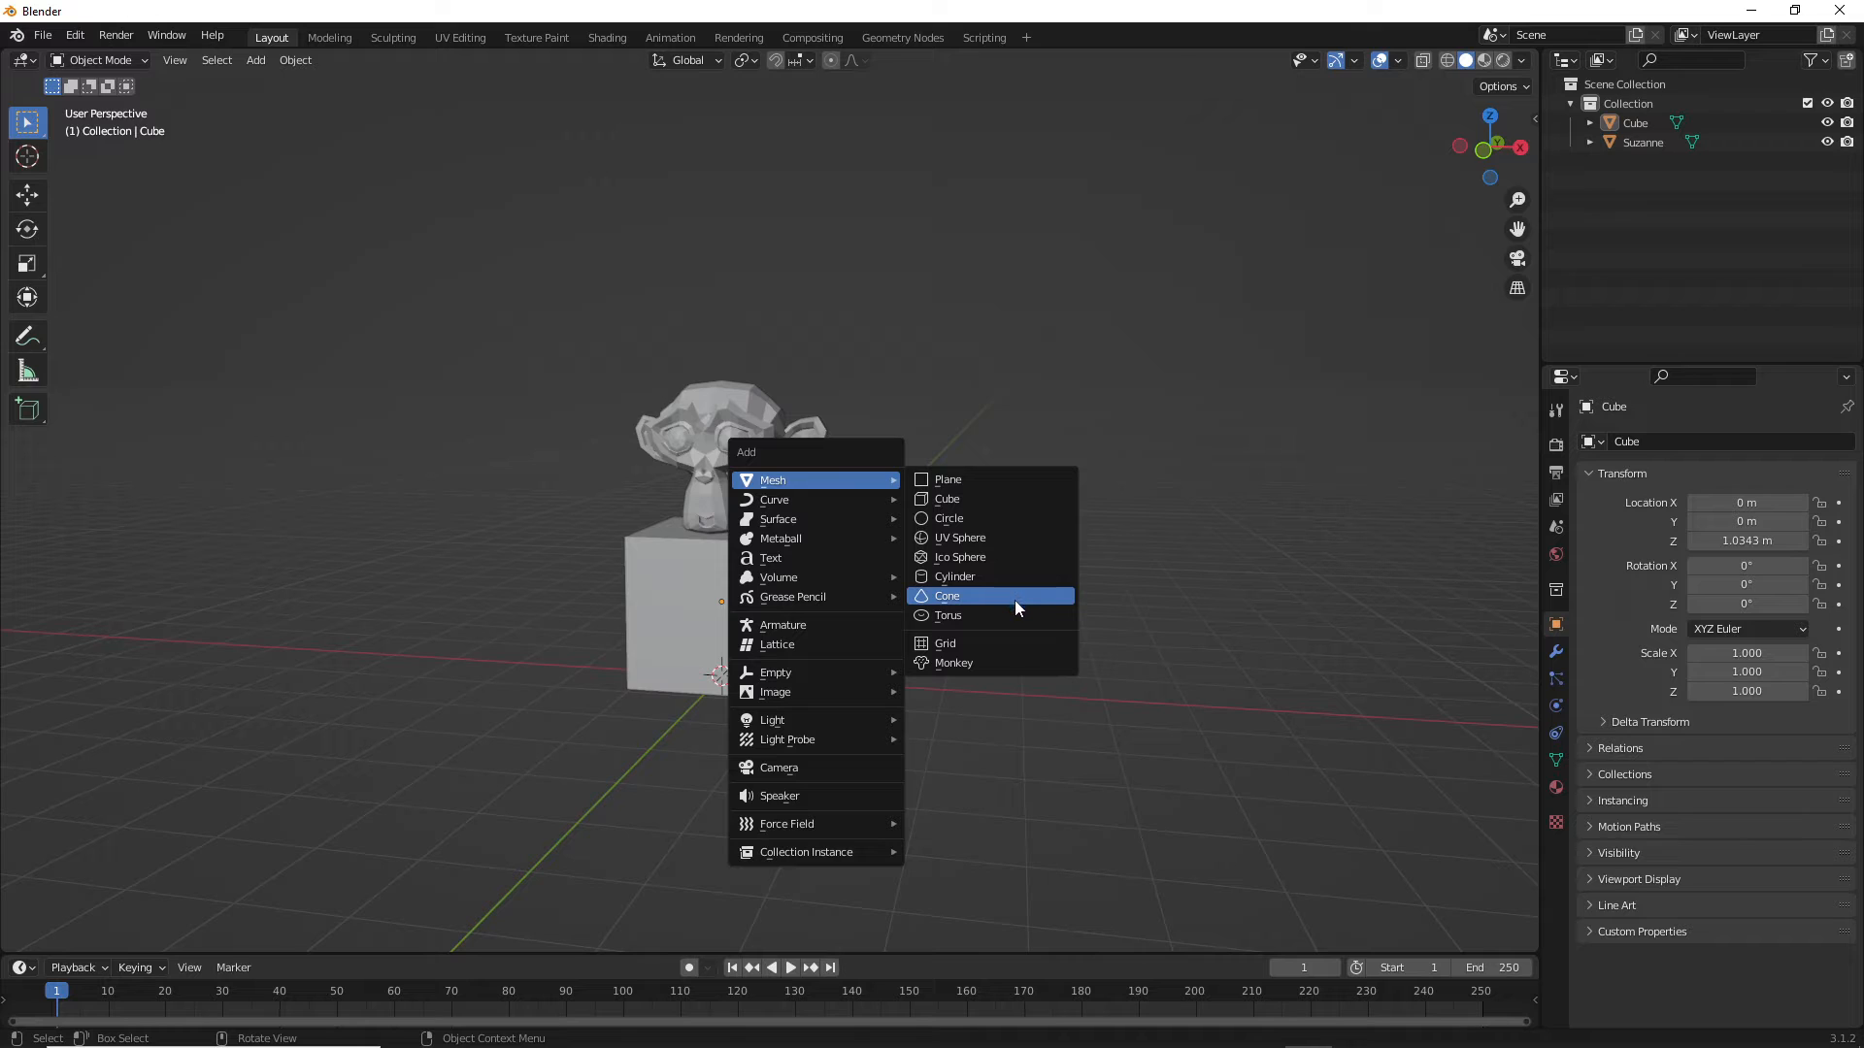
mouse_move(813, 596)
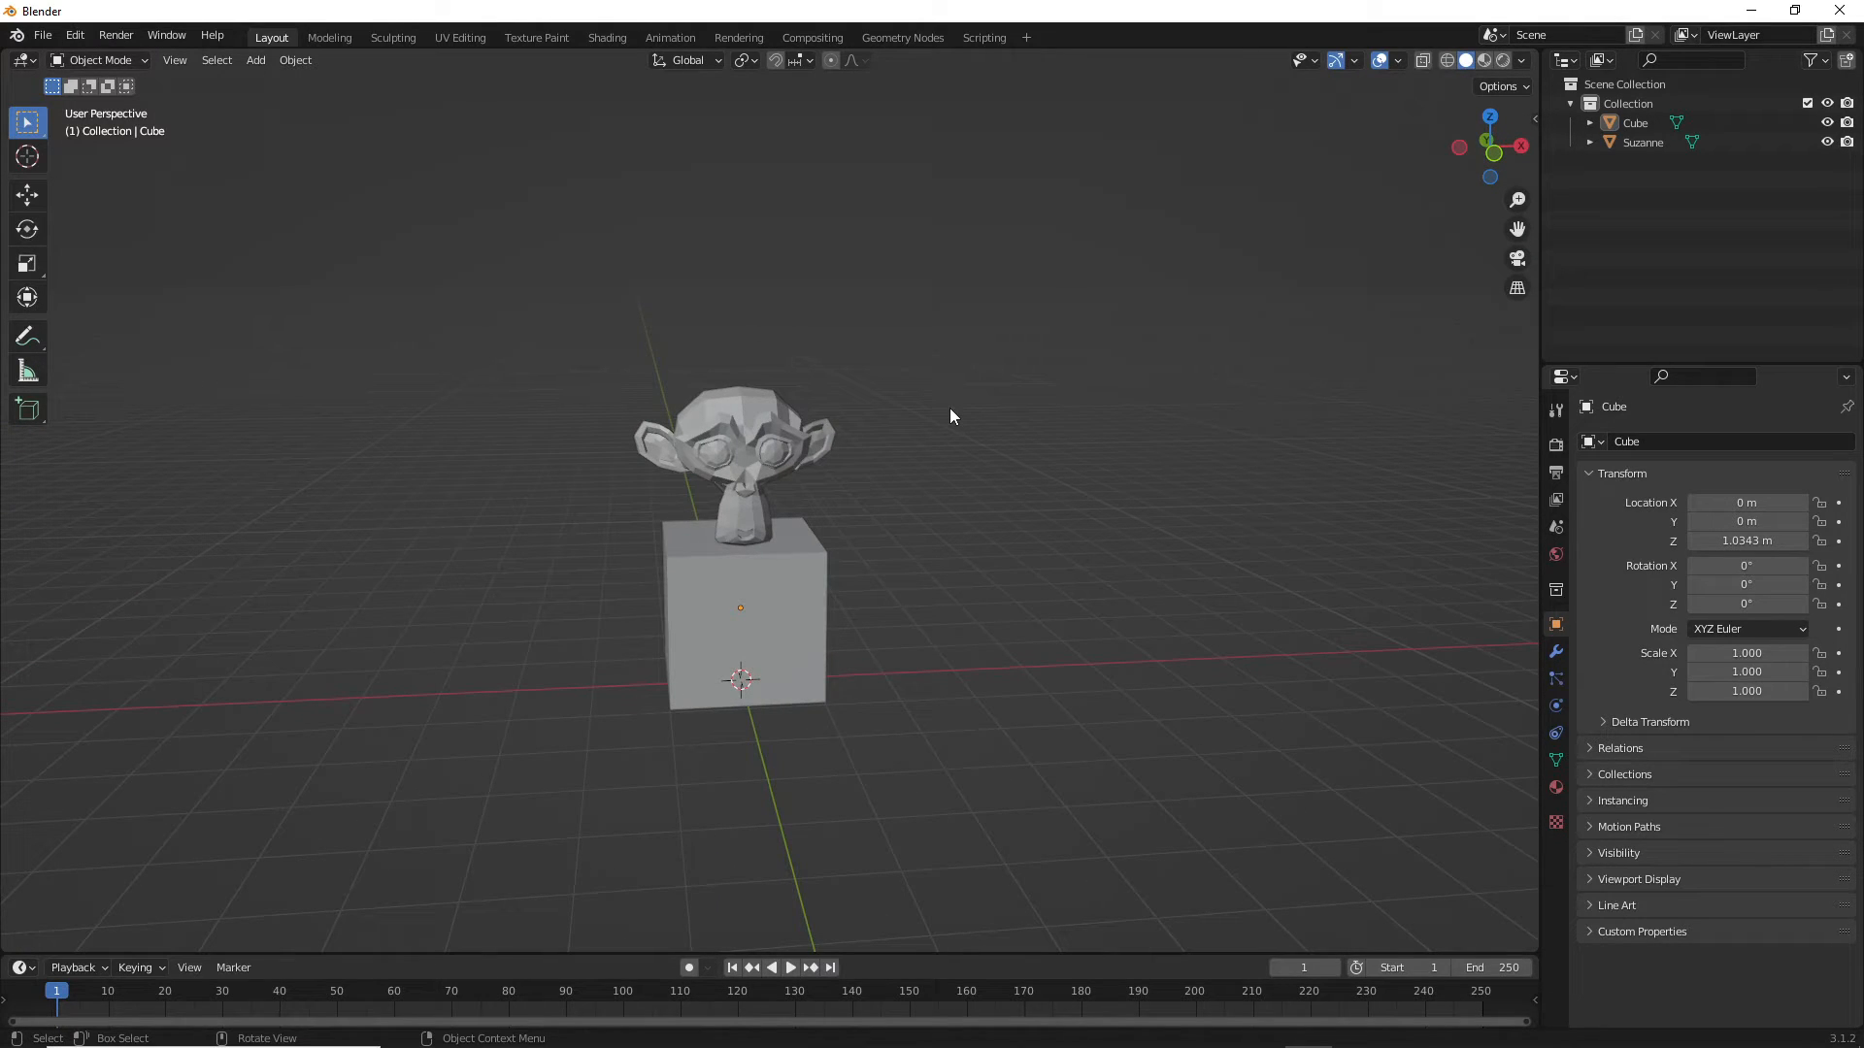
mouse_move(944, 411)
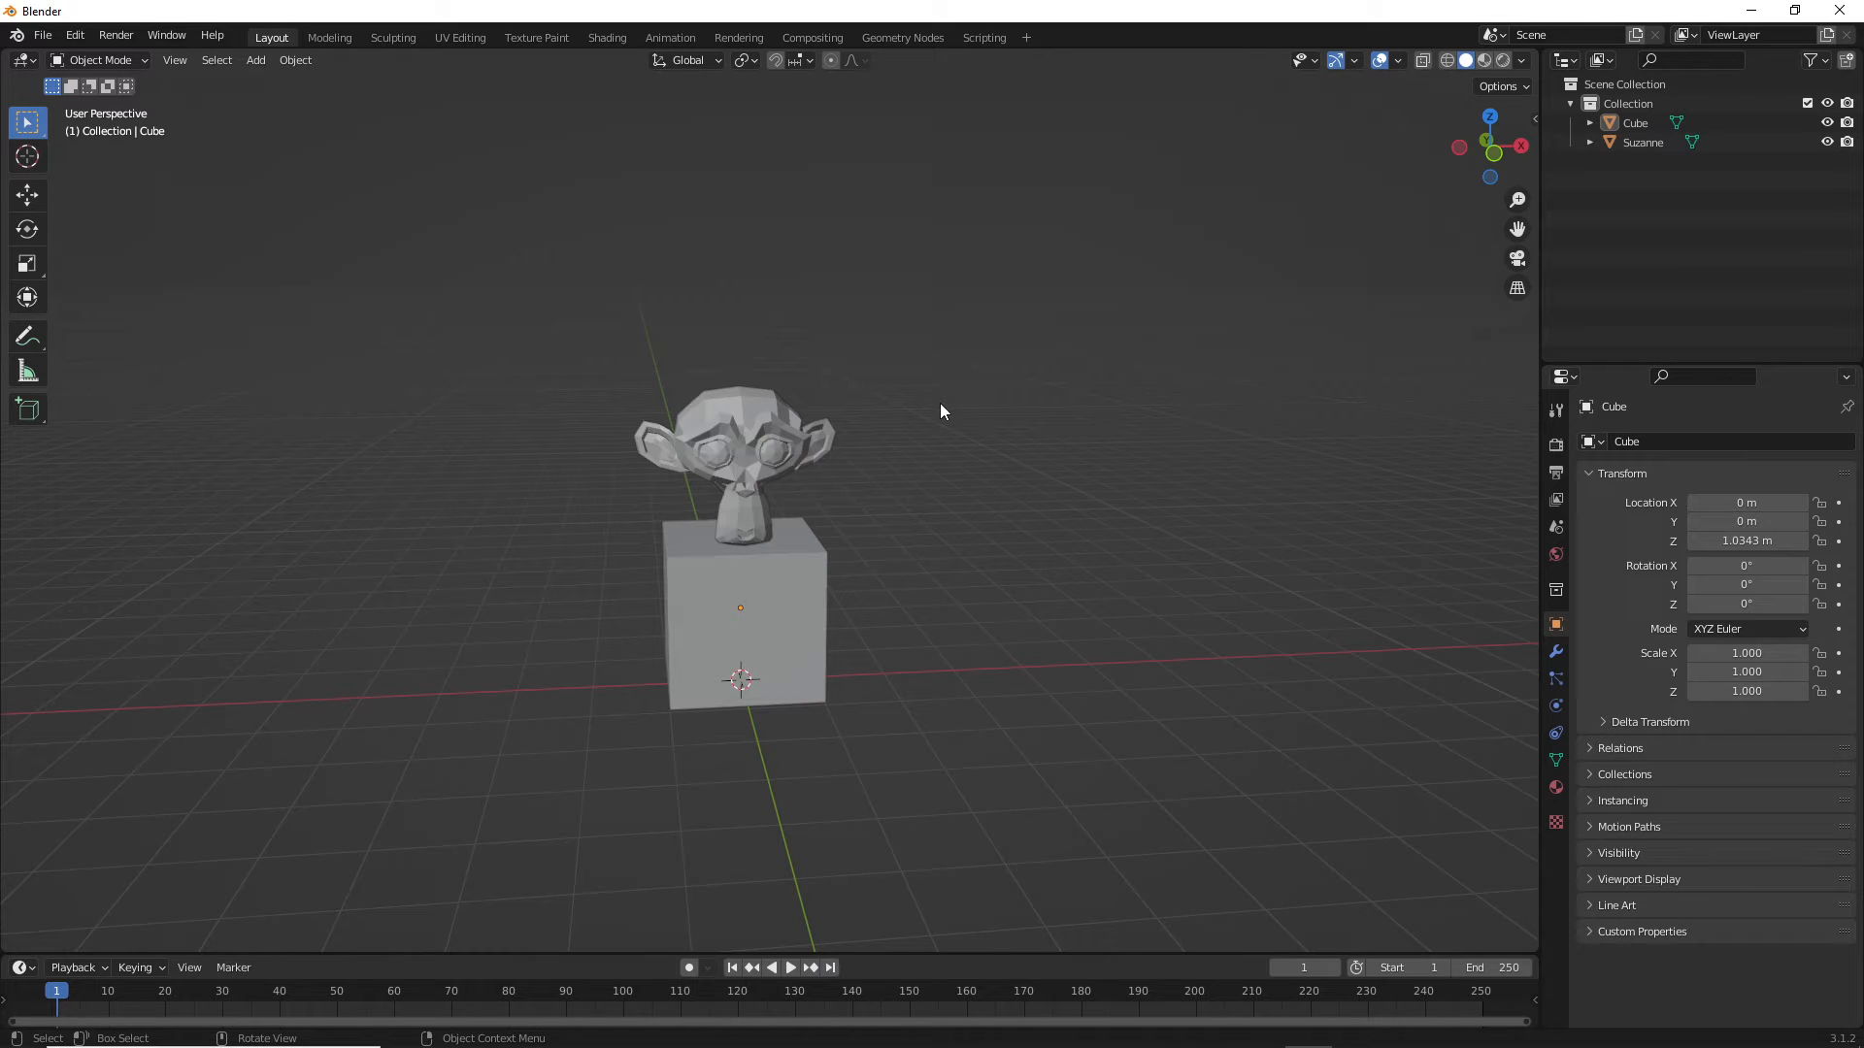
drag(944, 411, 910, 447)
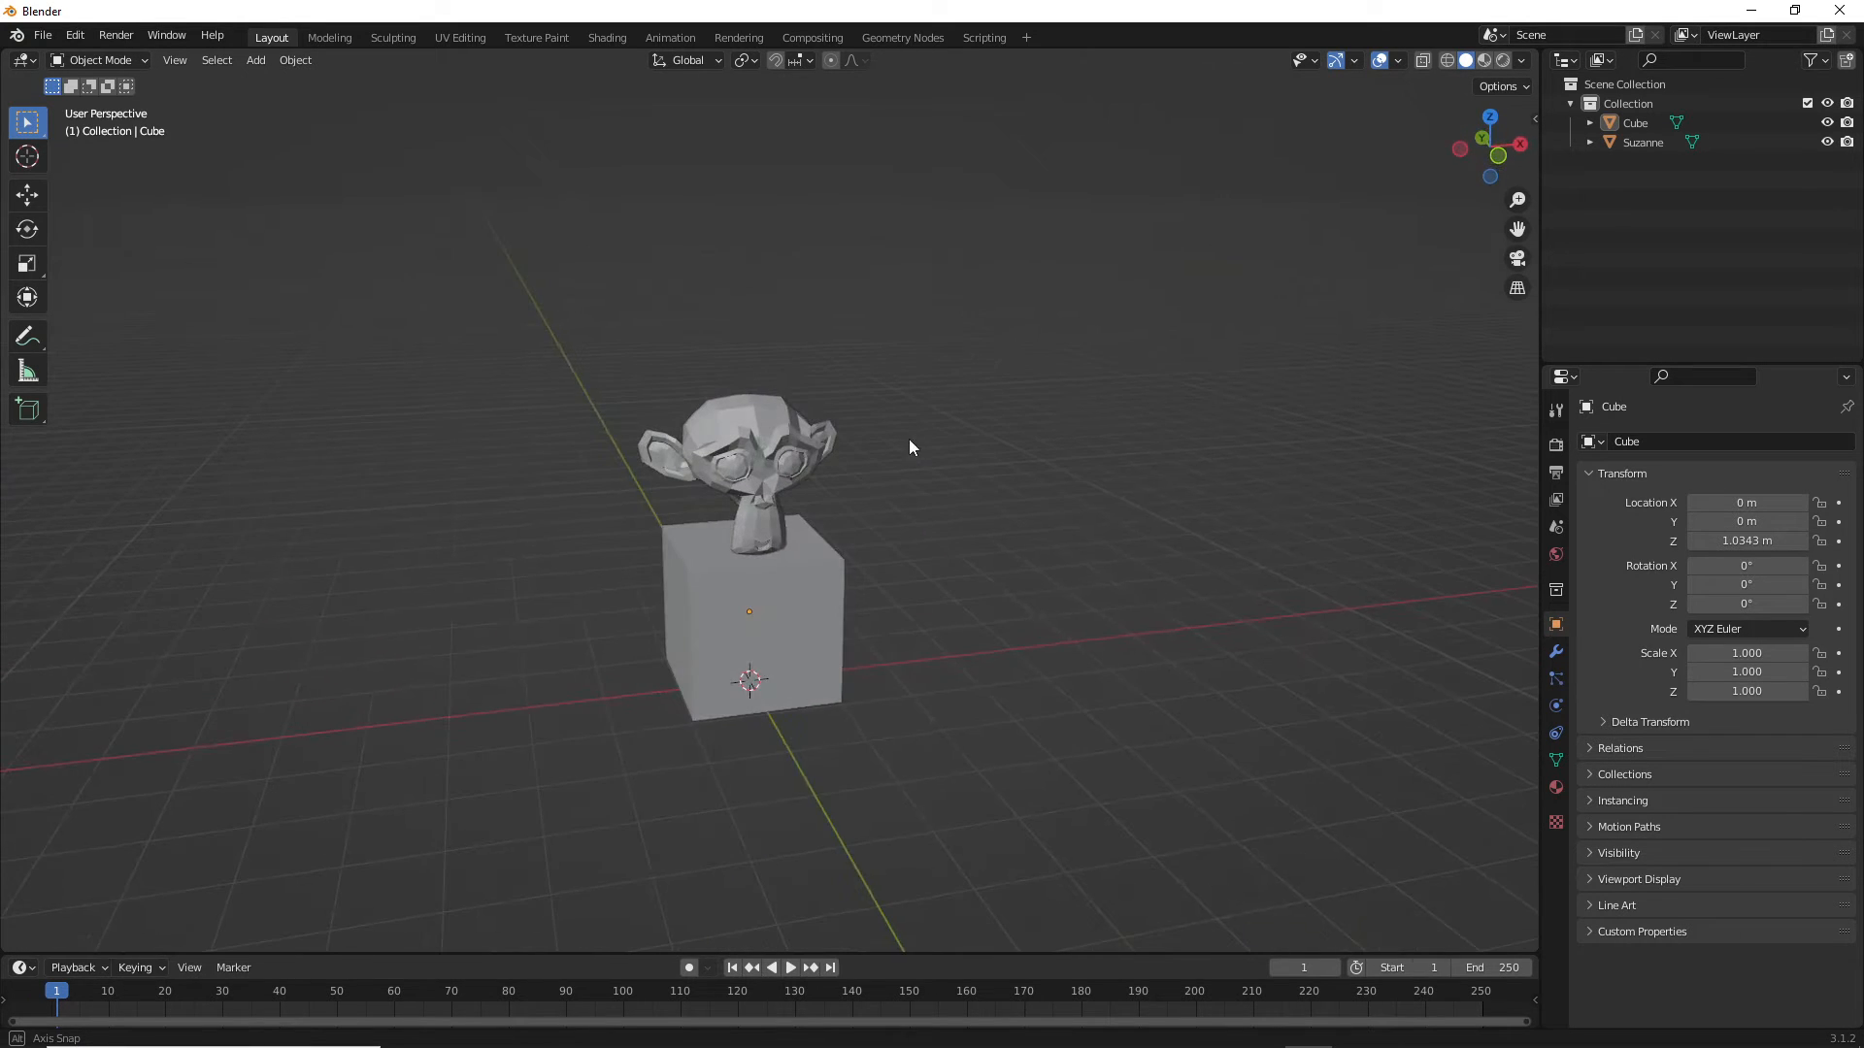
drag(908, 446, 784, 225)
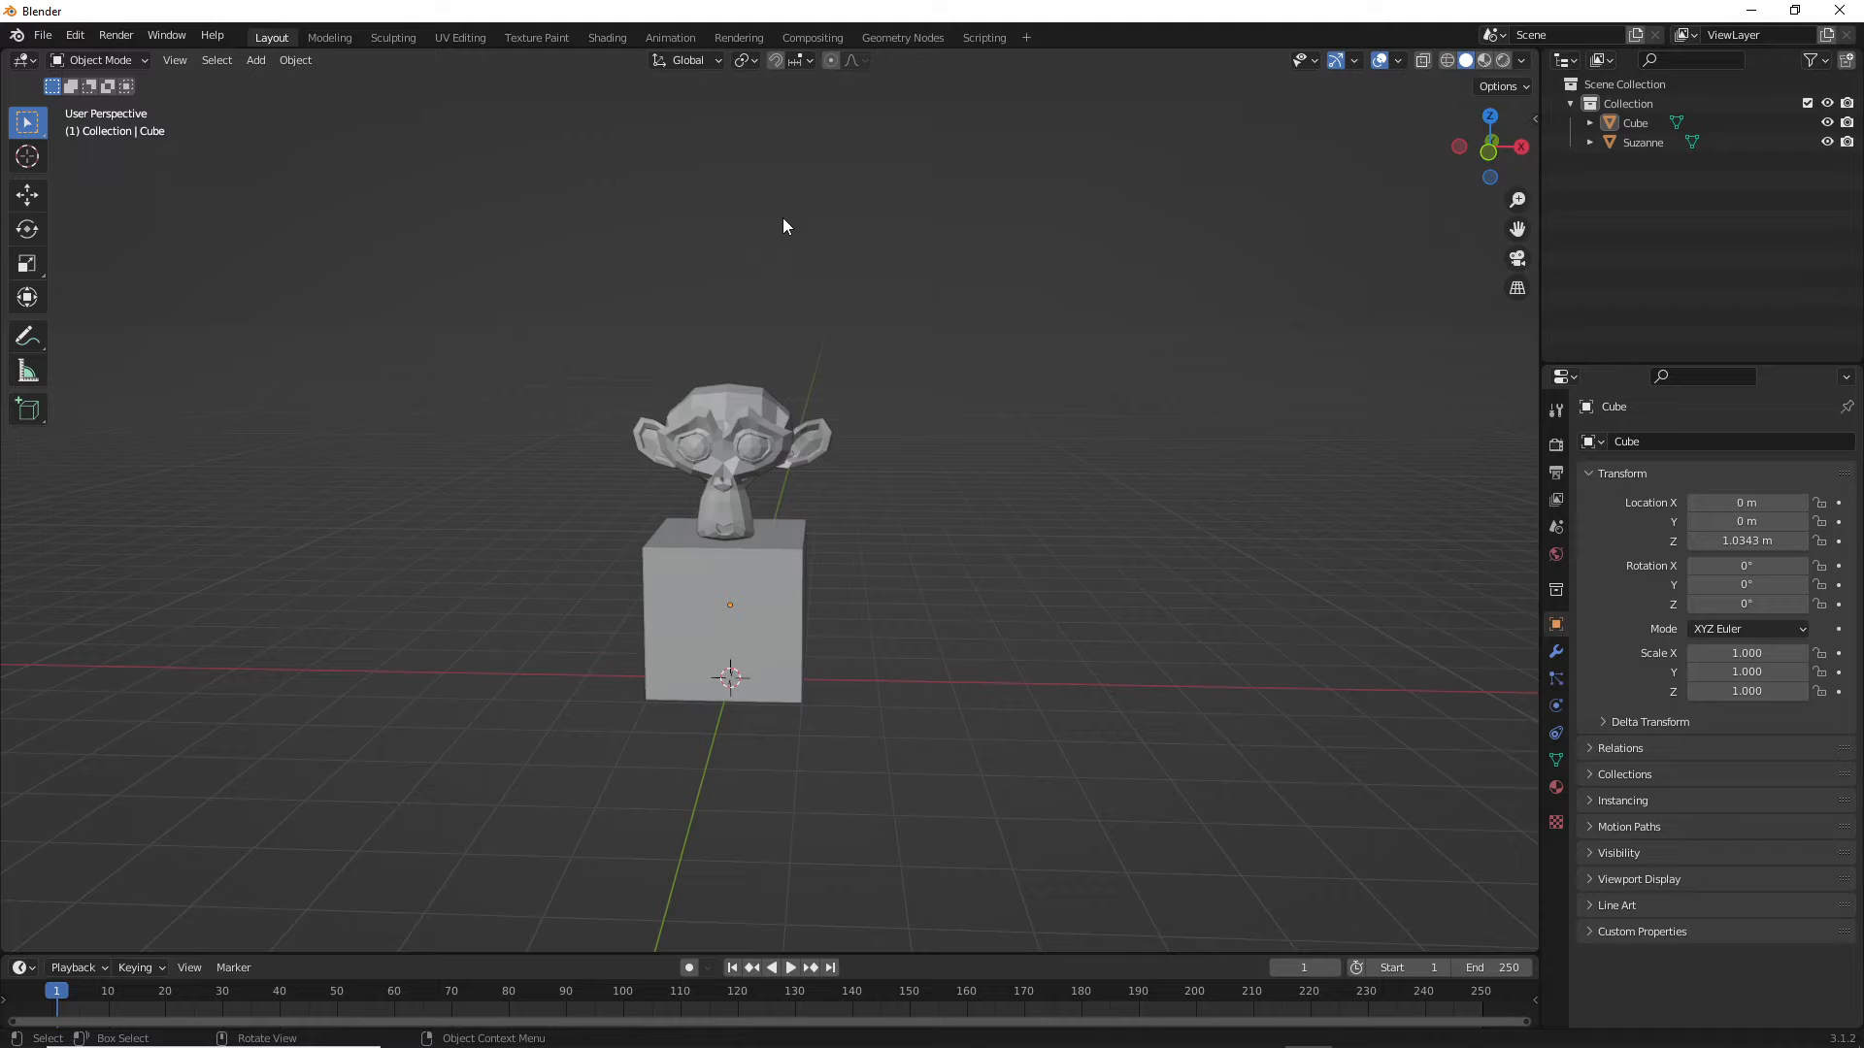
- Save the scene as MonkeyHead.blend in the Youtube folder via Save As
click(41, 35)
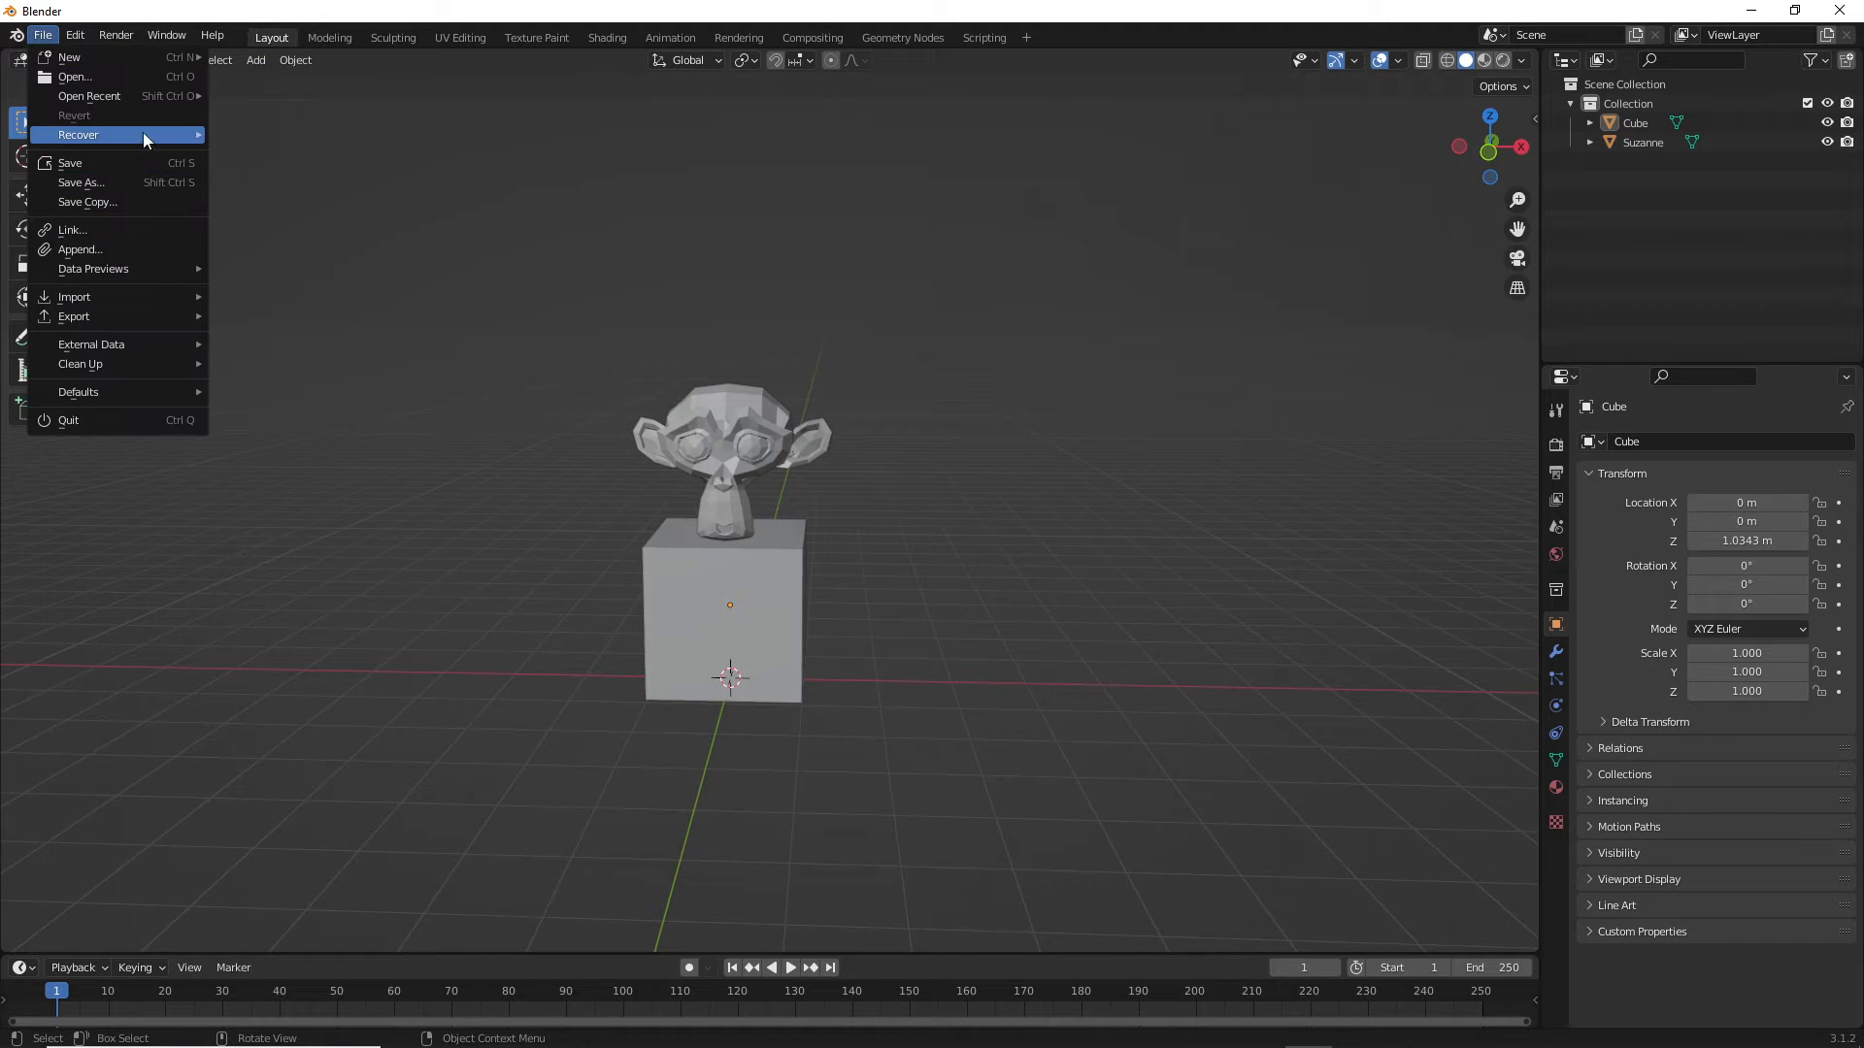
mouse_move(81, 183)
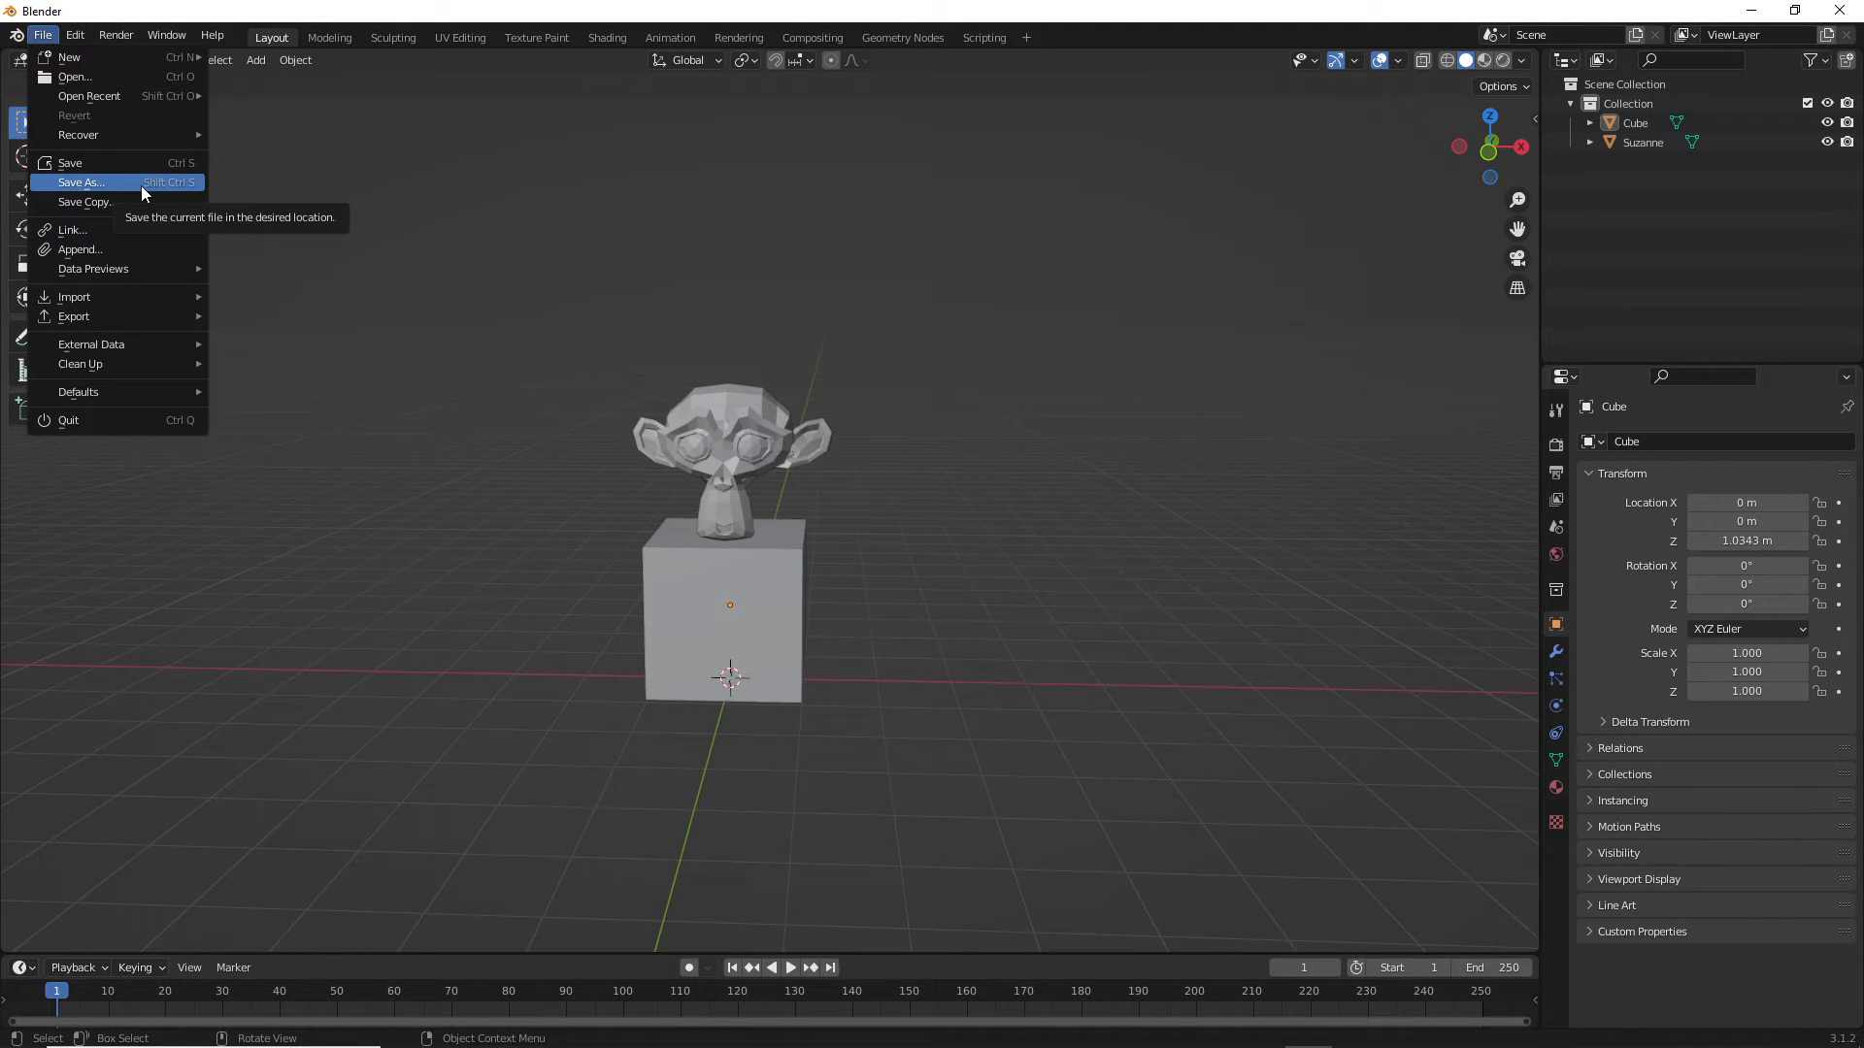
click(82, 183)
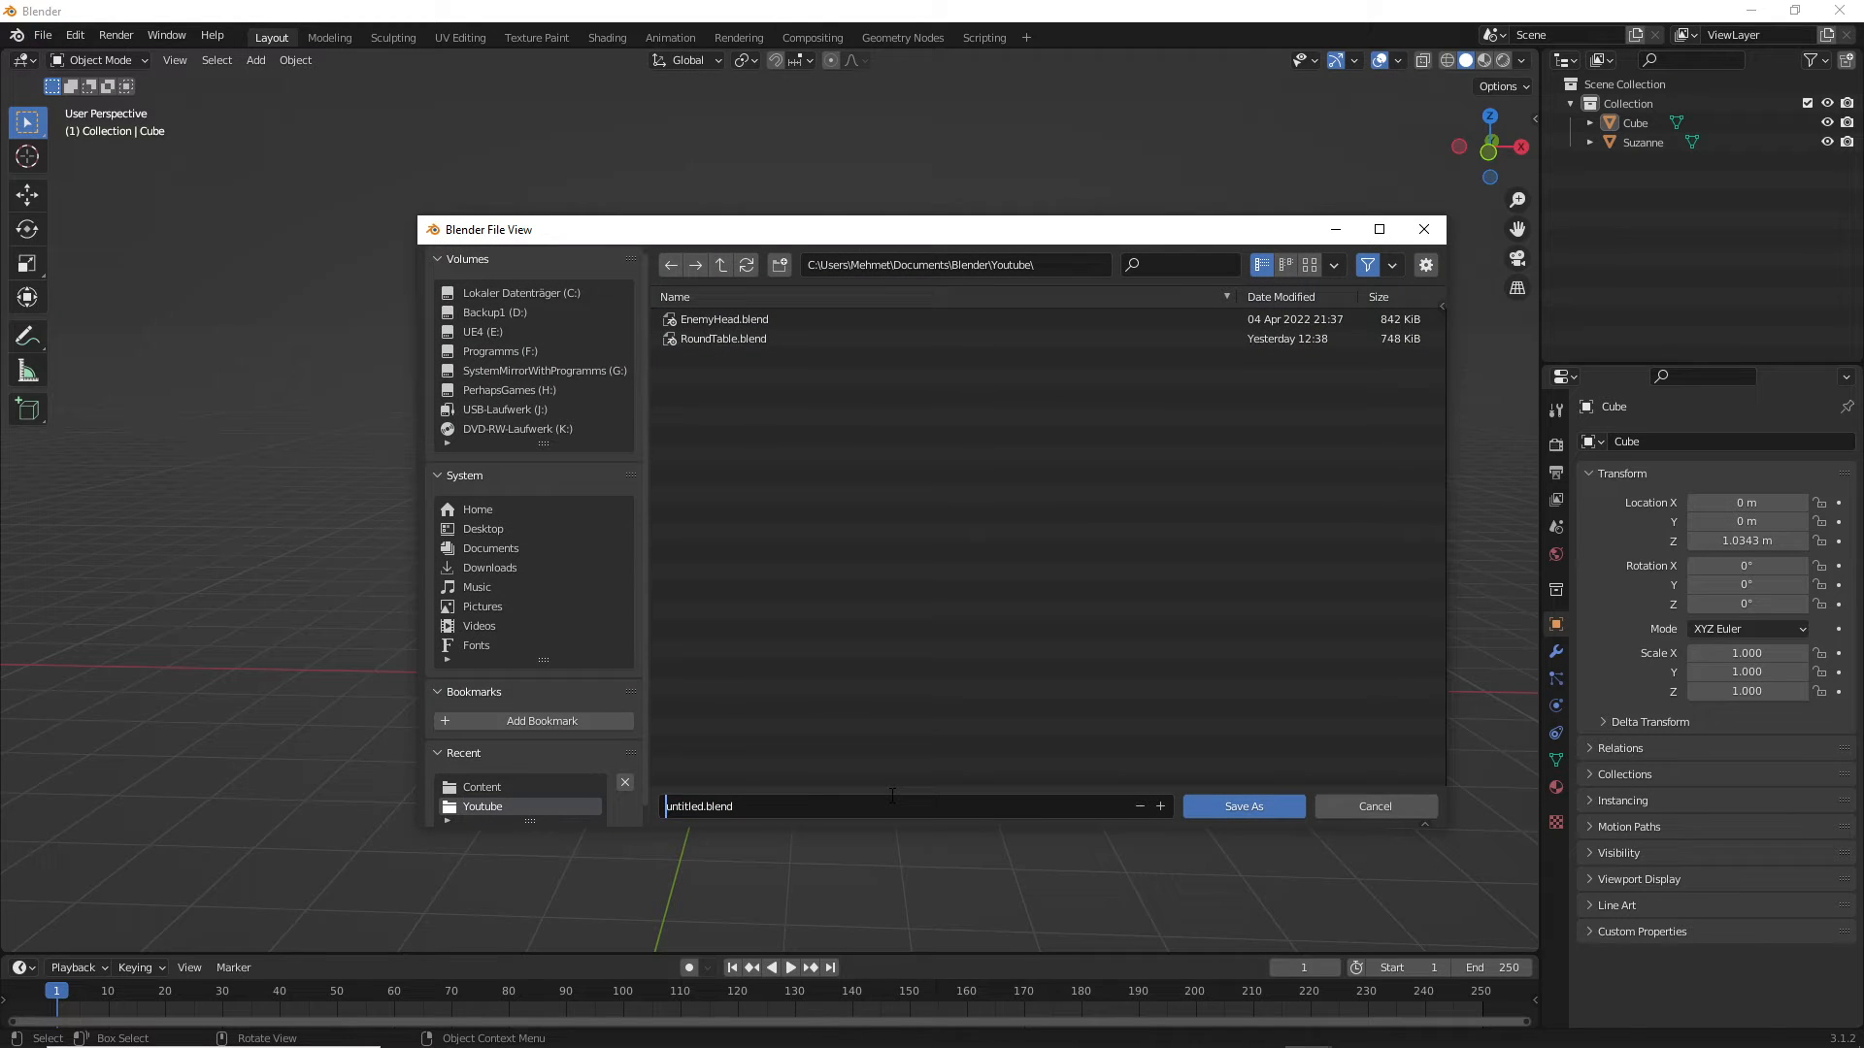
click(703, 806)
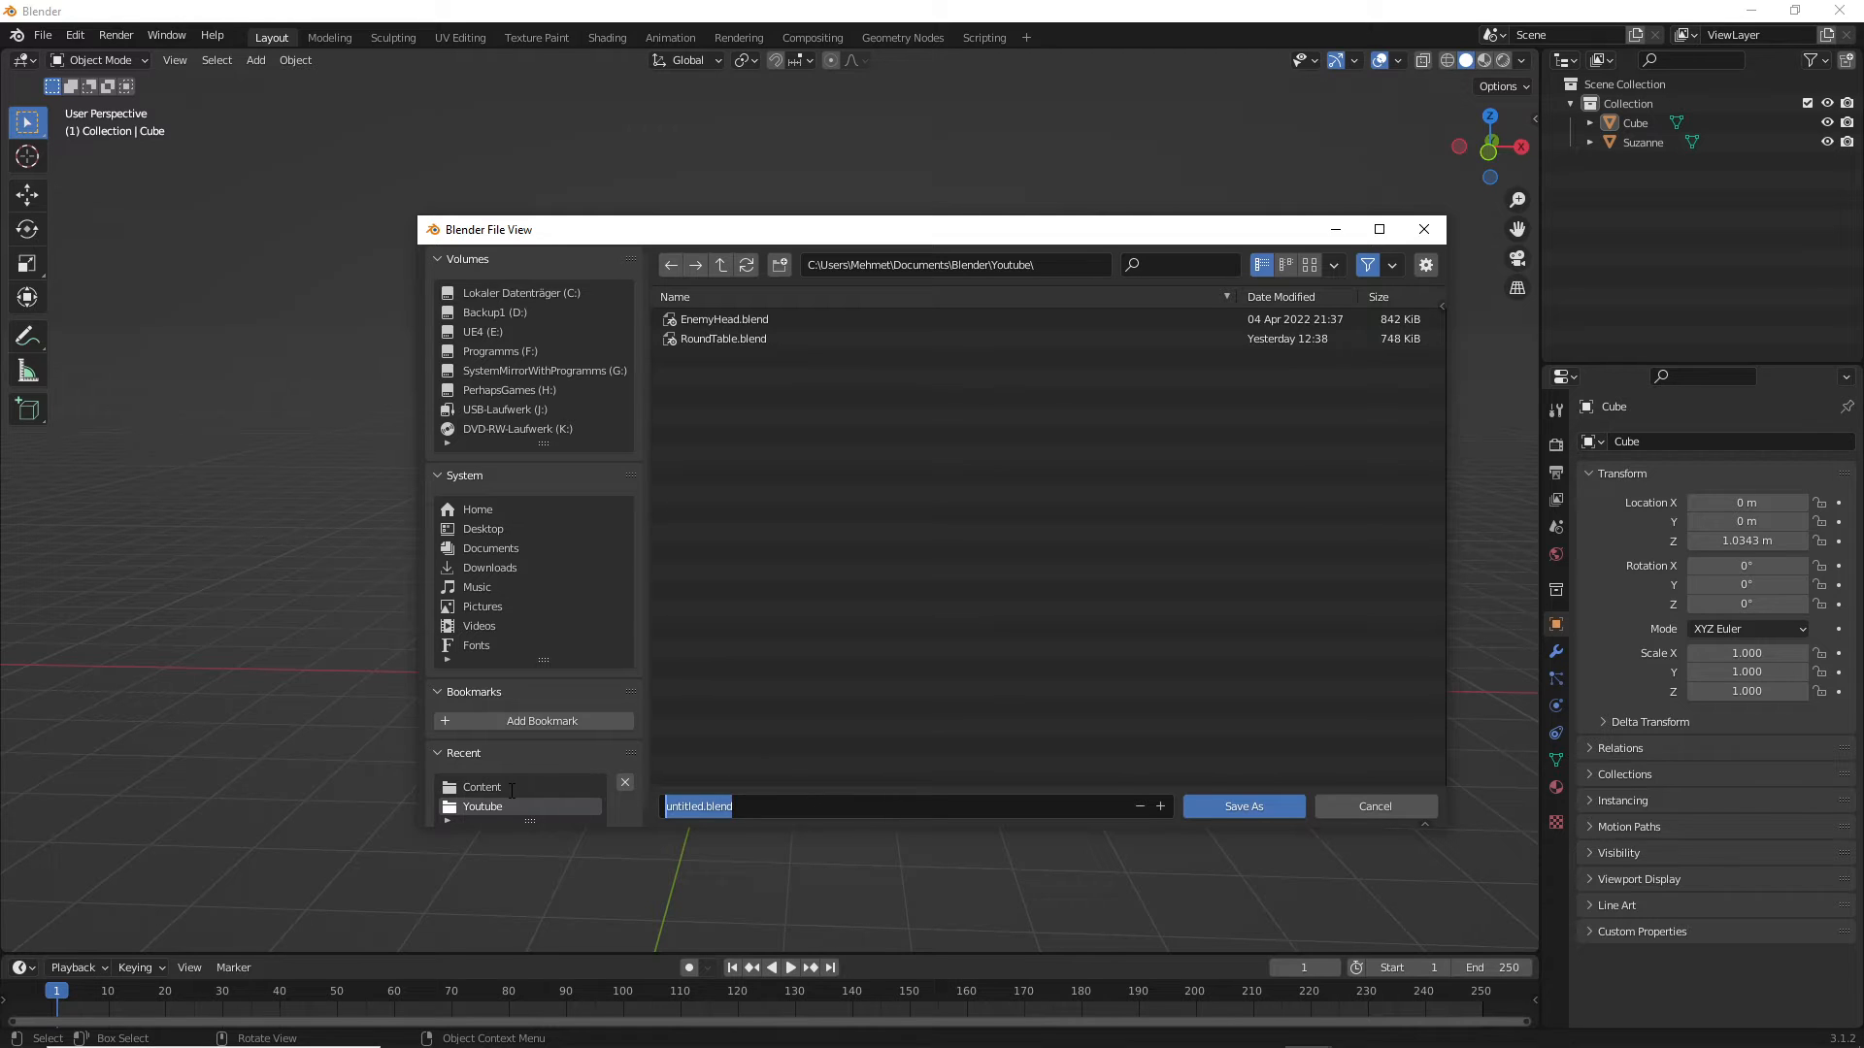
text(MonkeyHea)
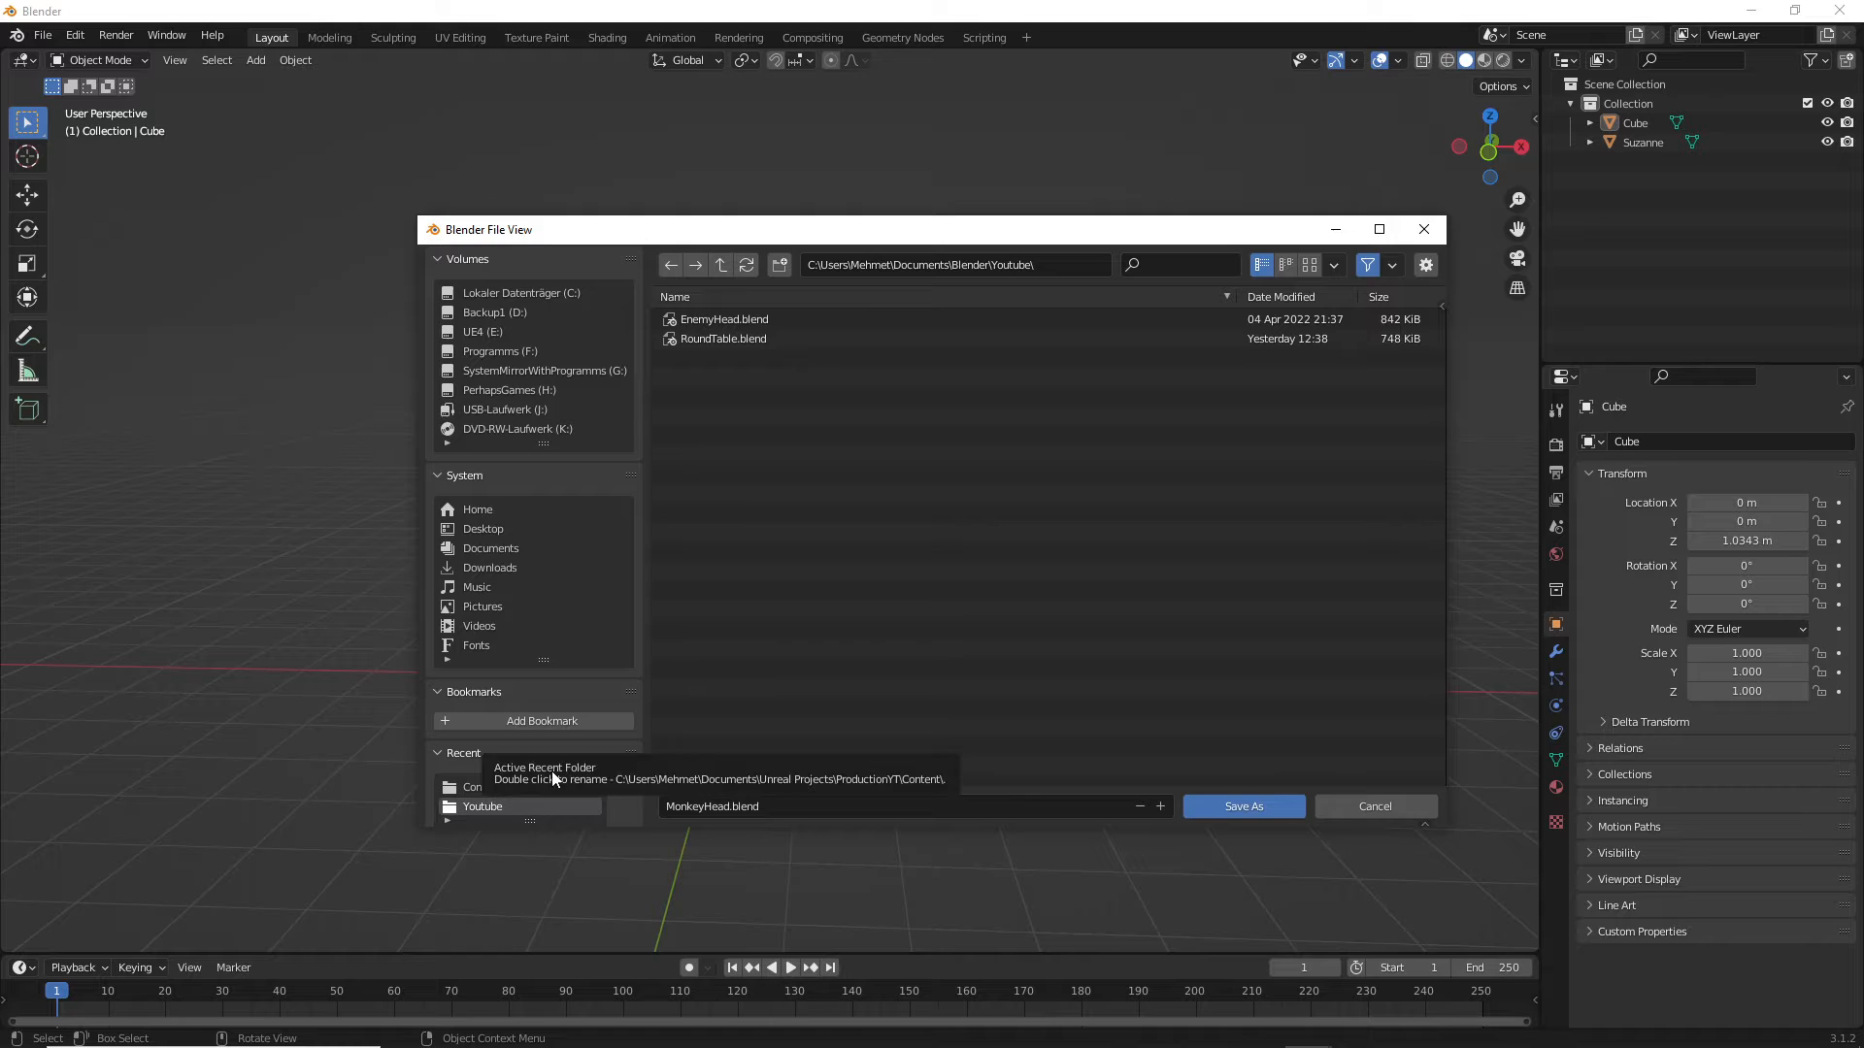
click(1242, 805)
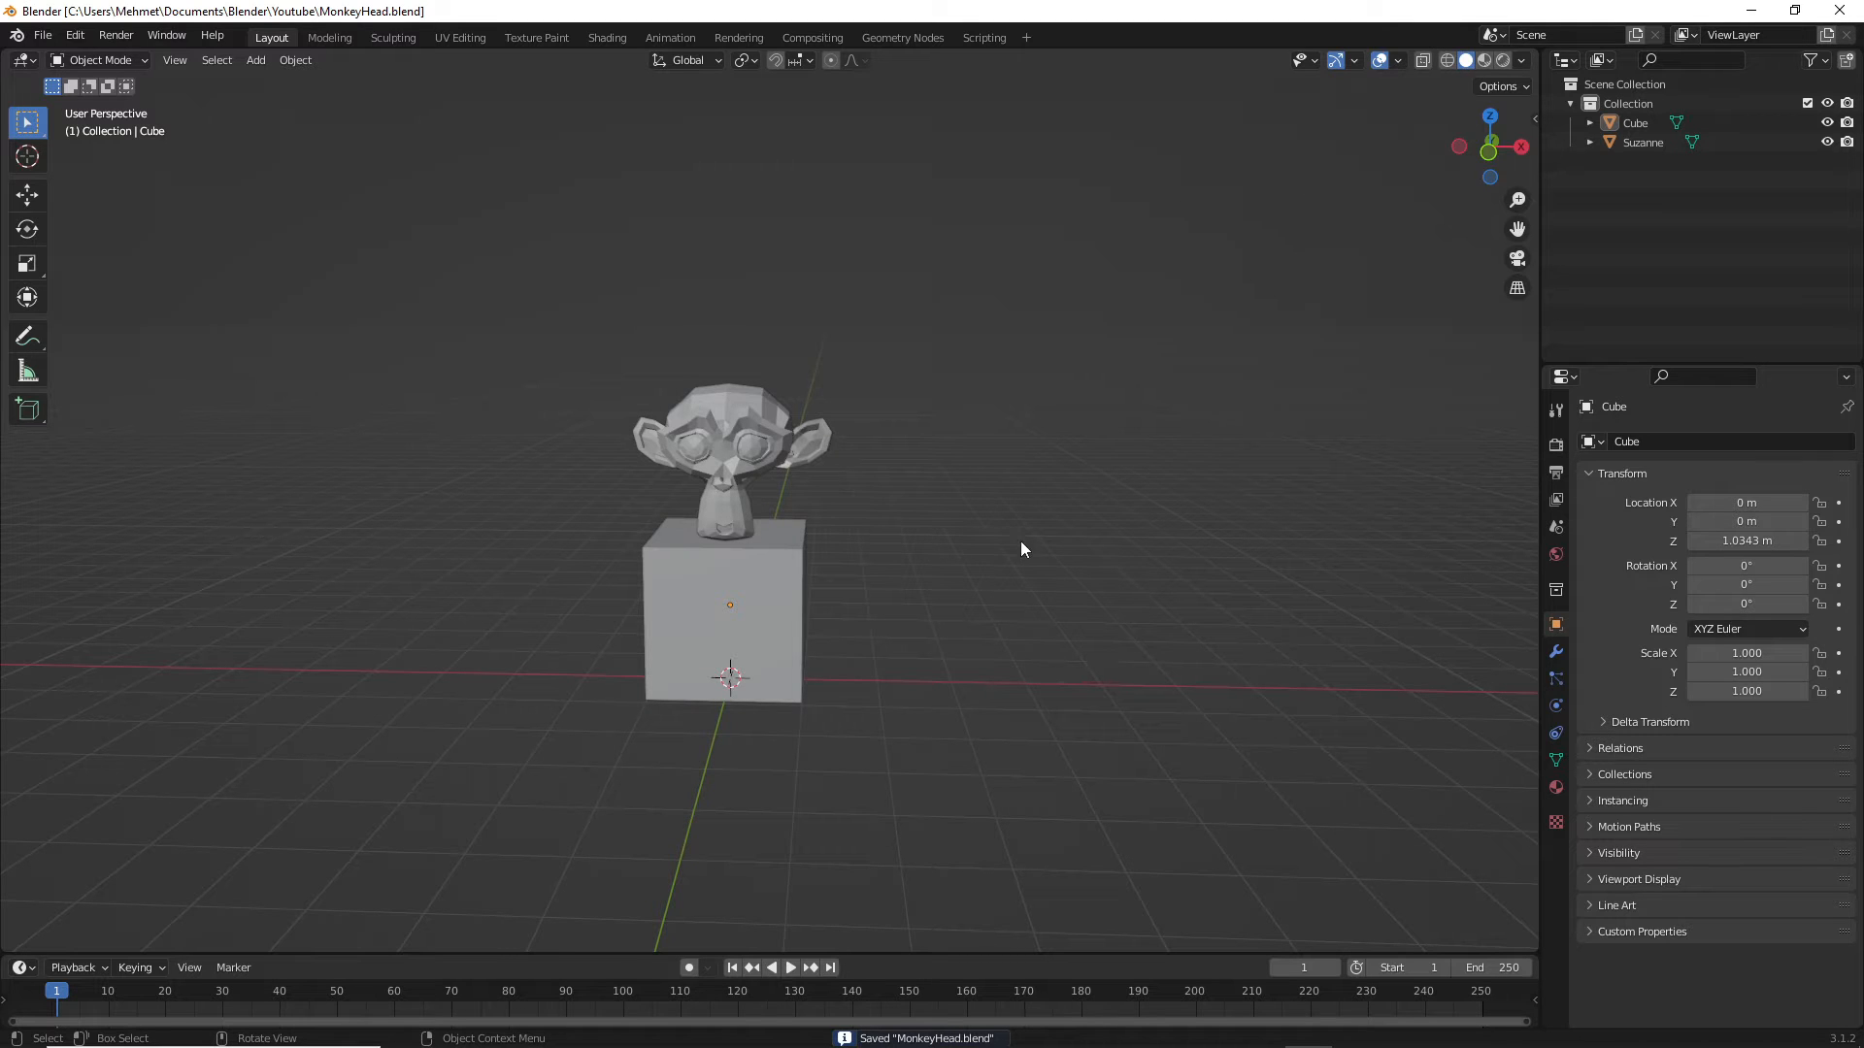
click(41, 35)
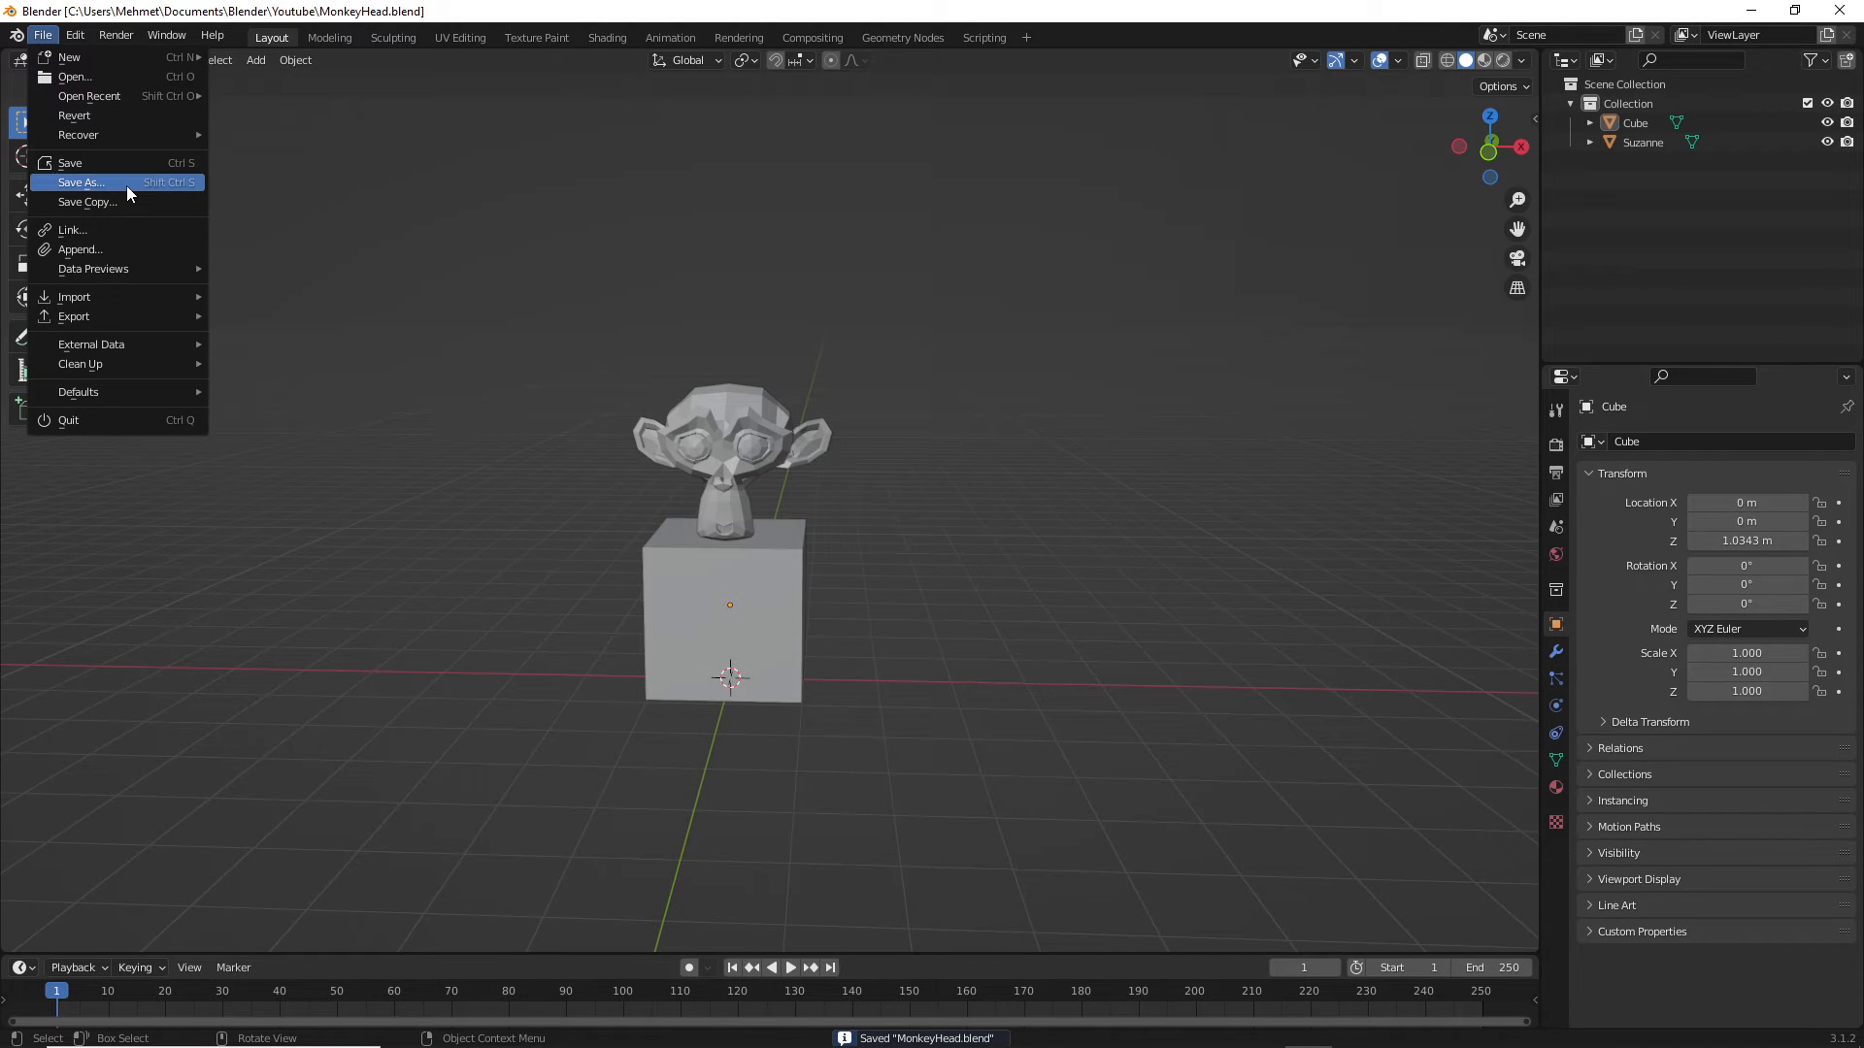
mouse_move(70, 163)
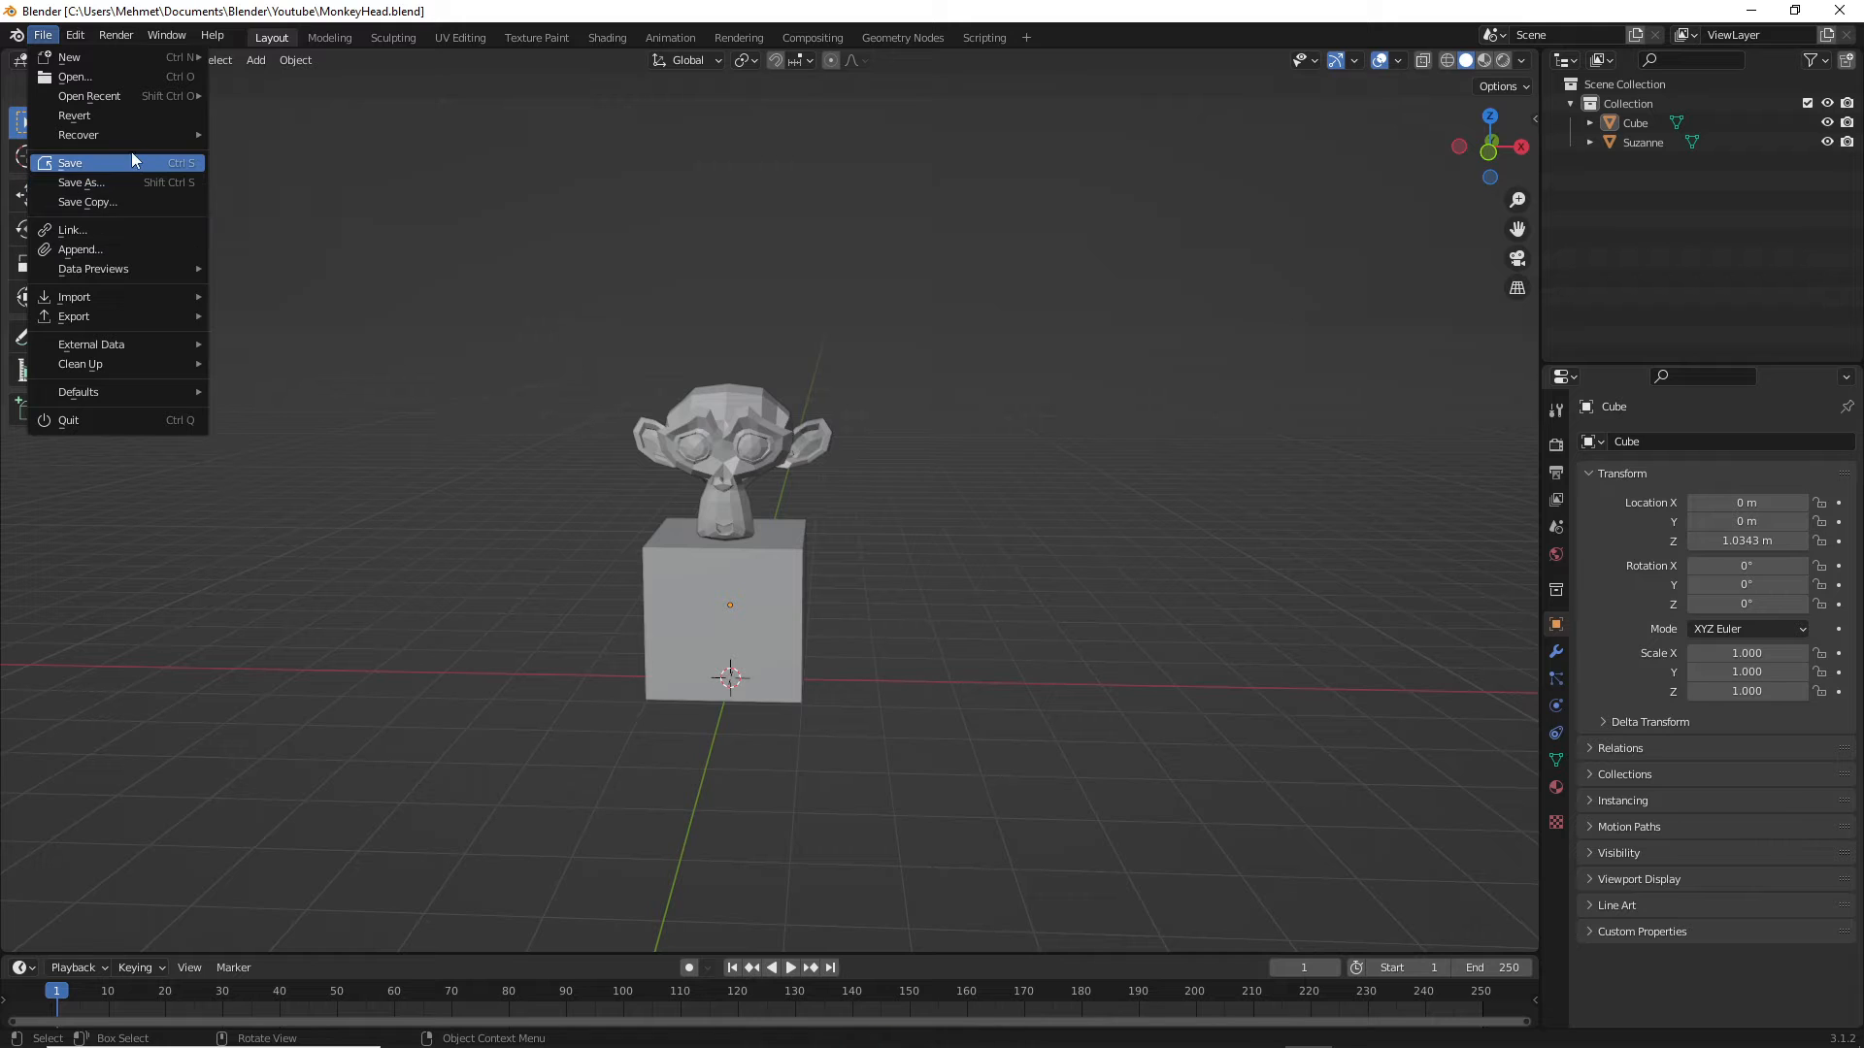
mouse_move(74, 316)
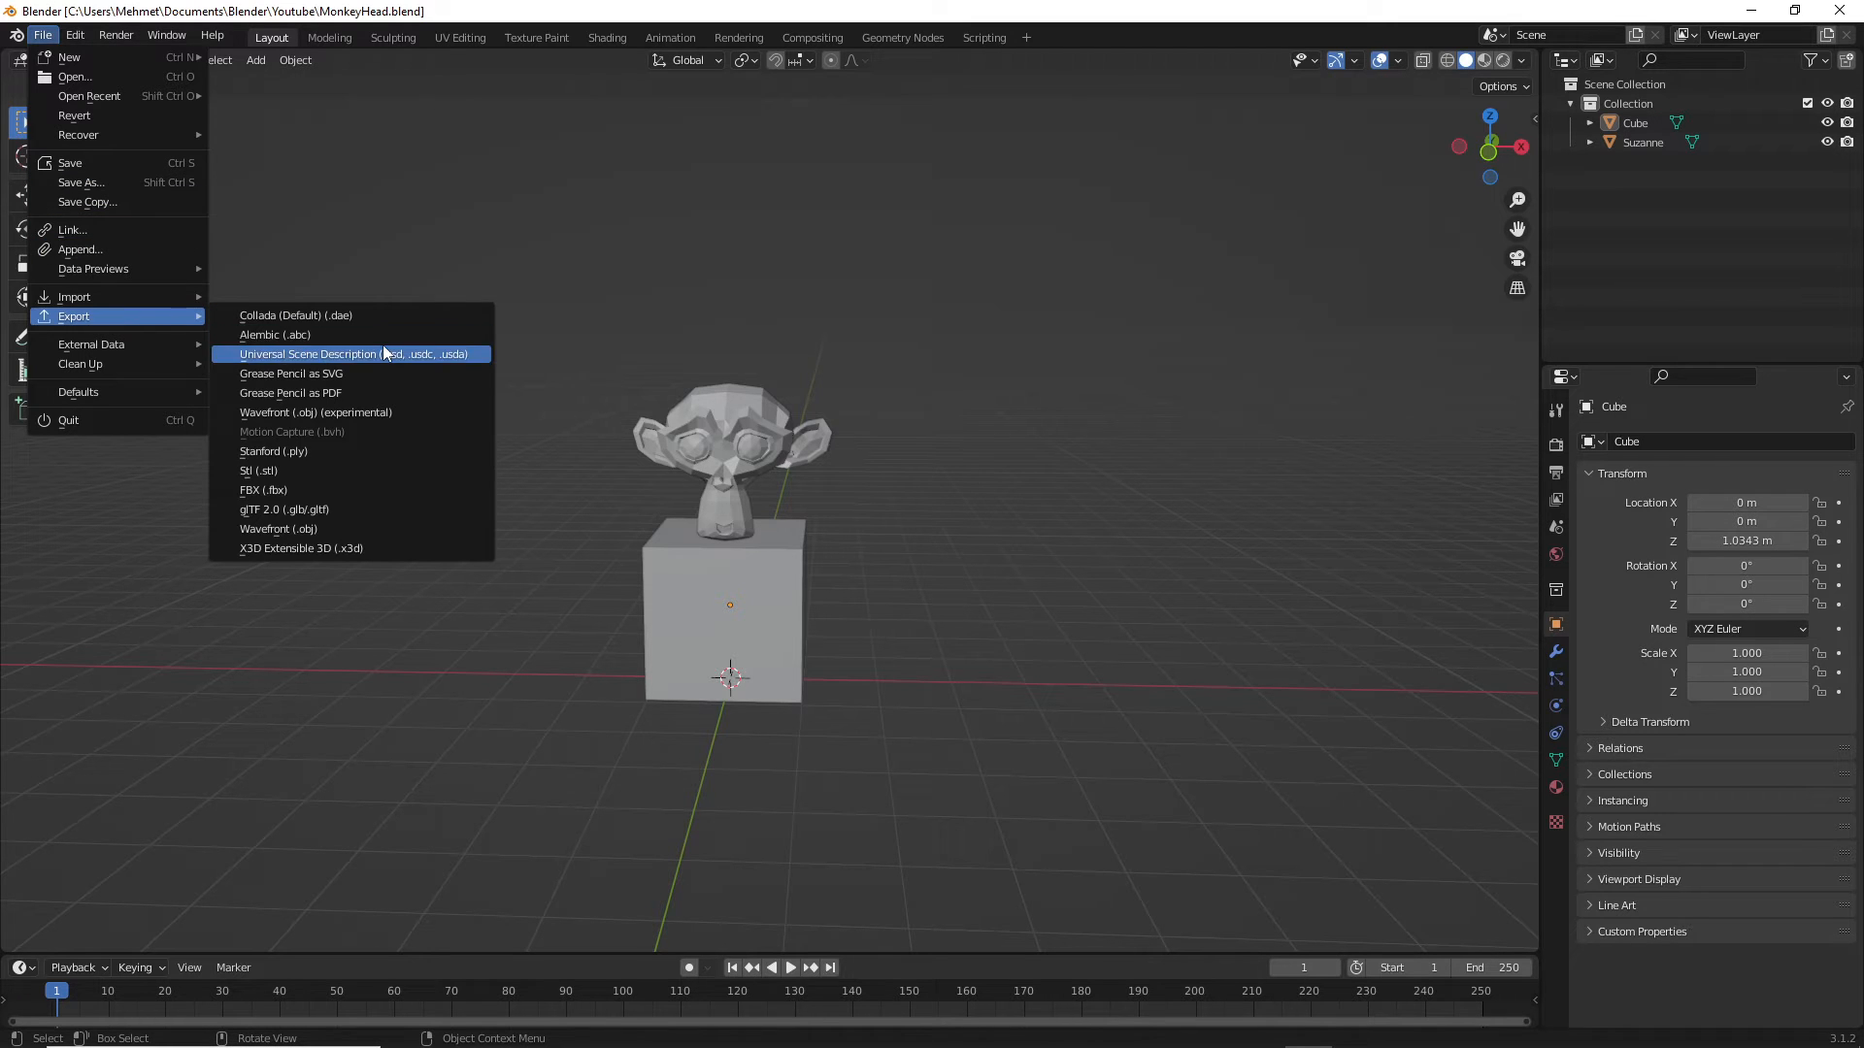
click(264, 489)
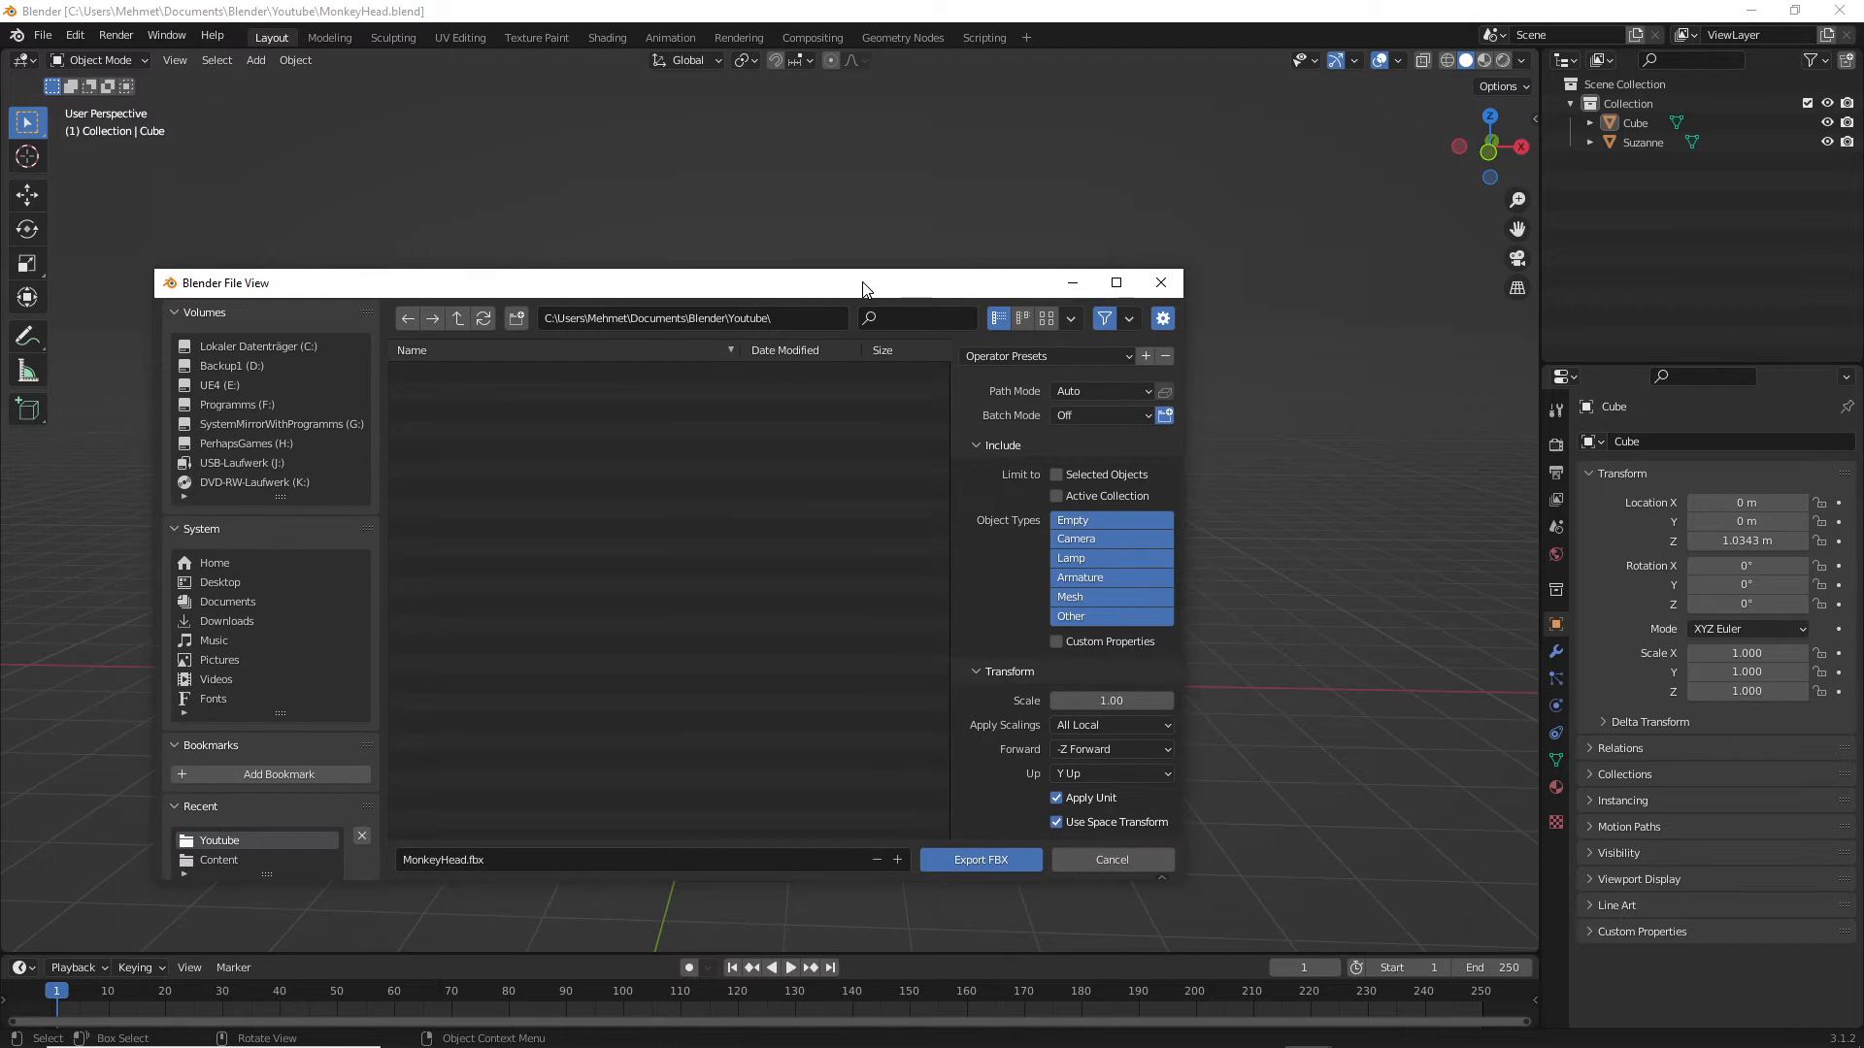
click(978, 860)
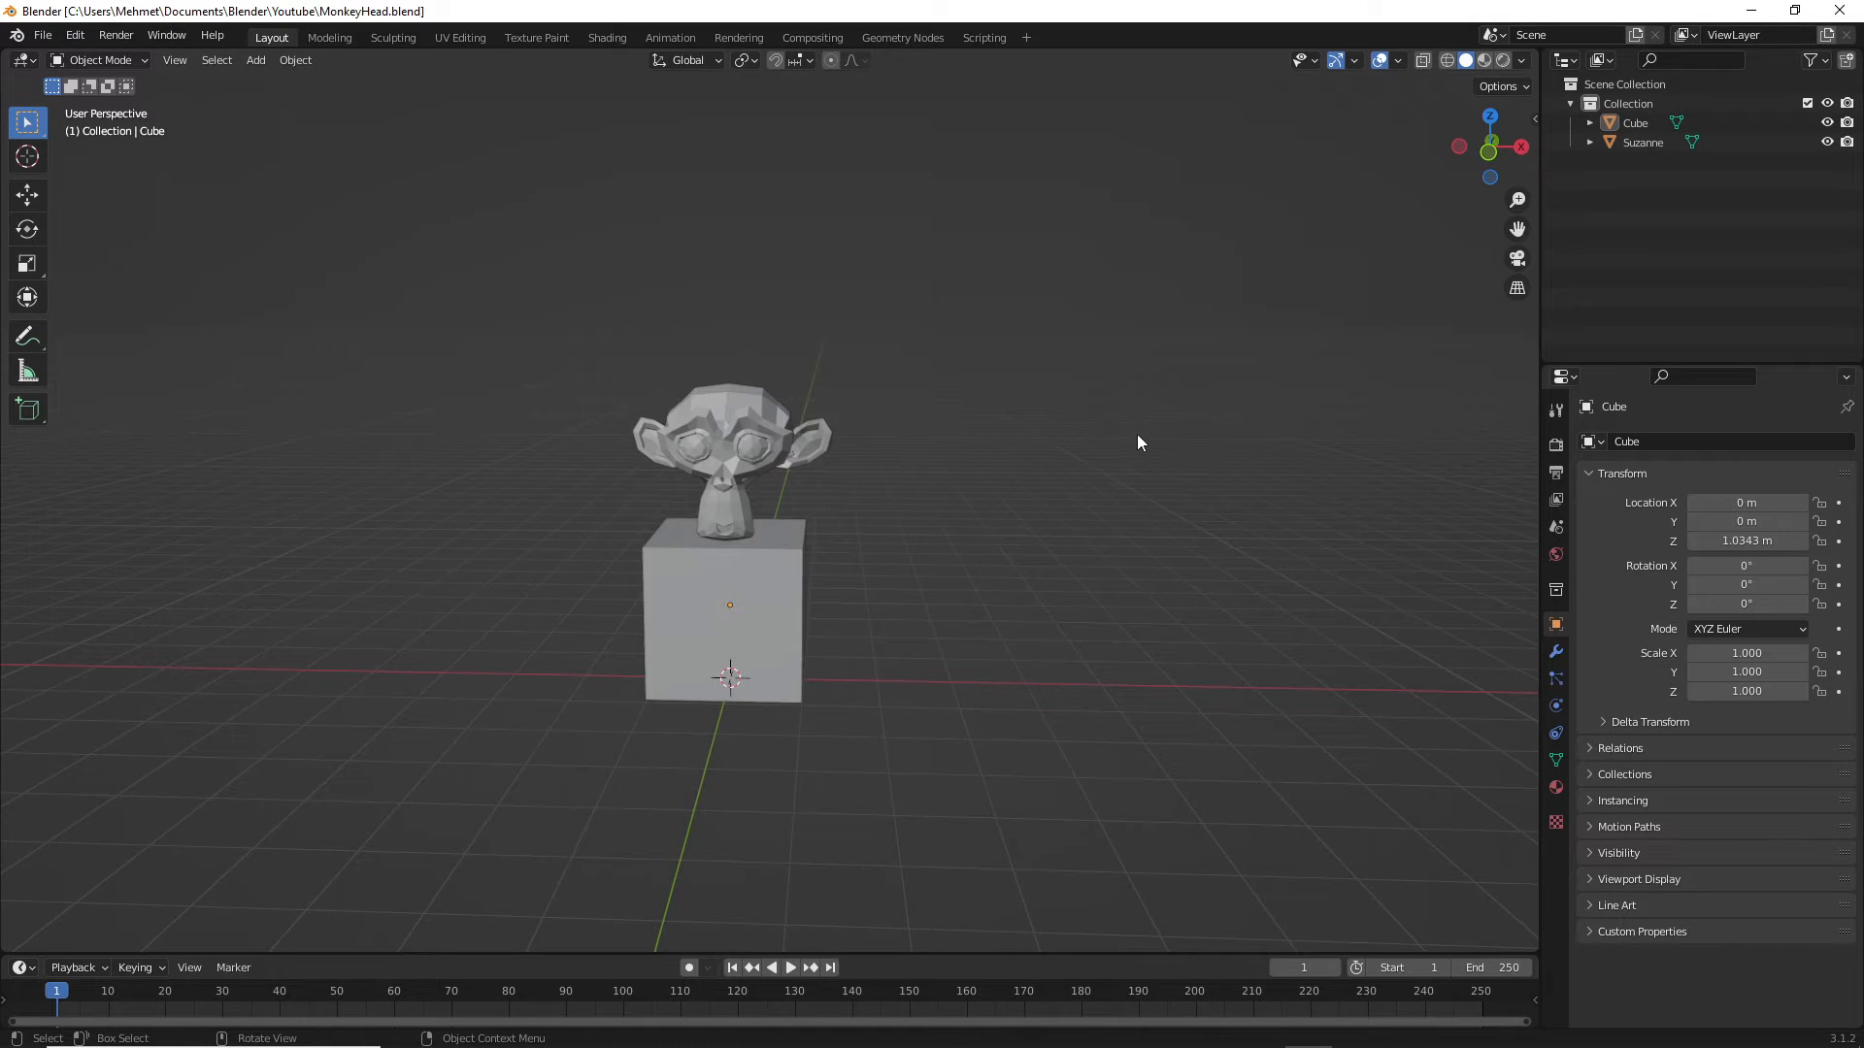
mouse_move(966, 459)
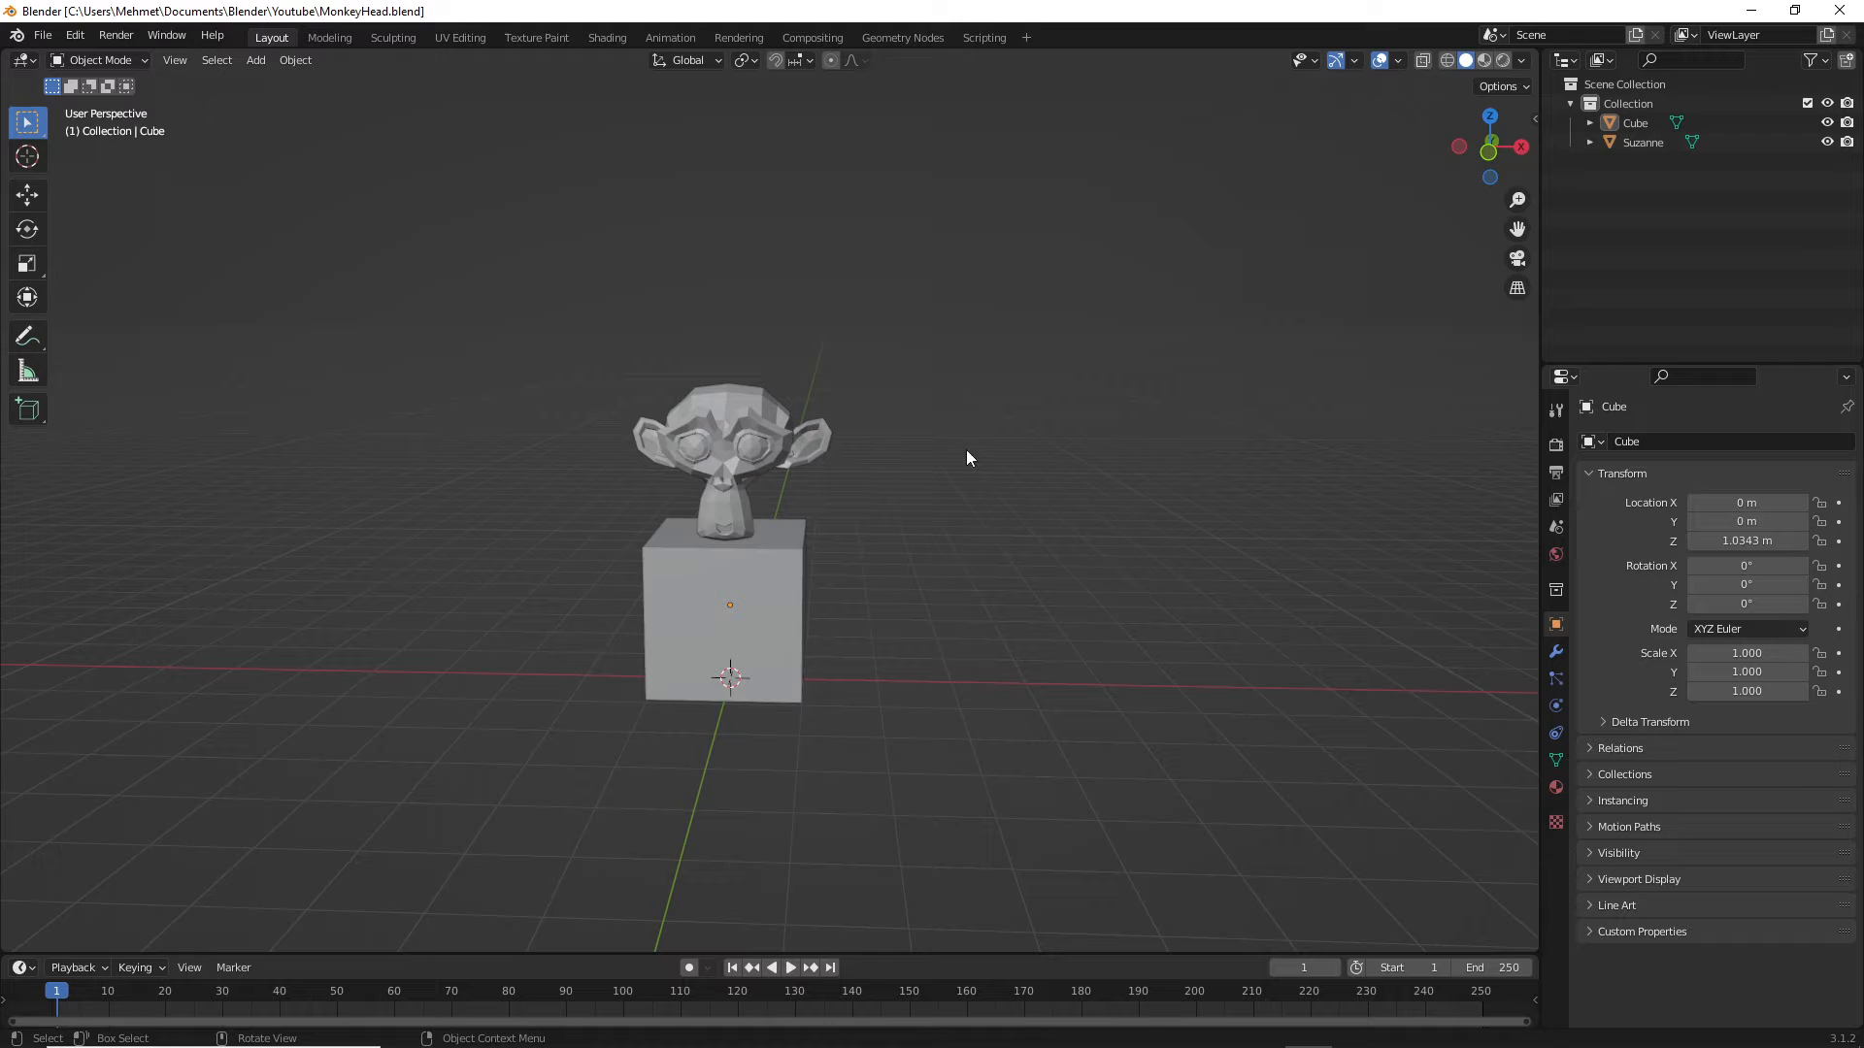
- Select the cube and Suzanne together and join them into one Cube object
click(724, 606)
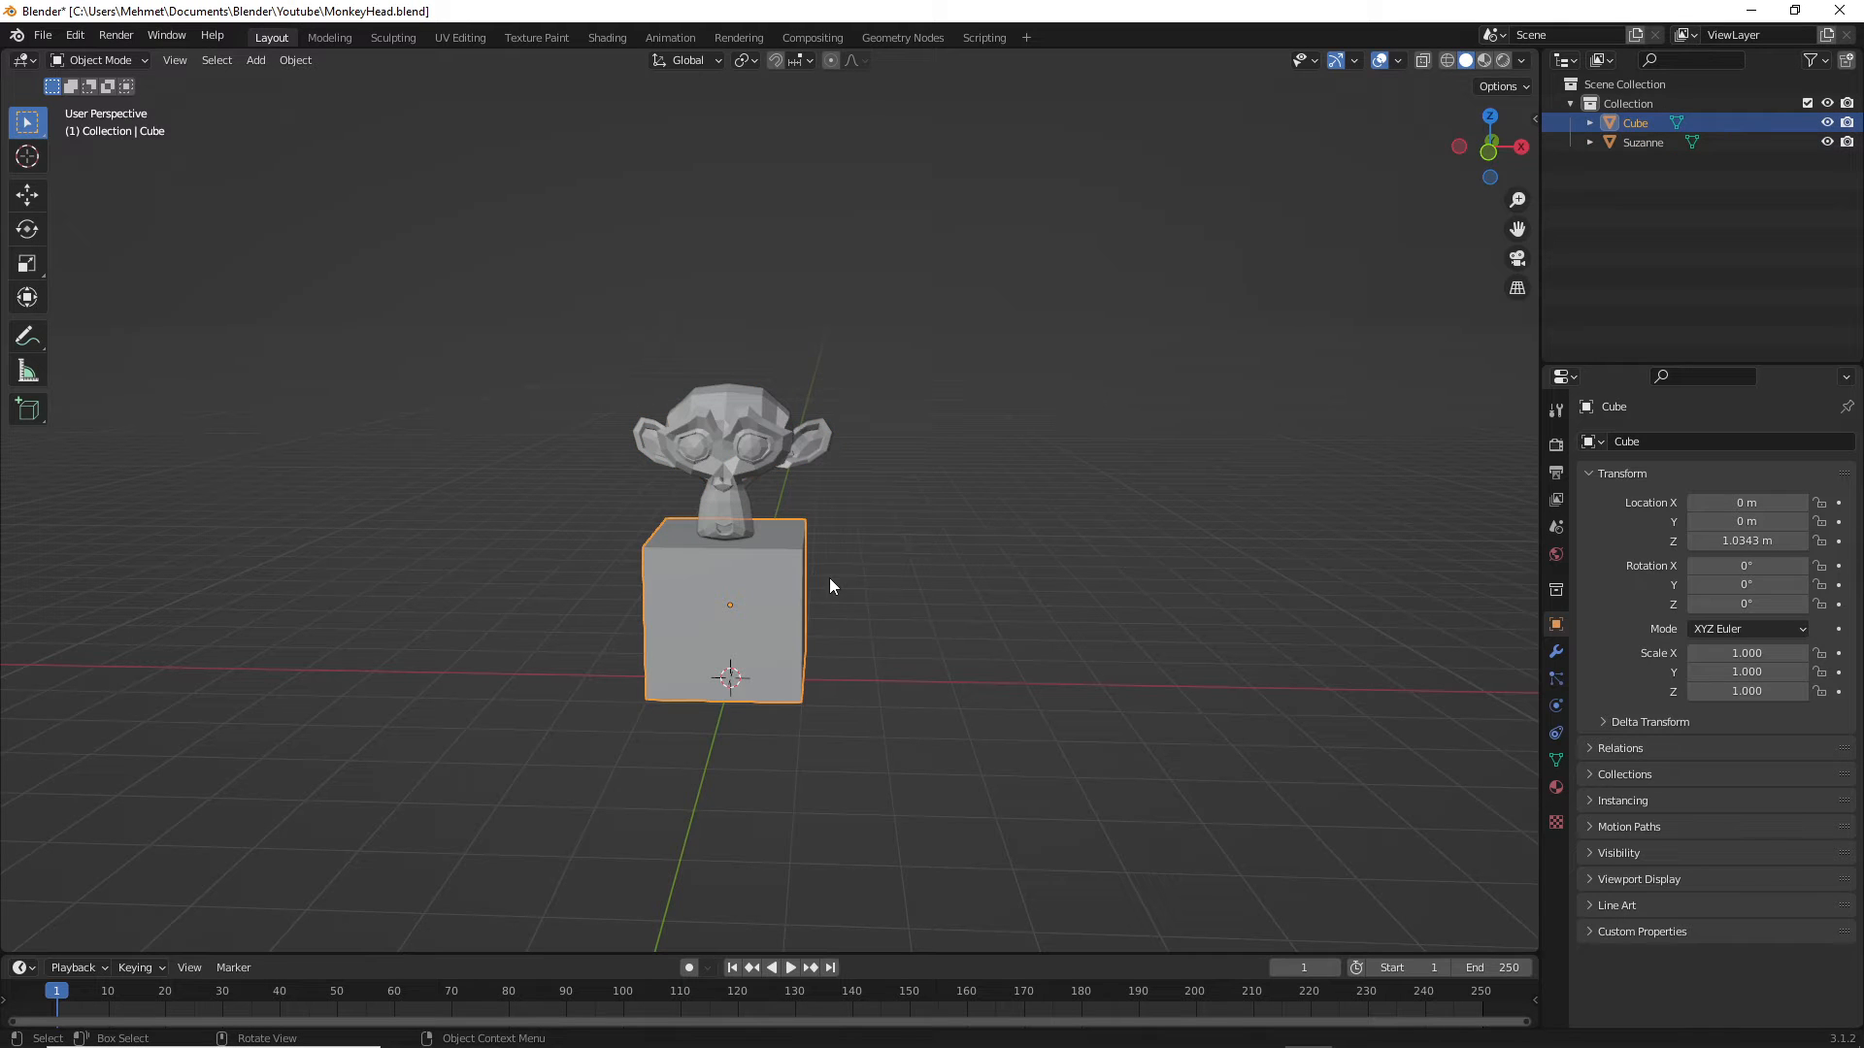
click(738, 447)
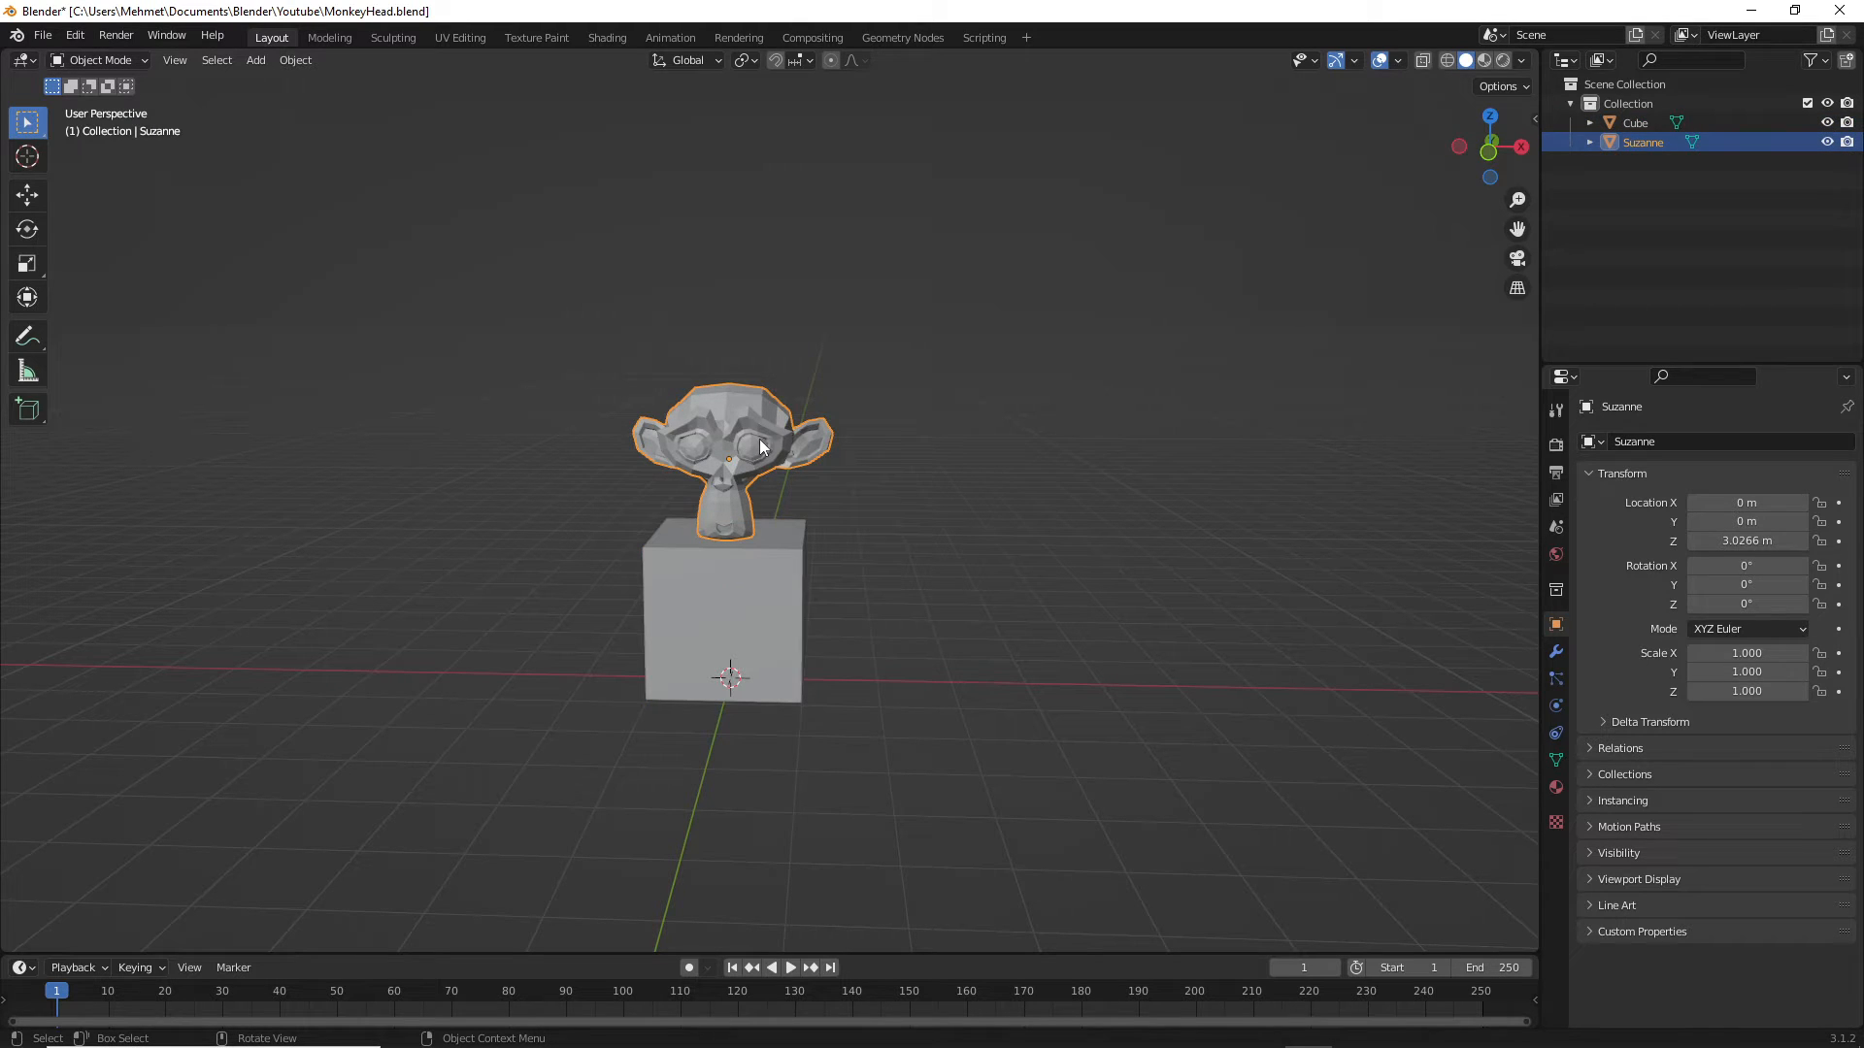
click(724, 606)
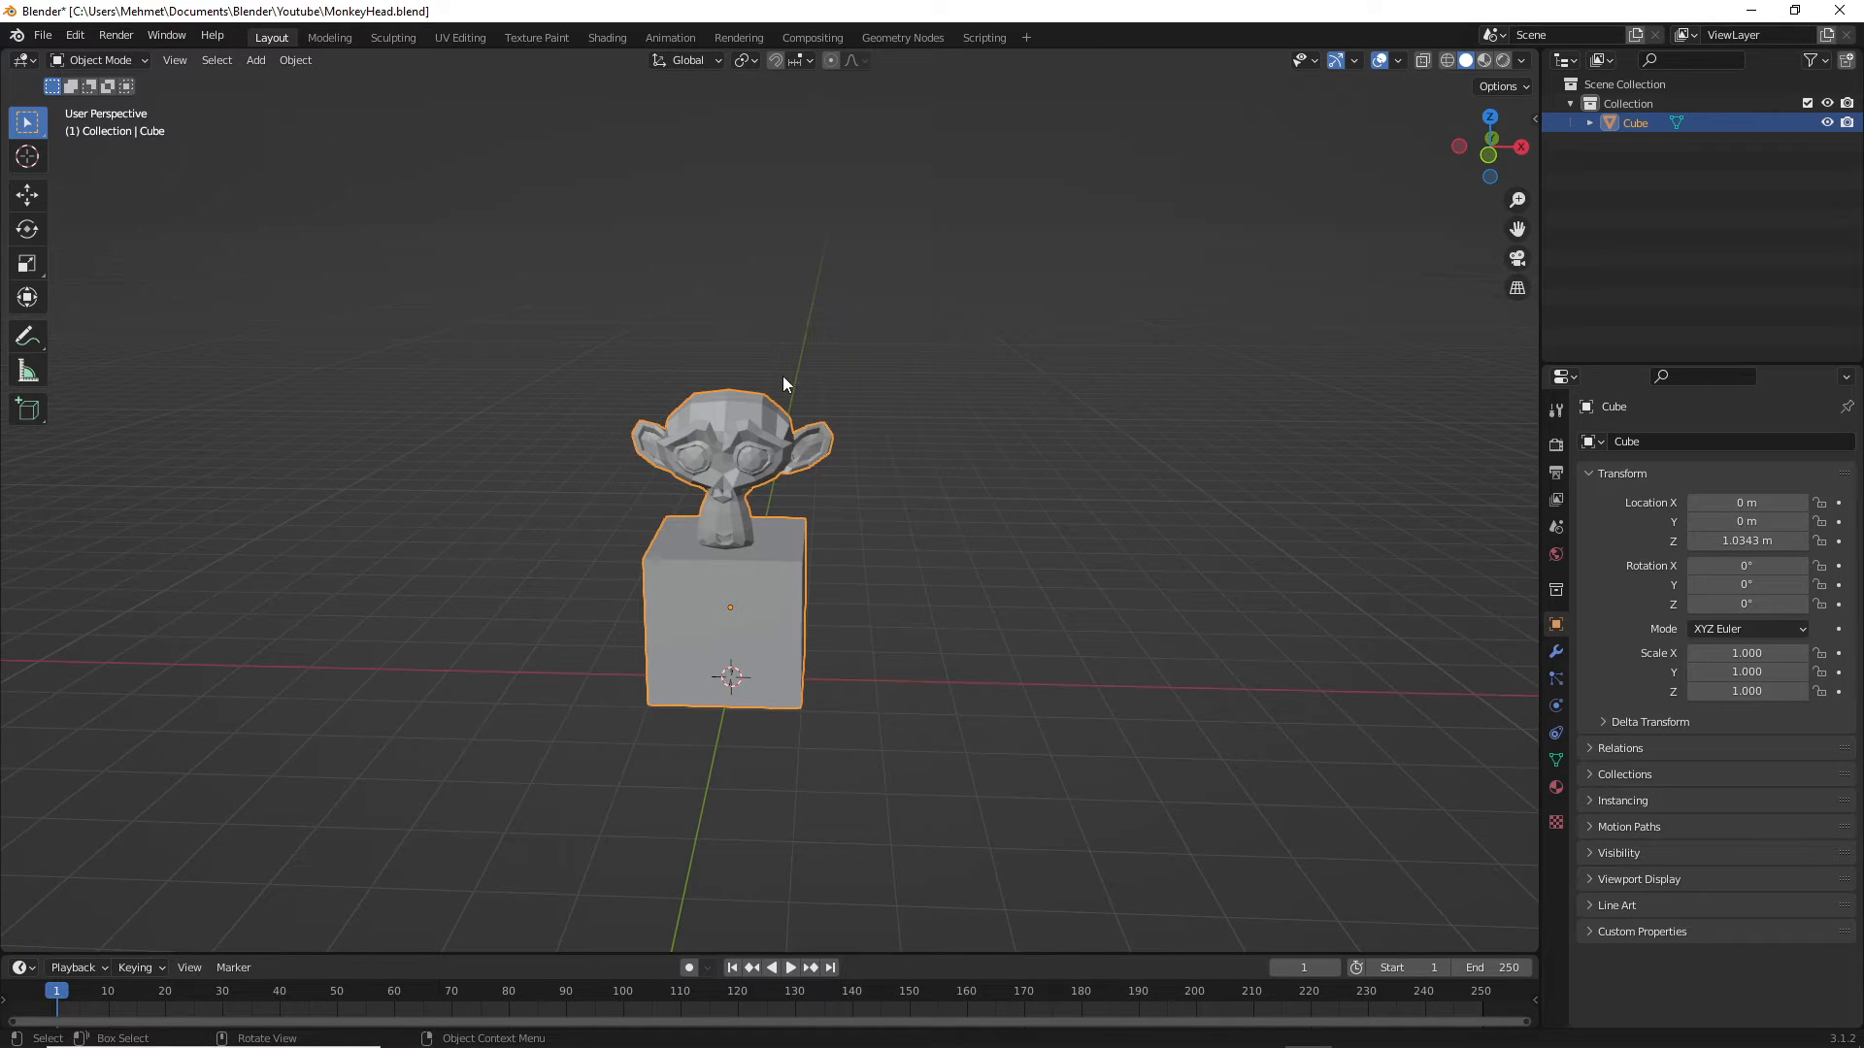
mouse_move(602, 314)
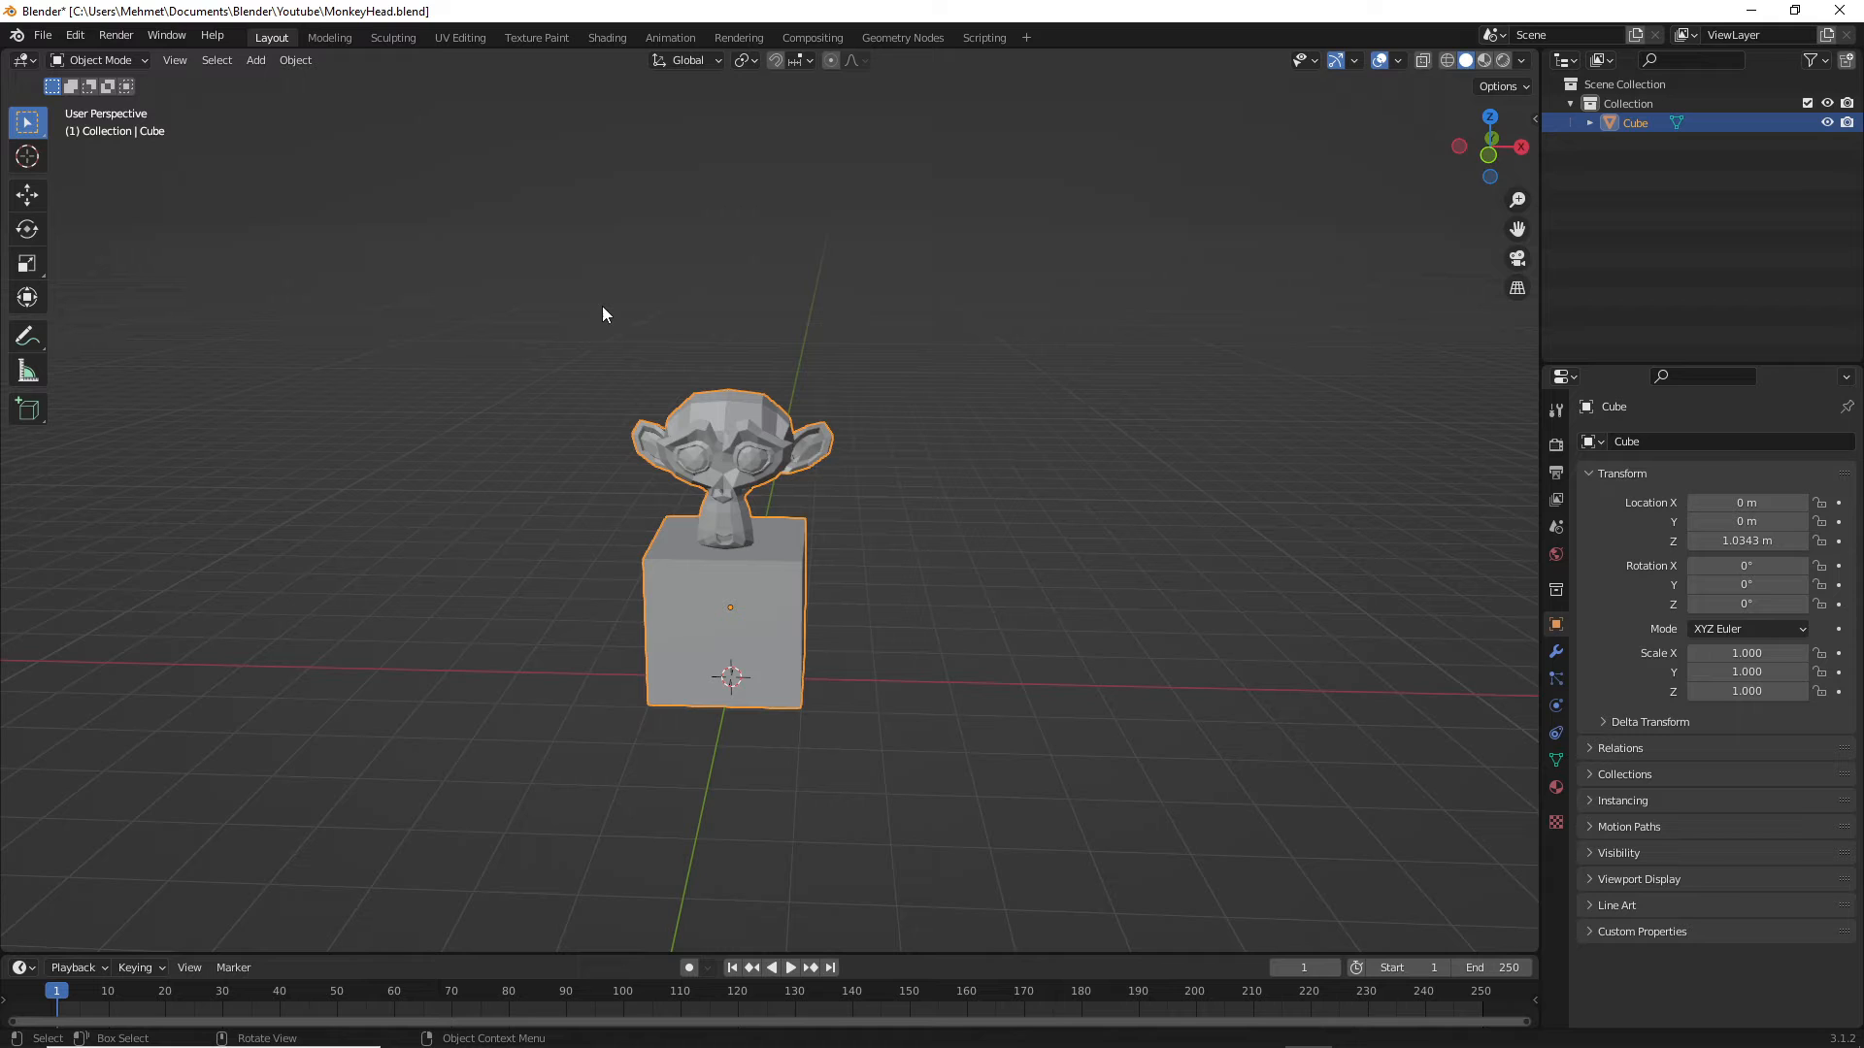
- Save MonkeyHead.blend, then start an FBX export from the File menu
click(41, 35)
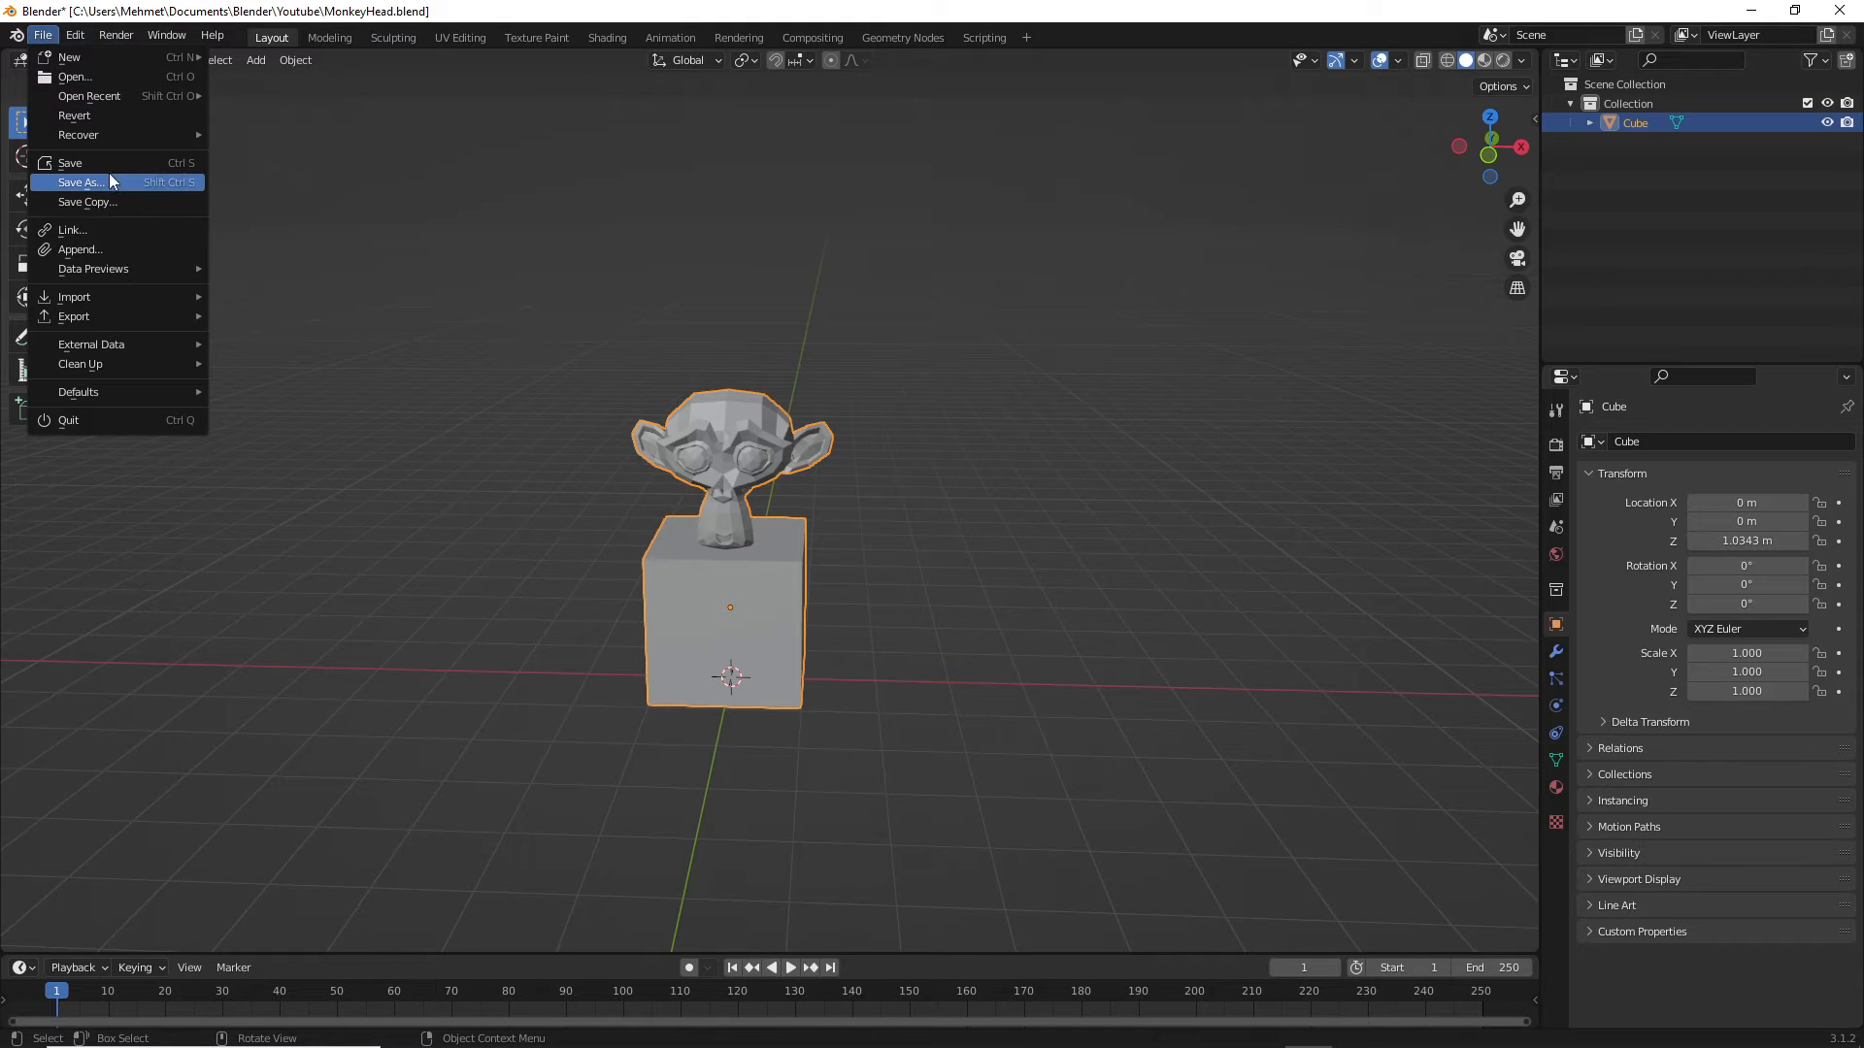
mouse_move(84, 200)
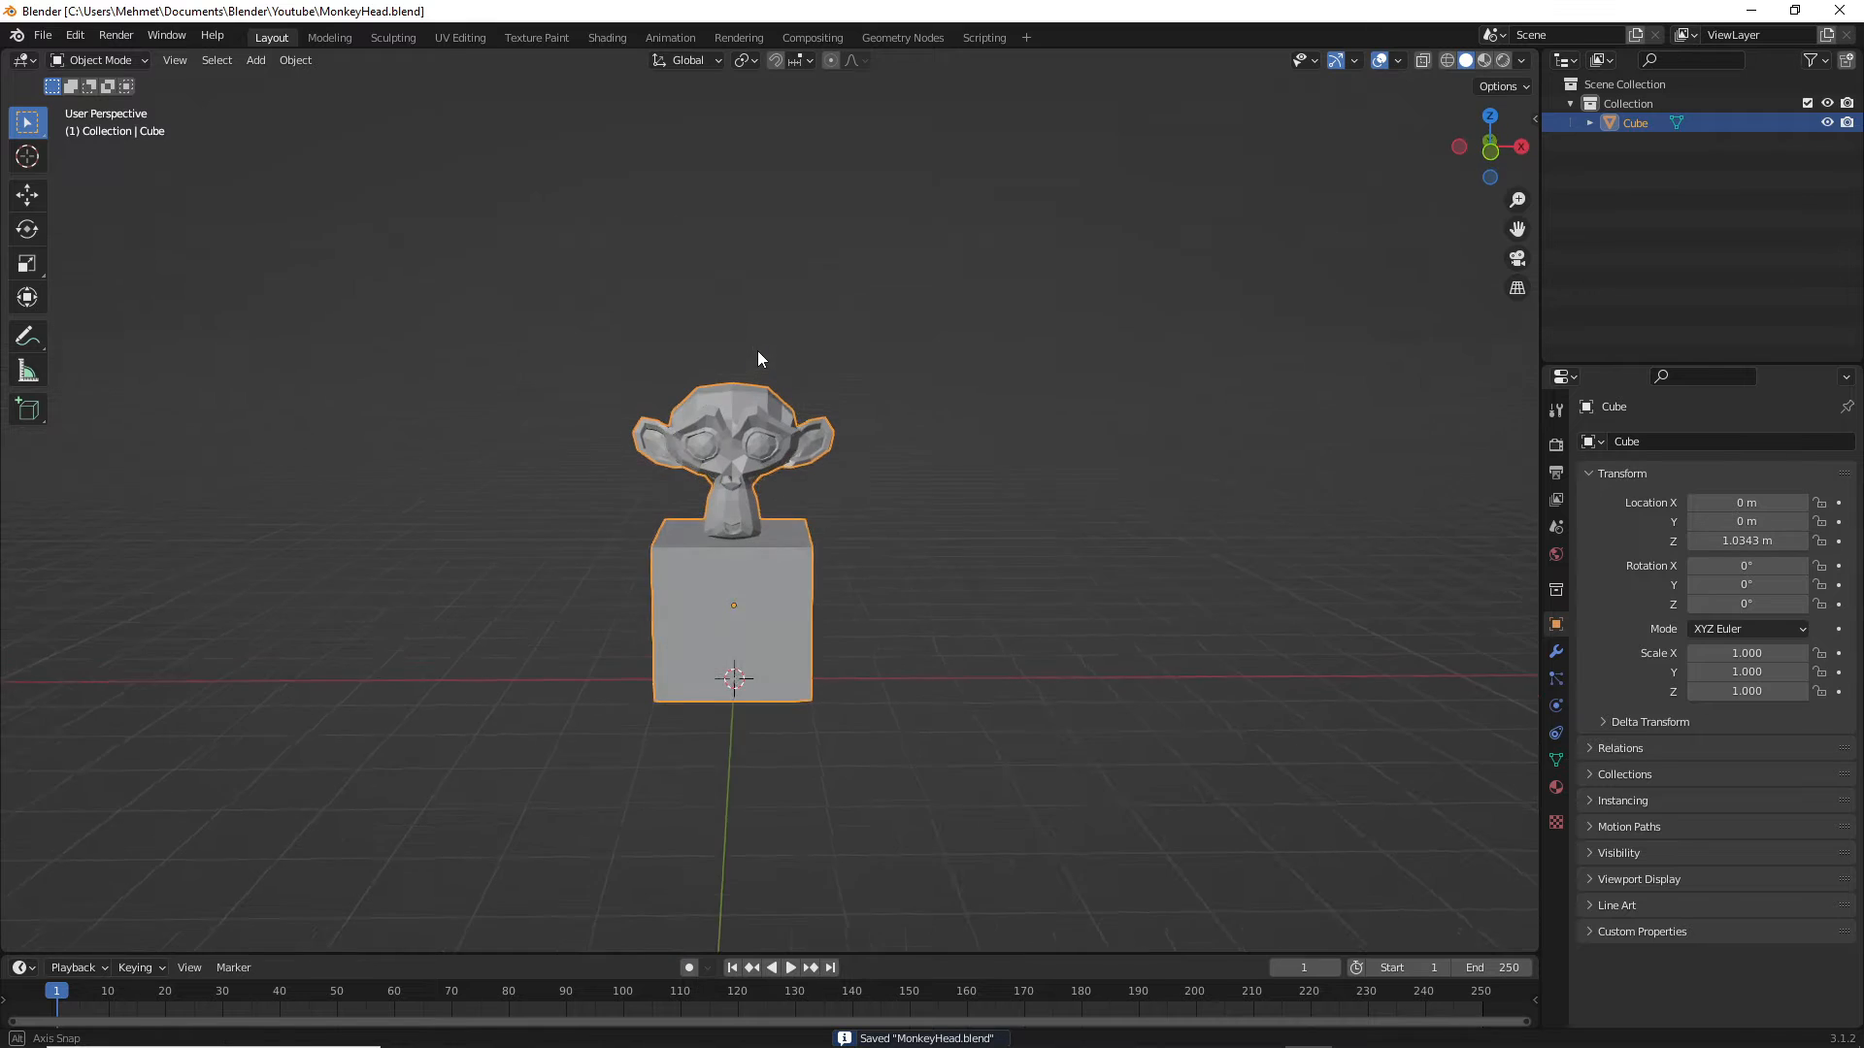
click(40, 35)
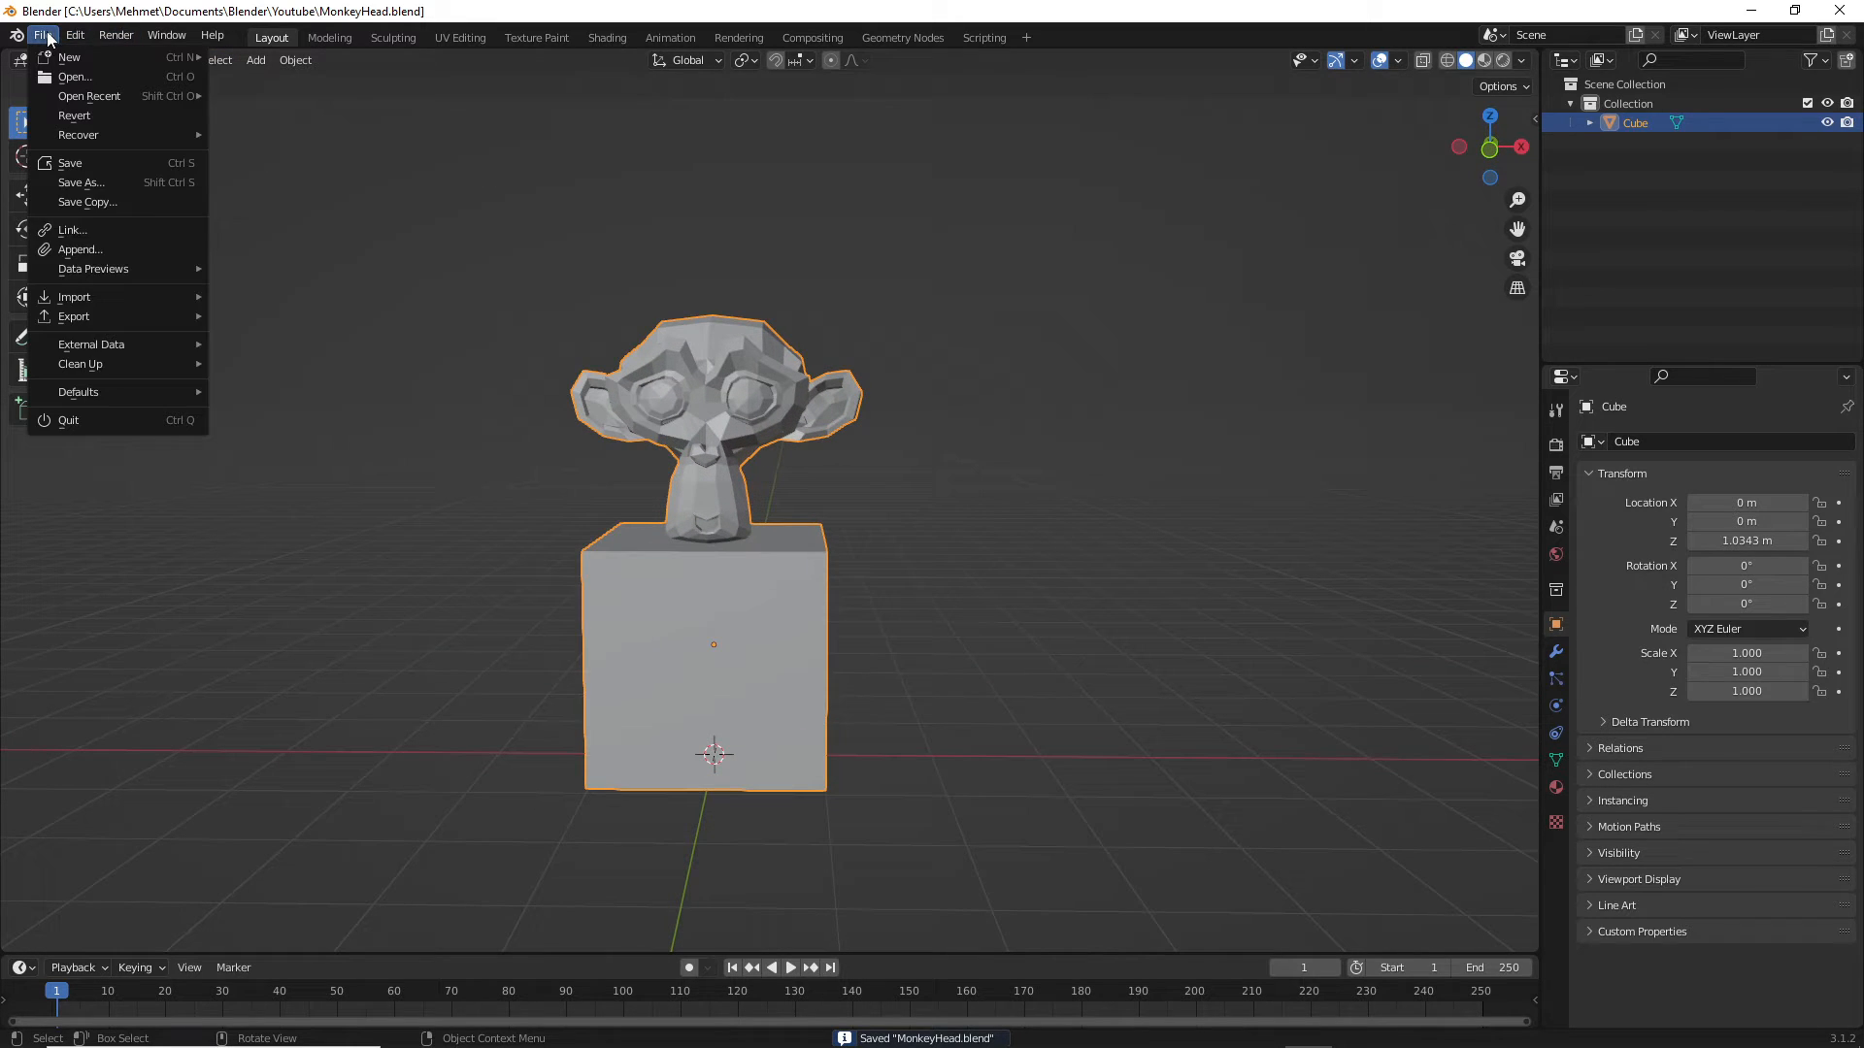
mouse_move(74, 316)
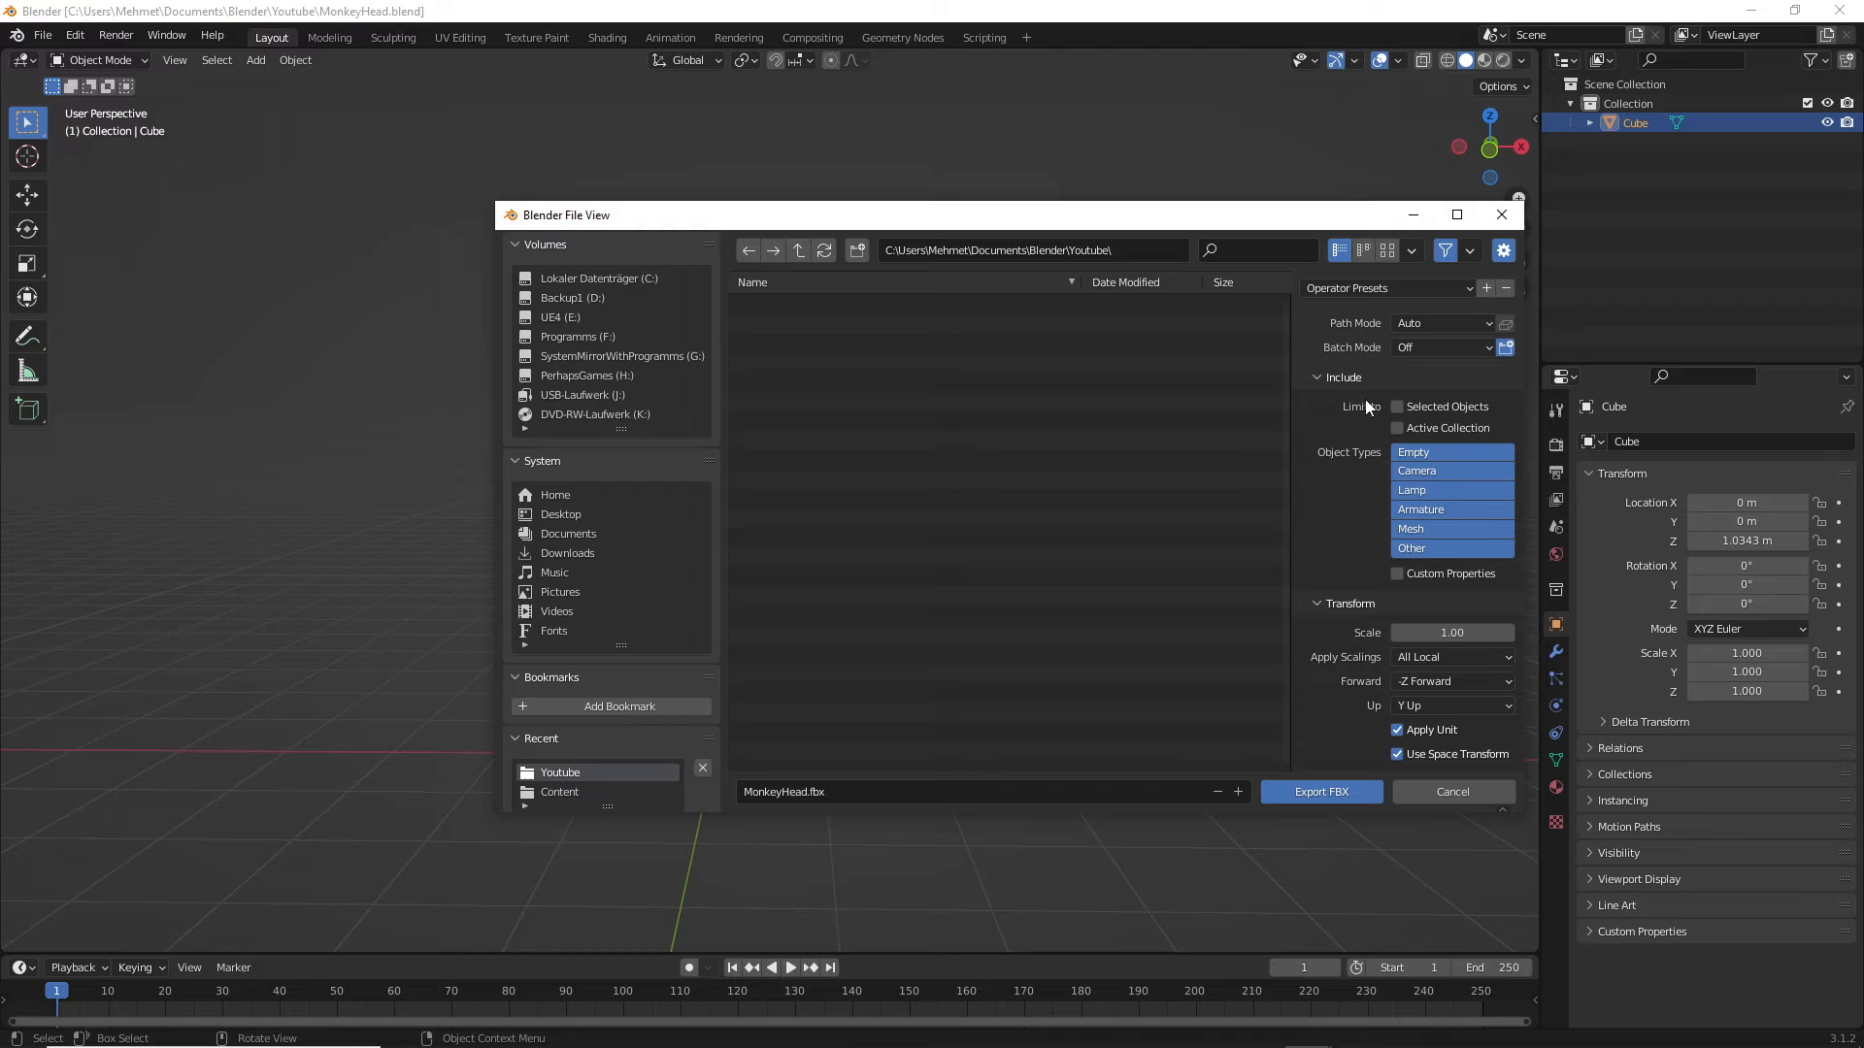
mouse_move(1395, 406)
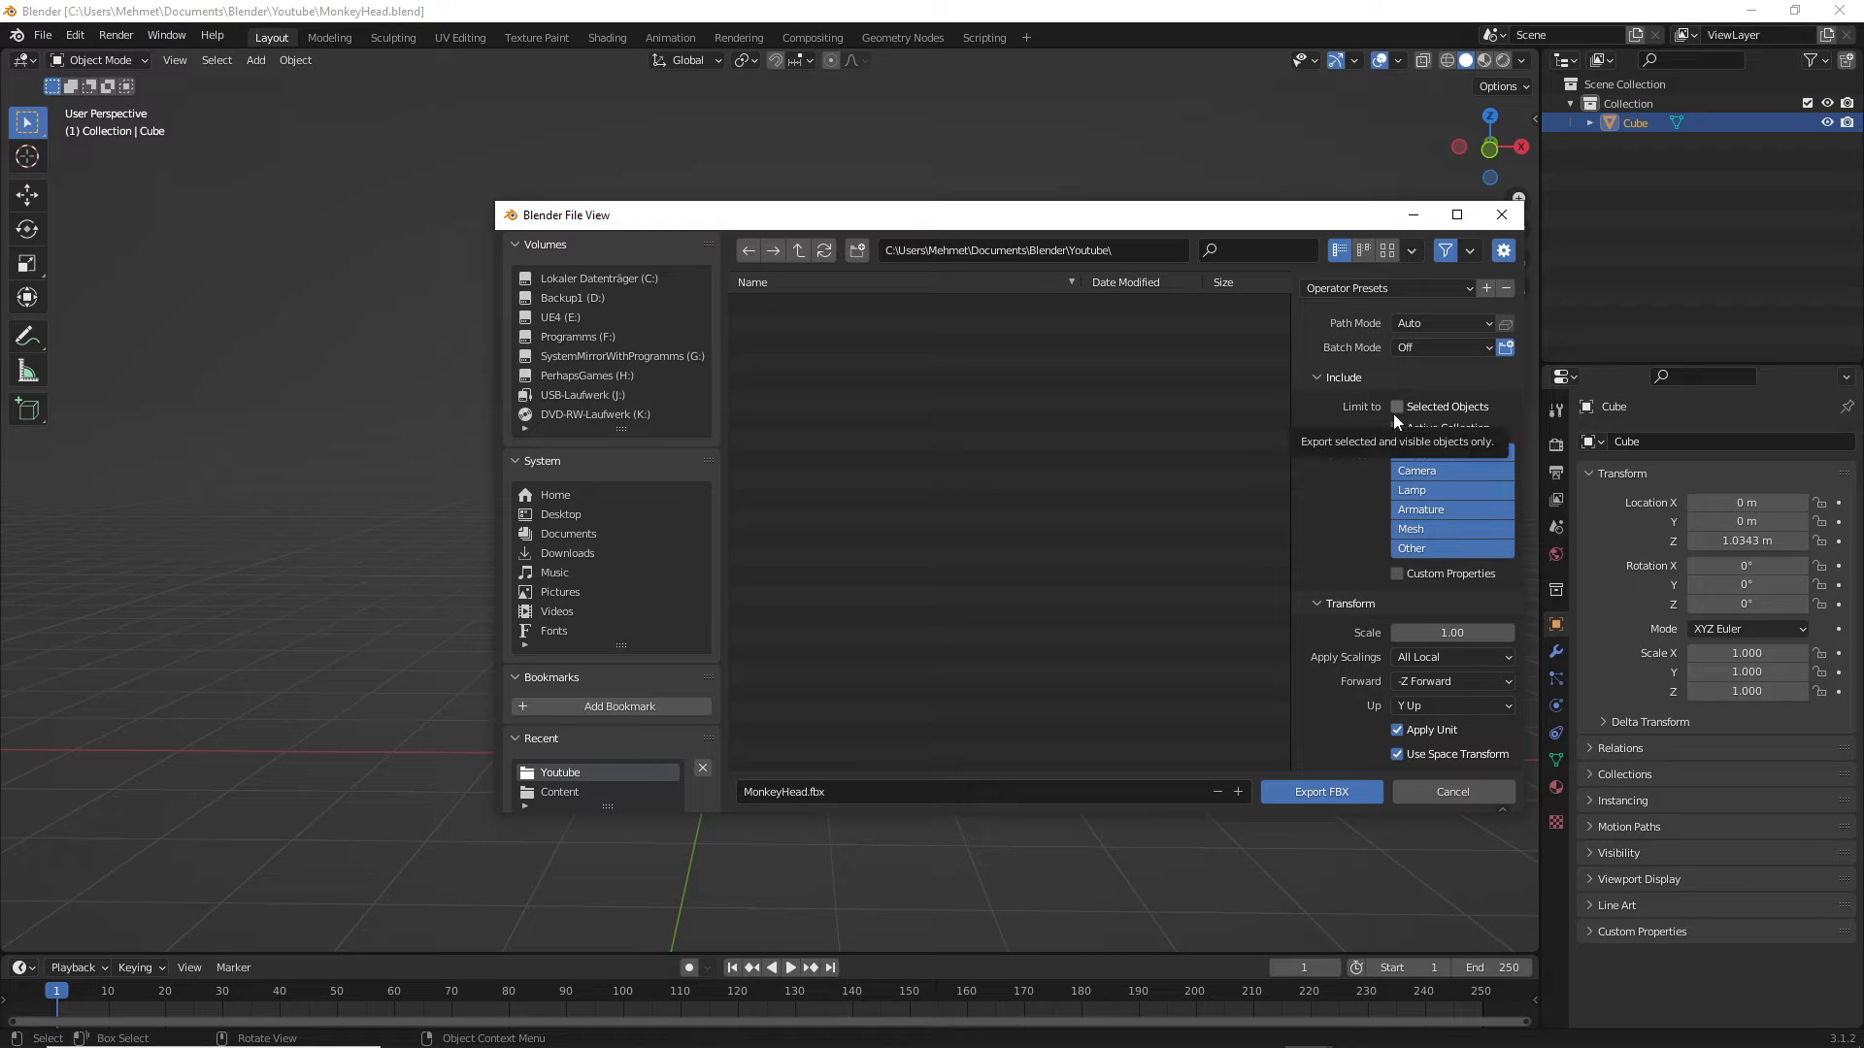
- Limit the FBX export to selected mesh objects with X forward, Z up and Apply Unit
click(1395, 406)
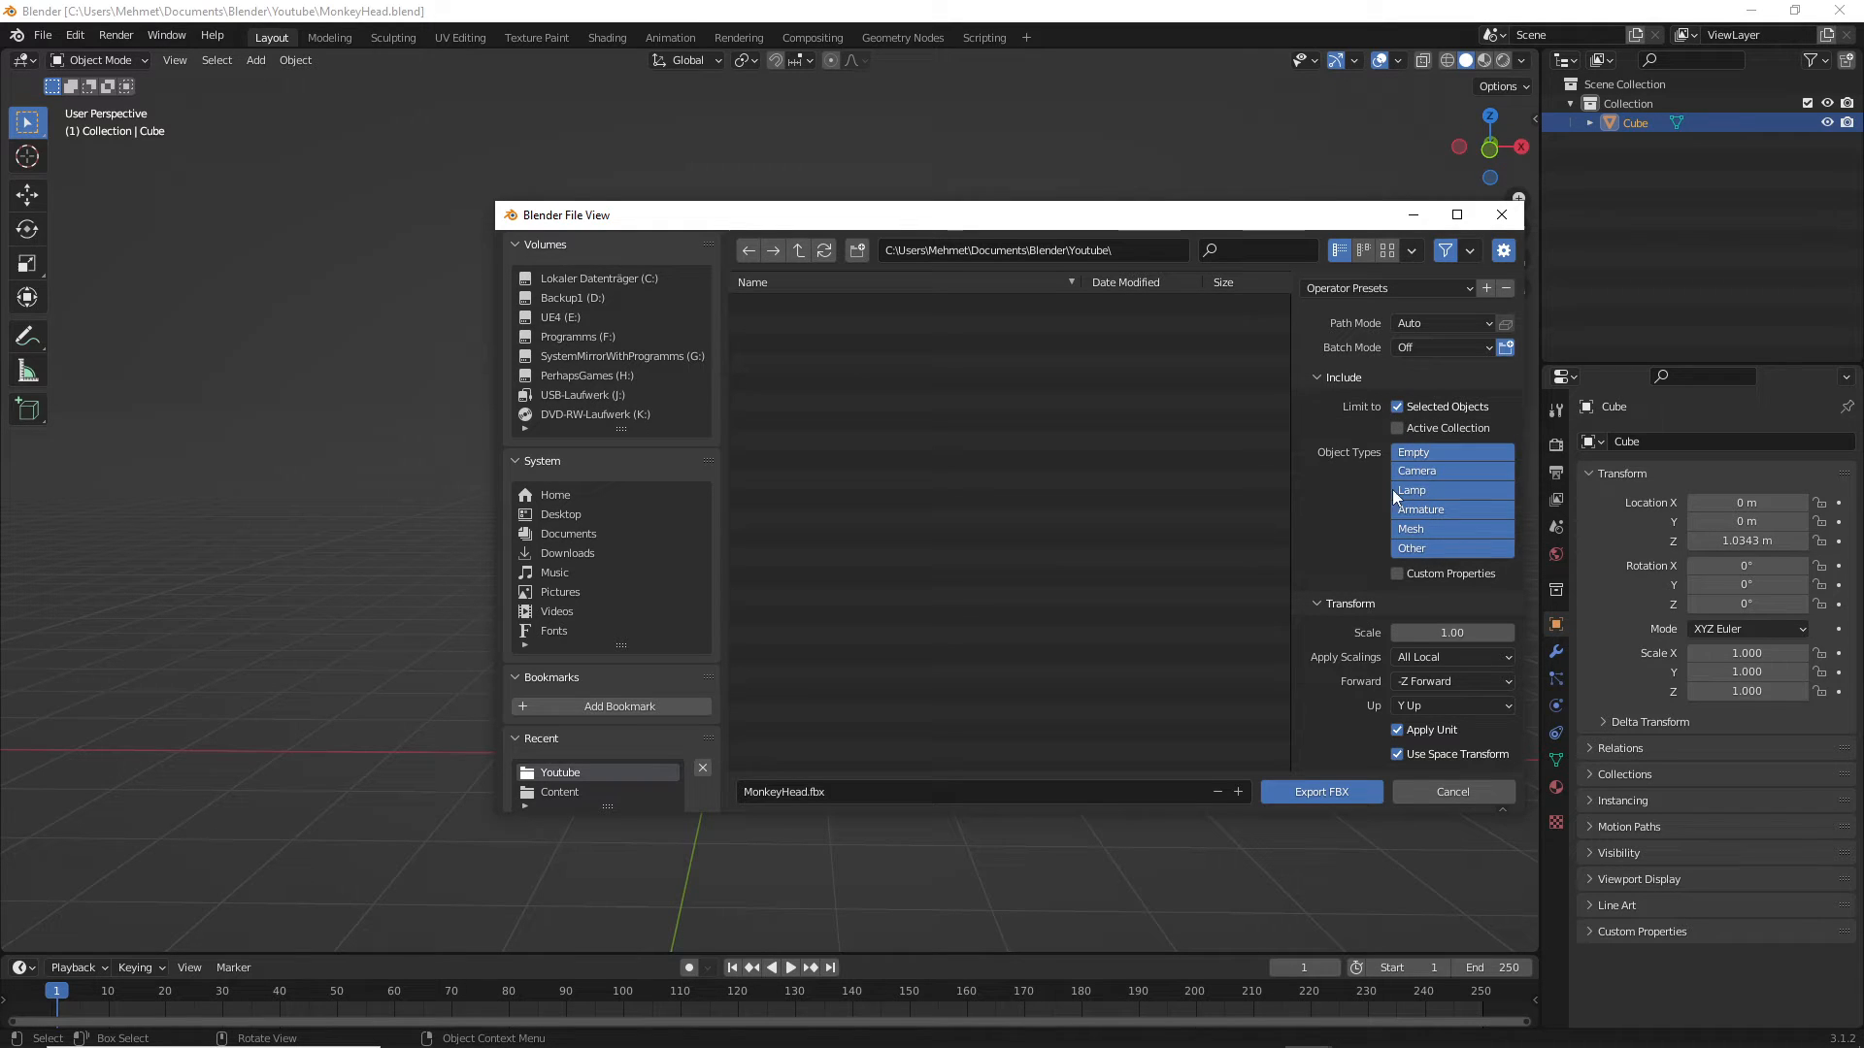
click(1450, 528)
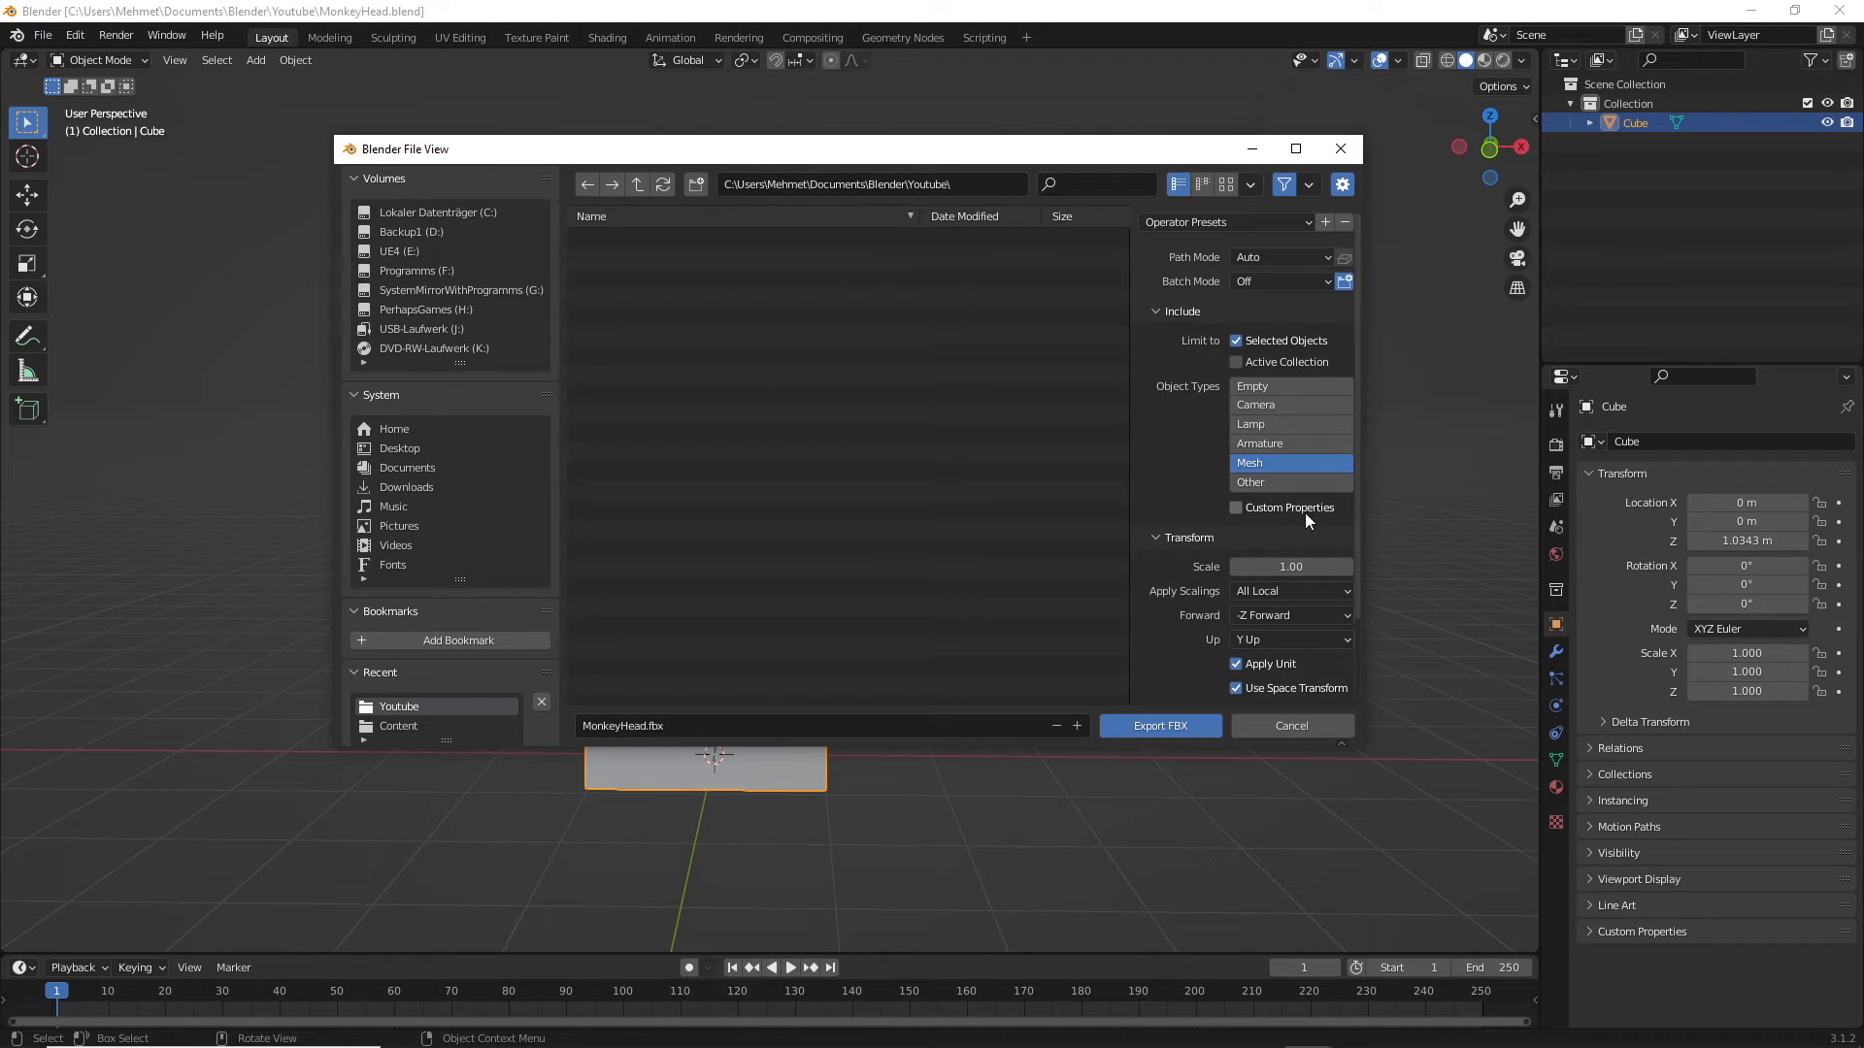
click(1289, 517)
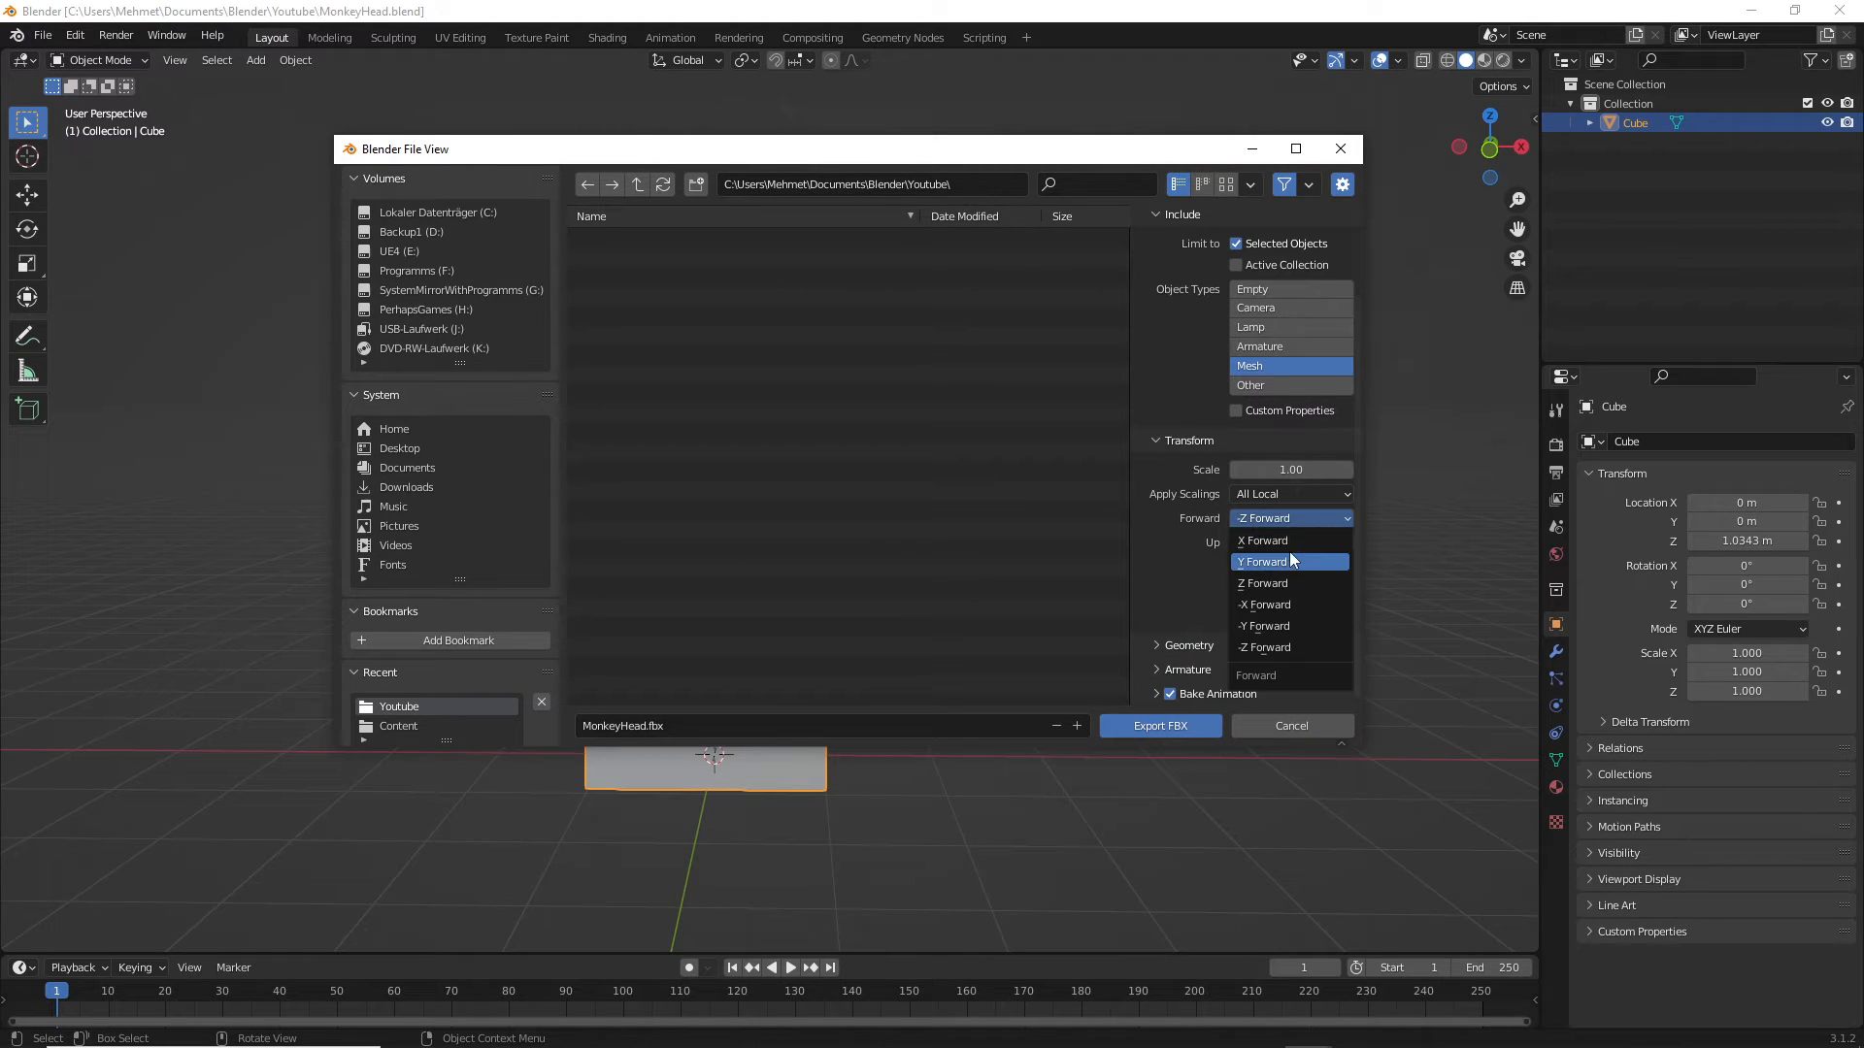
click(1262, 540)
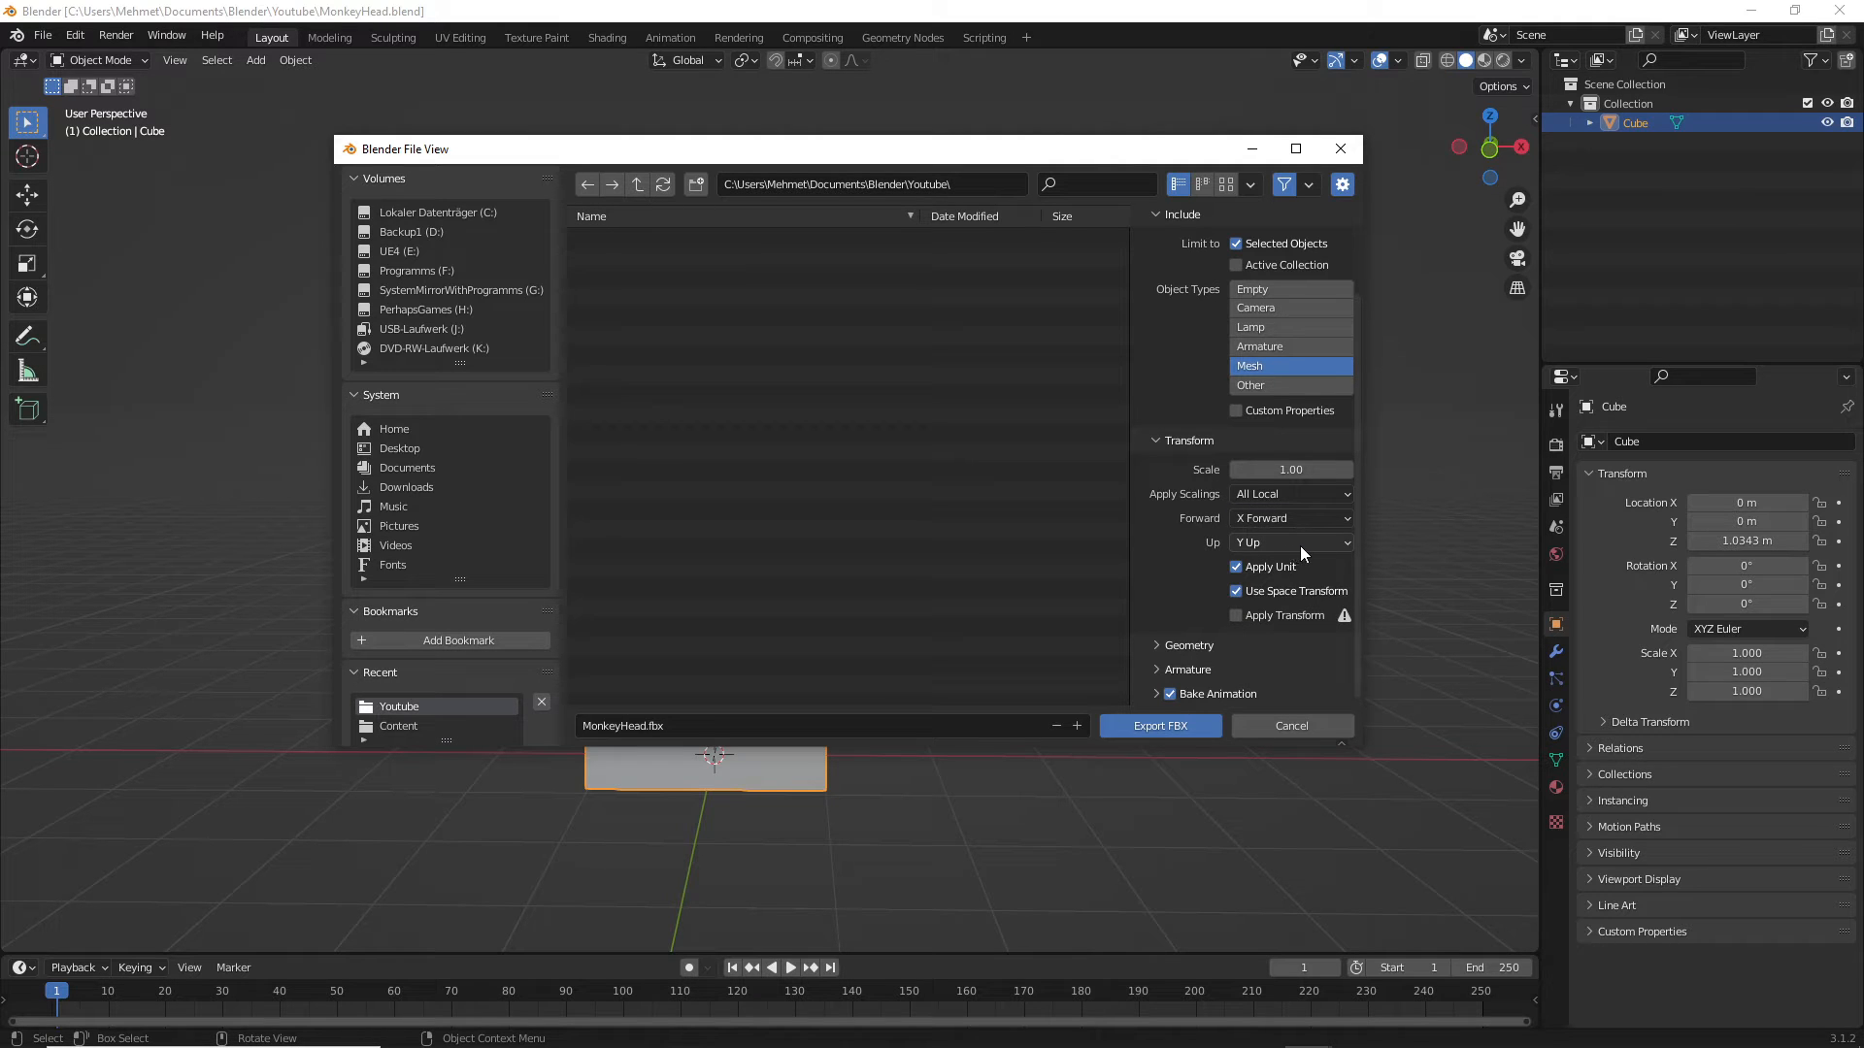
click(1289, 541)
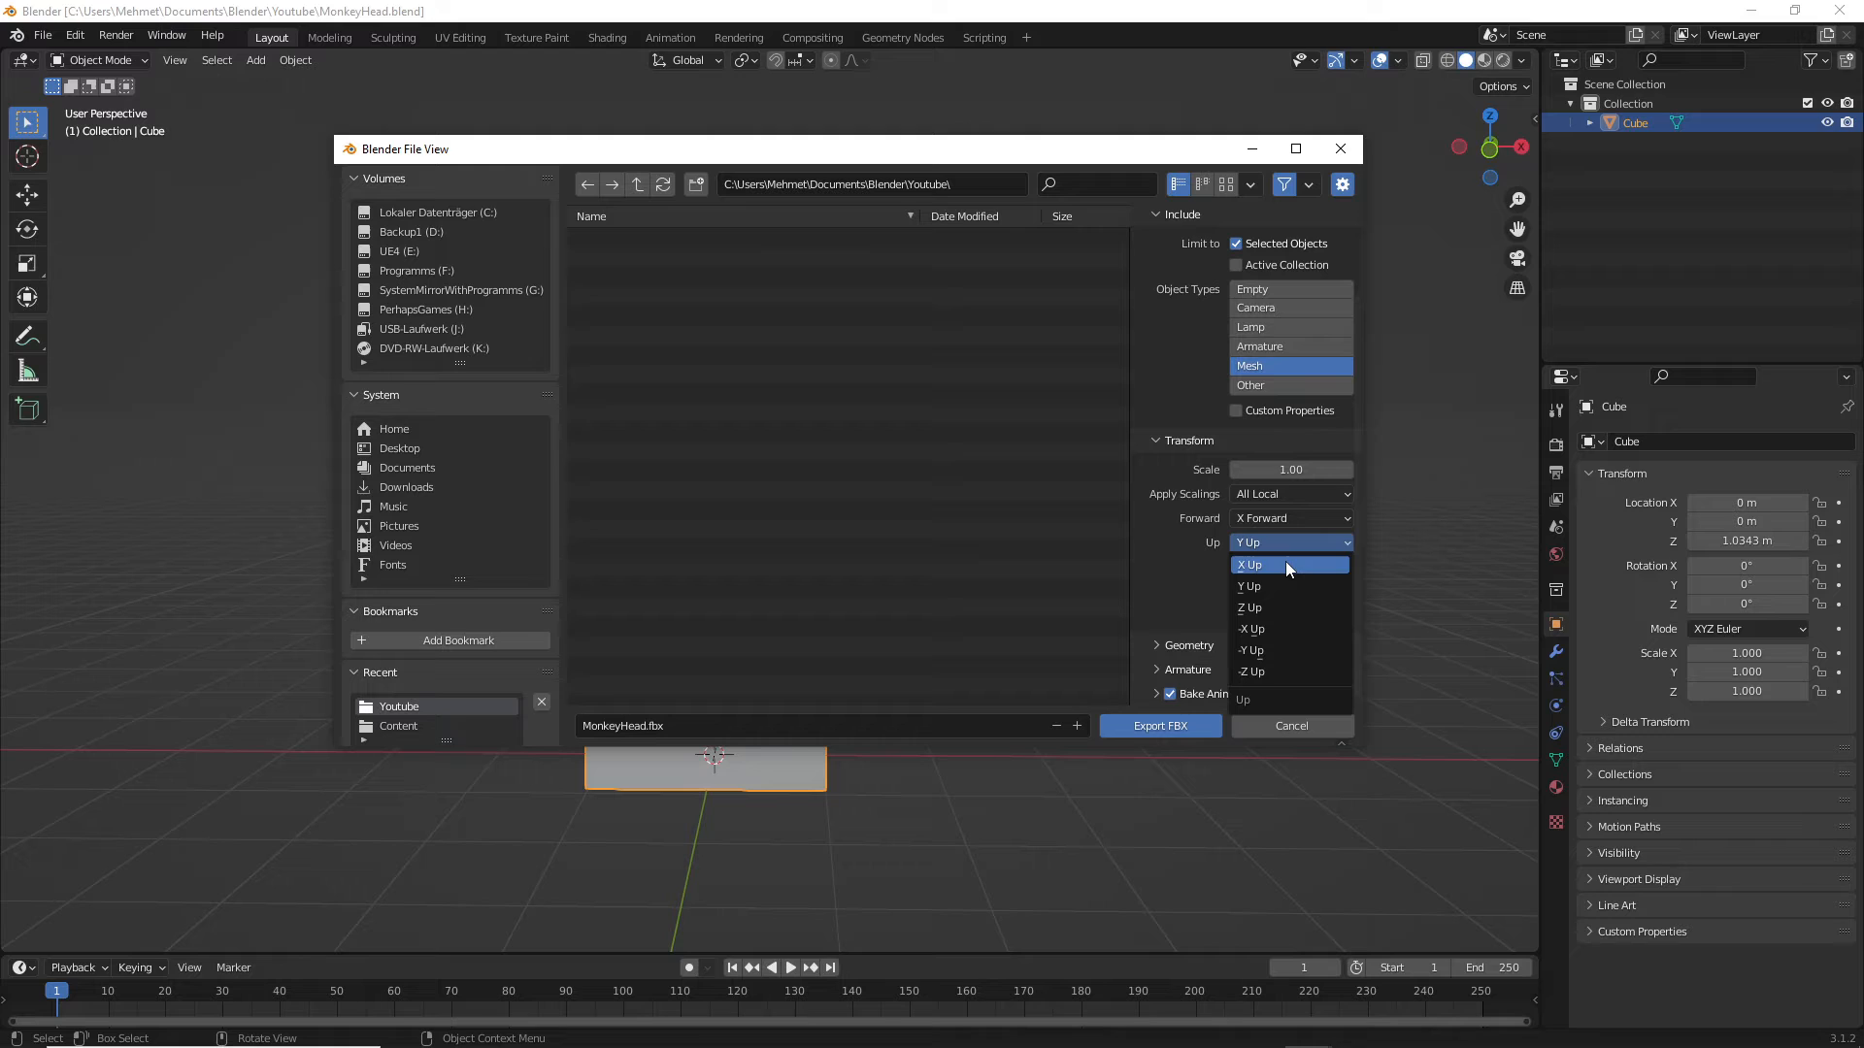
click(1248, 607)
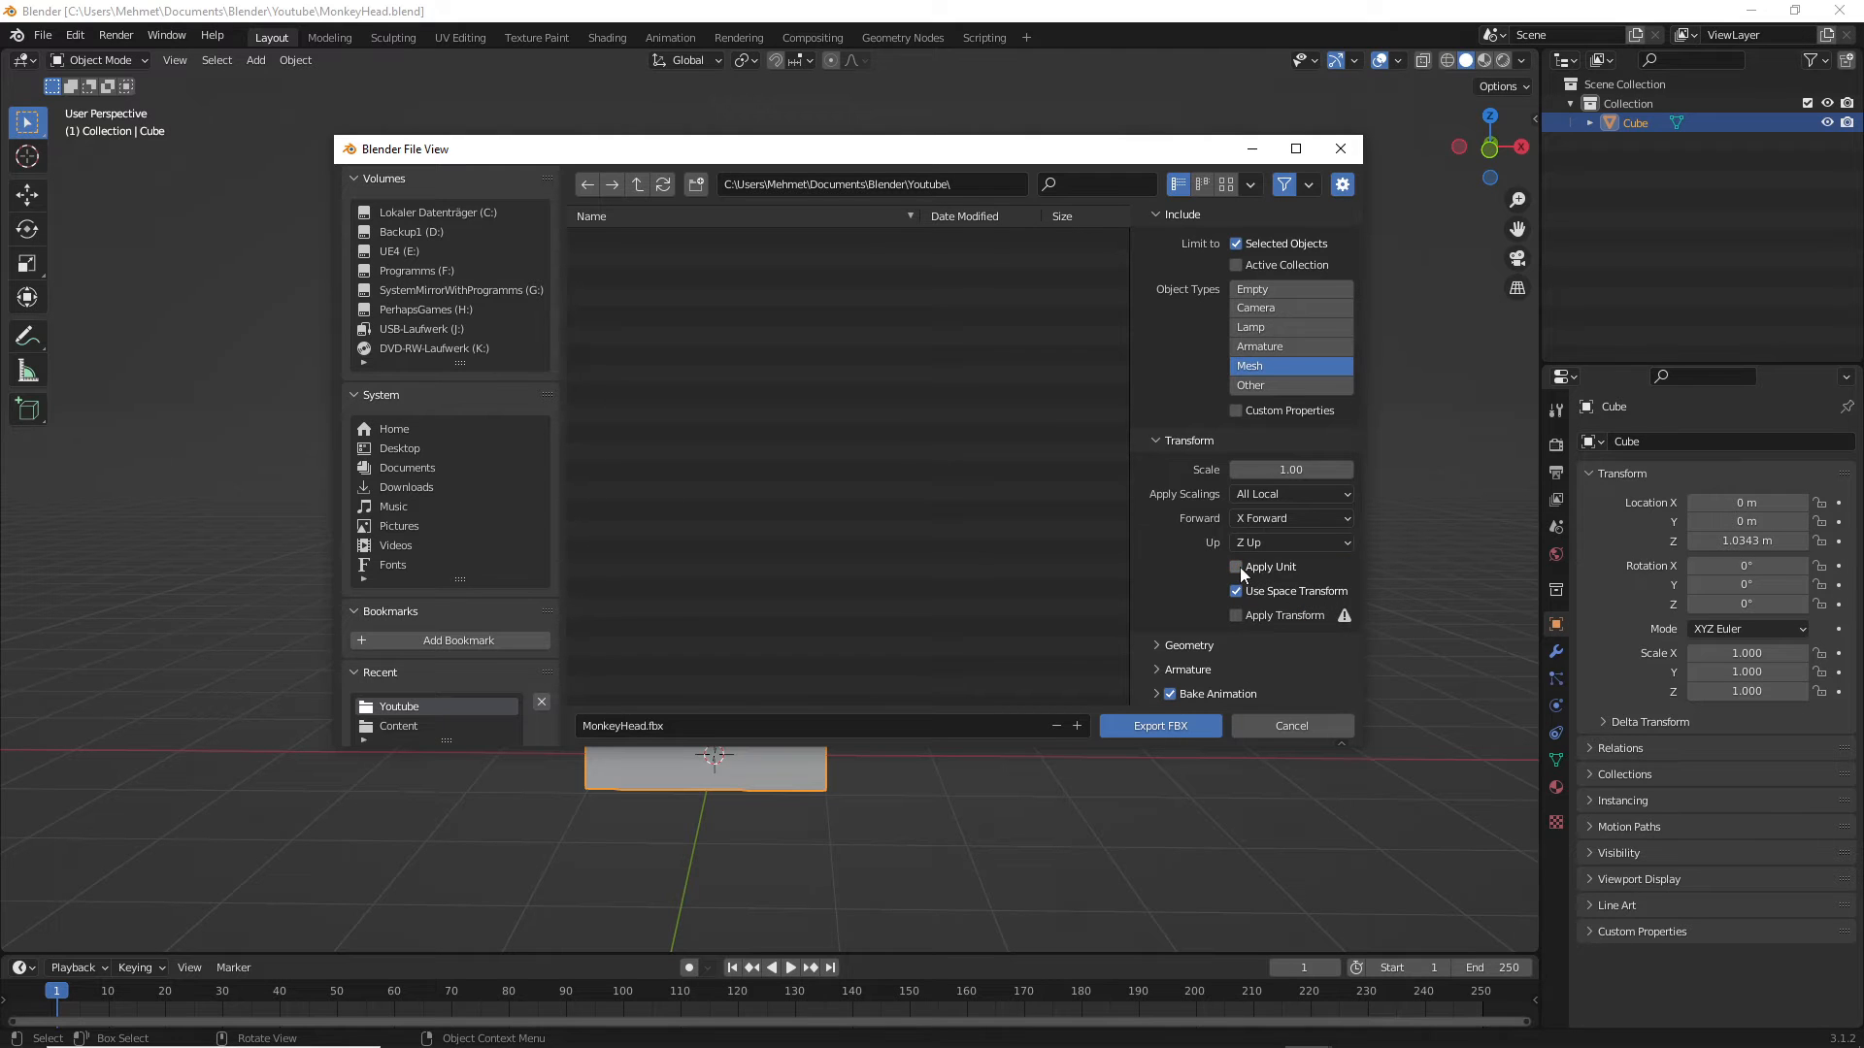
click(1237, 565)
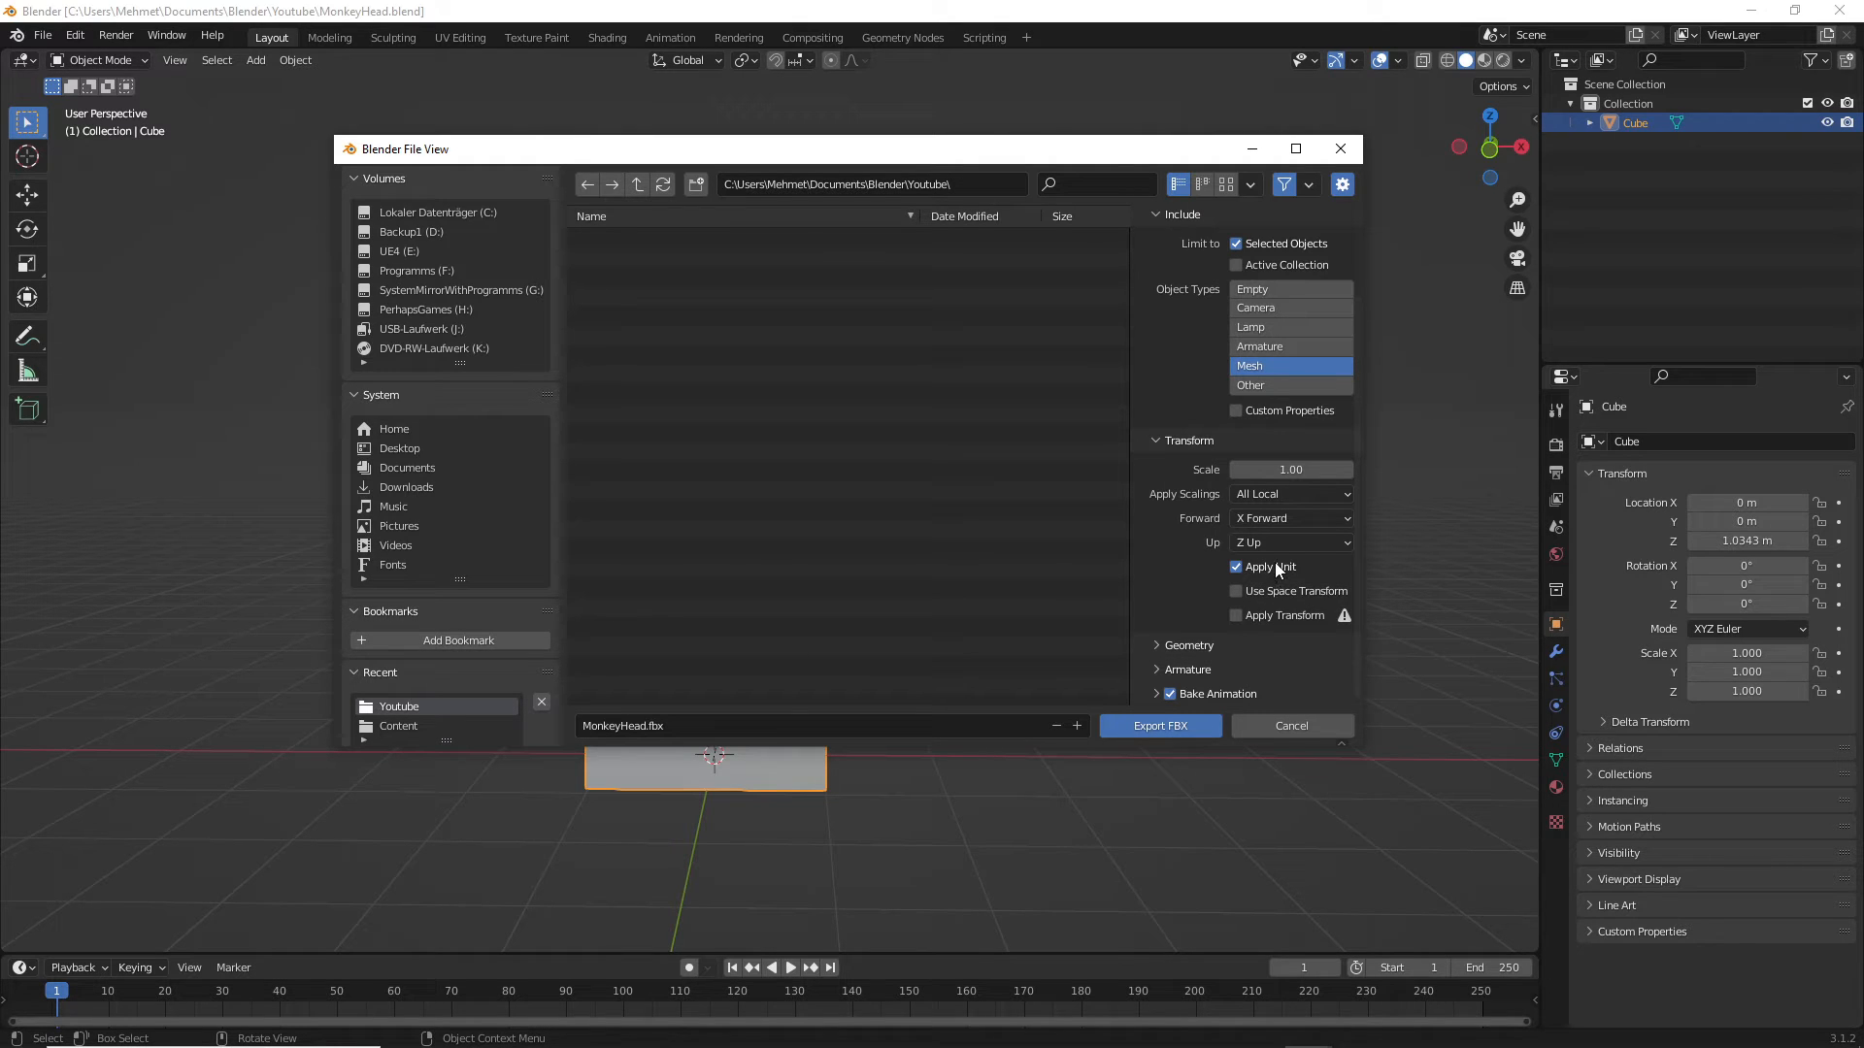
- Set the geometry smoothing mode and switch off Bake Animation
click(1184, 645)
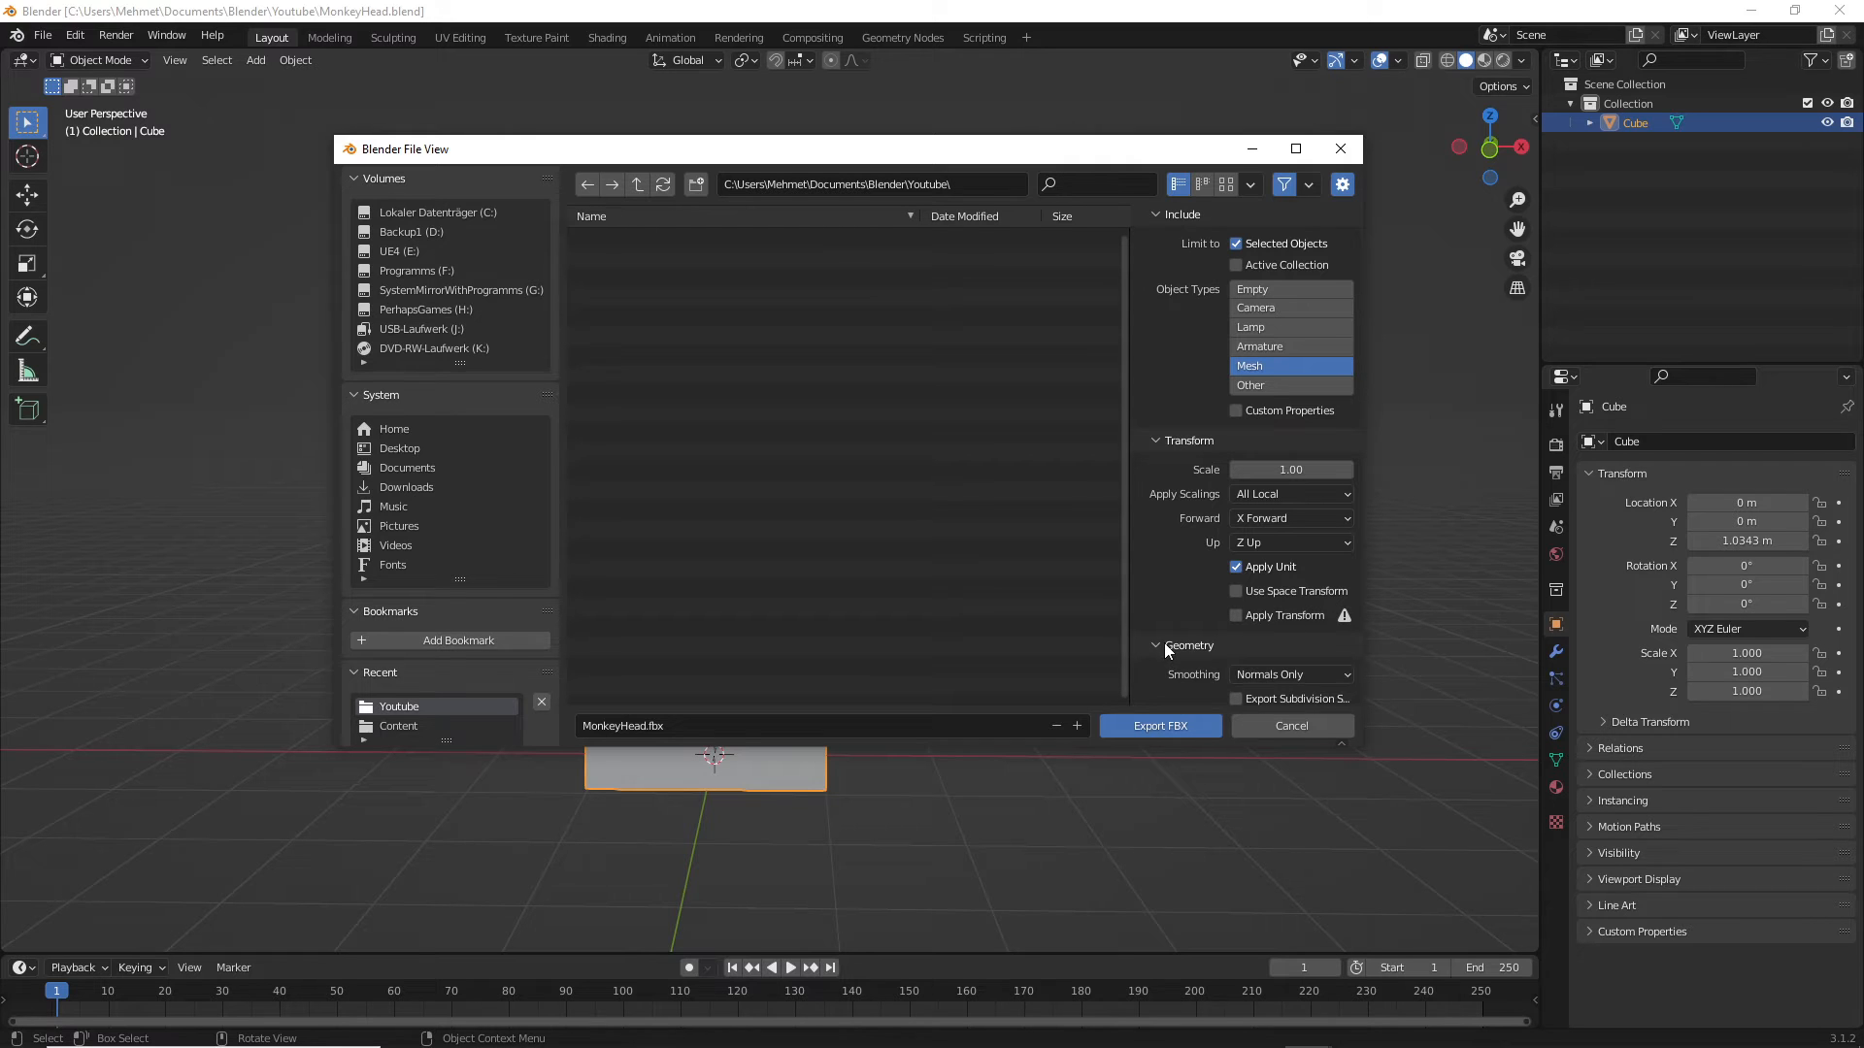
click(1289, 541)
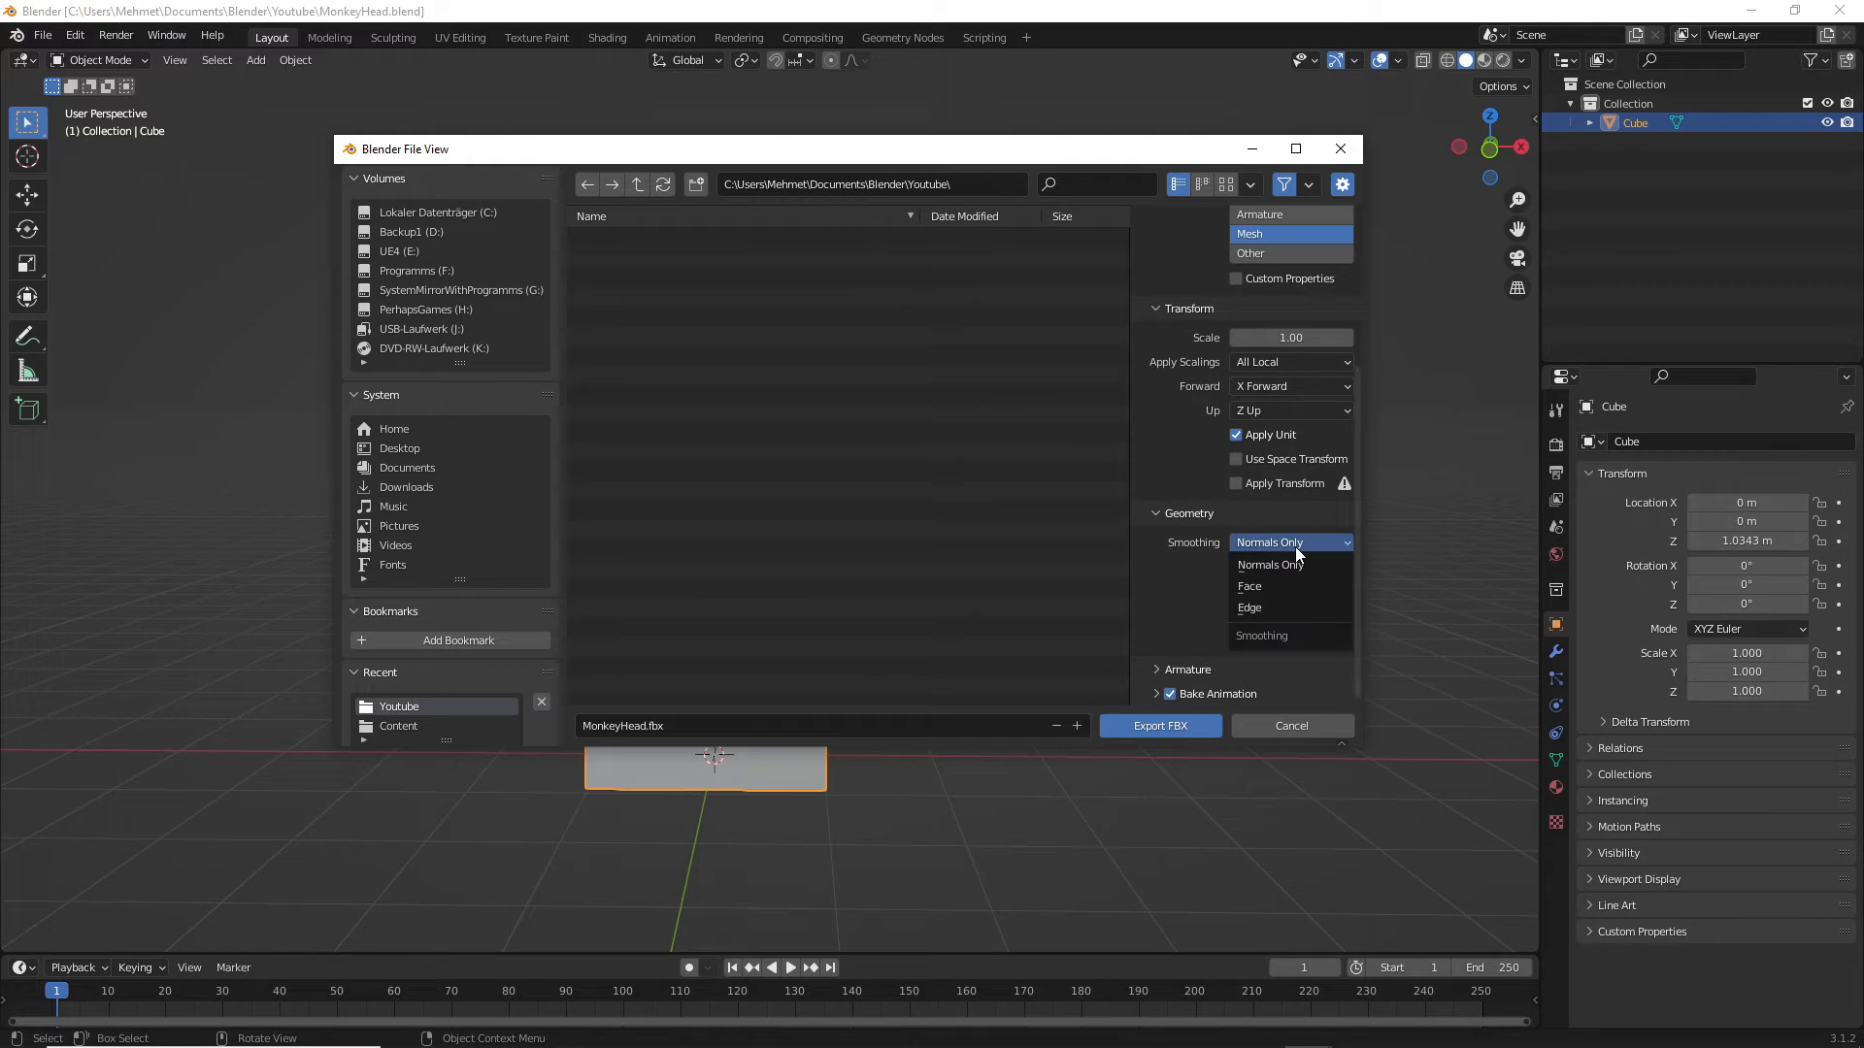
click(1248, 584)
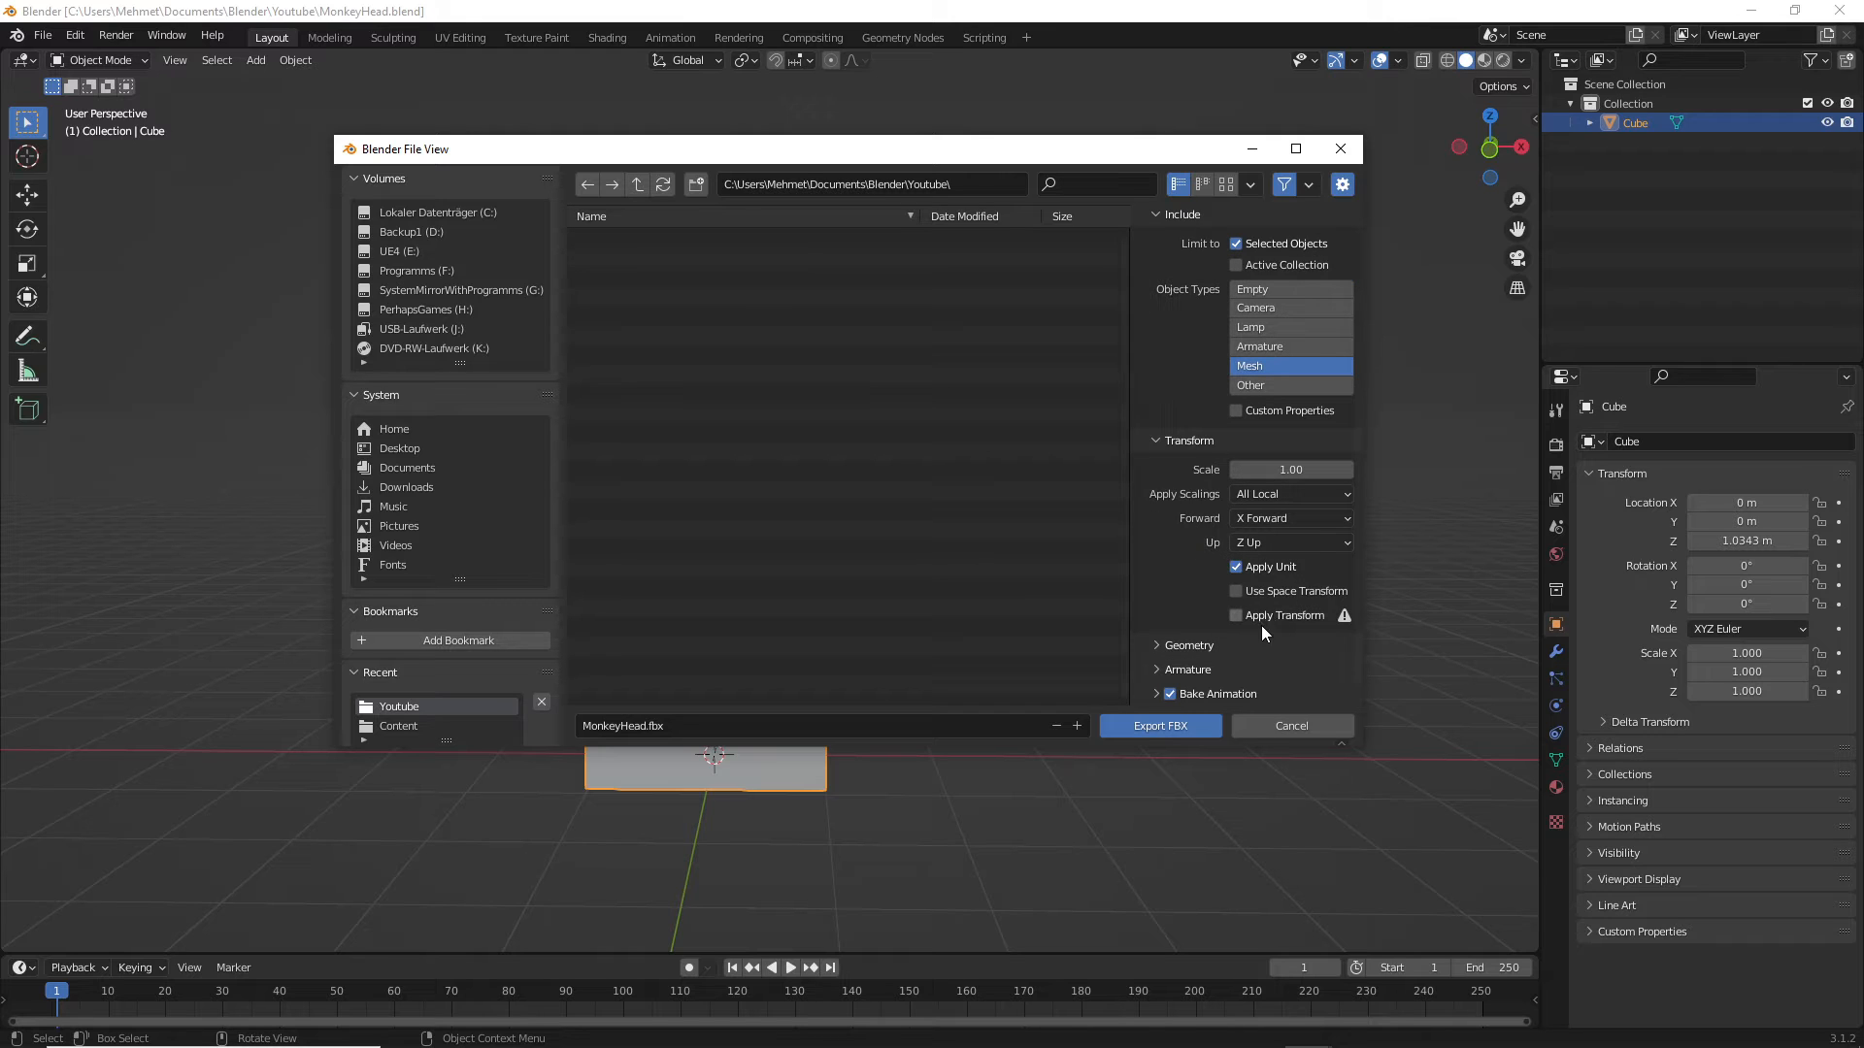
click(1157, 553)
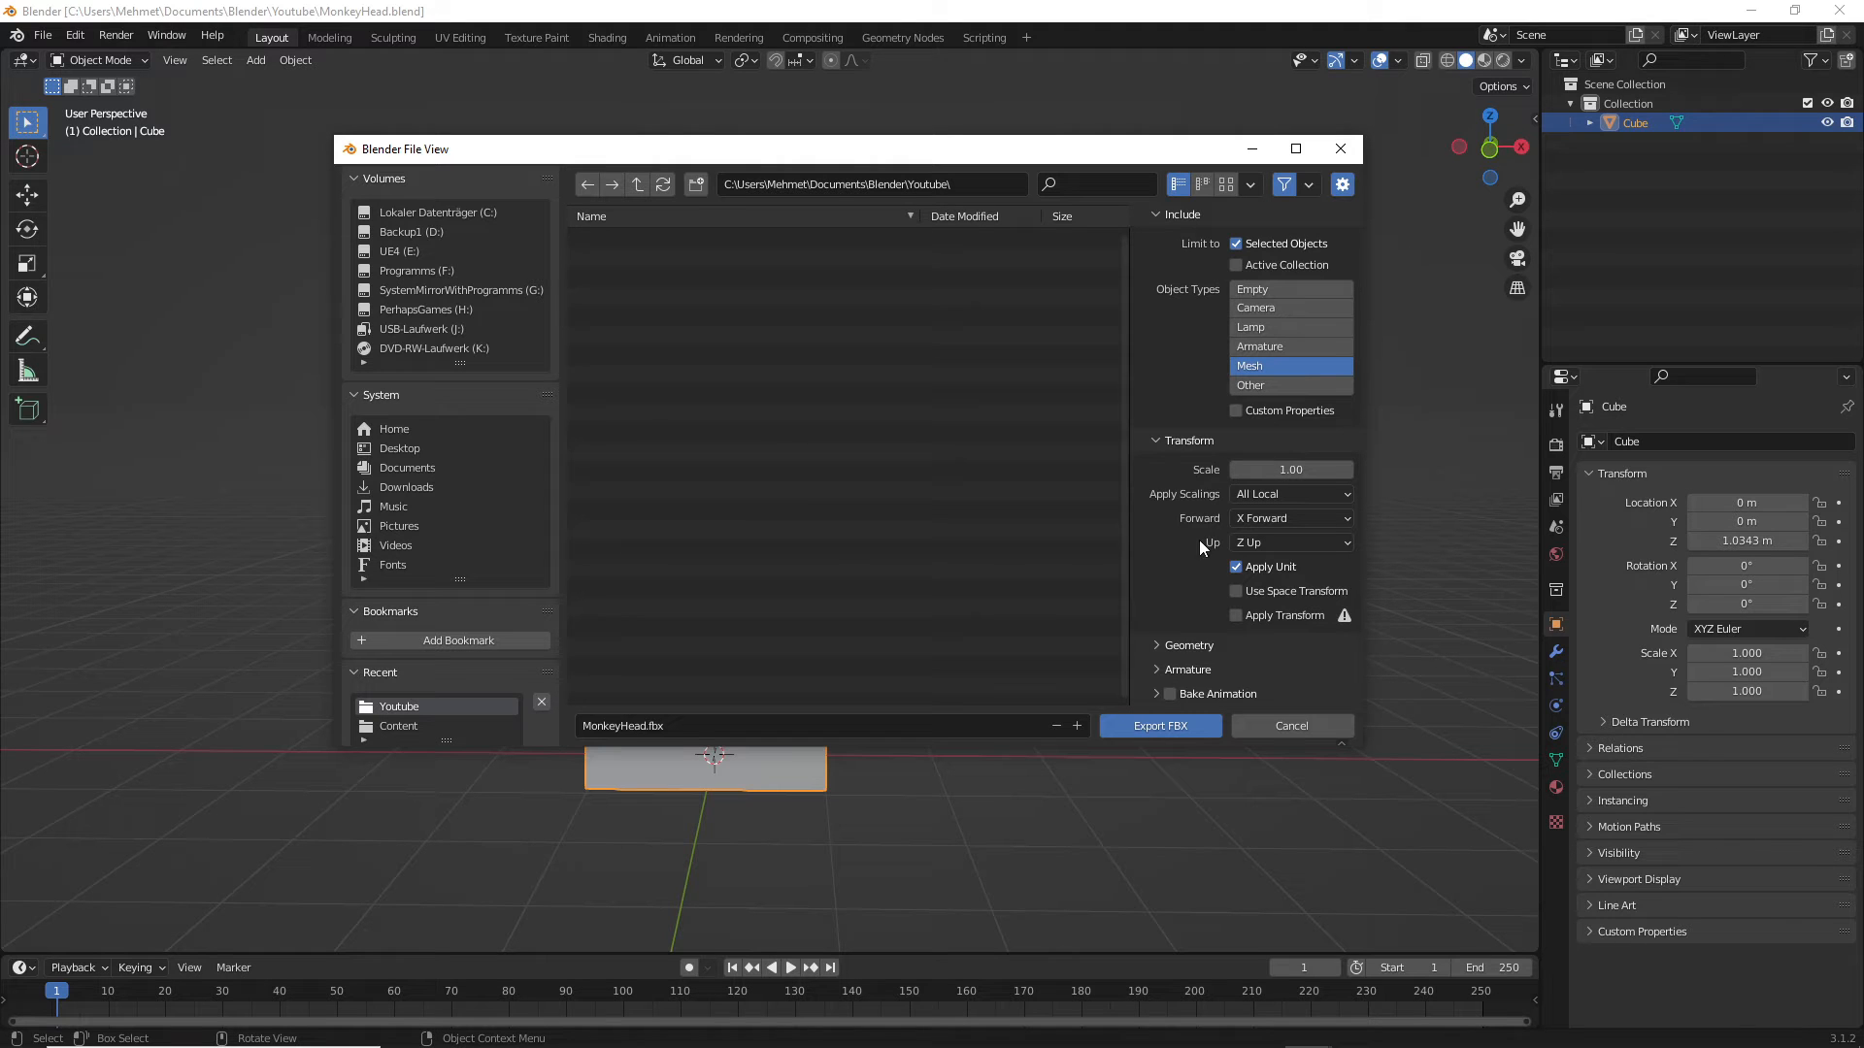
mouse_move(669, 437)
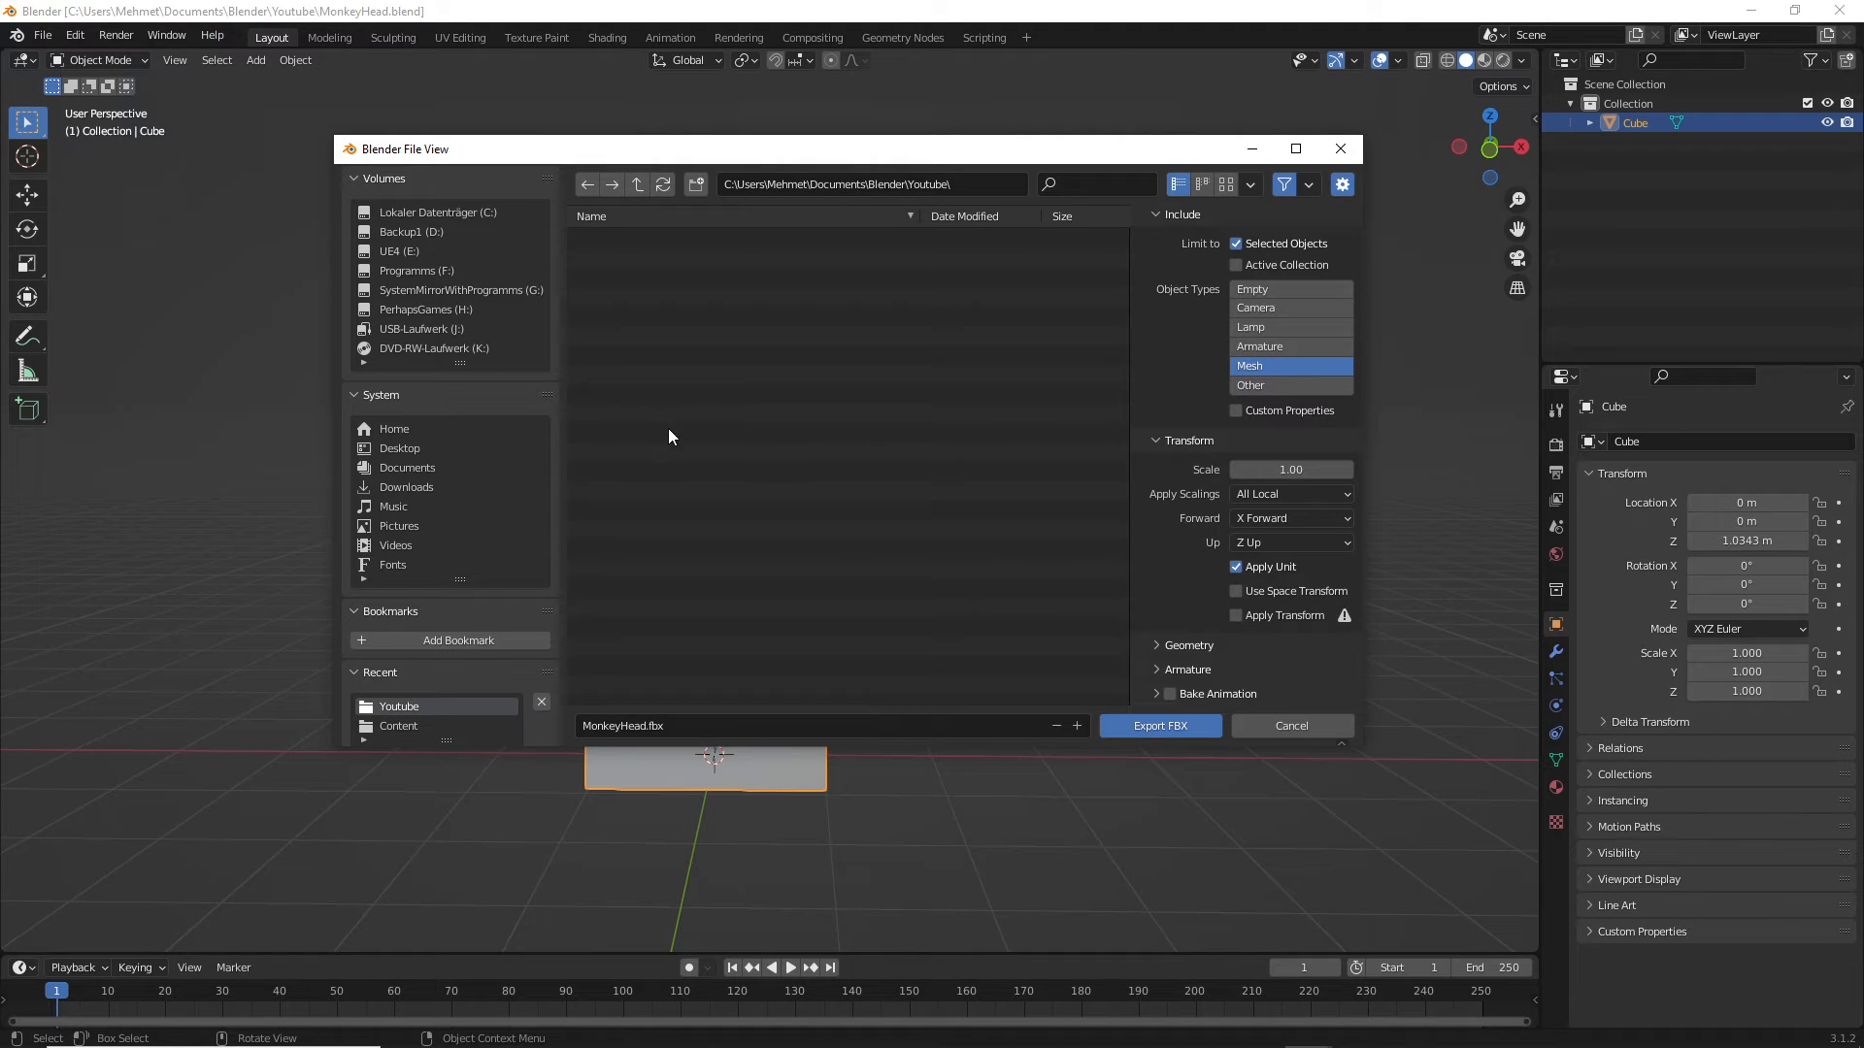
mouse_move(829, 357)
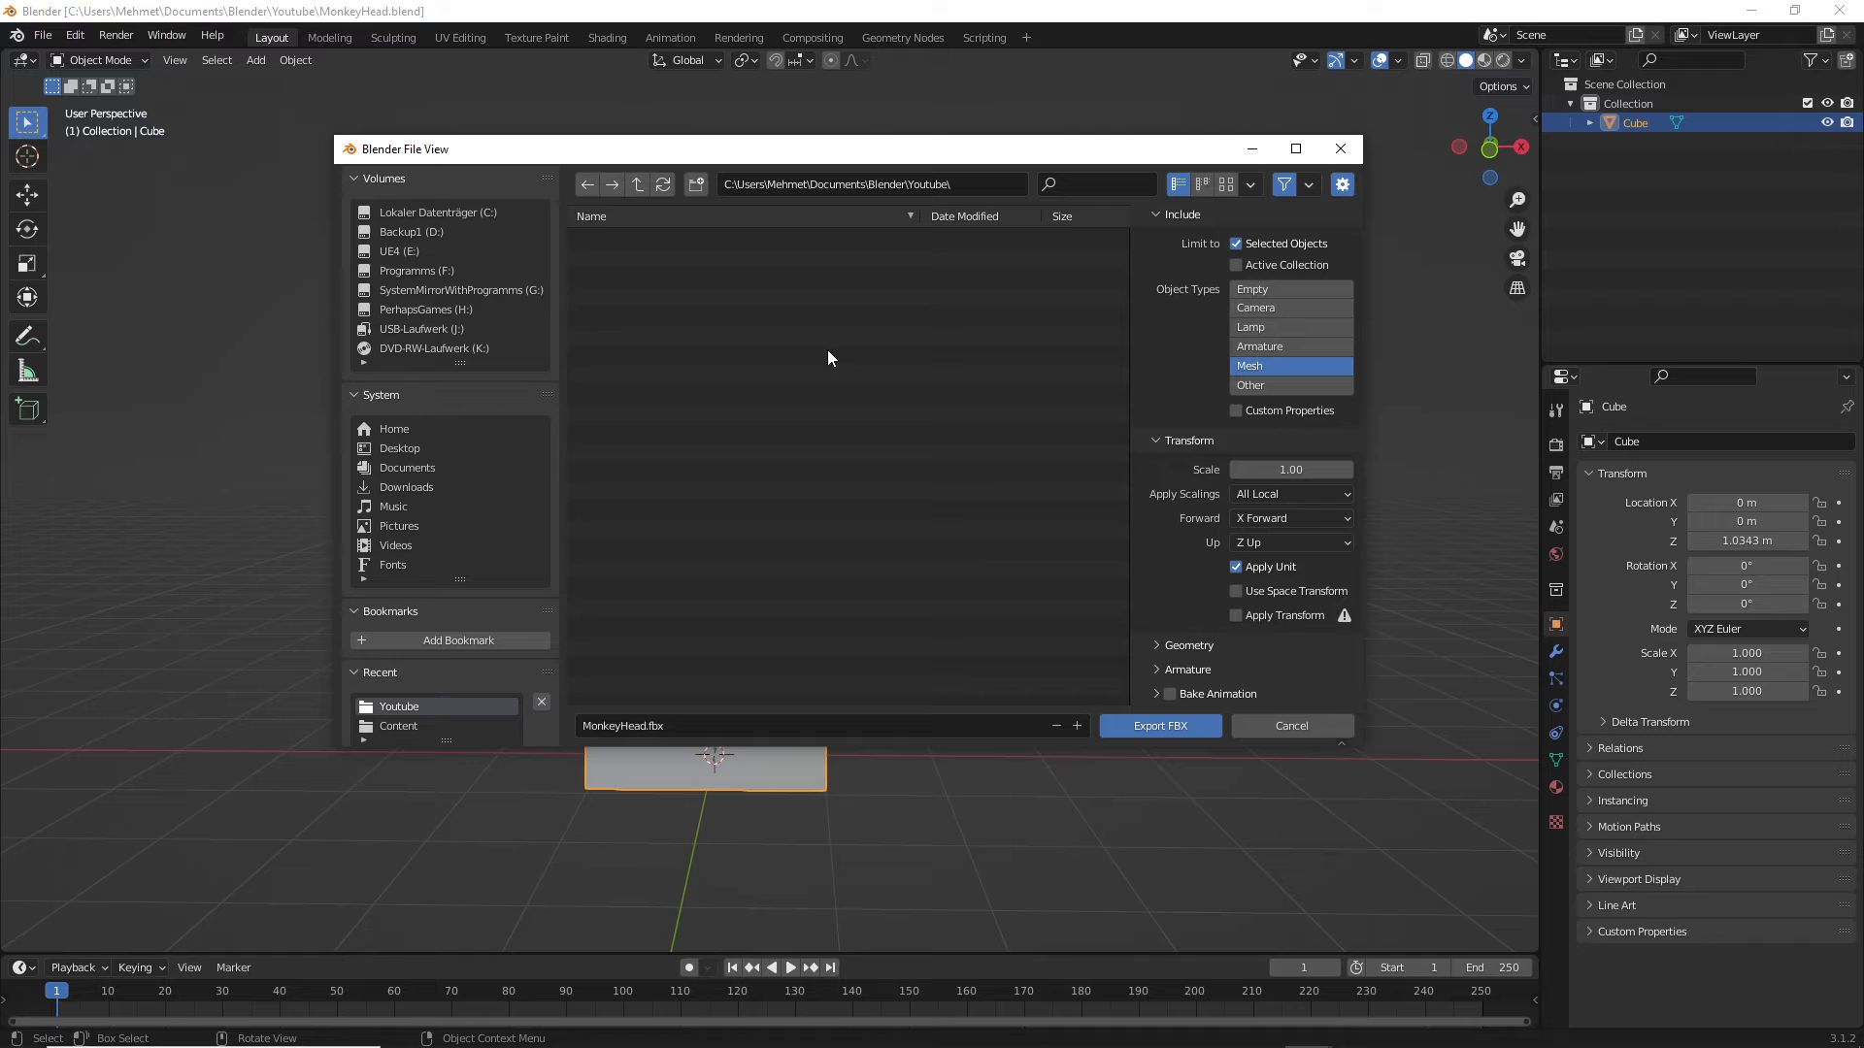
mouse_move(441, 342)
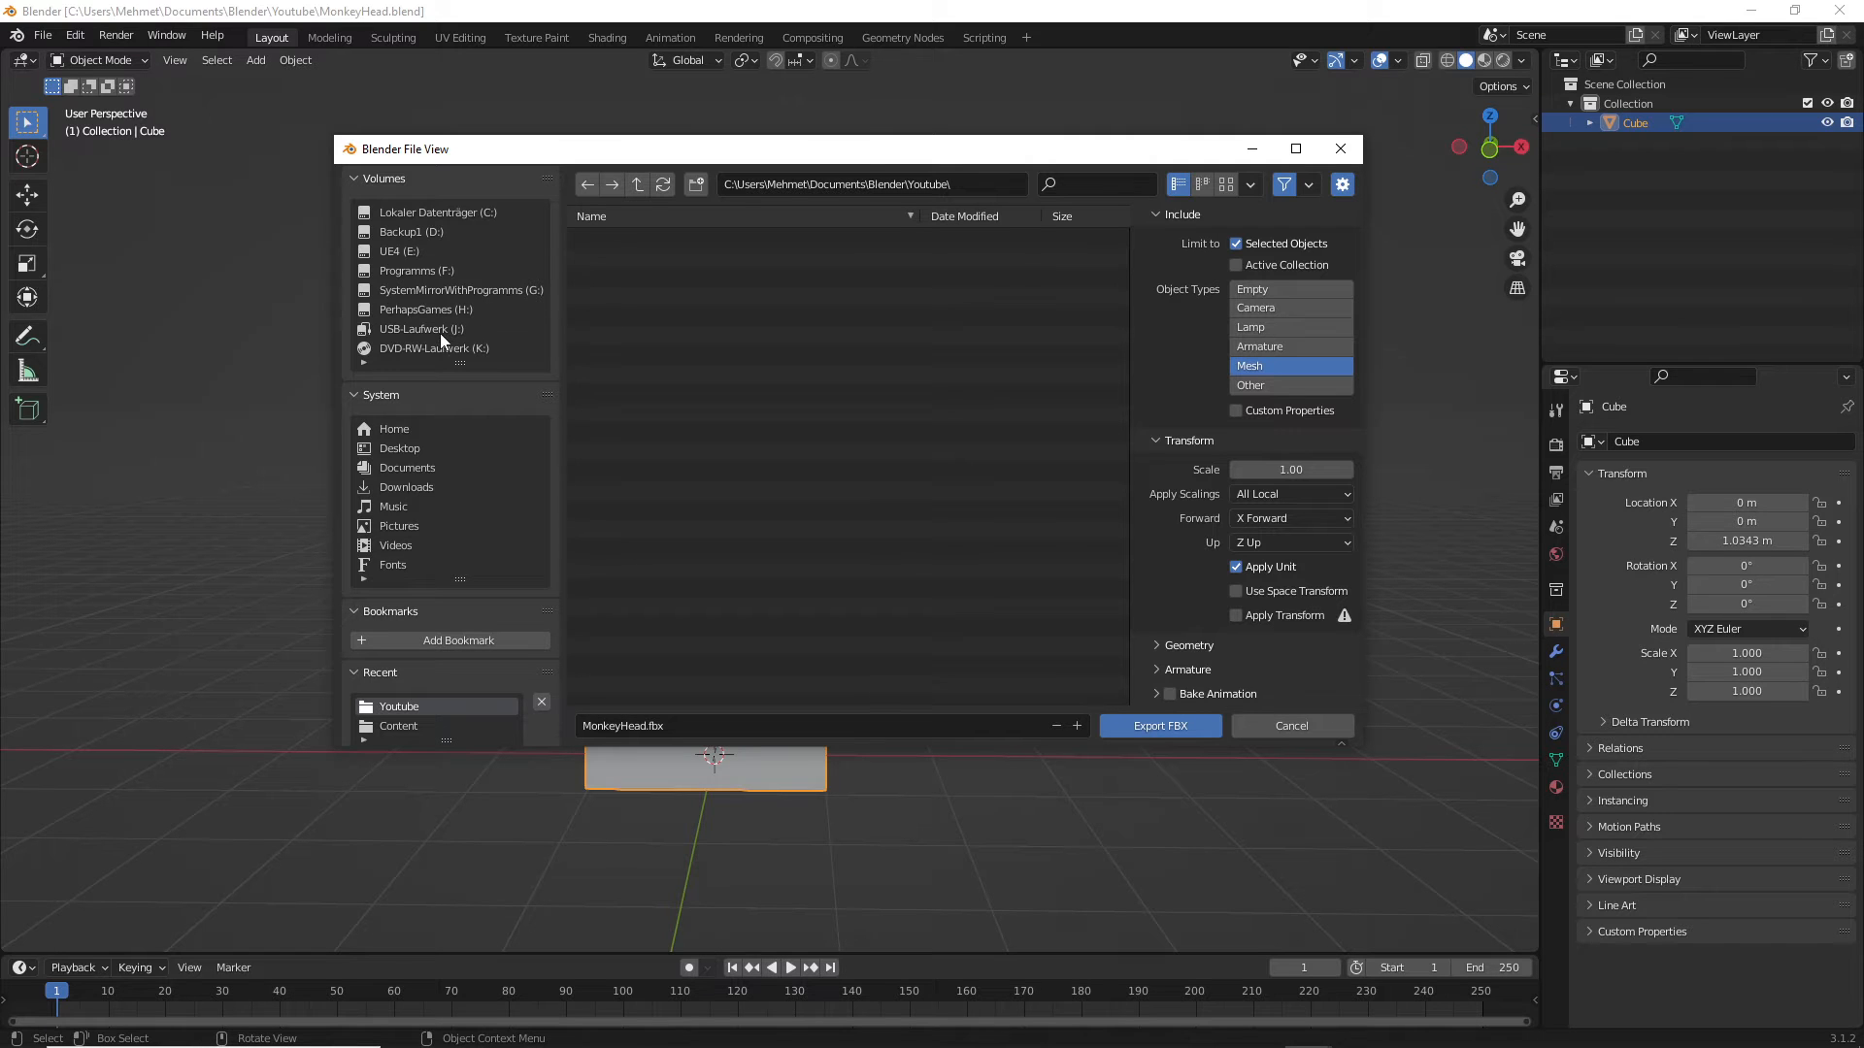
- Export MonkeyHead.fbx into C:\Users\...\Documents\Unreal Projects\LyraStarterGame\Content
click(437, 212)
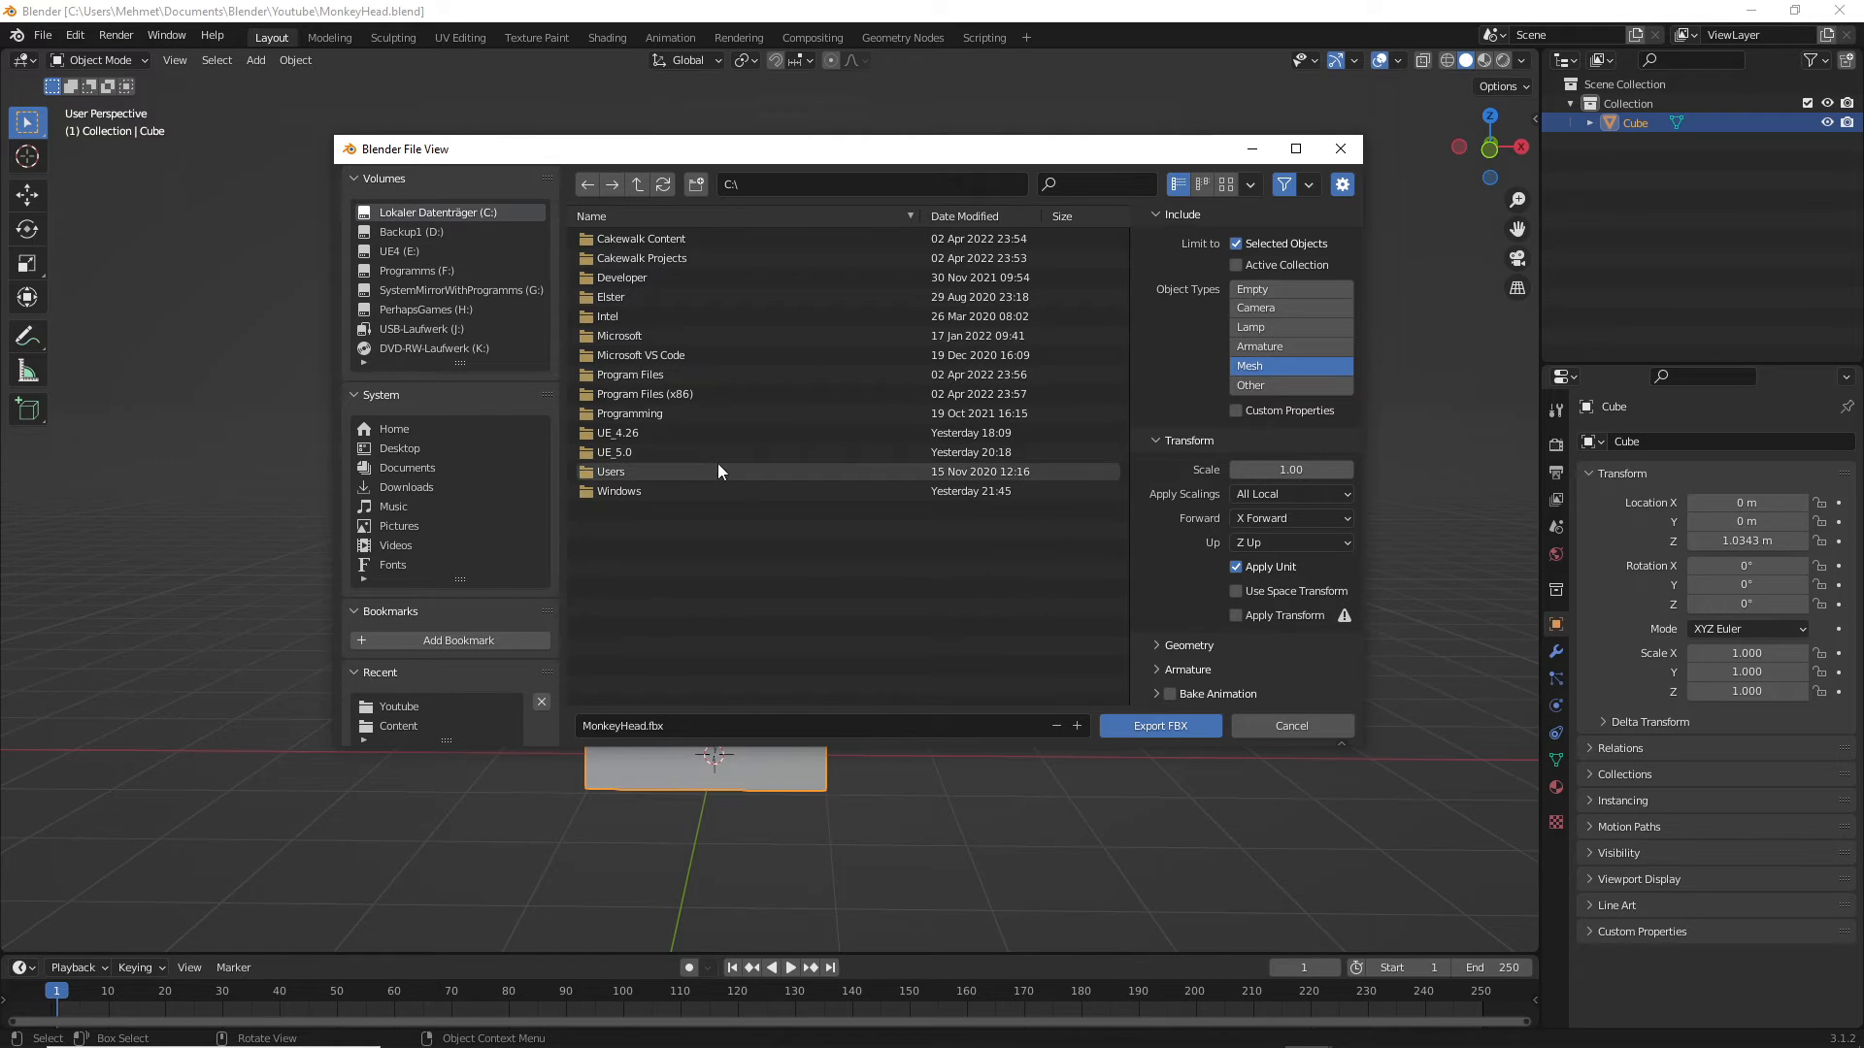
mouse_move(652, 295)
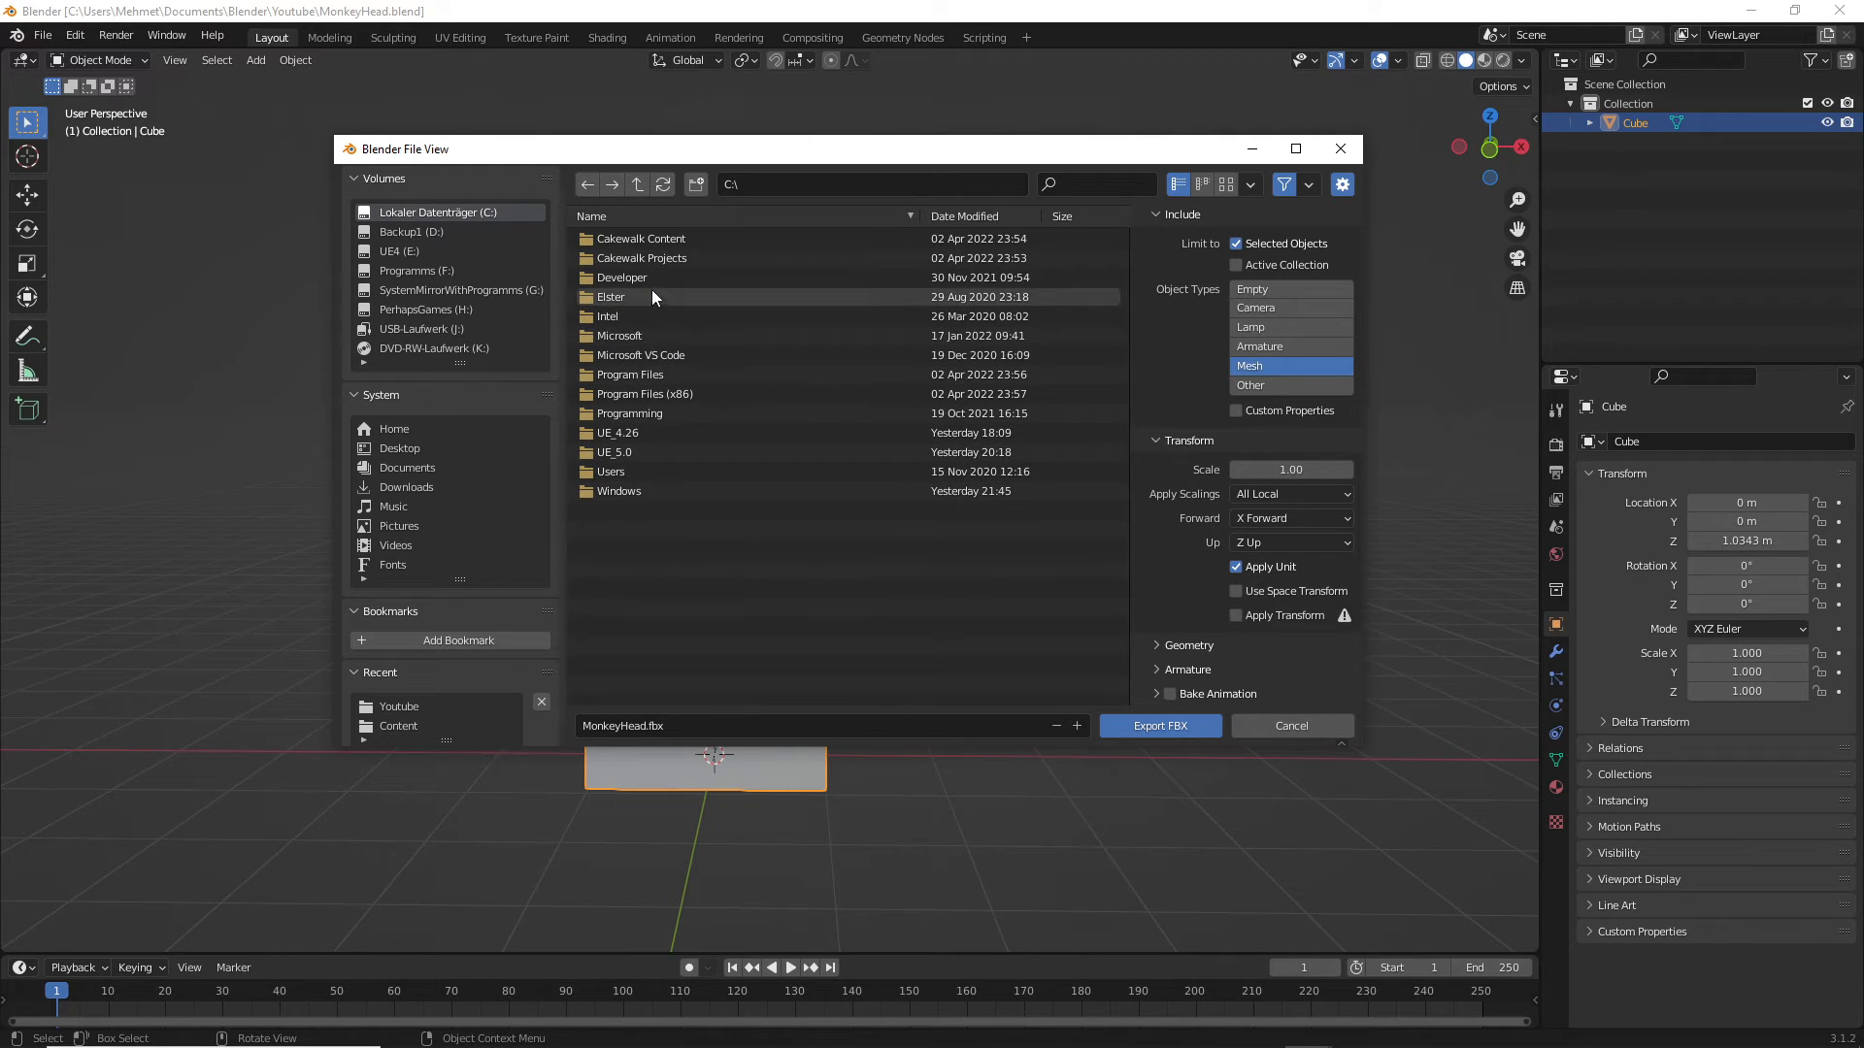
mouse_move(685, 478)
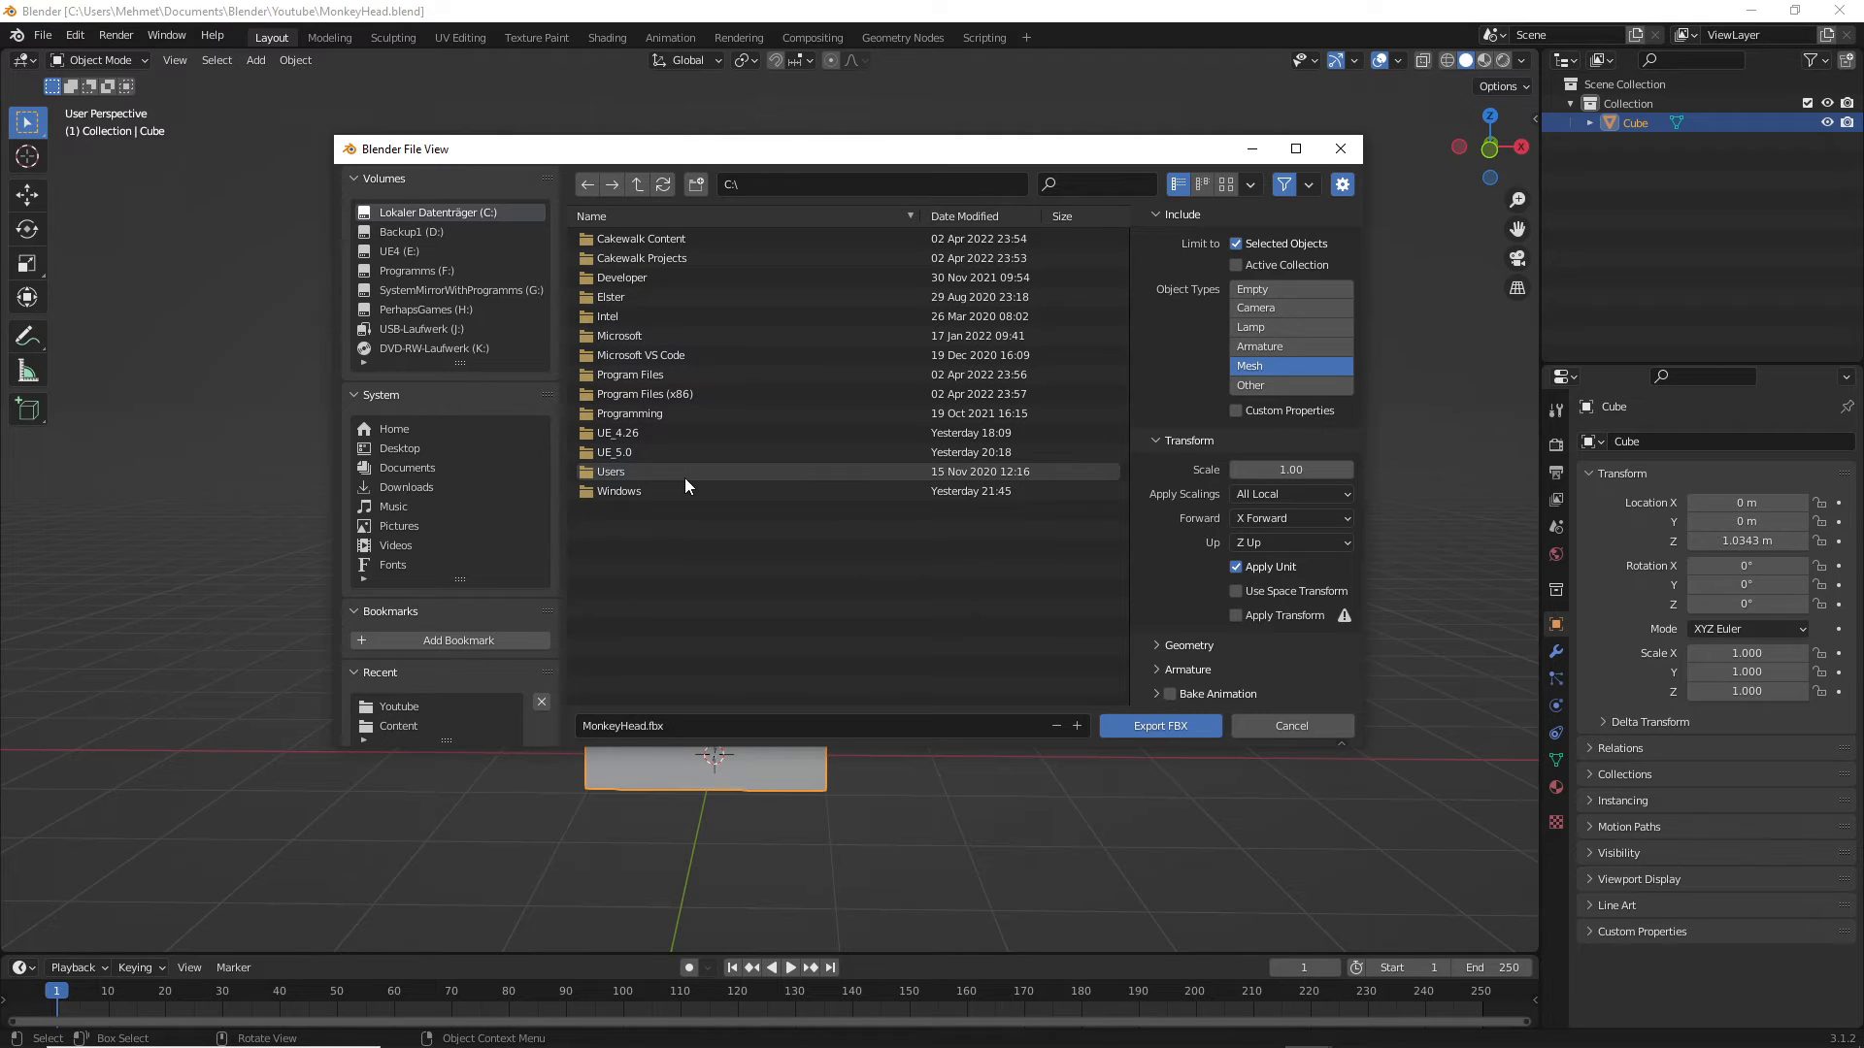
click(408, 468)
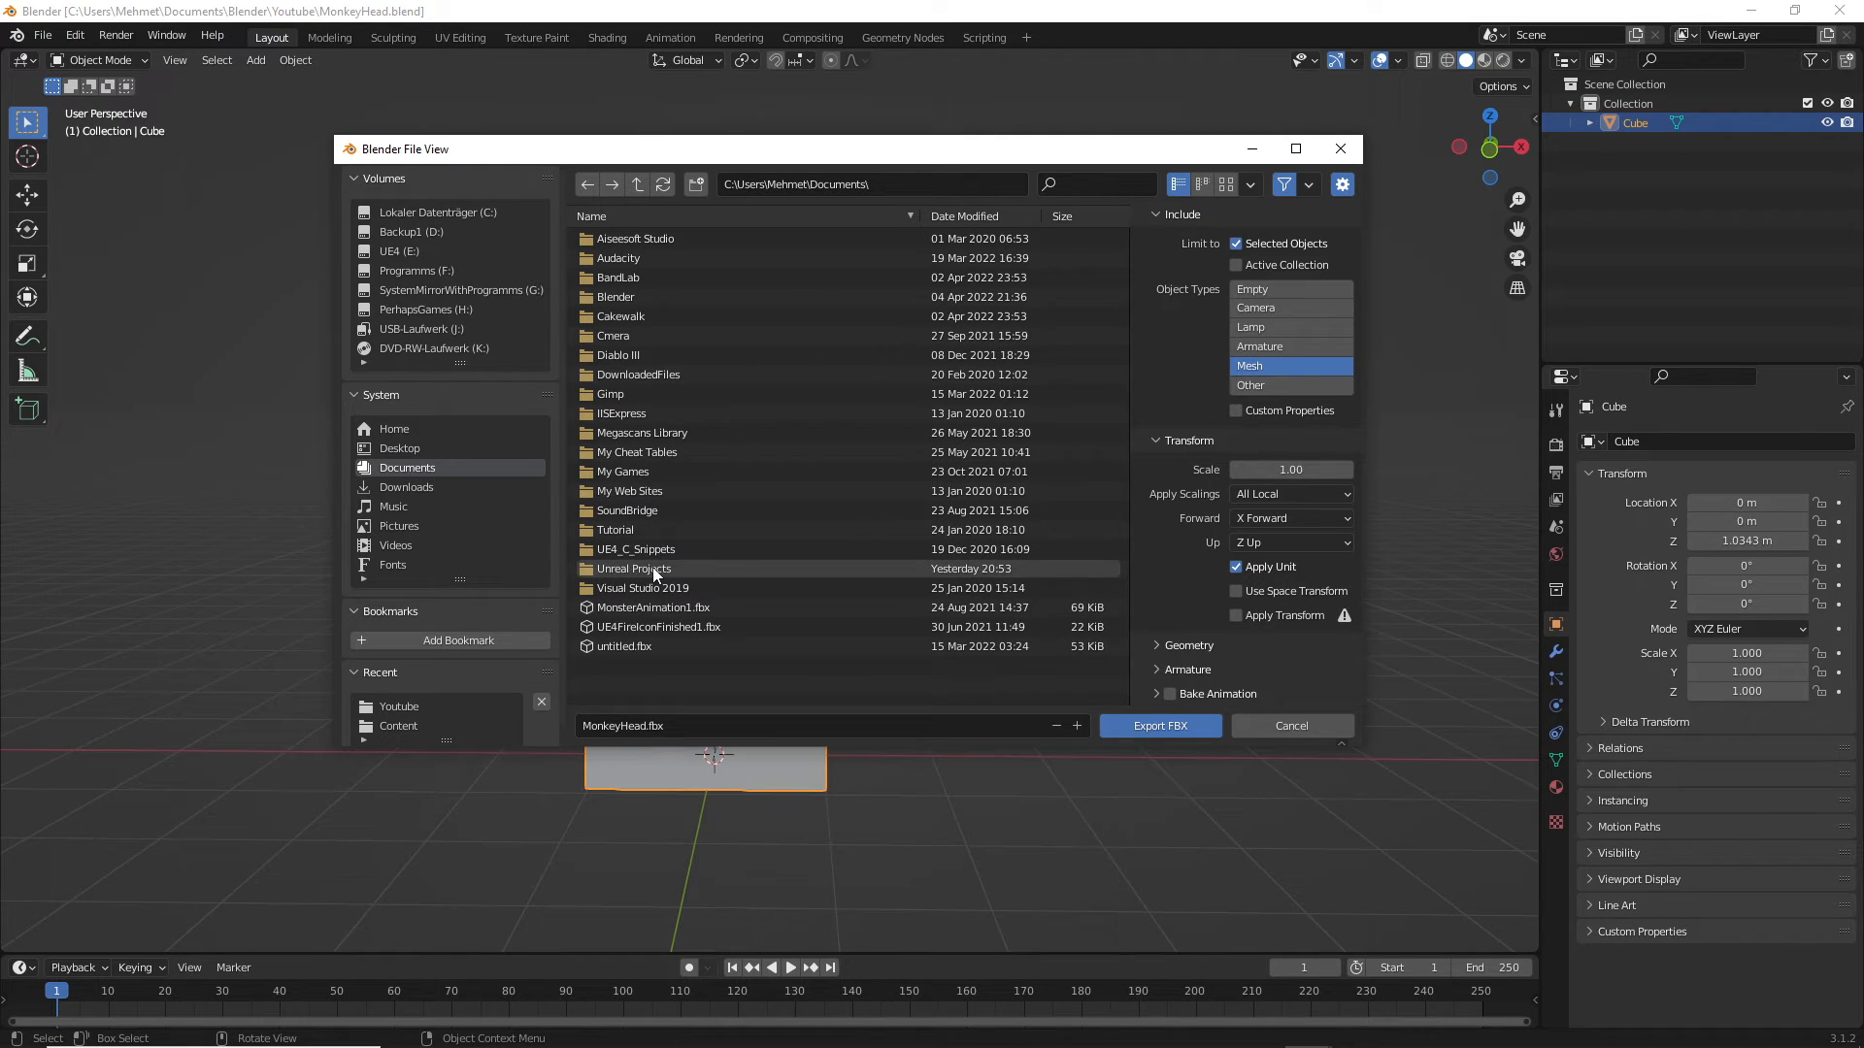
double_click(633, 568)
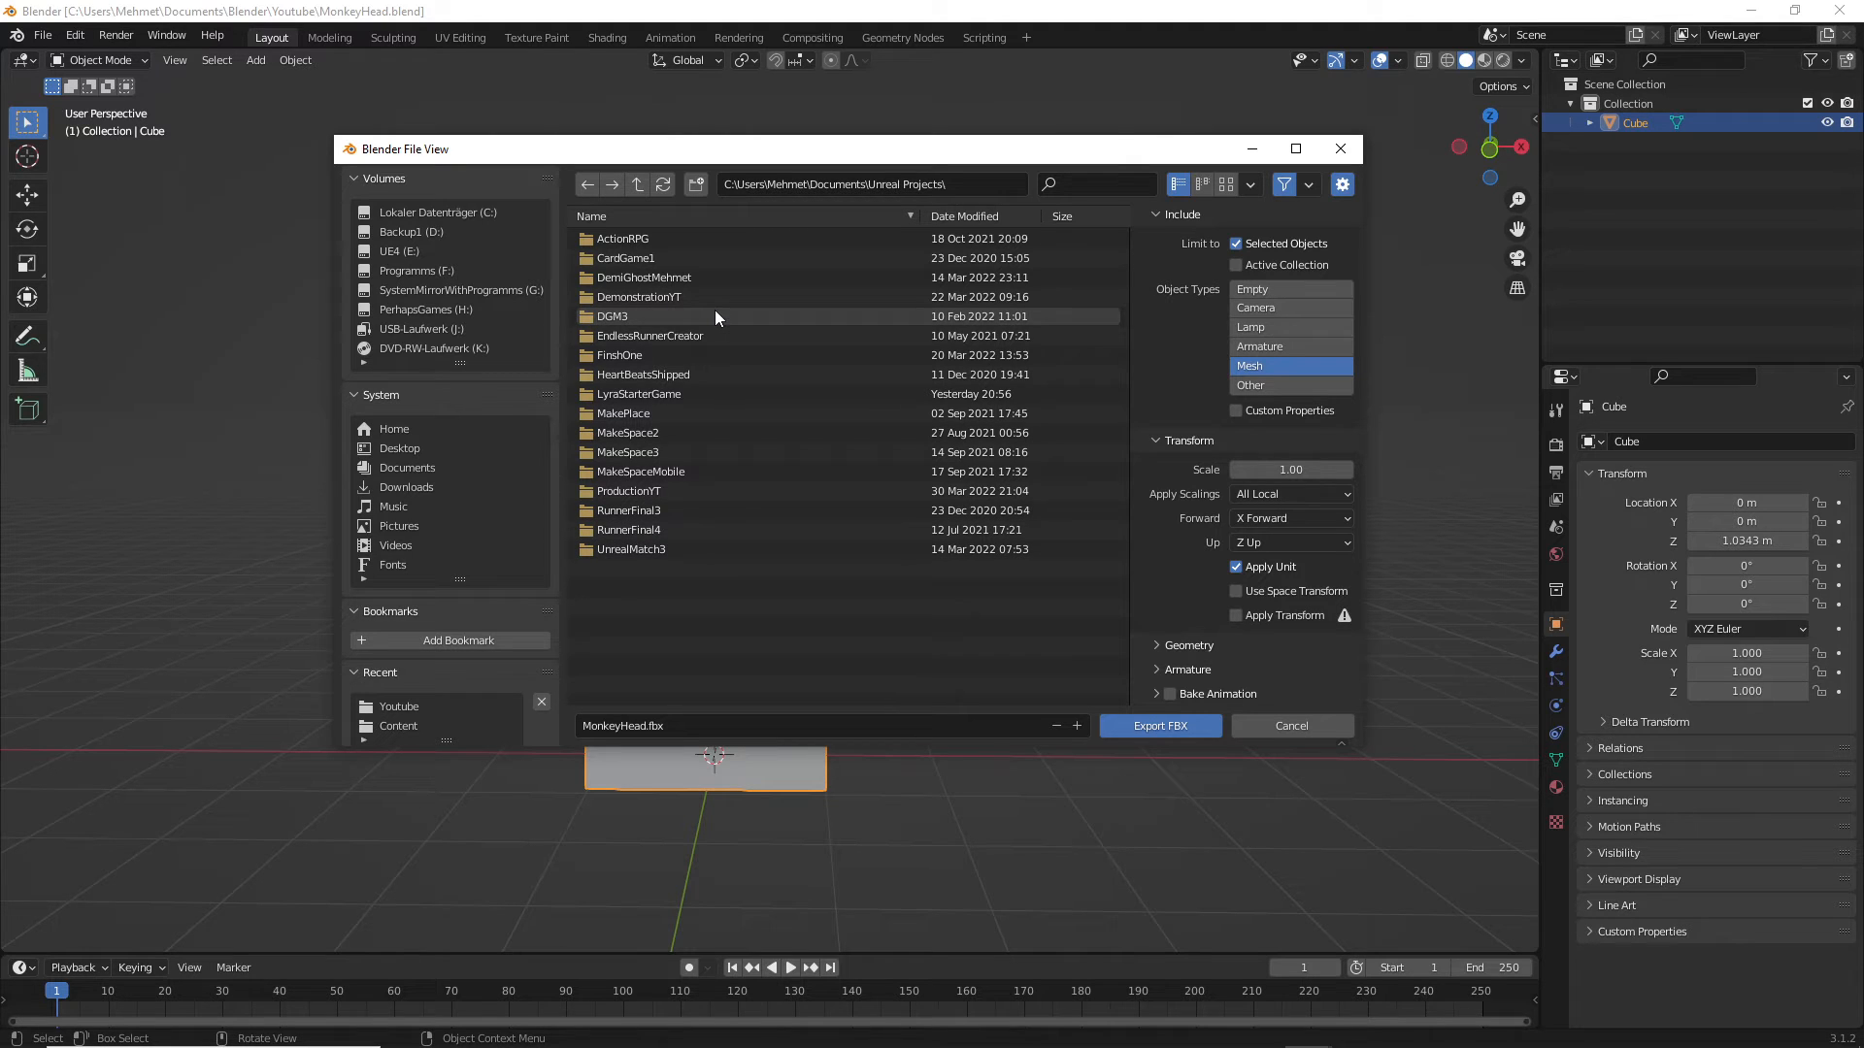
mouse_move(648, 395)
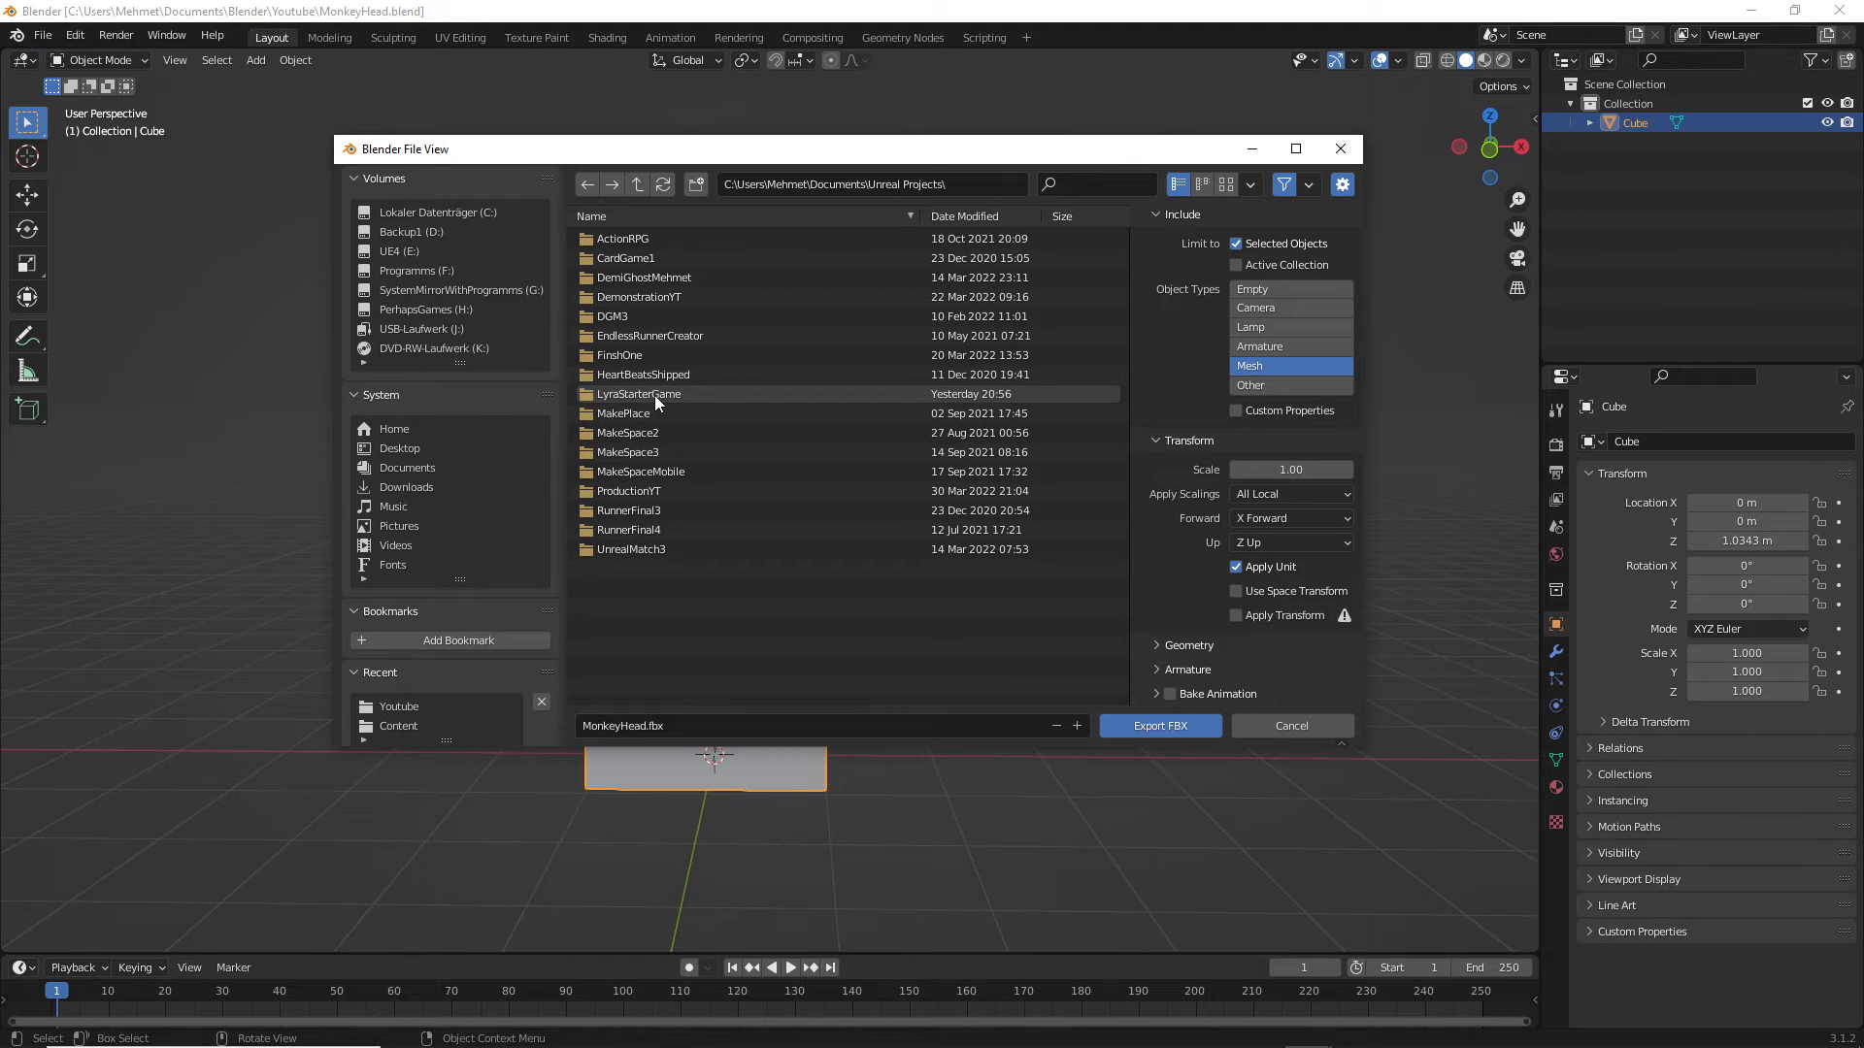
mouse_move(674, 403)
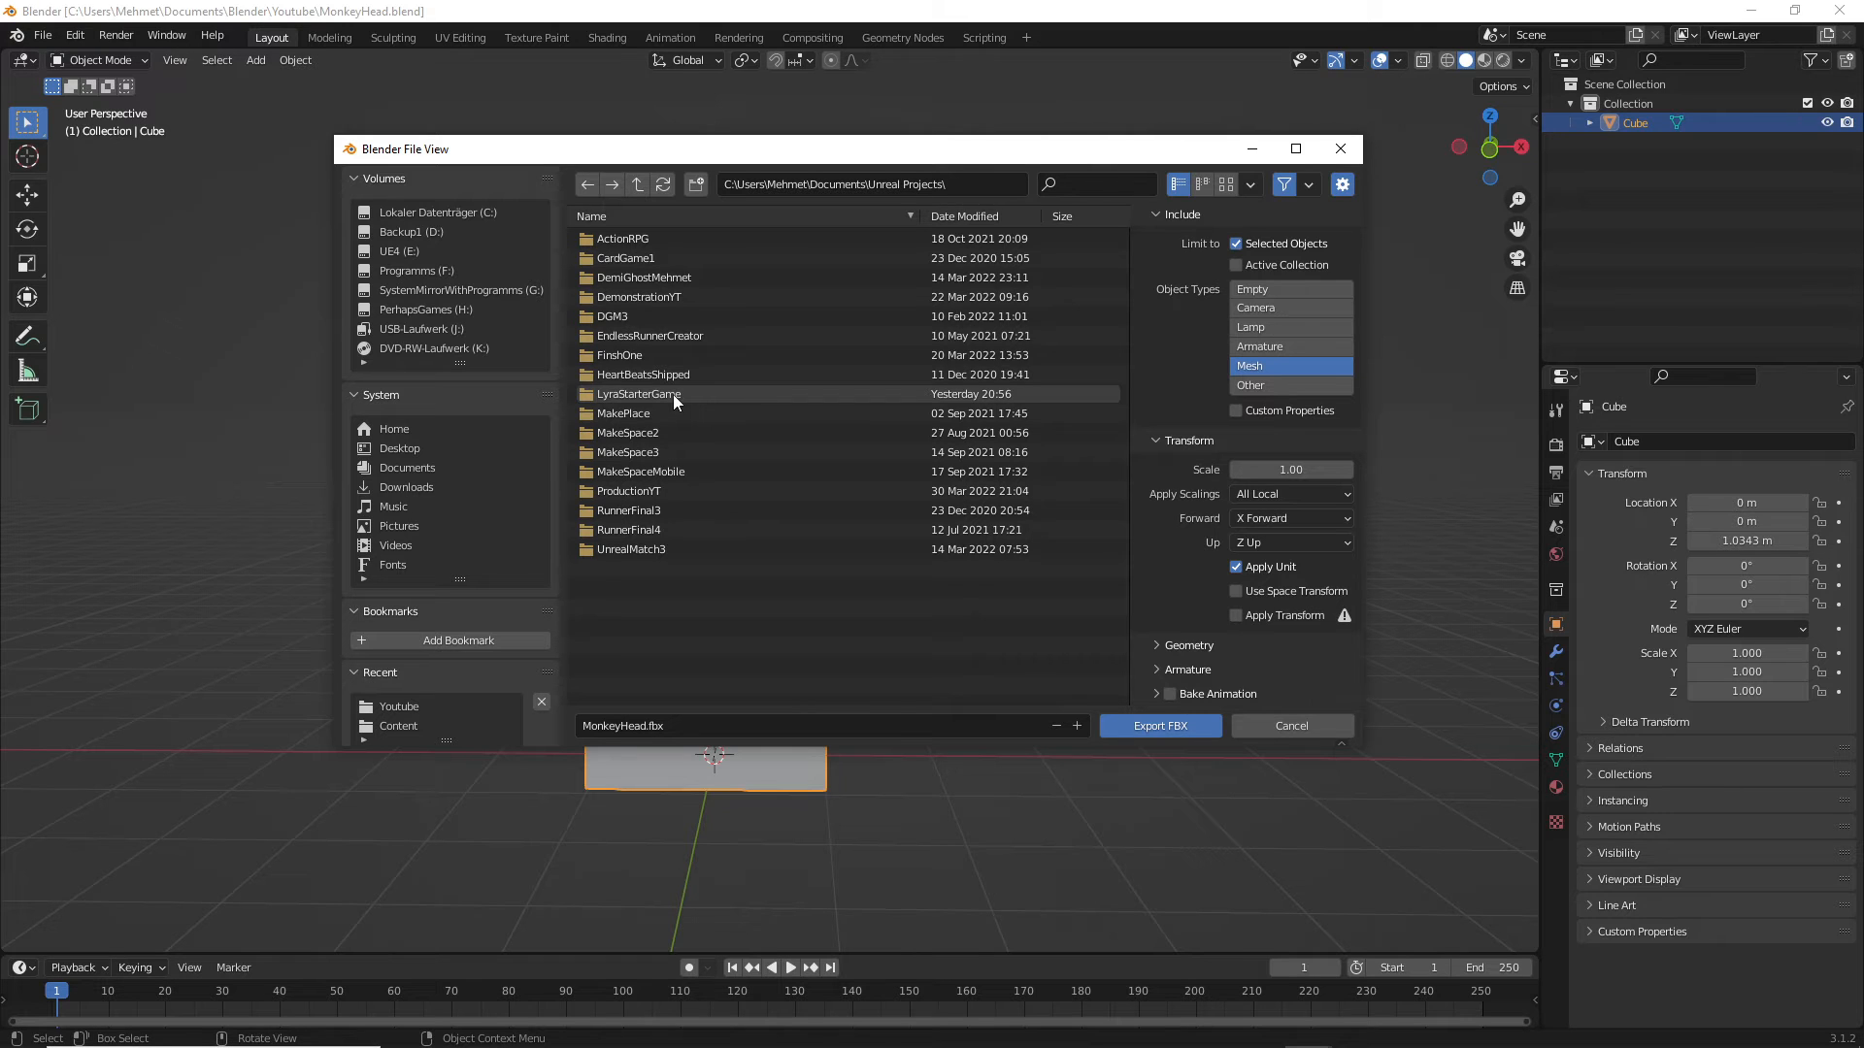
double_click(639, 394)
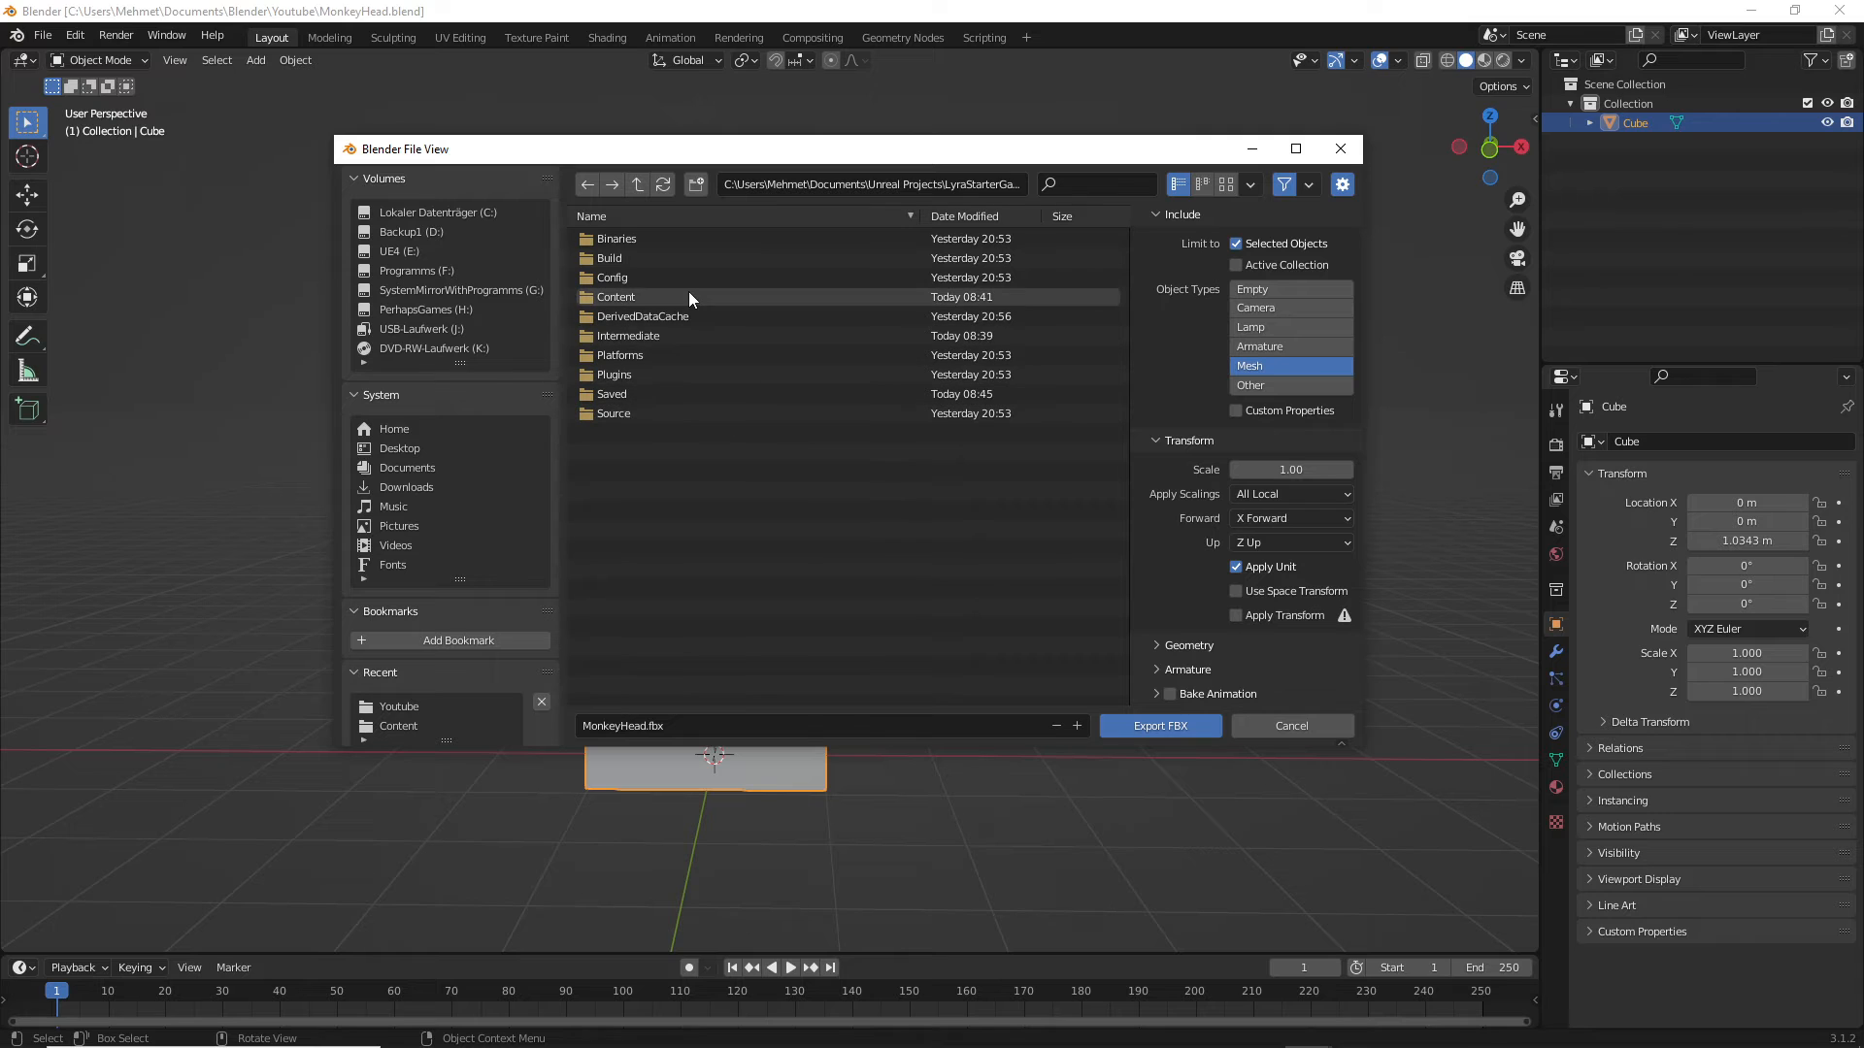
double_click(615, 295)
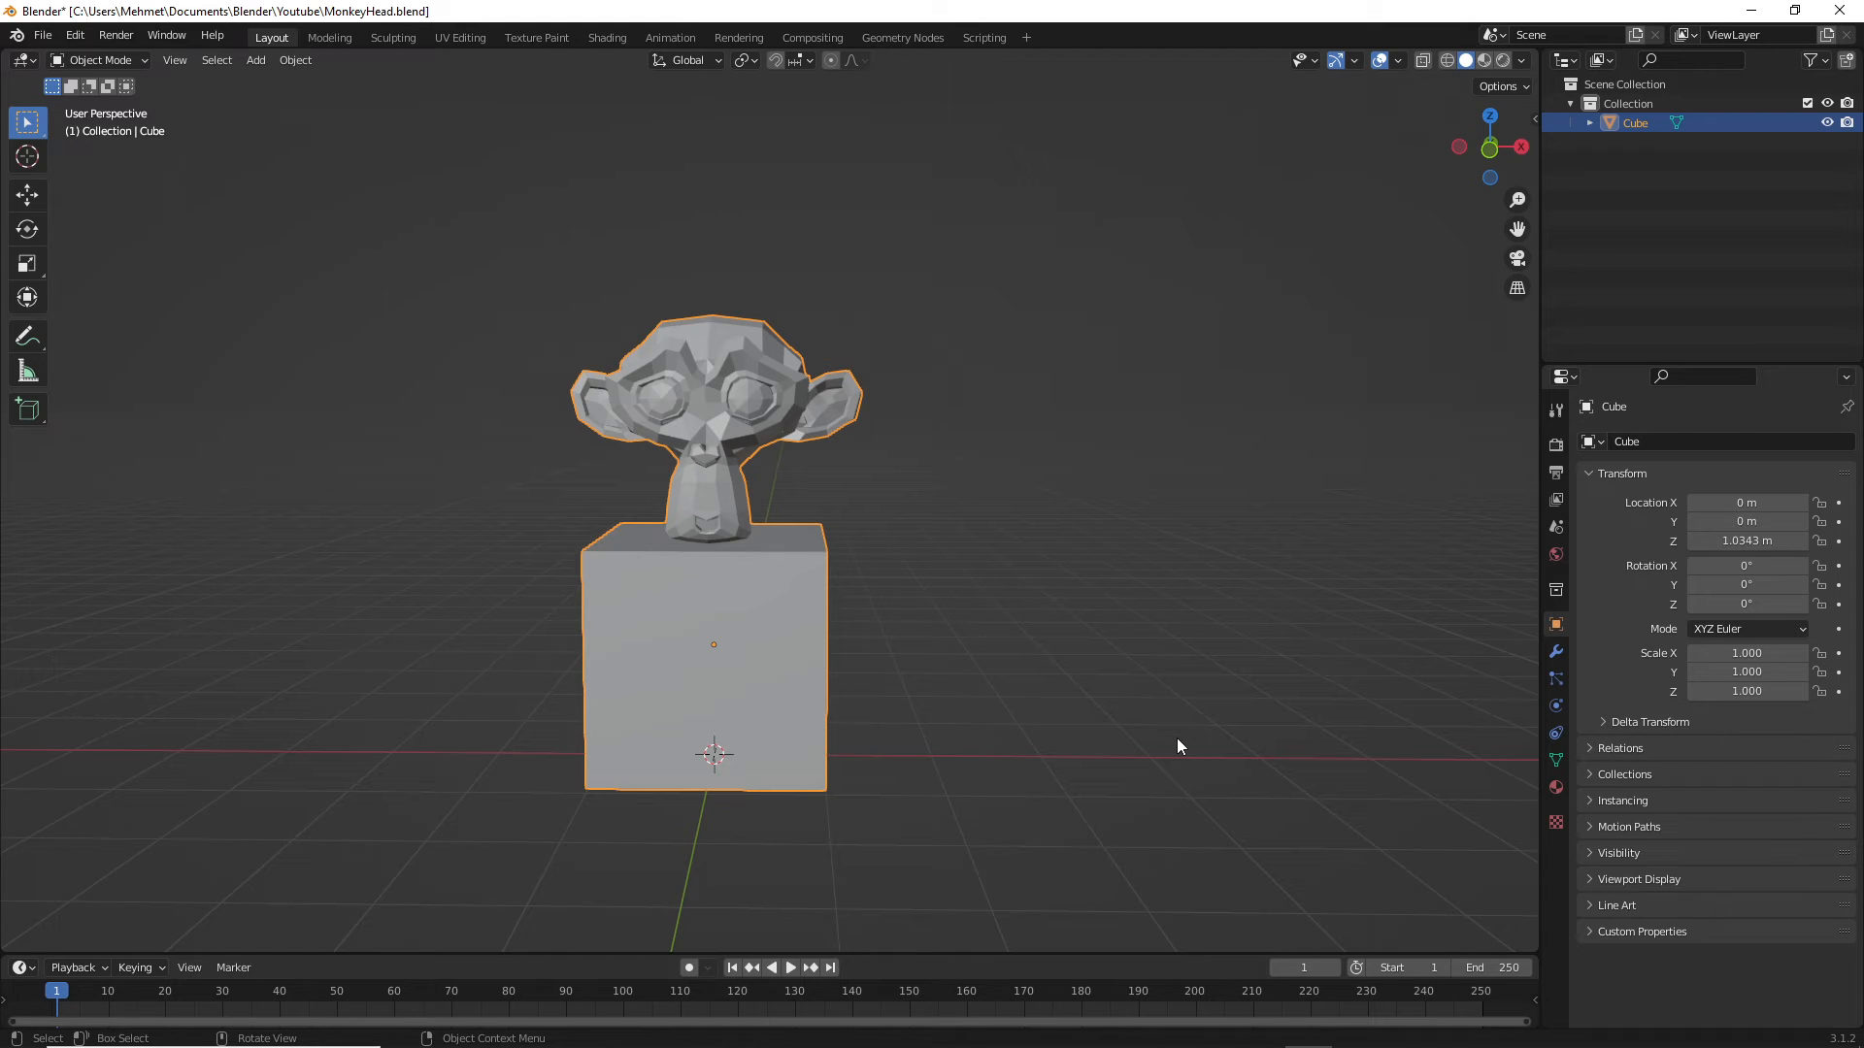
mouse_move(1735, 35)
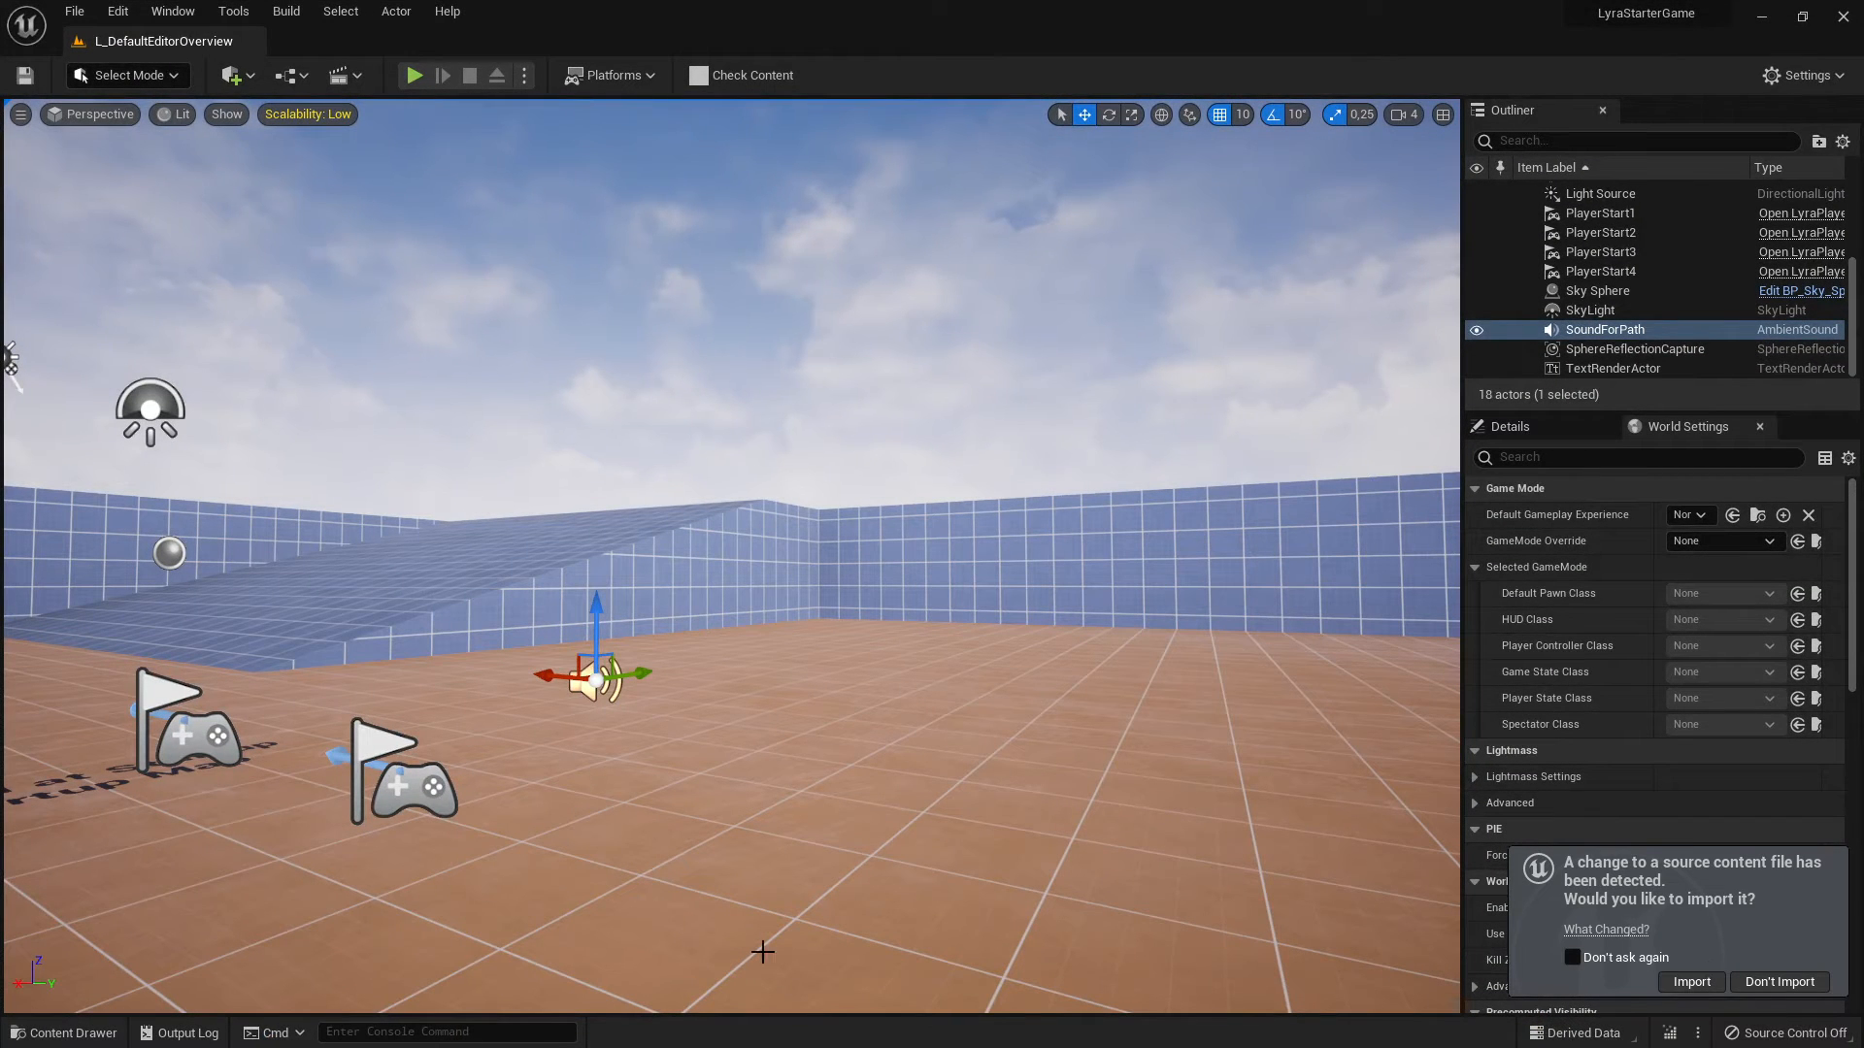
- Import the detected MonkeyHead source file with Generate Missing Collision turned off
click(1689, 983)
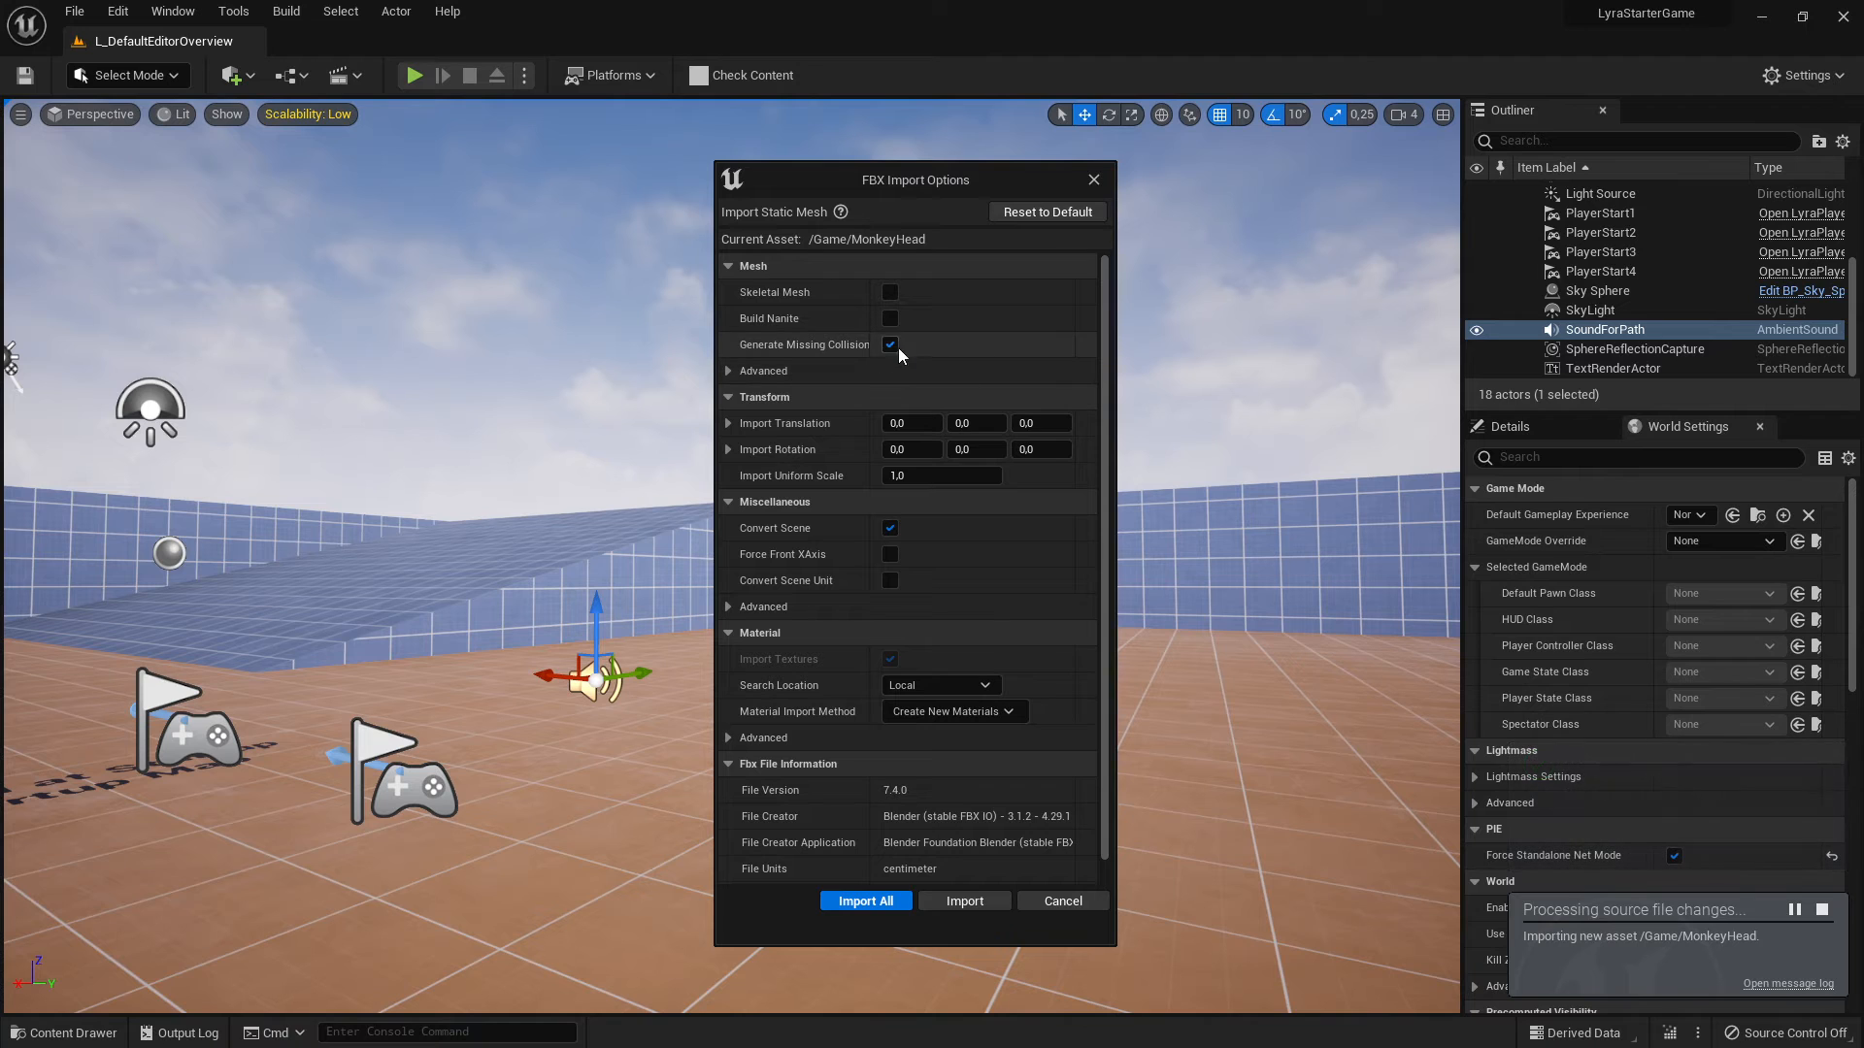
click(889, 345)
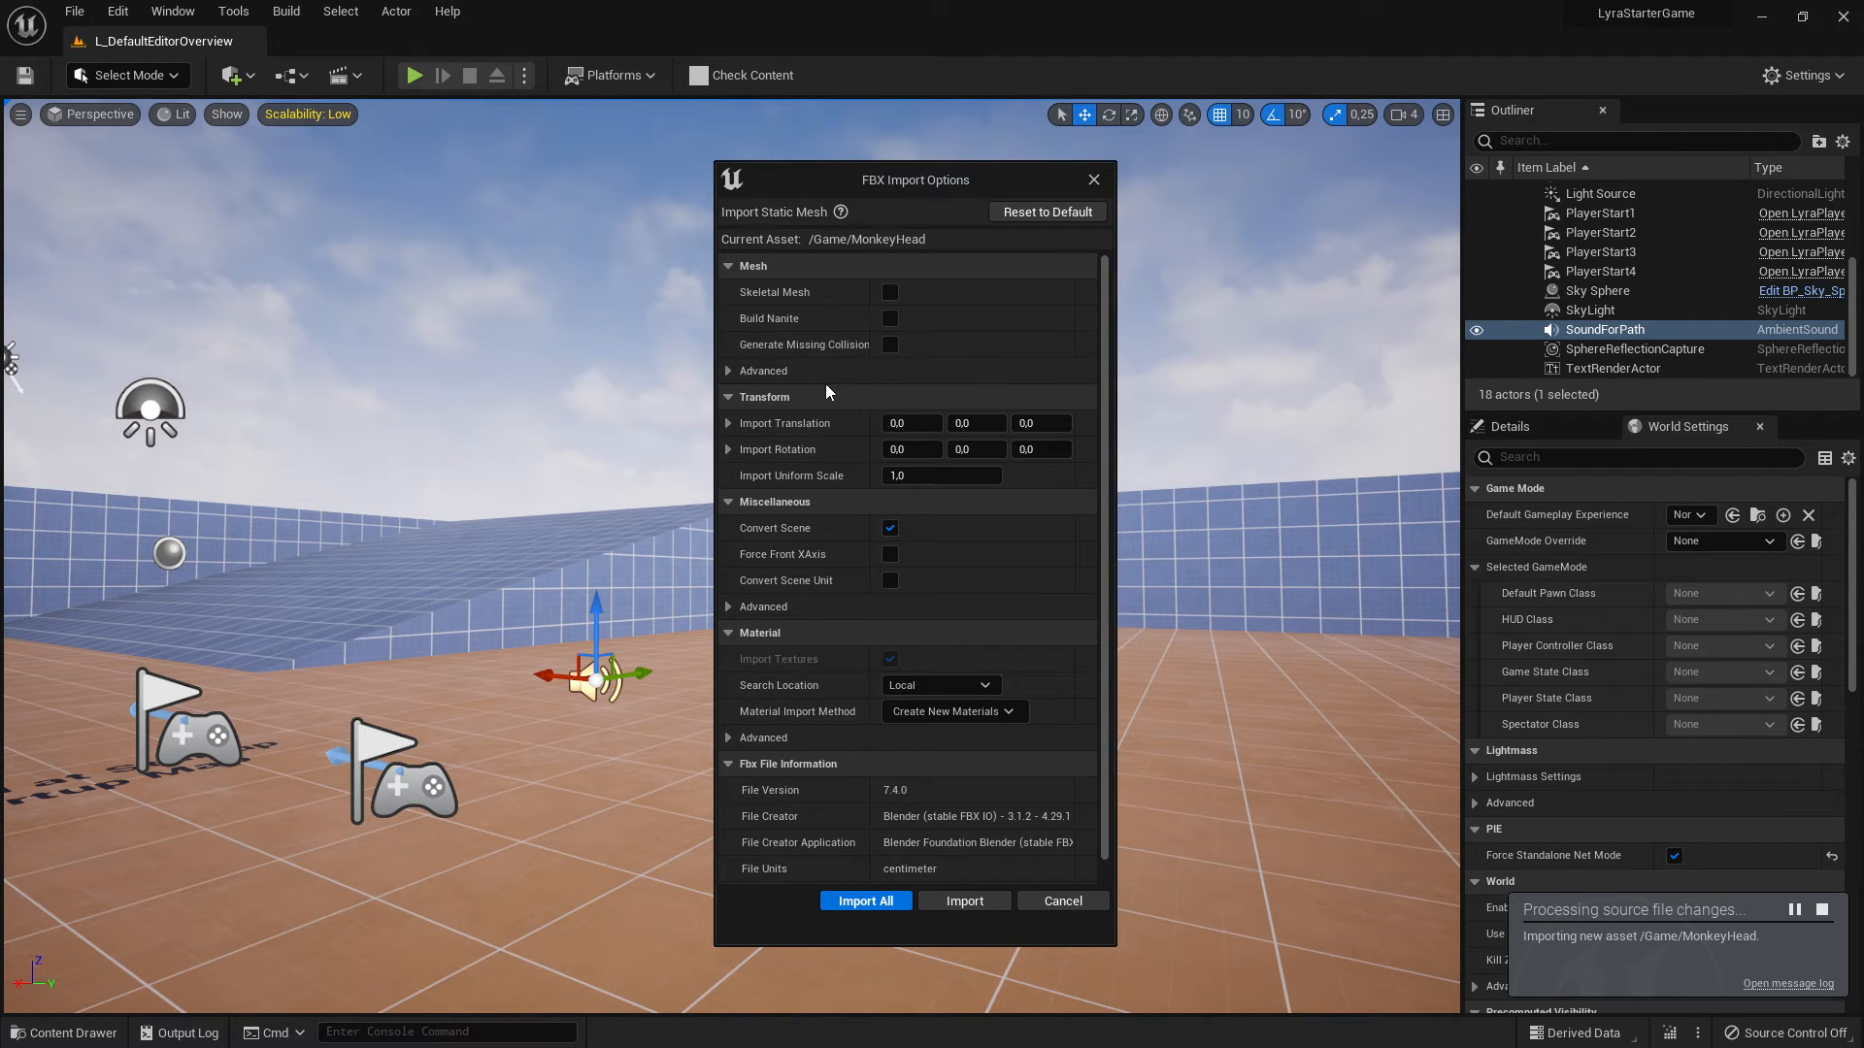
click(728, 370)
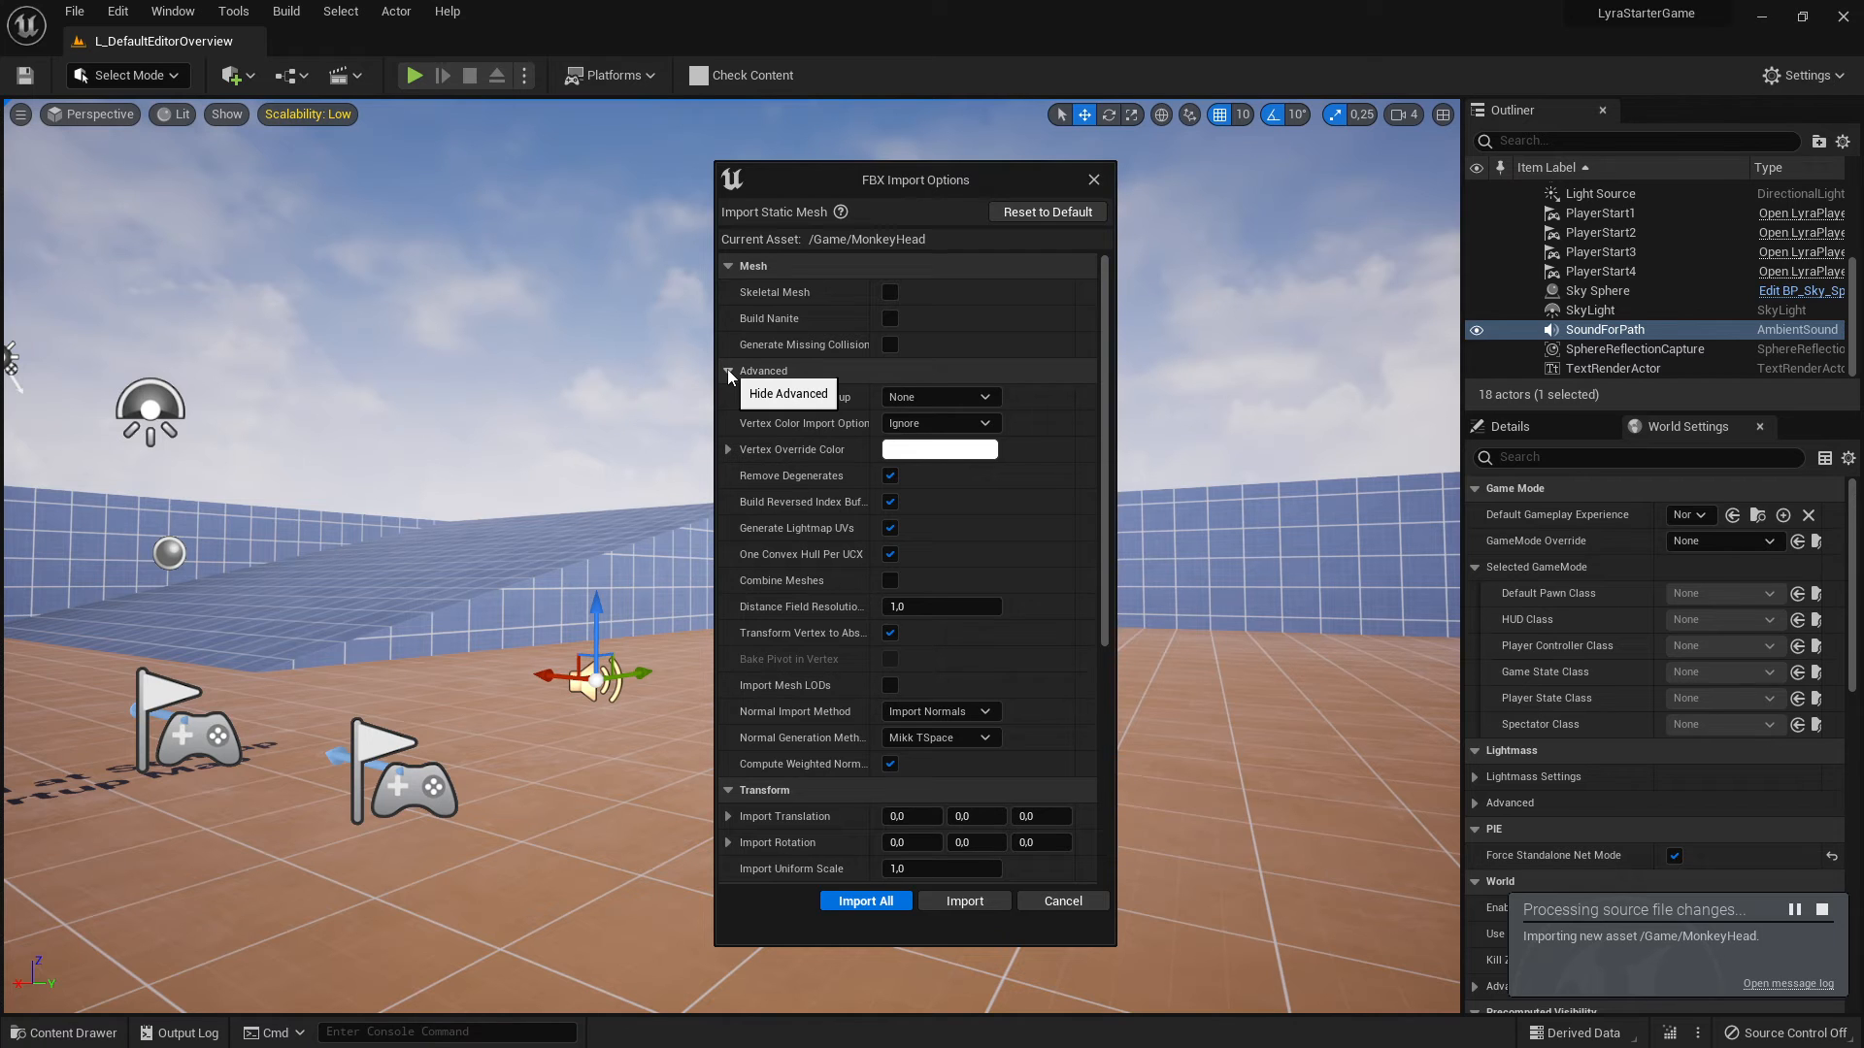
click(728, 375)
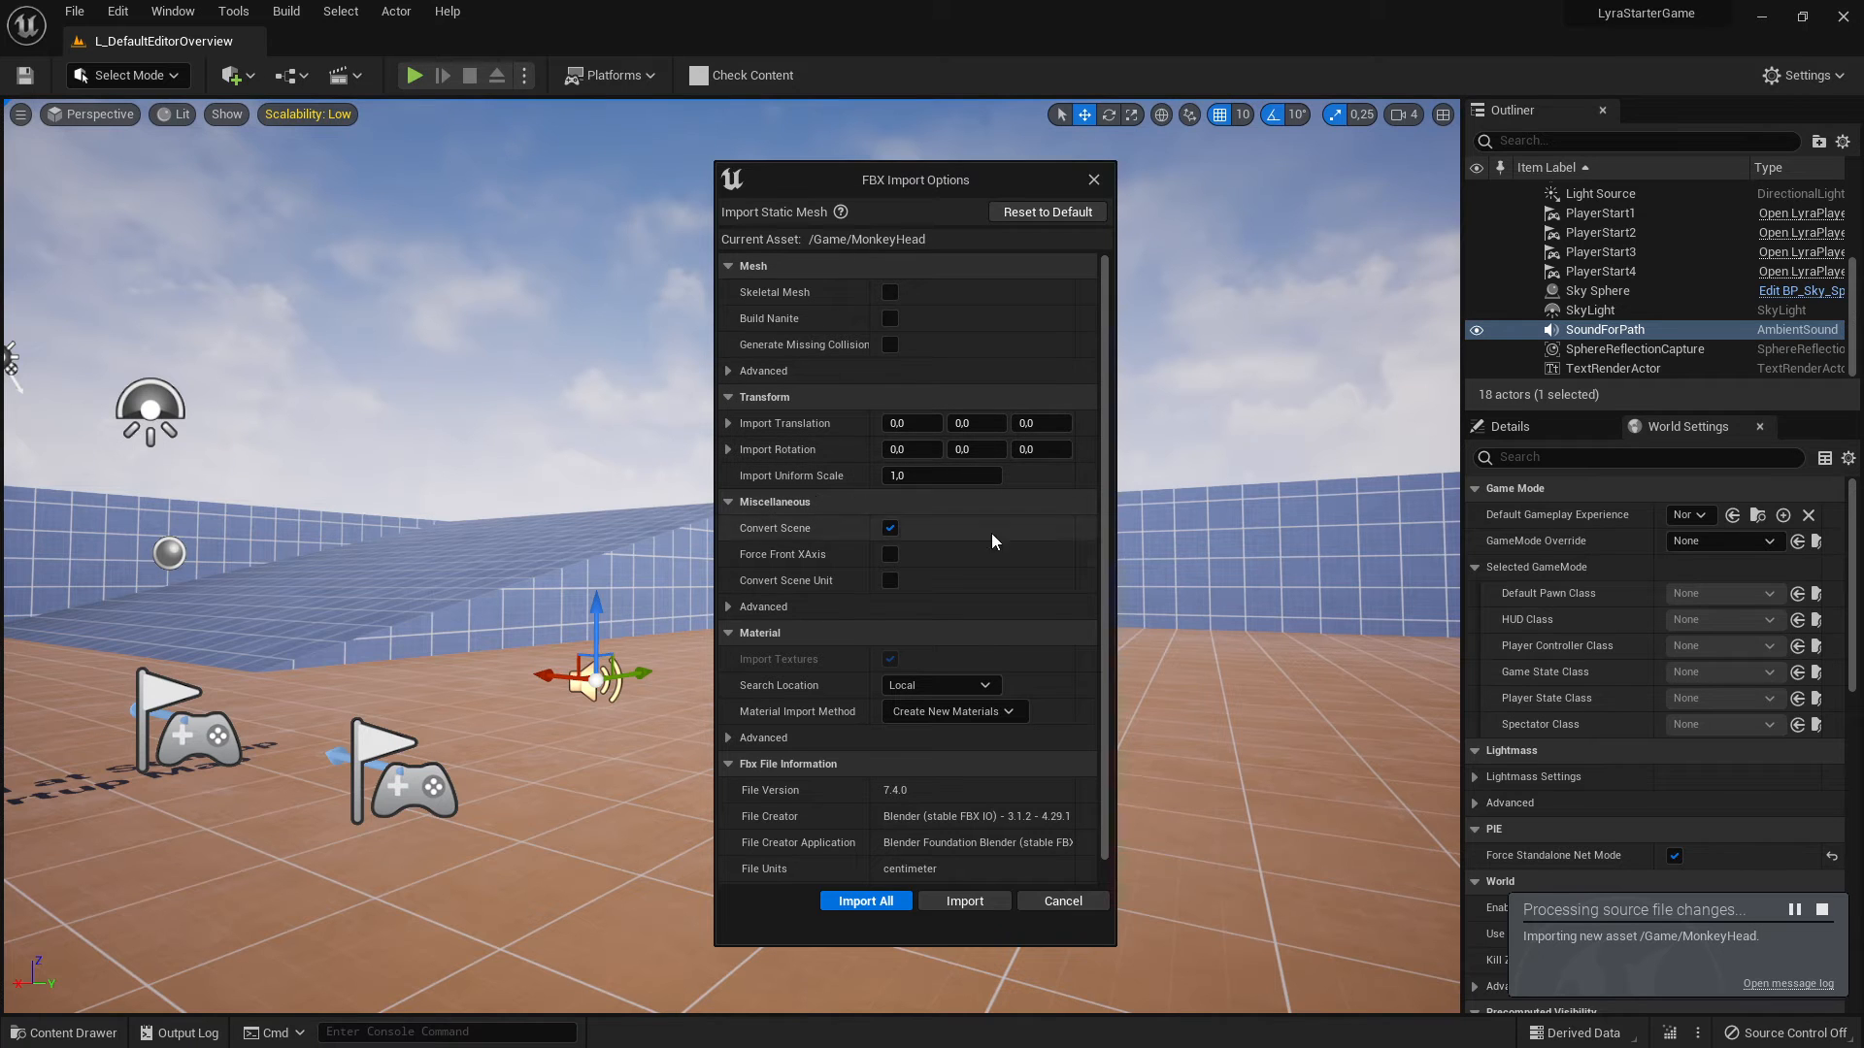
mouse_move(889, 526)
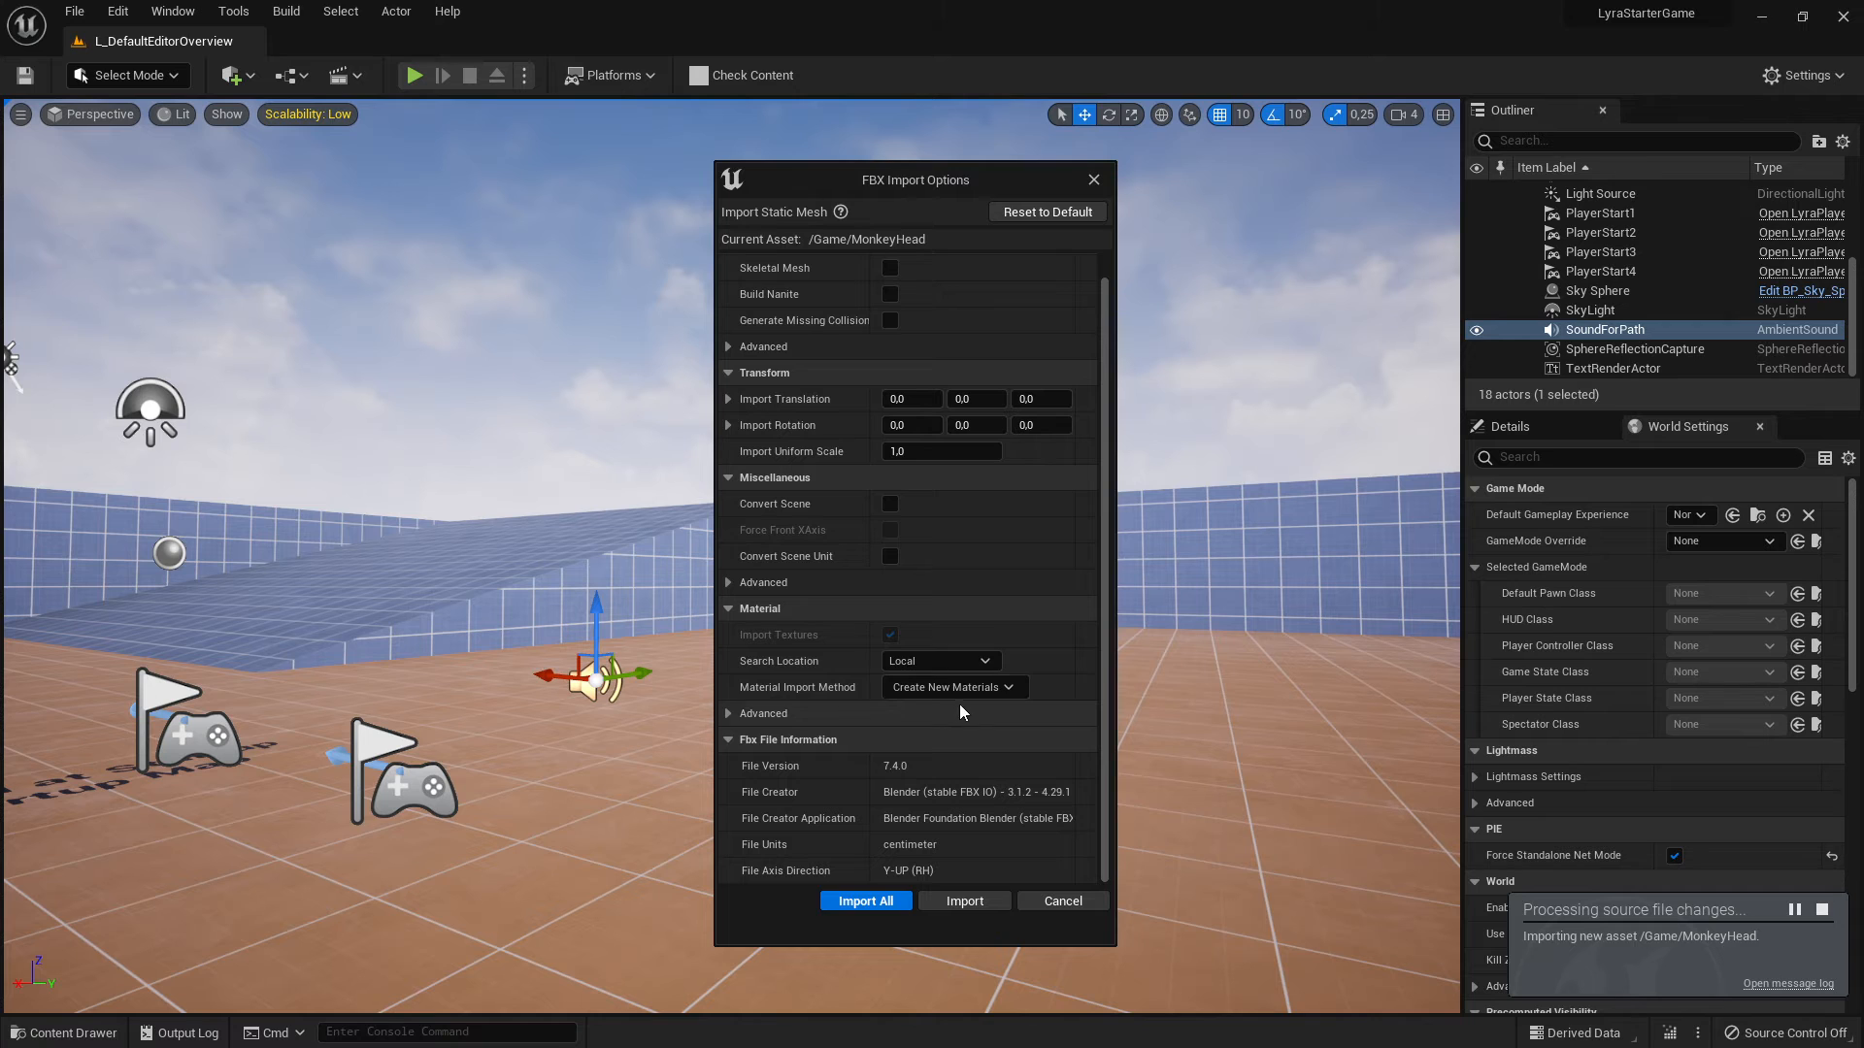
mouse_move(880, 927)
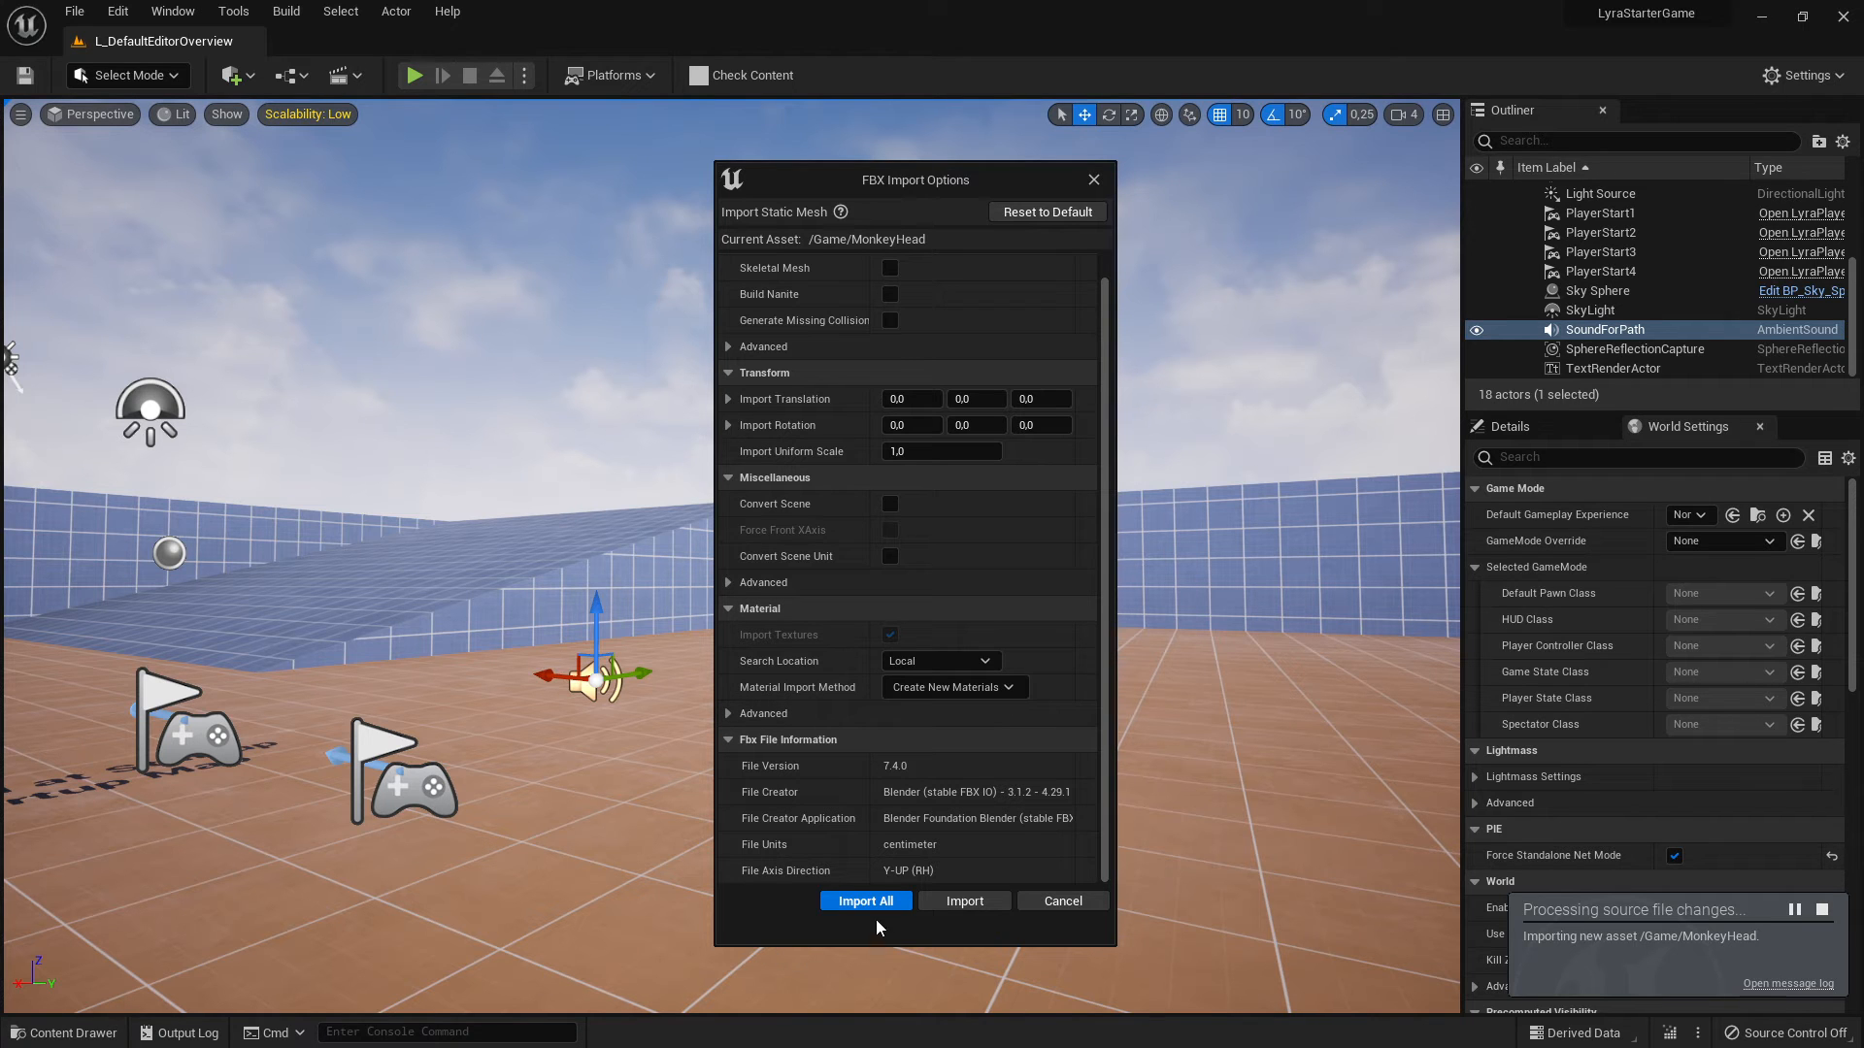
- Import MonkeyHead into Content, then briefly view its new Material asset in the editor
click(866, 901)
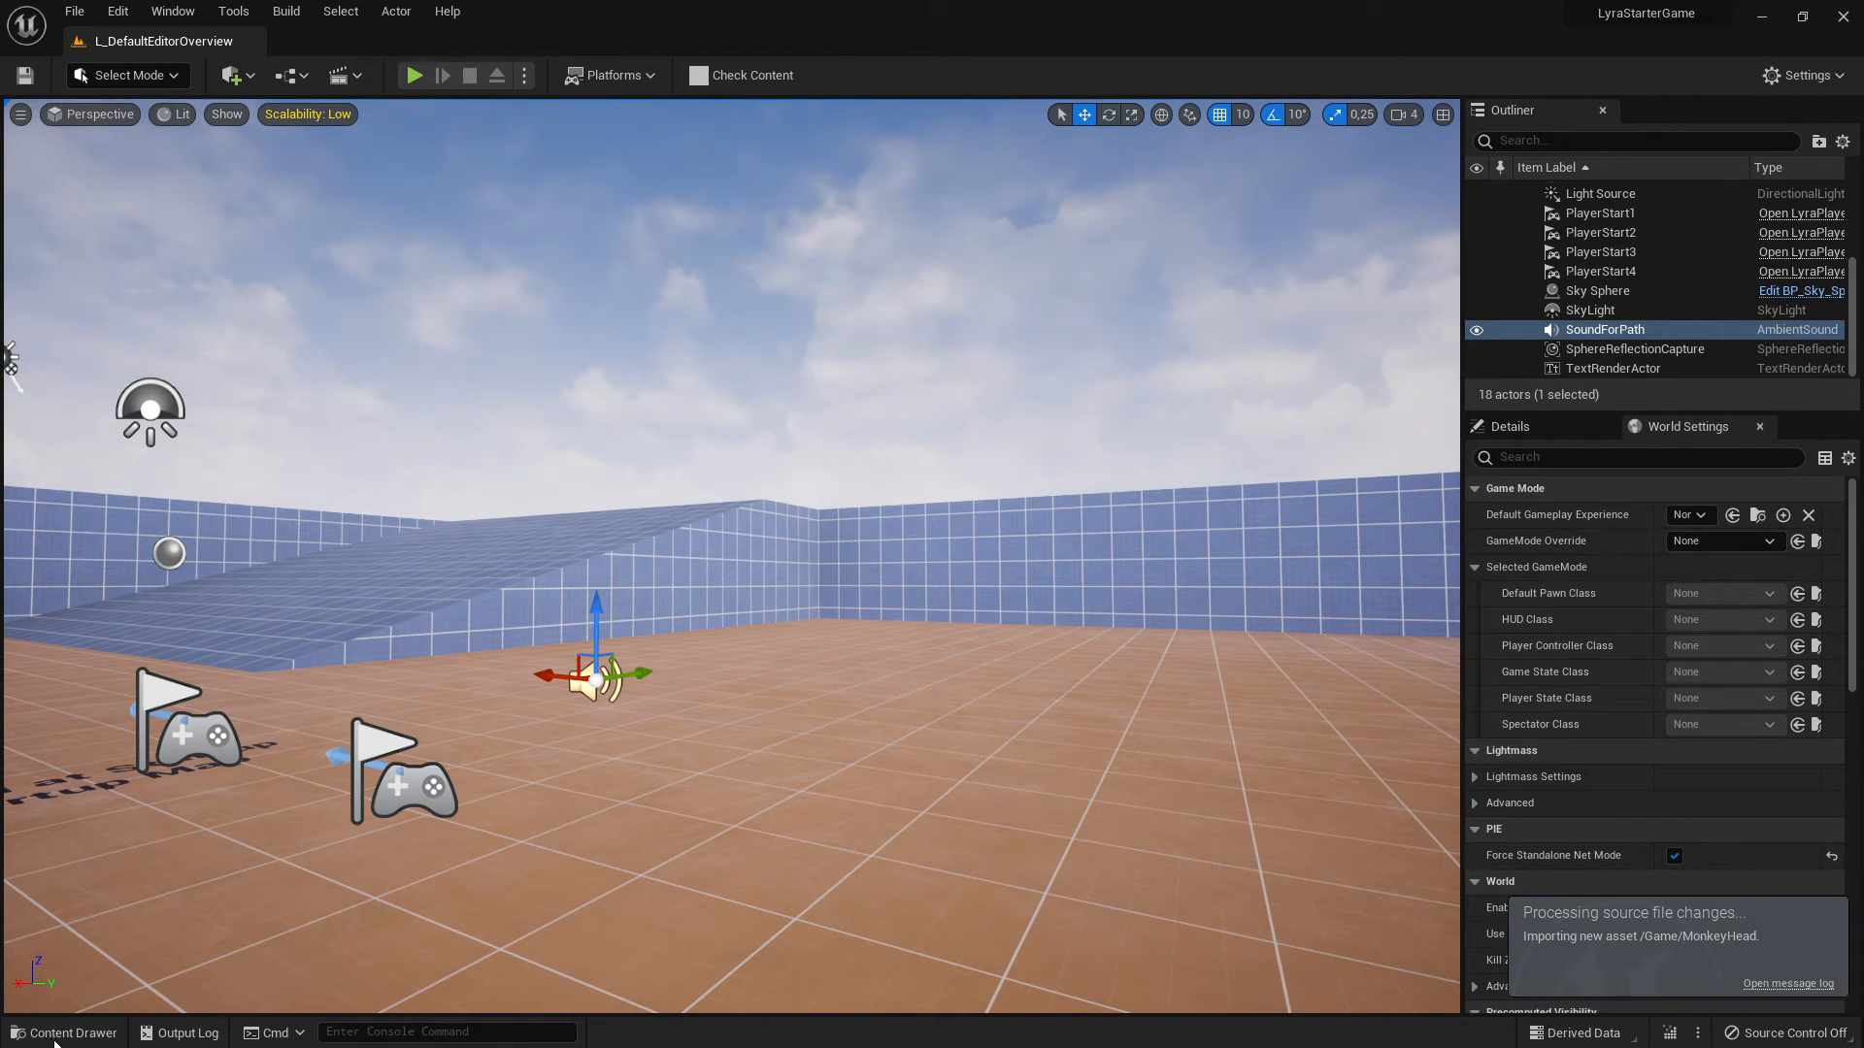
click(64, 1031)
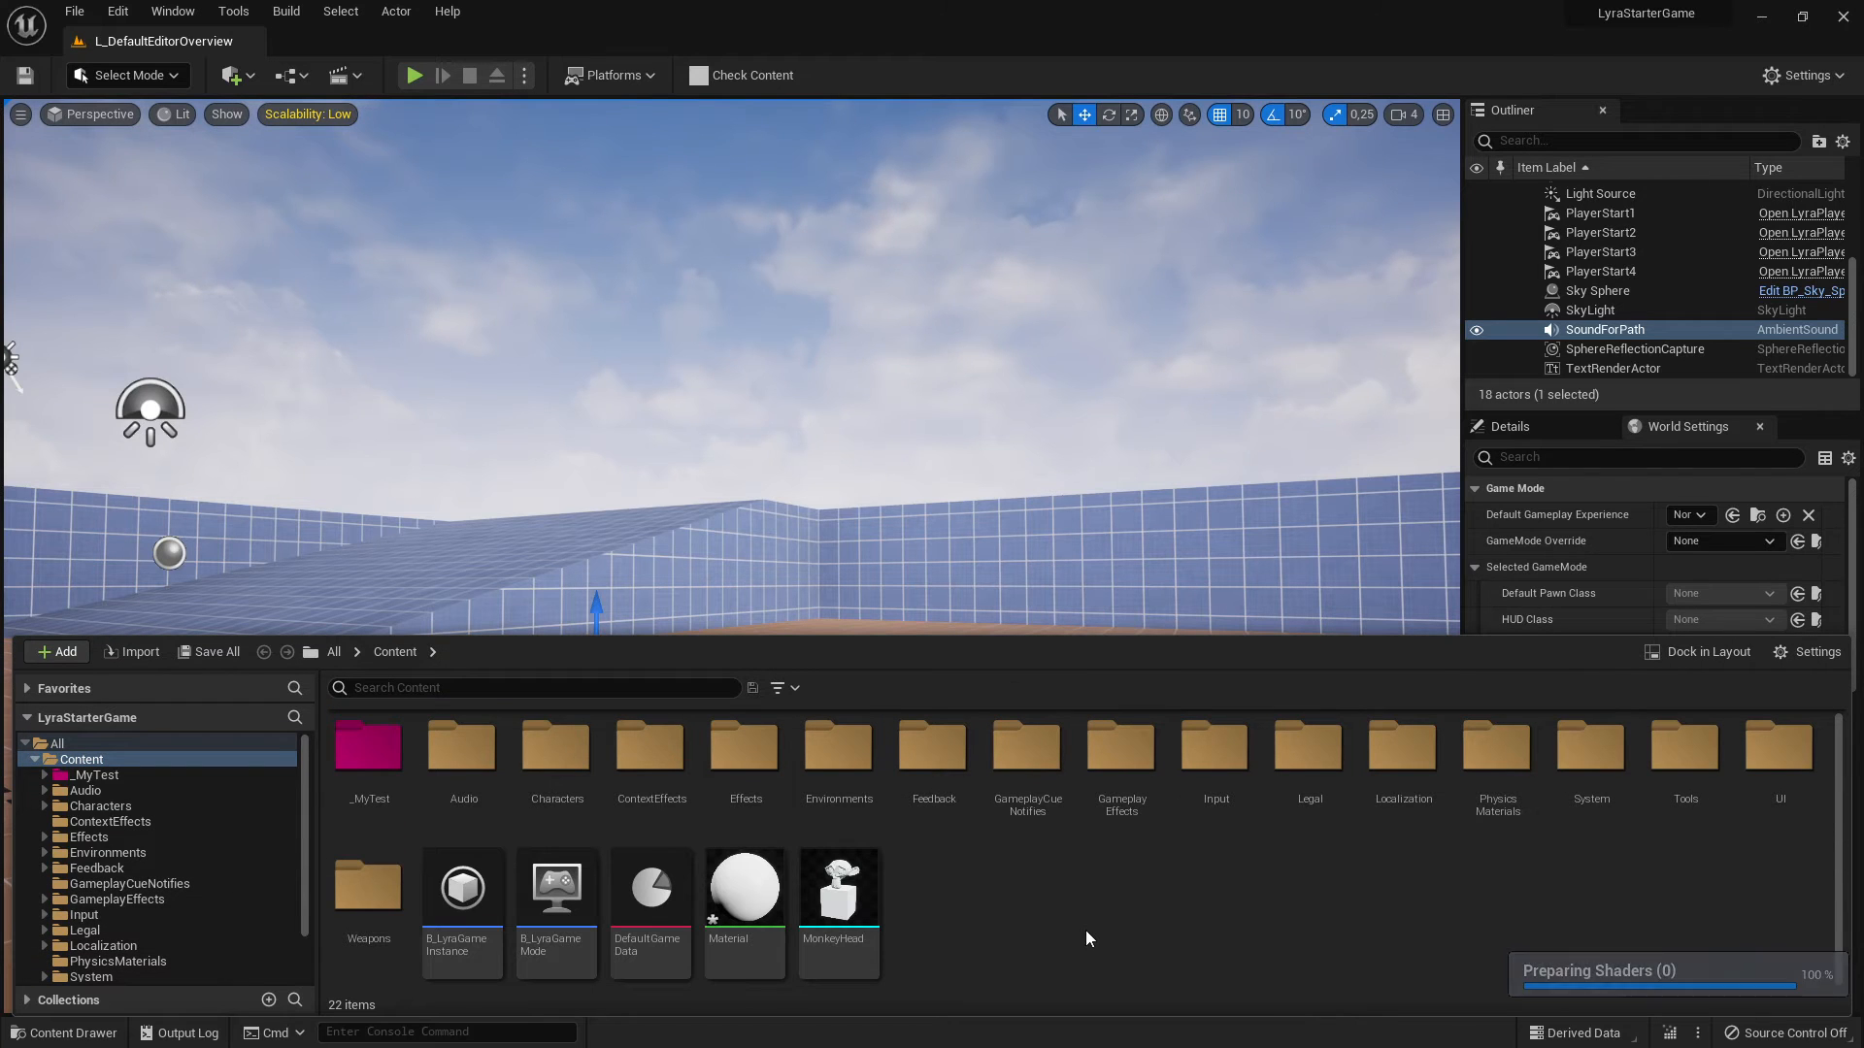
click(743, 887)
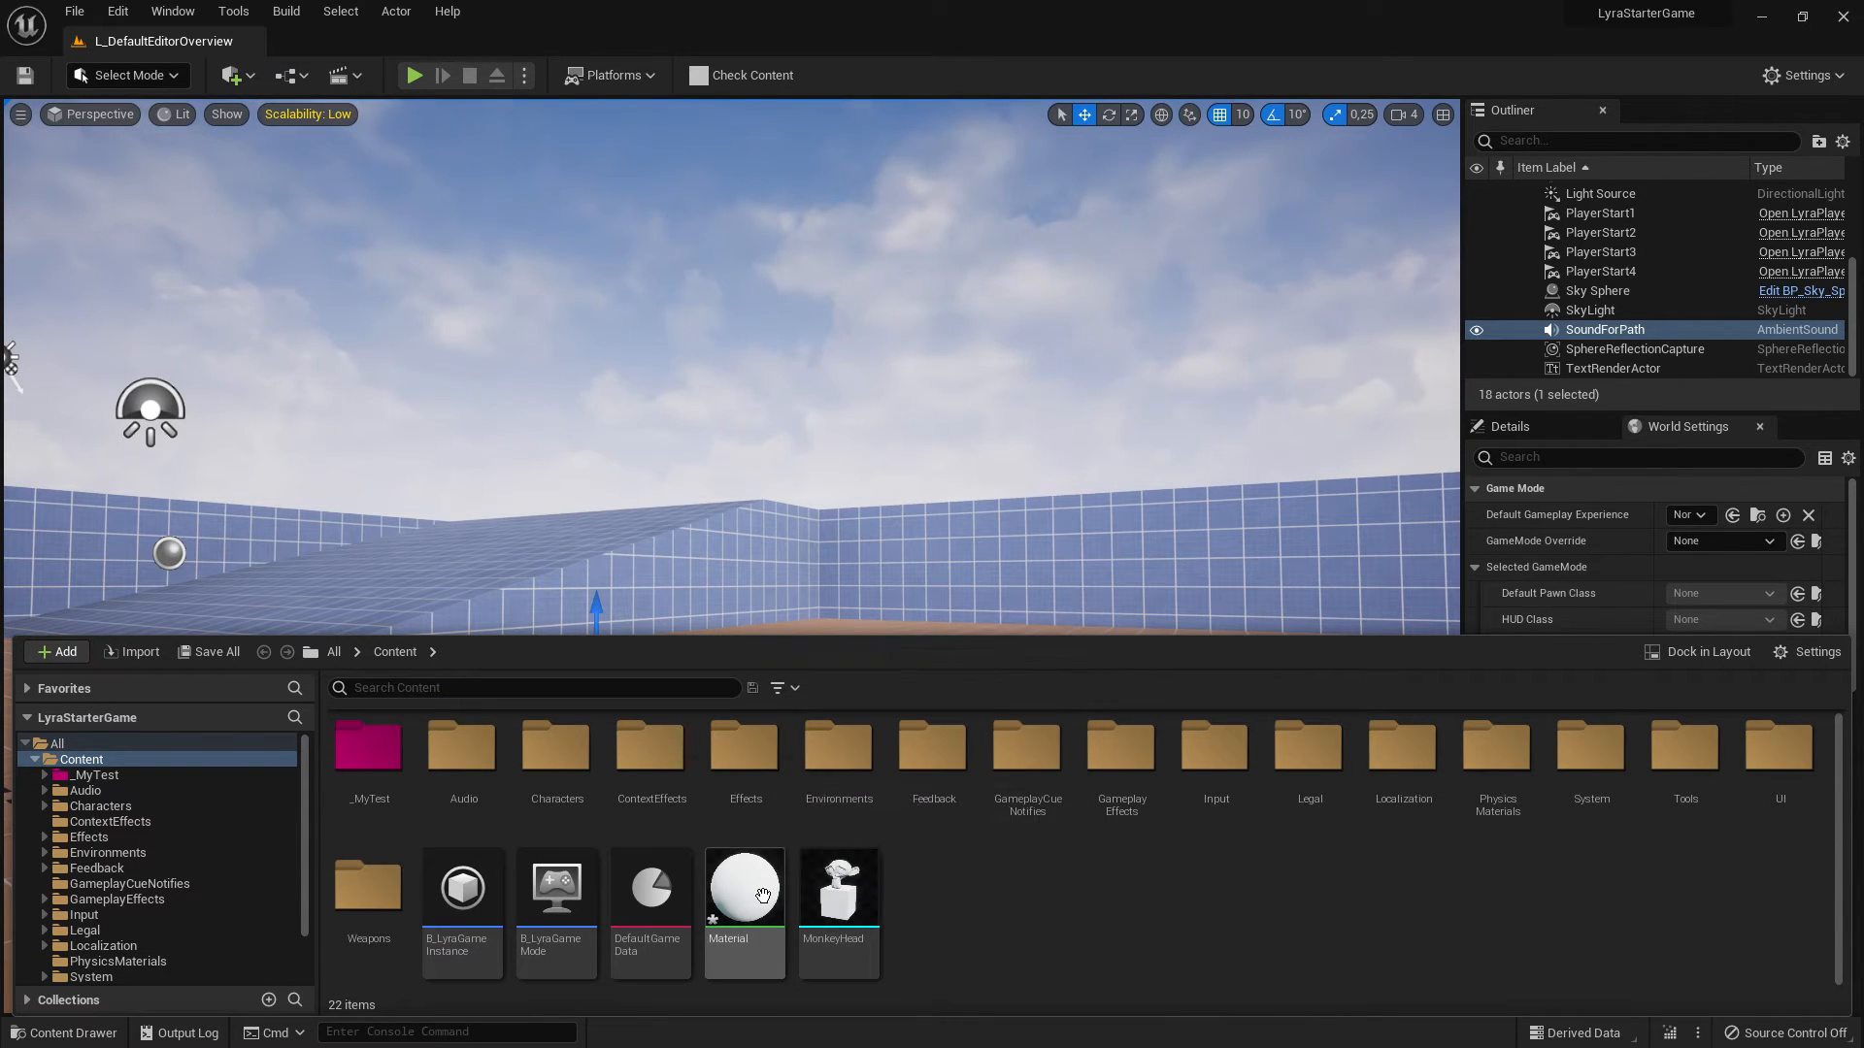
double_click(744, 887)
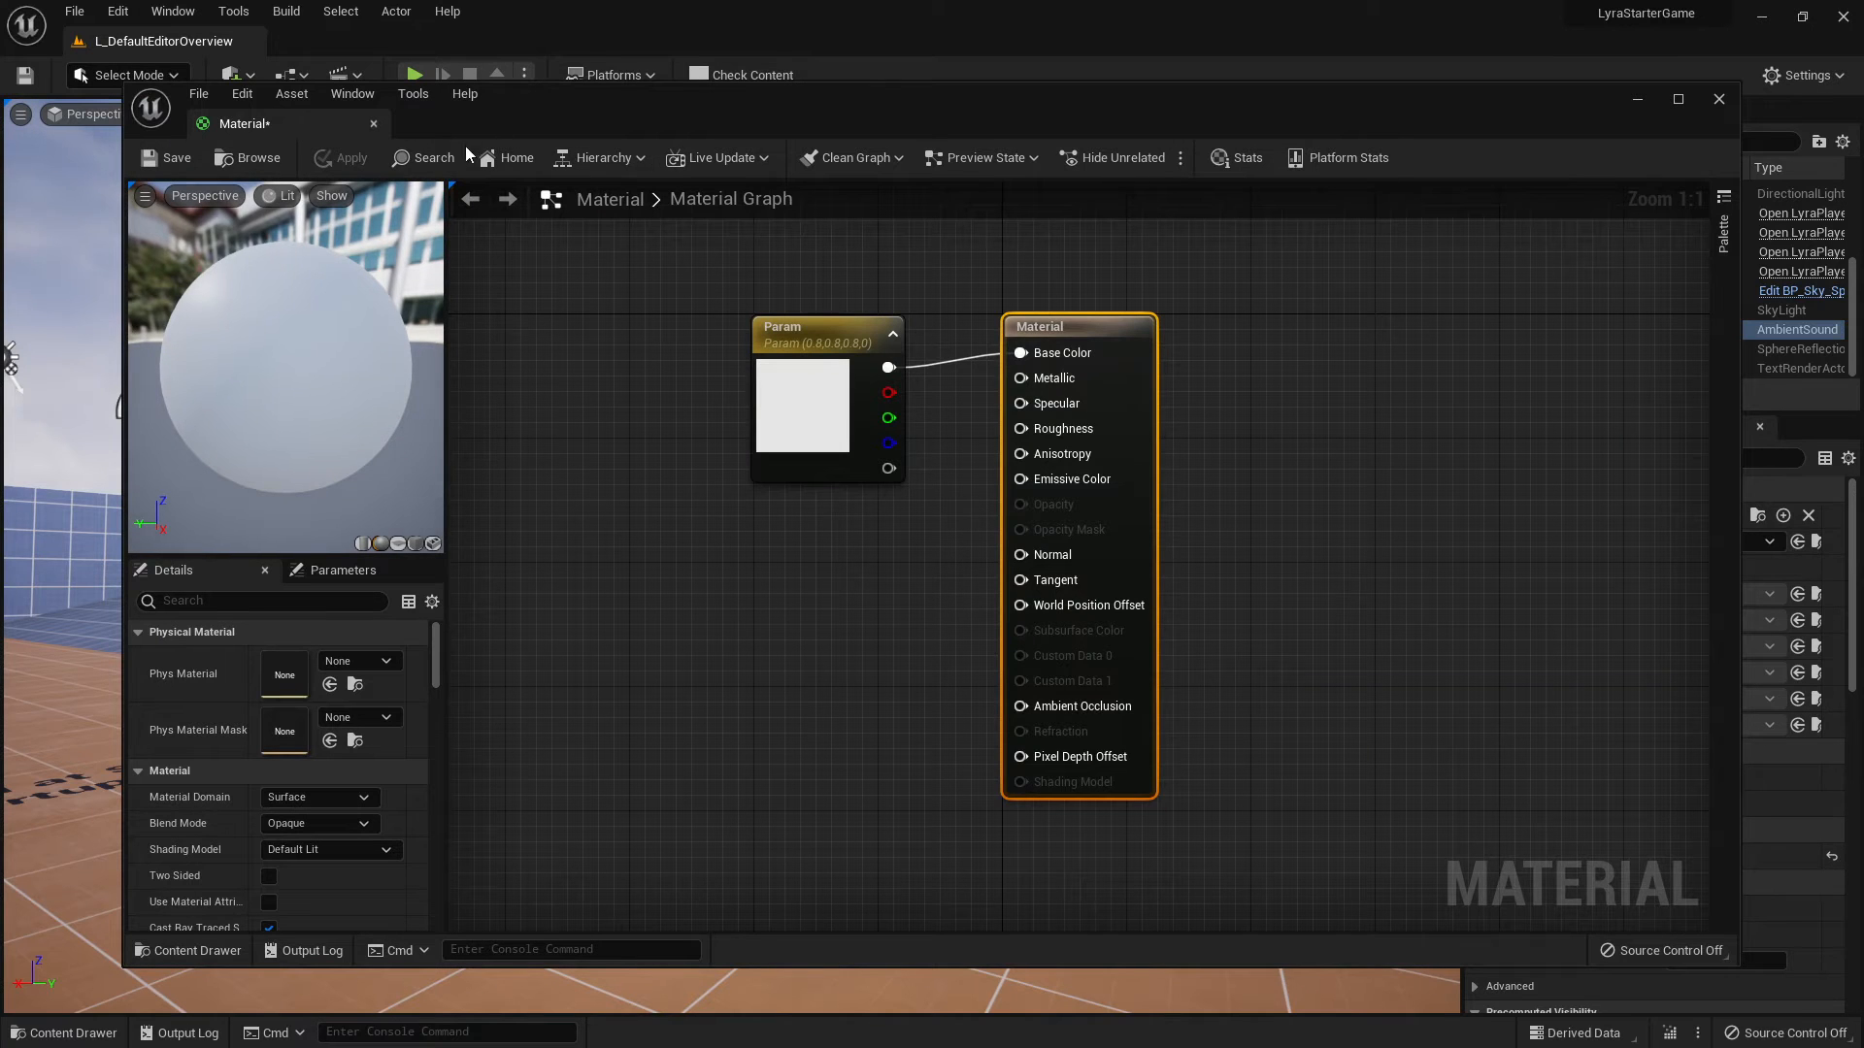
click(1716, 99)
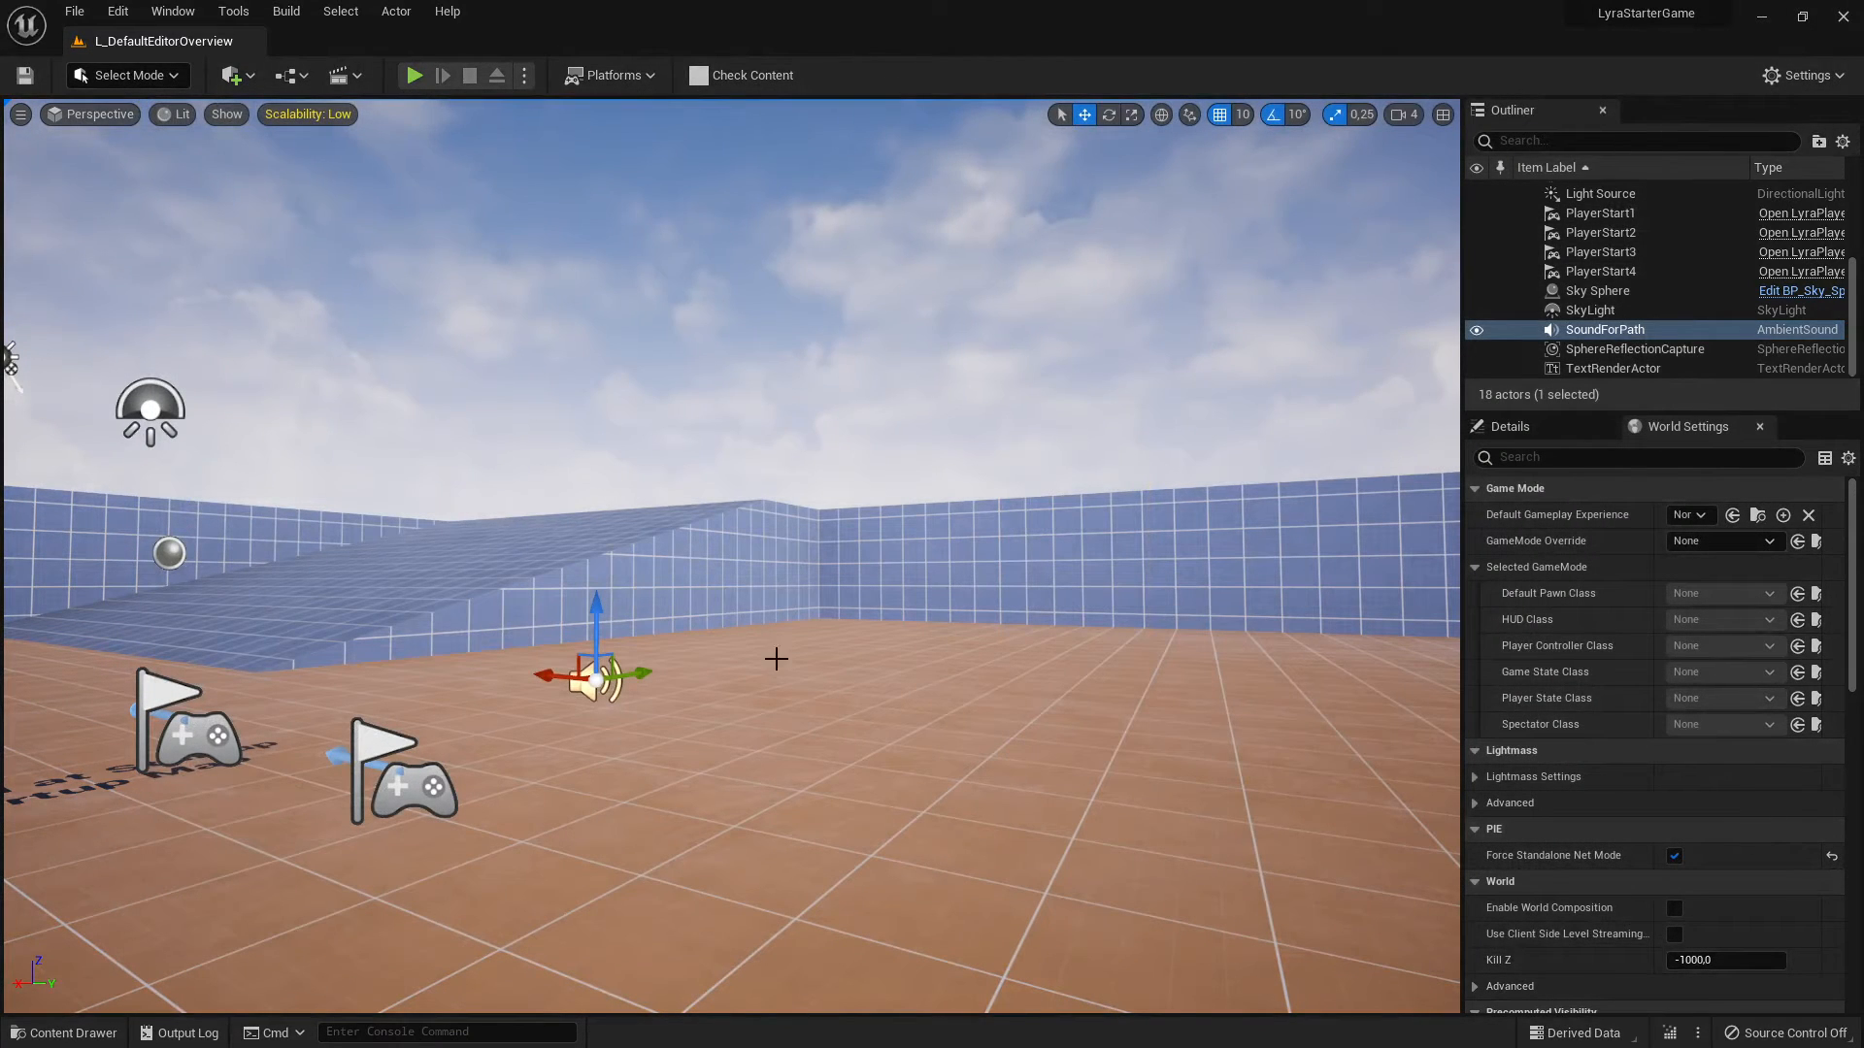
- Create a StaticMesh folder under _MyTest and move MonkeyHead from Content root into it
click(64, 1031)
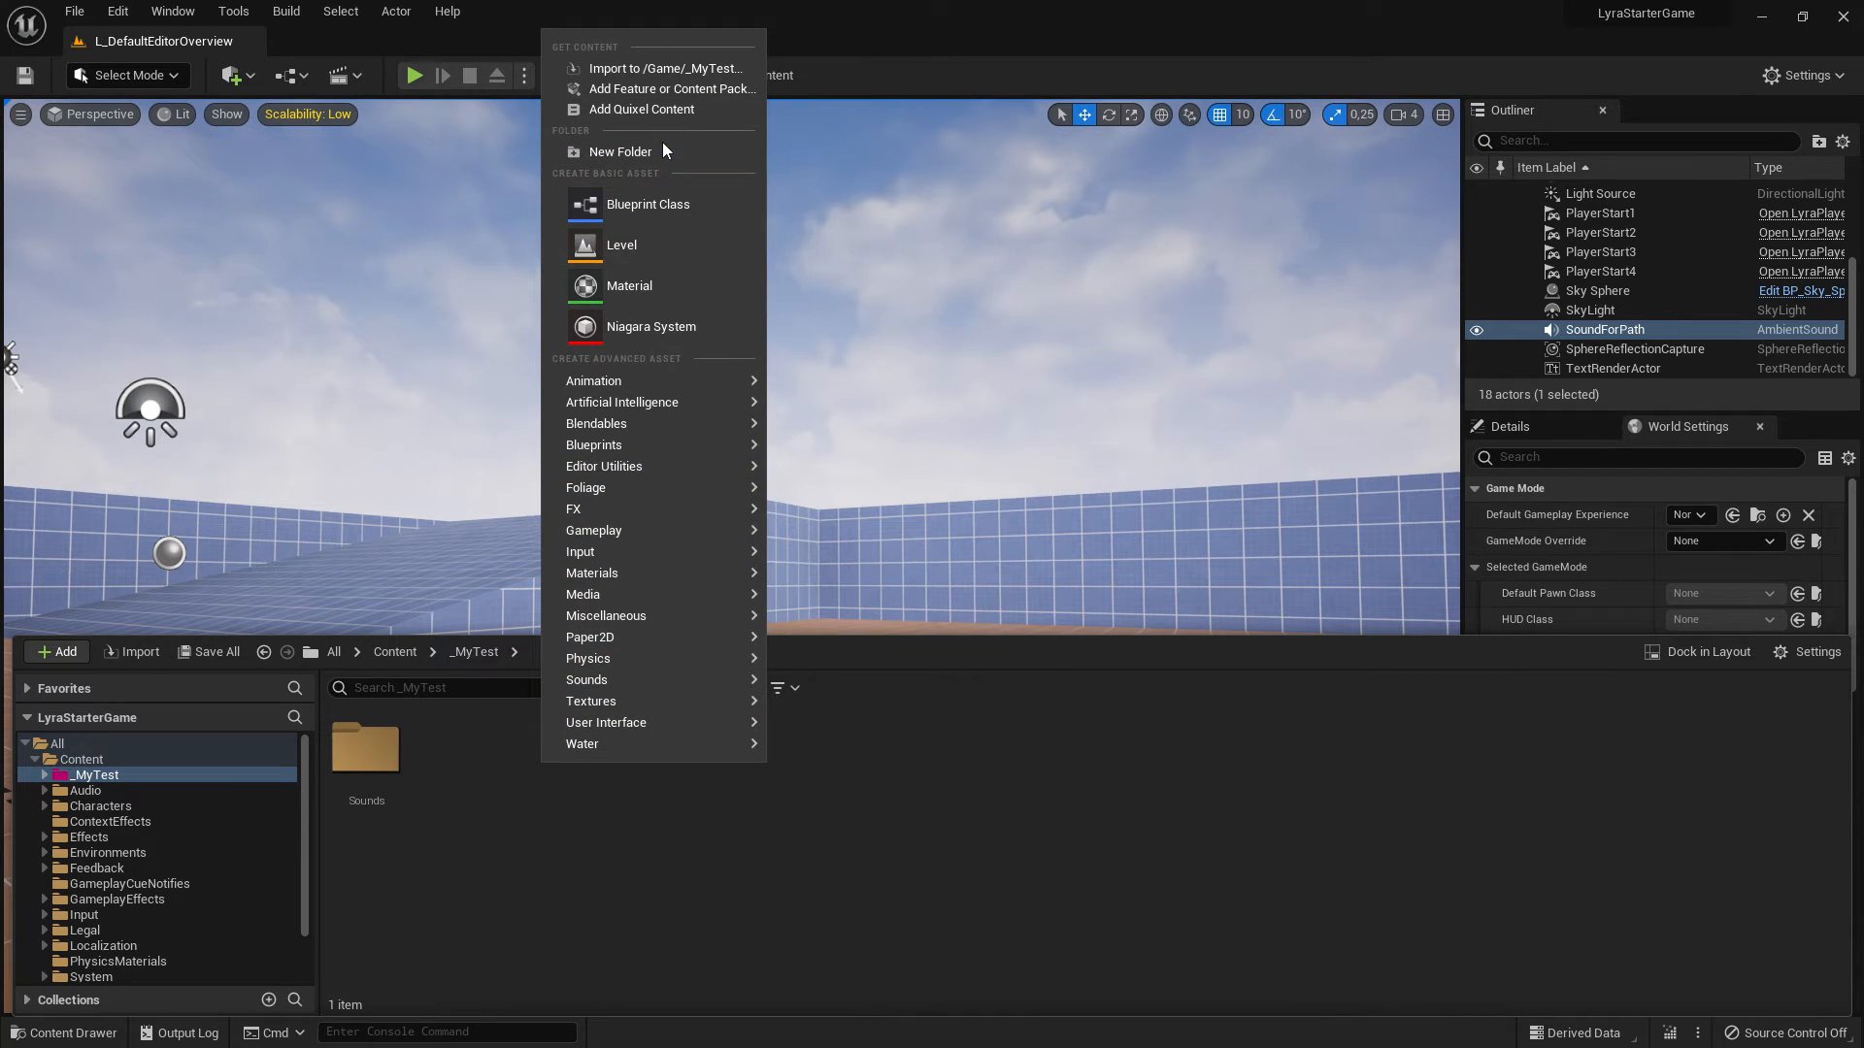
click(619, 151)
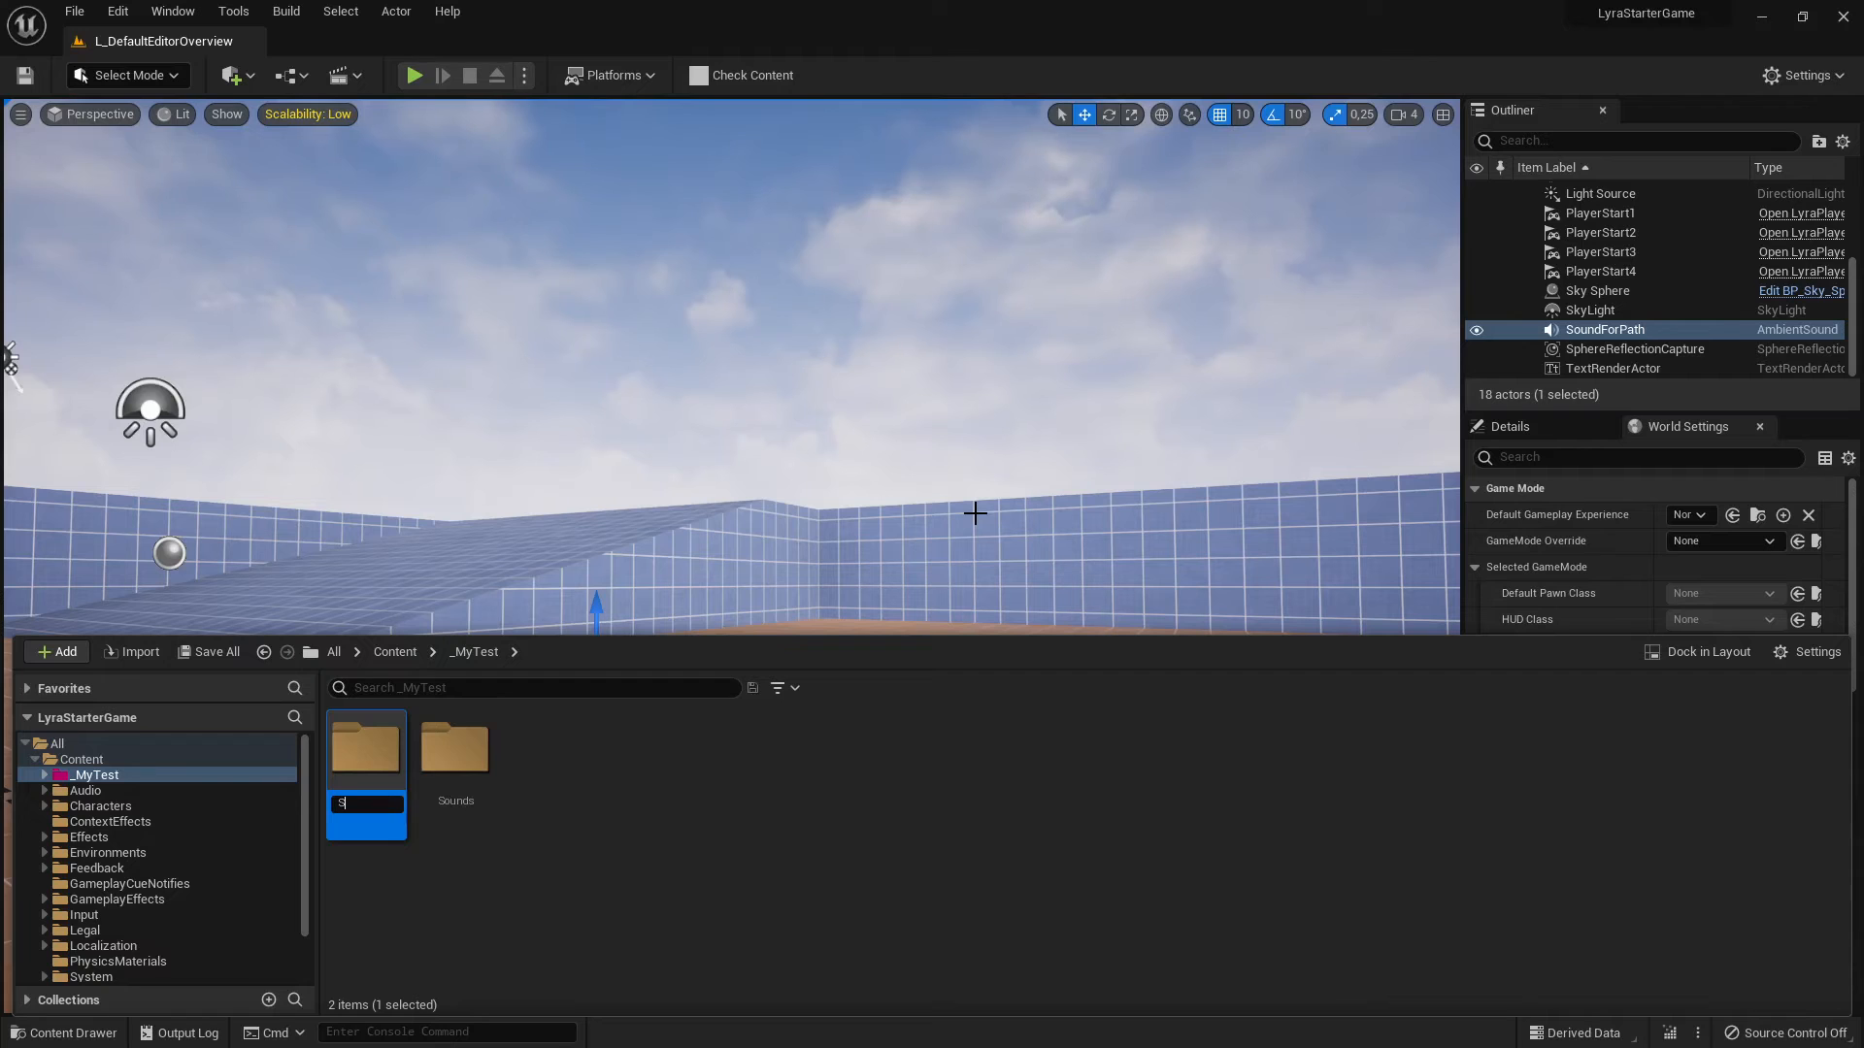
text(StaticMesh)
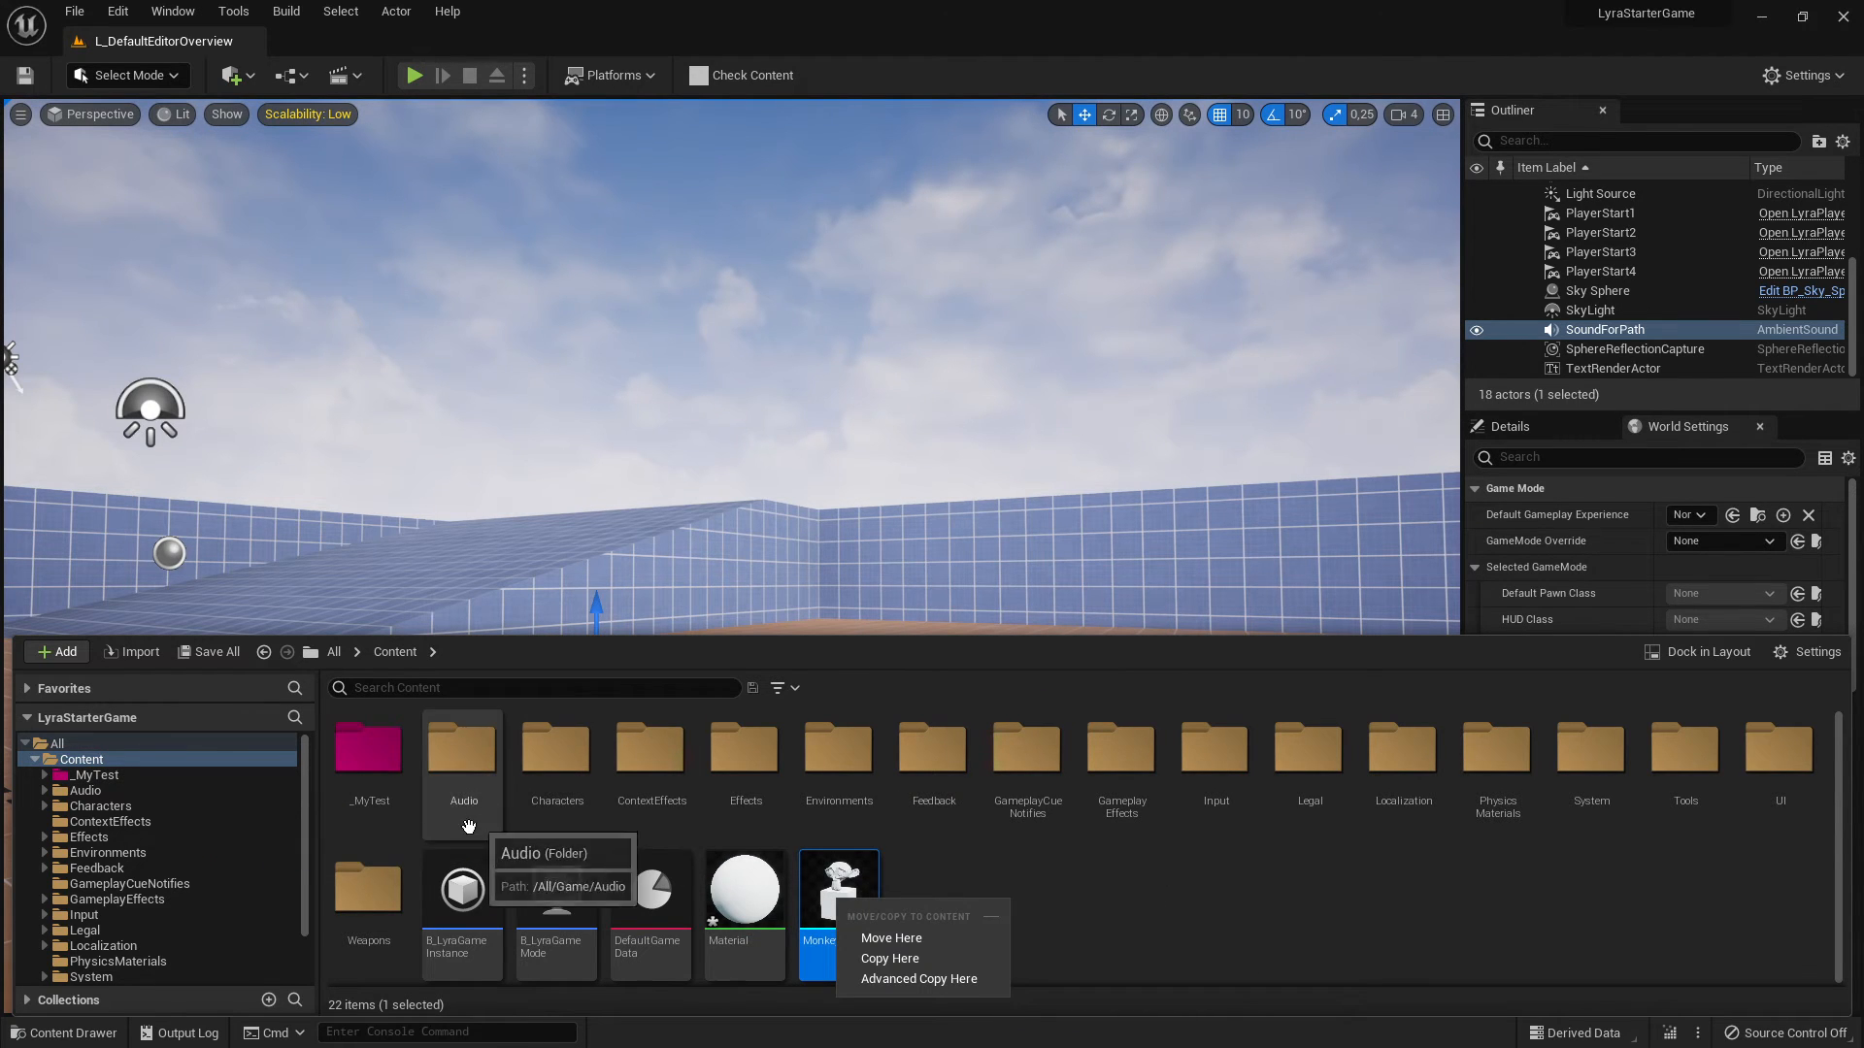
click(93, 774)
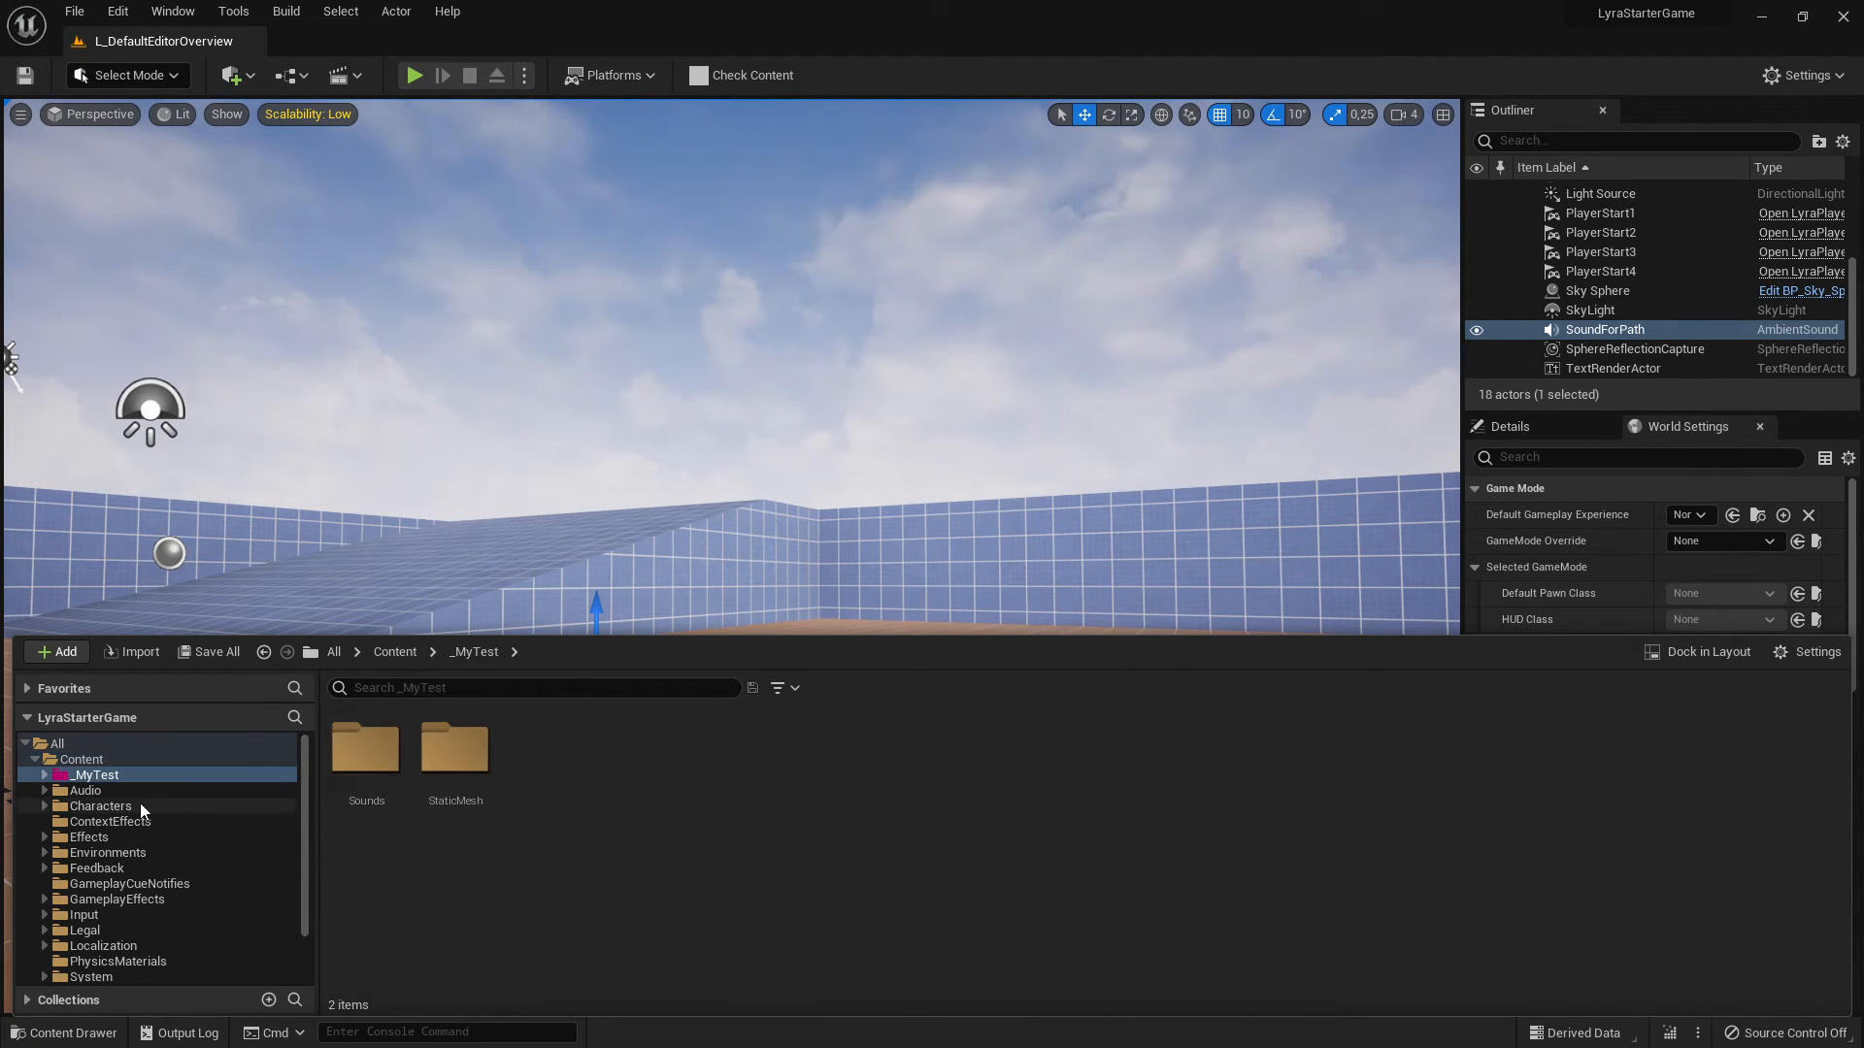
click(43, 774)
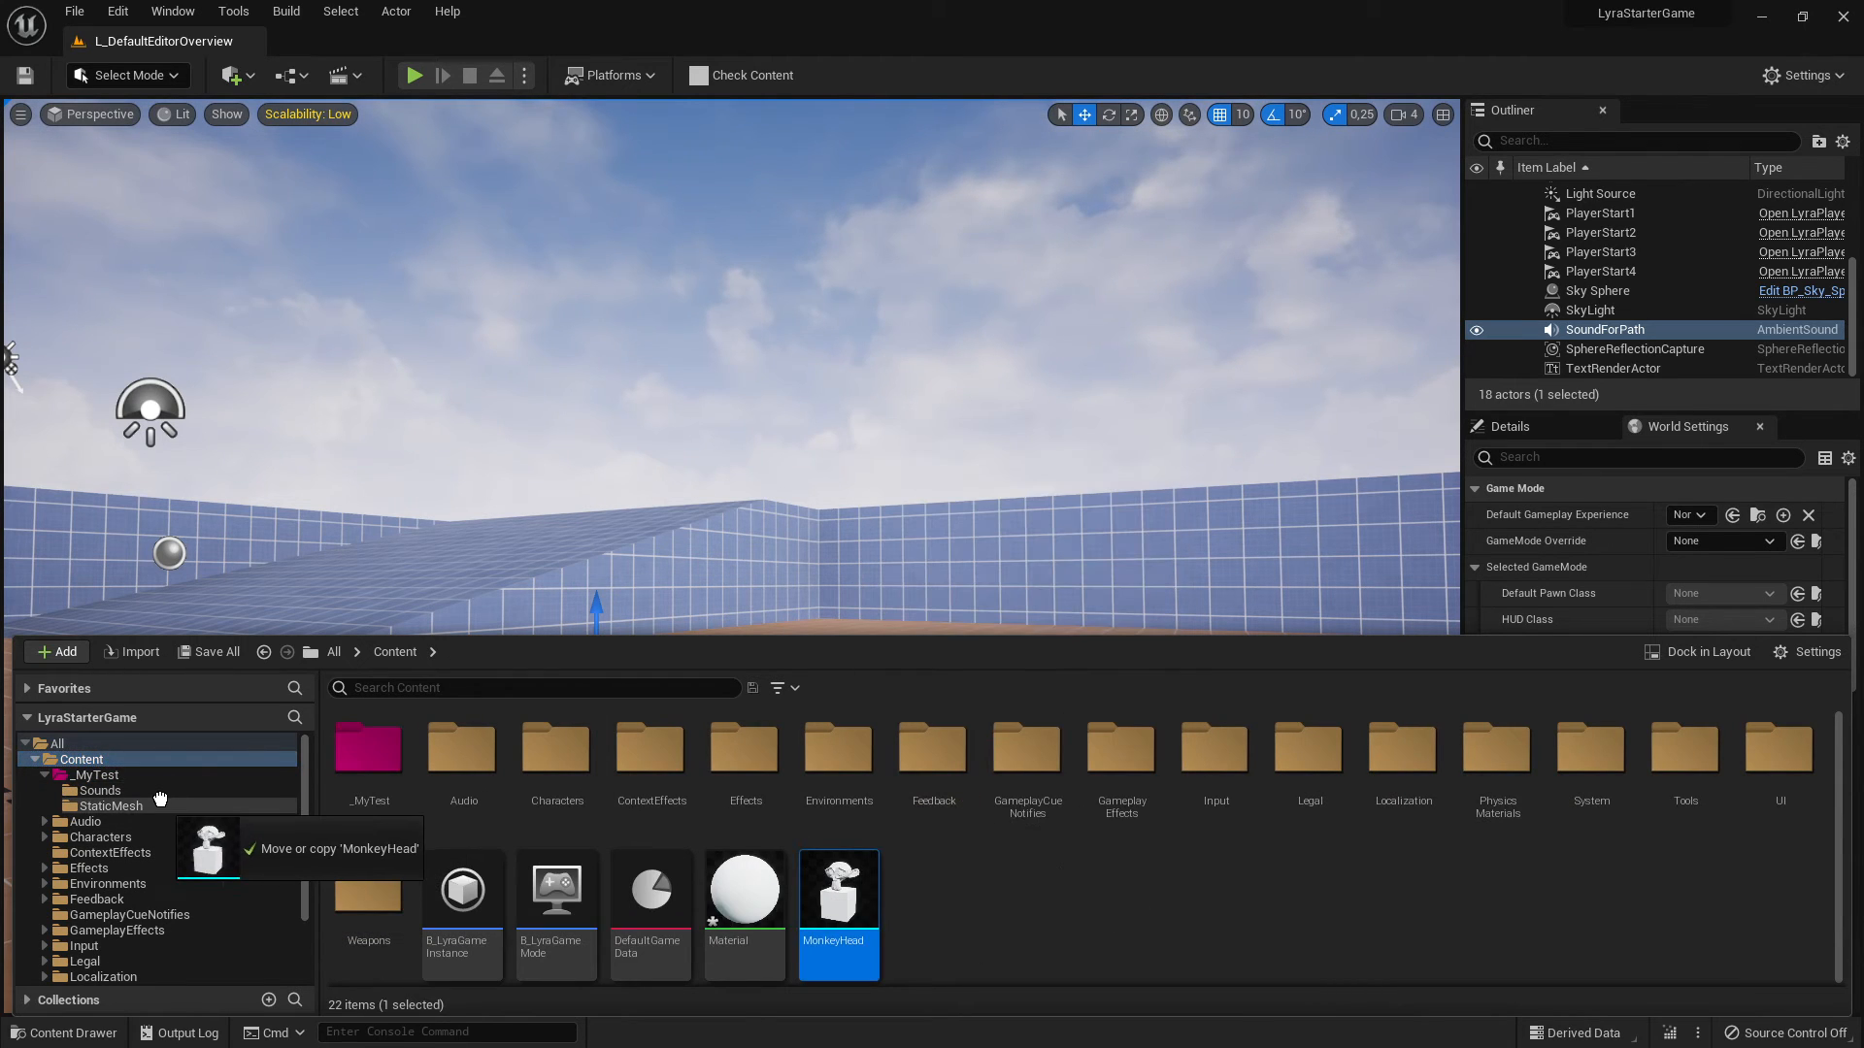
drag(838, 903, 111, 804)
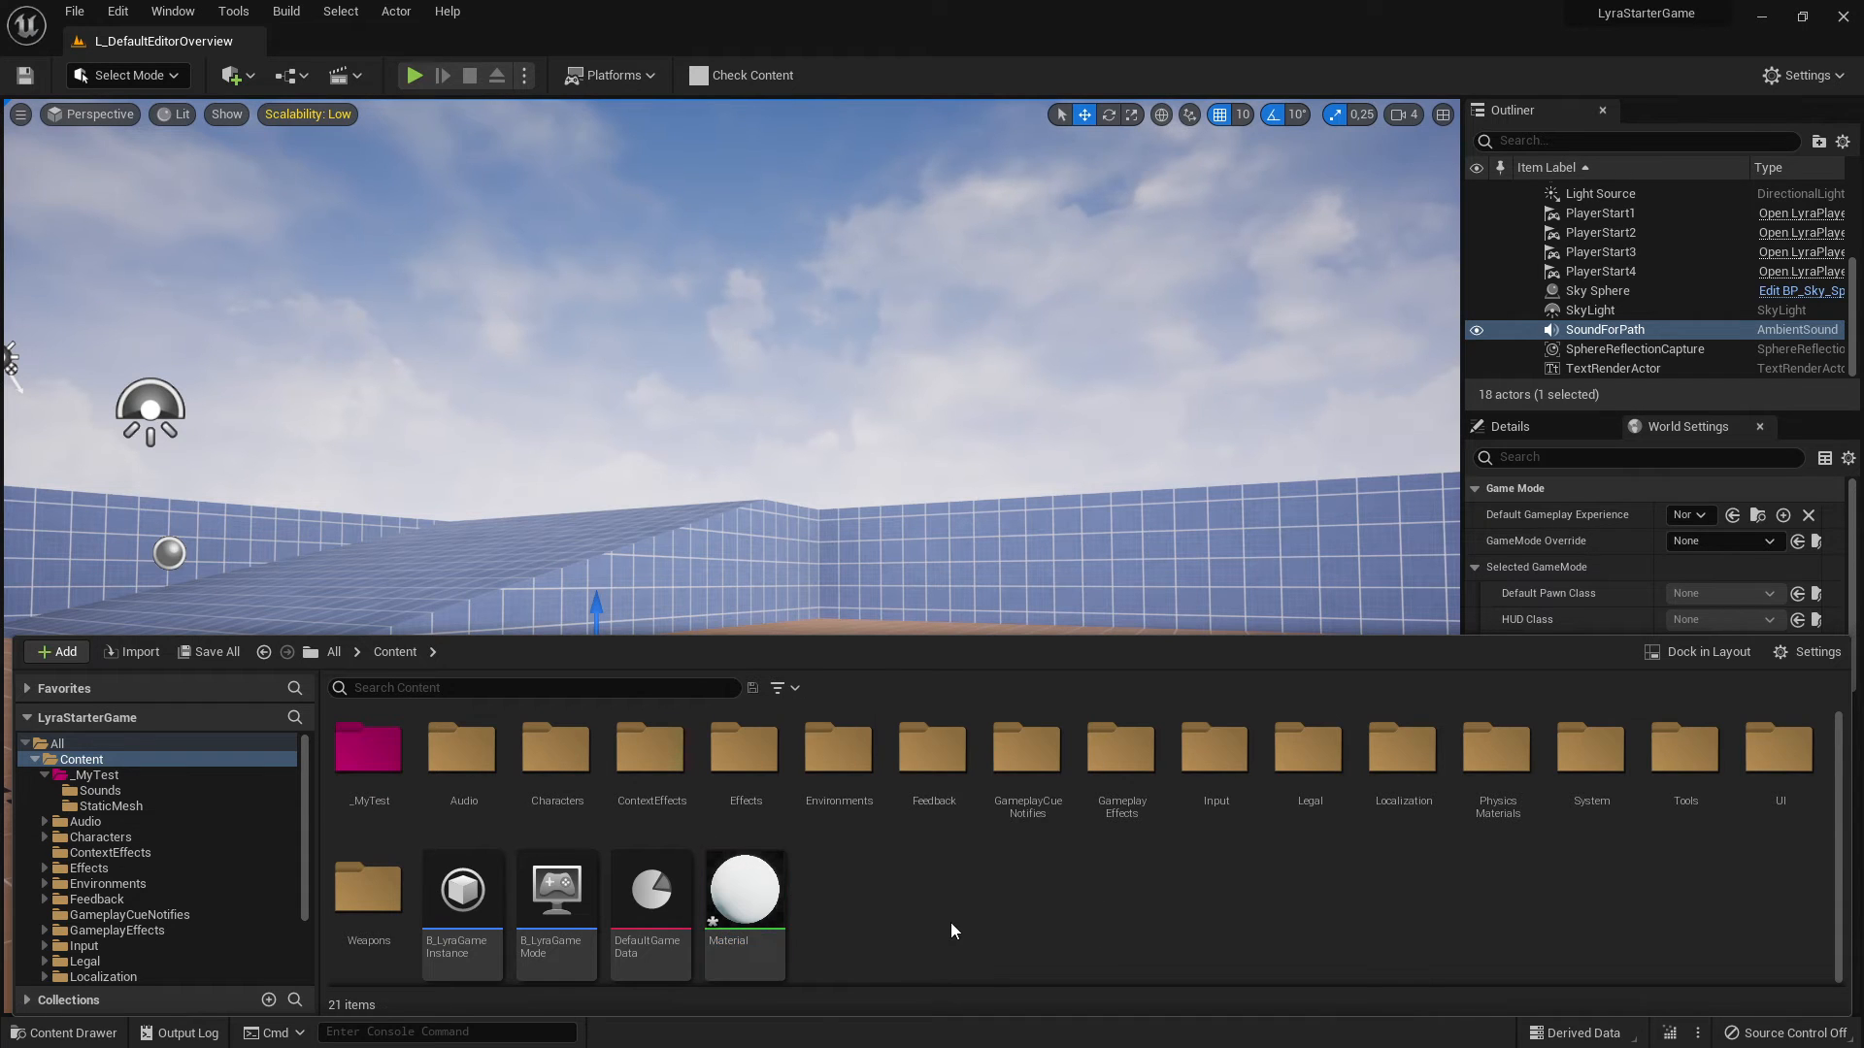
mouse_move(743, 891)
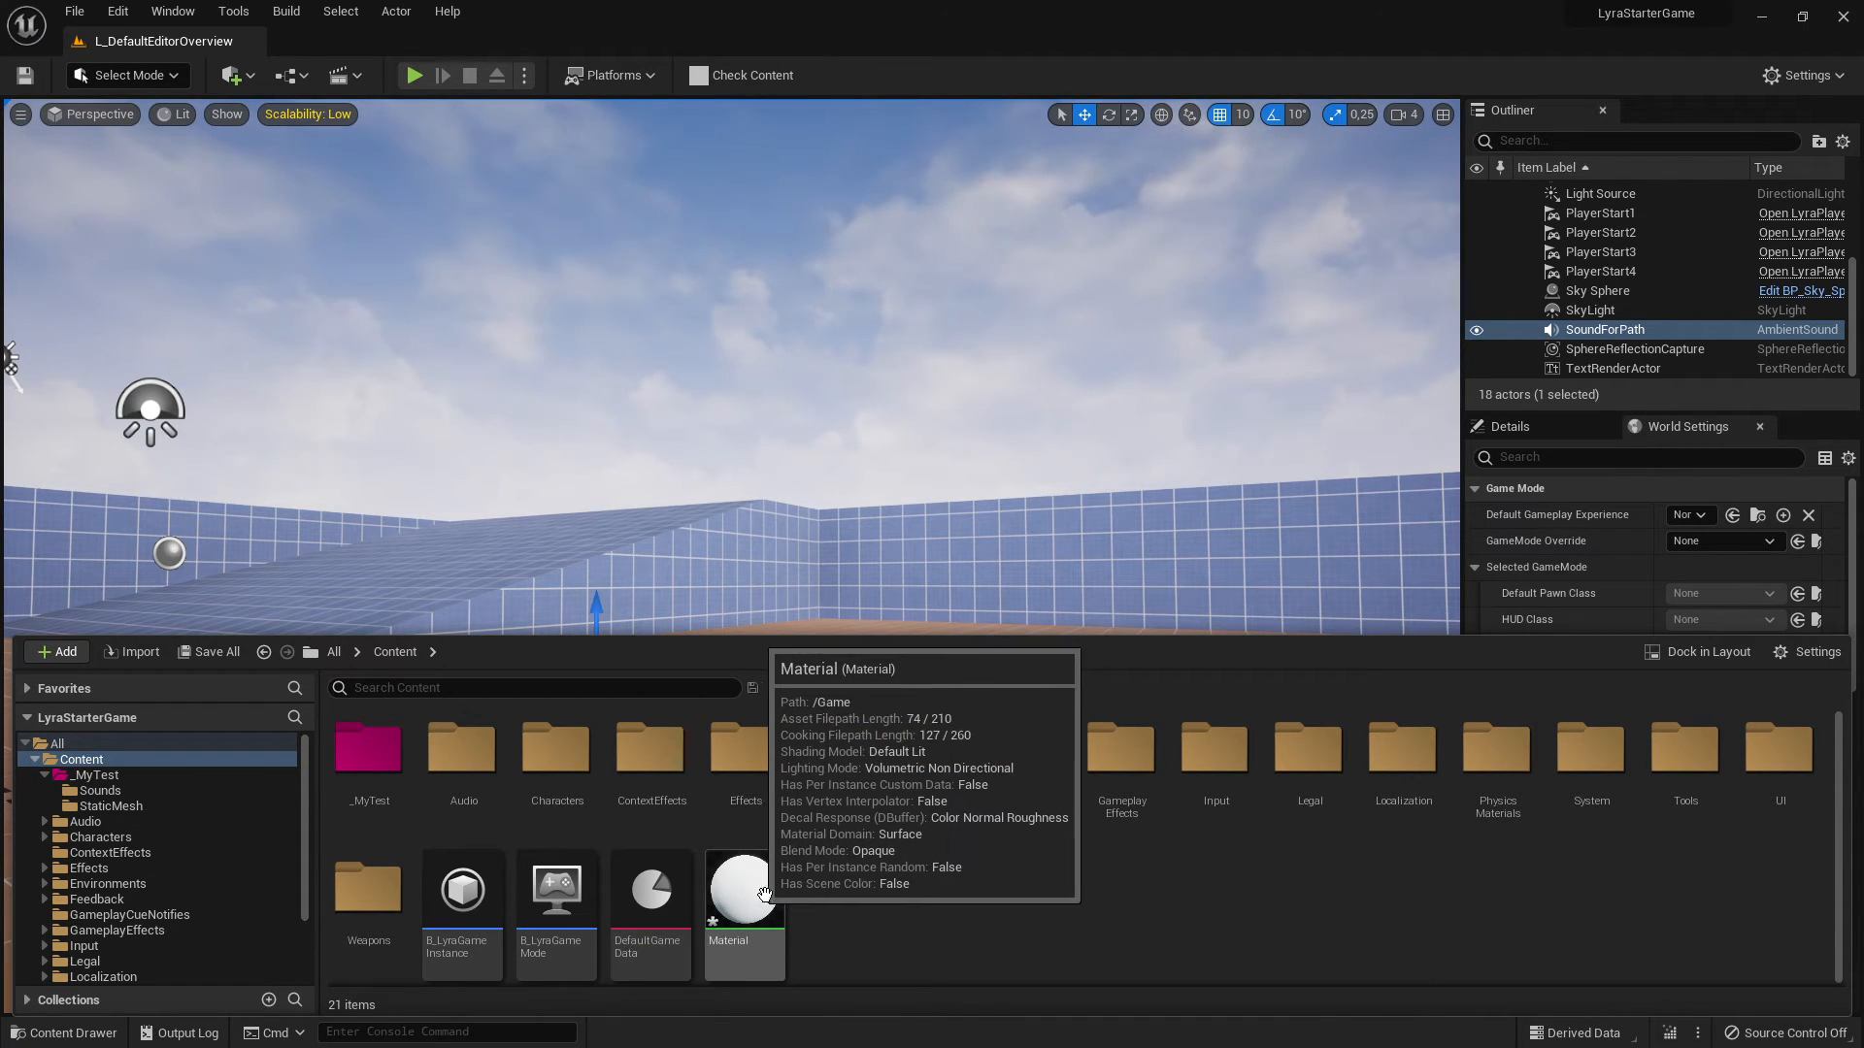
- Check the Material's references (MonkeyHead) in the Reference Viewer, then return to _MyTest
right_click(743, 897)
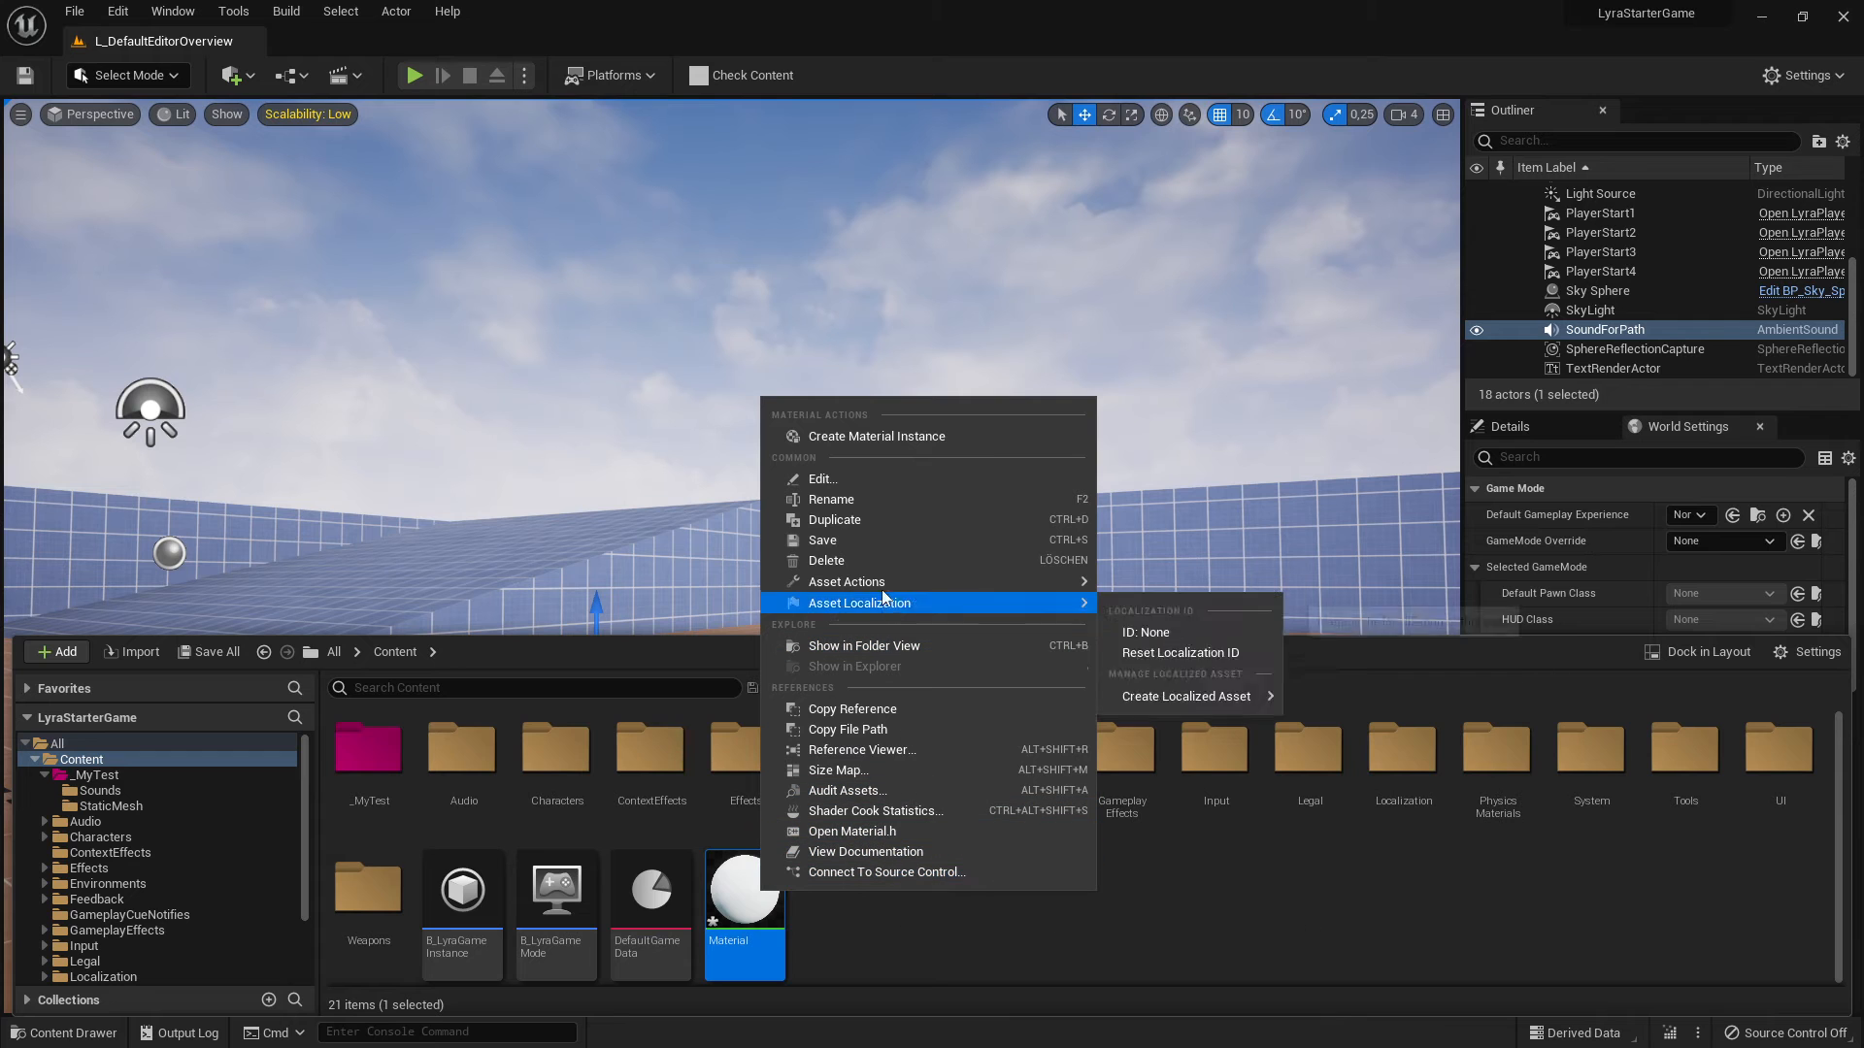
mouse_move(876, 811)
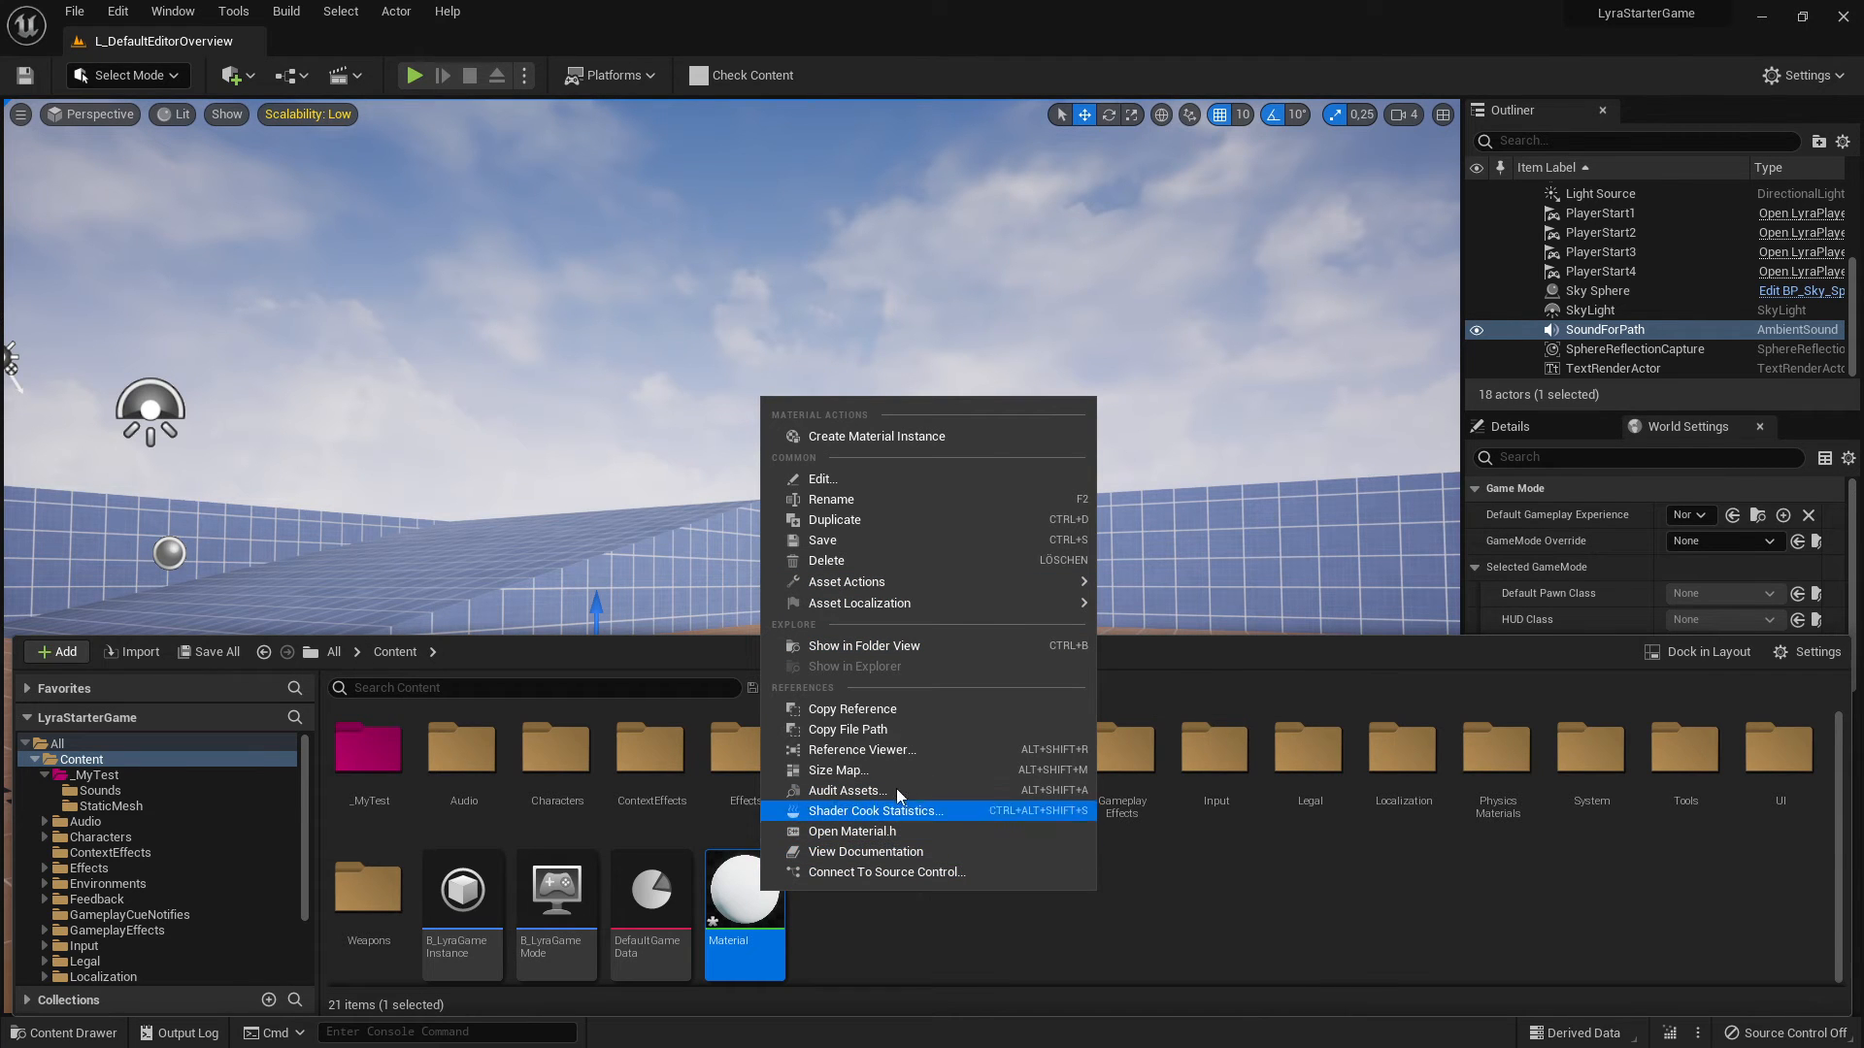
click(860, 749)
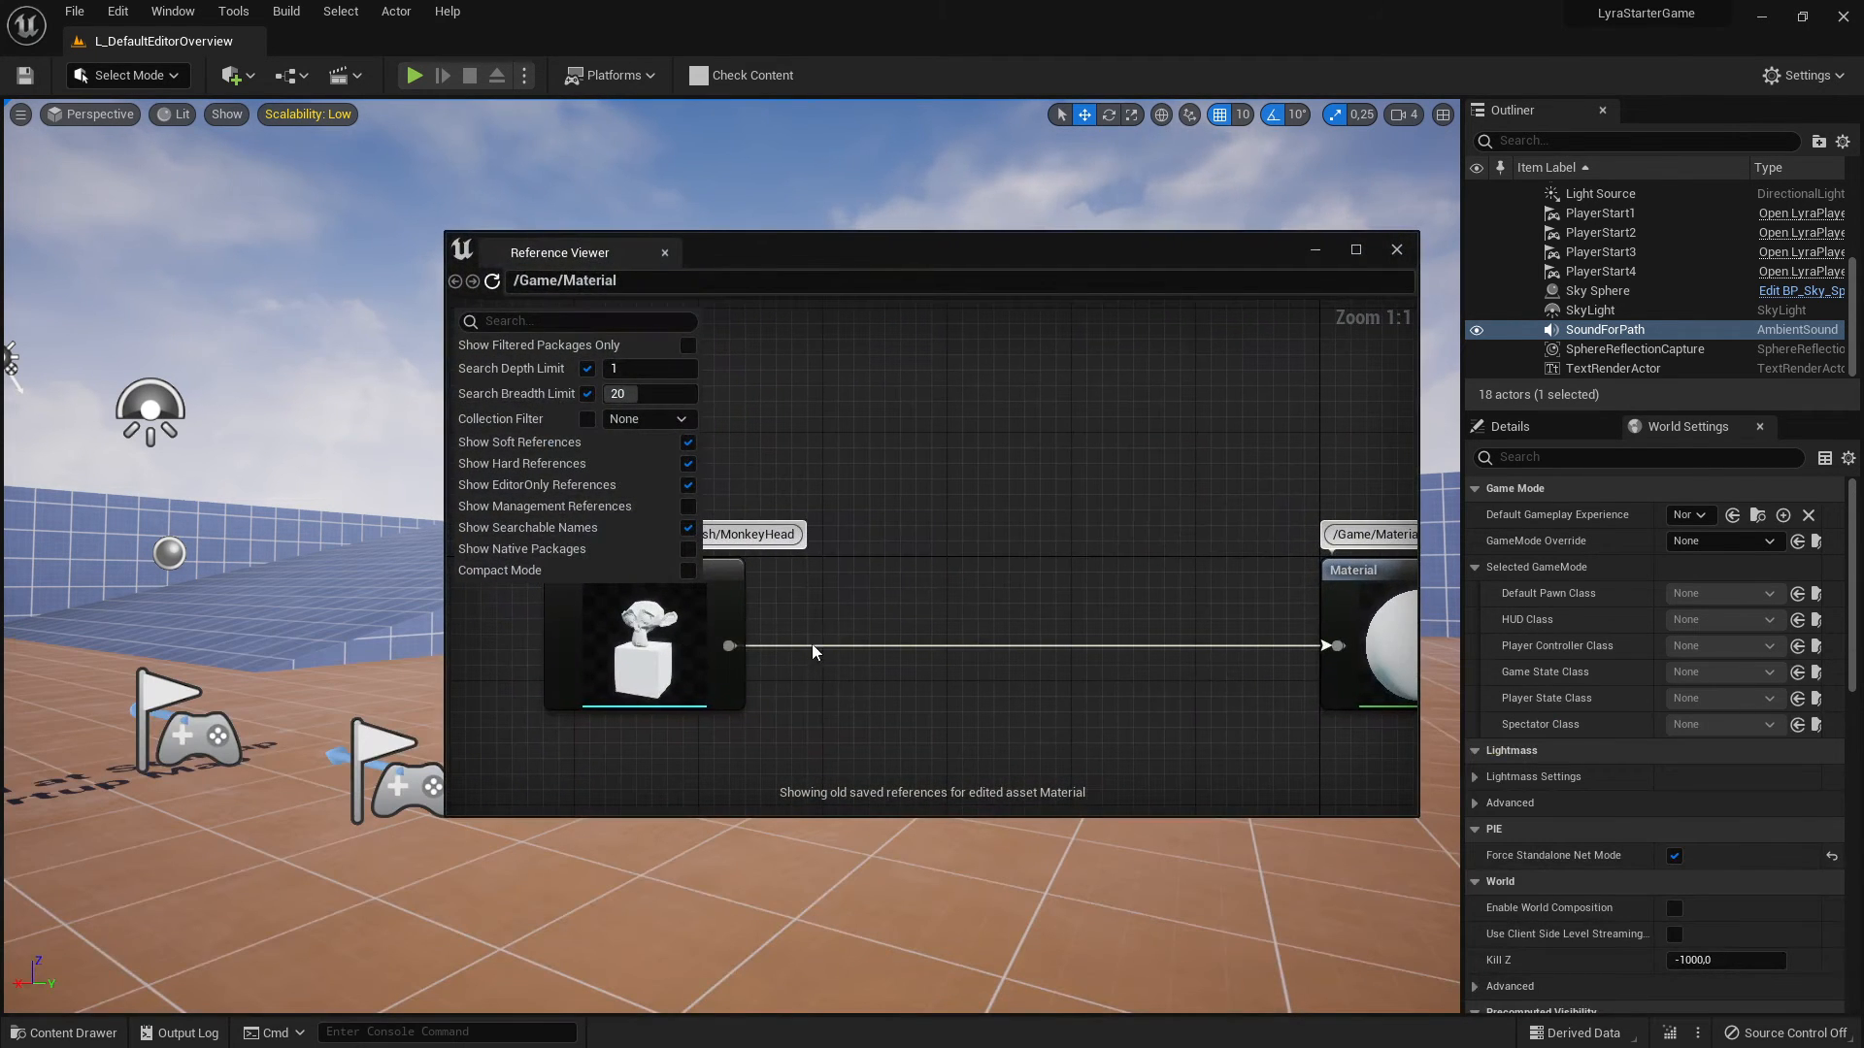
click(1396, 250)
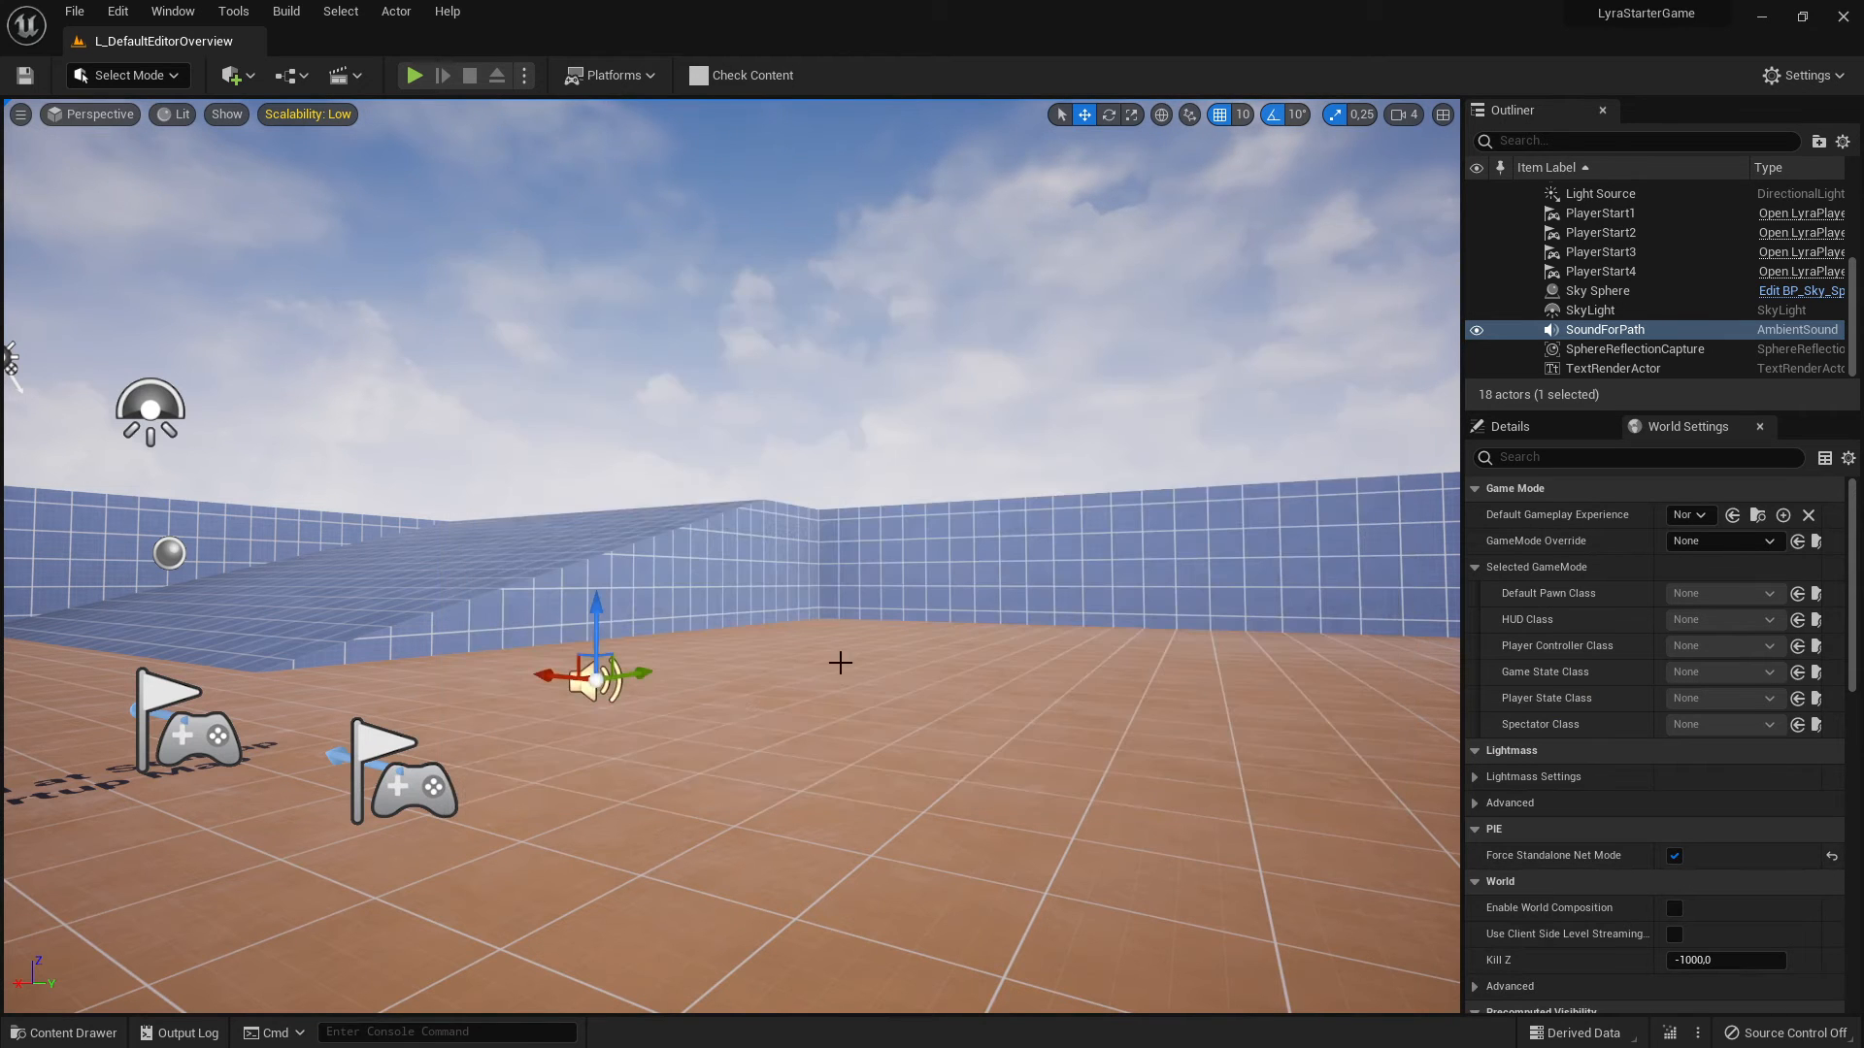
click(64, 1031)
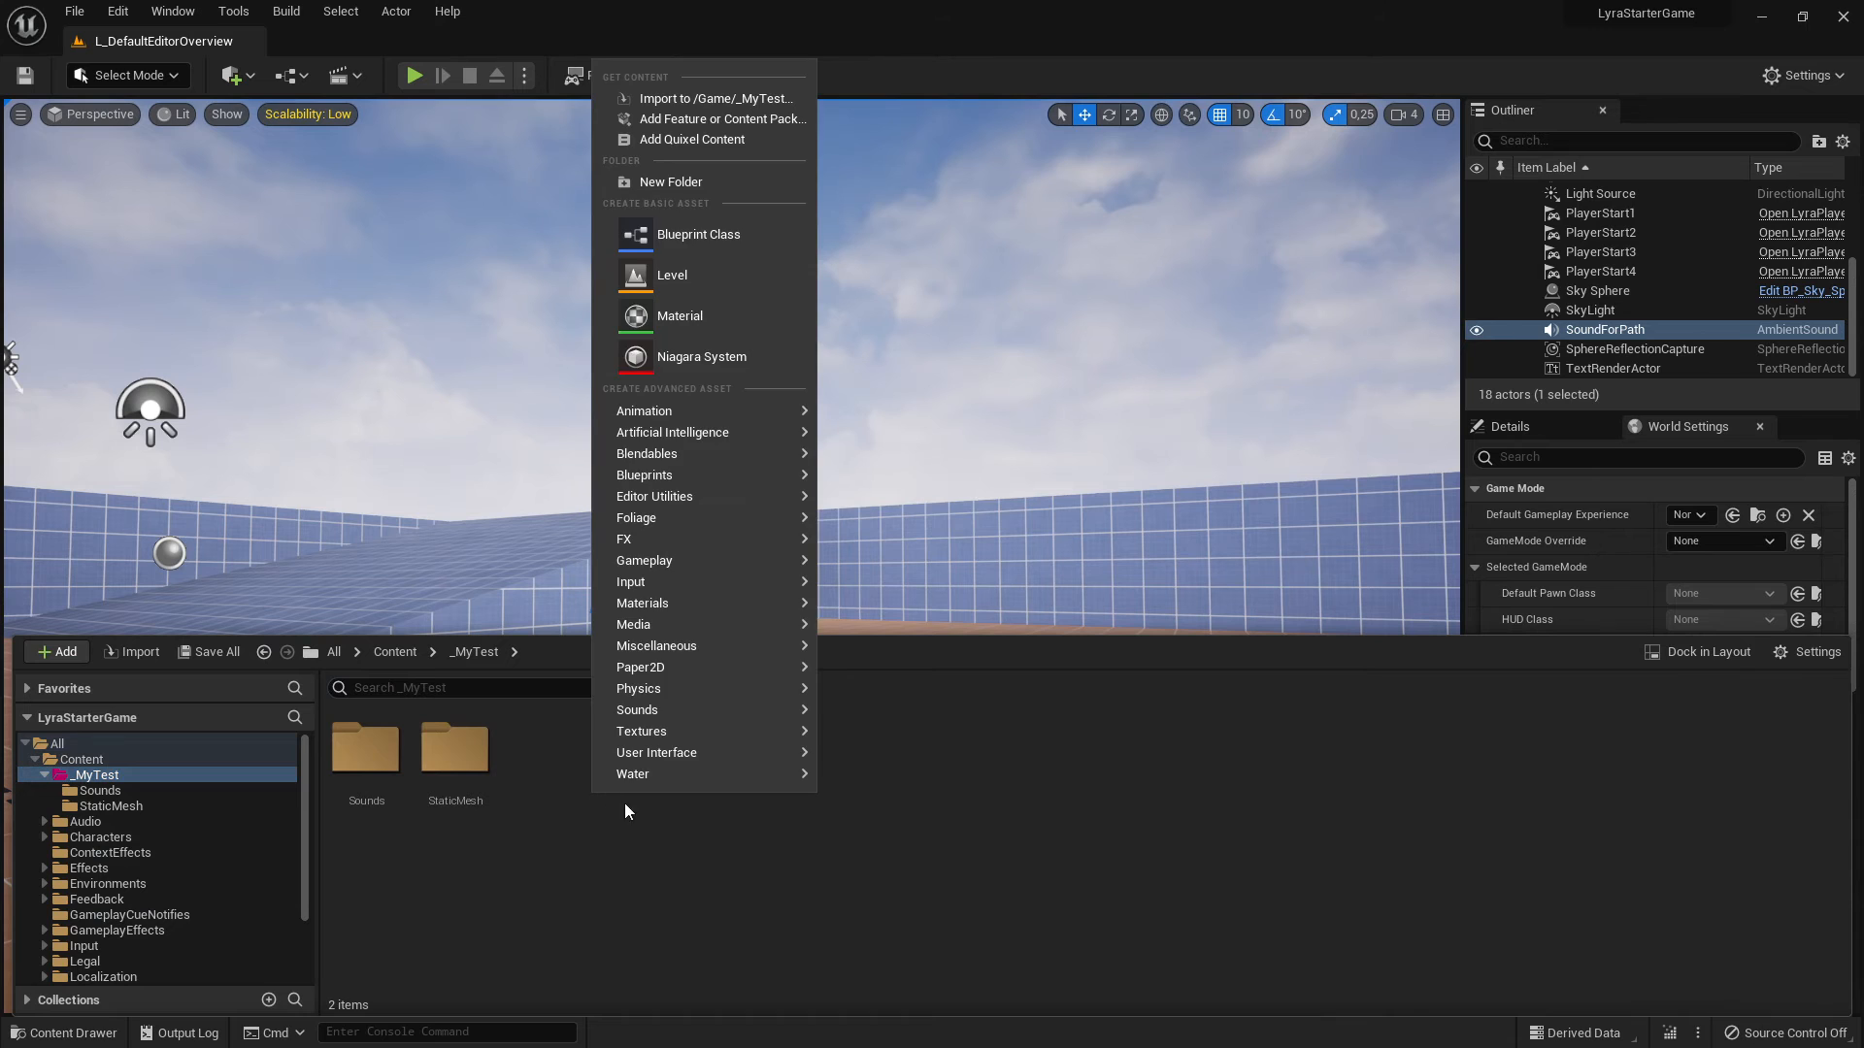
- Create a Material folder inside _MyTest and move the Material asset into it
click(669, 183)
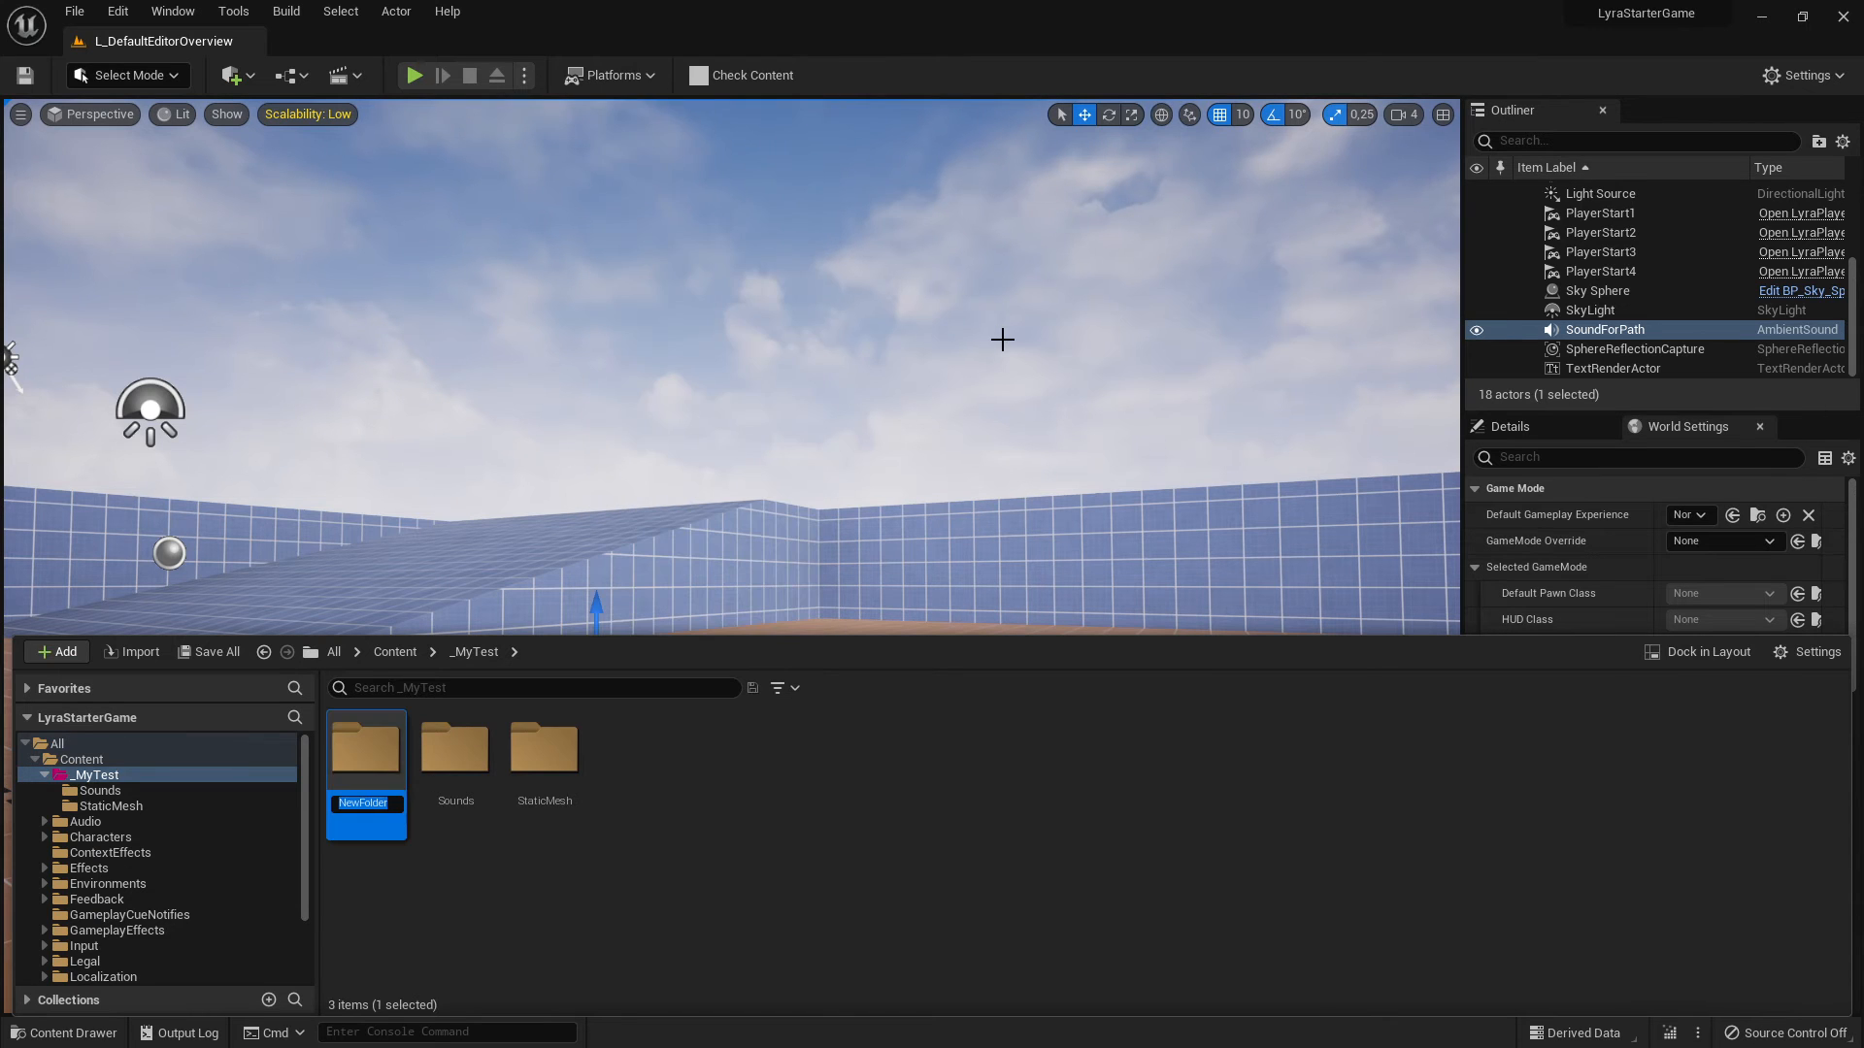
text(Materi)
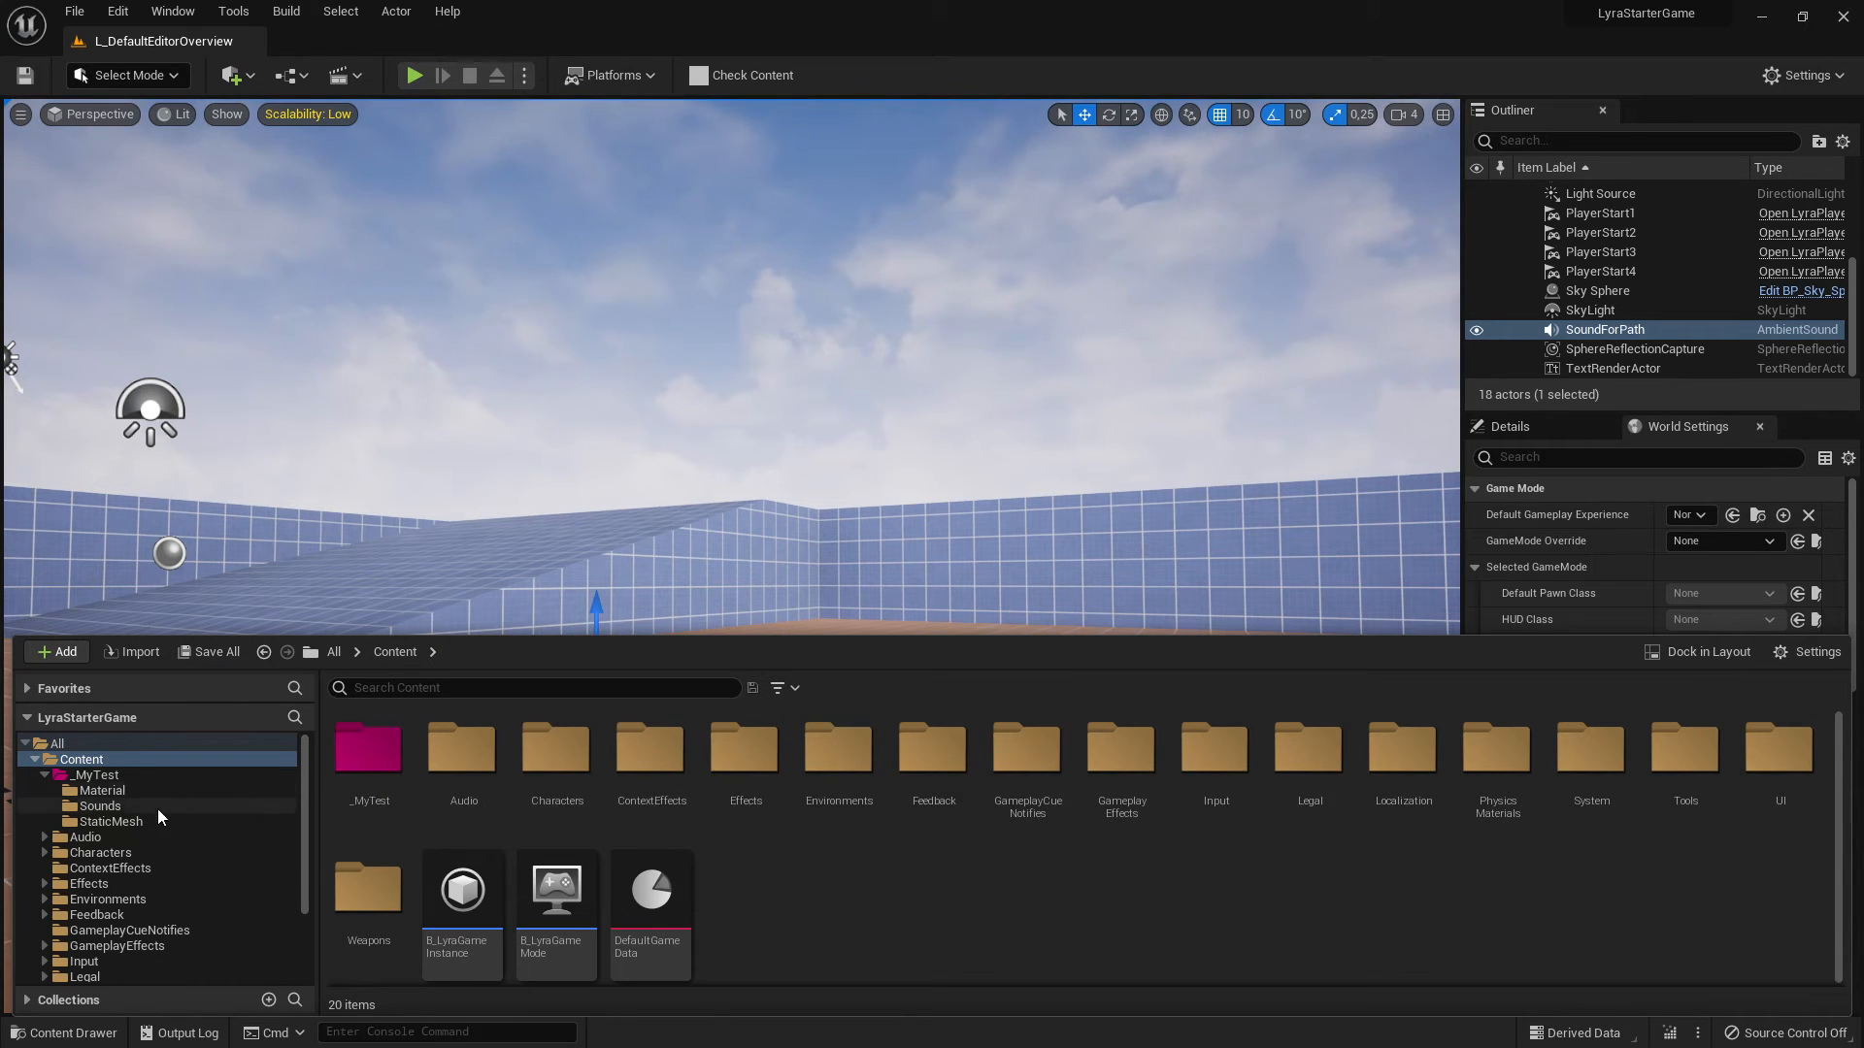
right_click(81, 759)
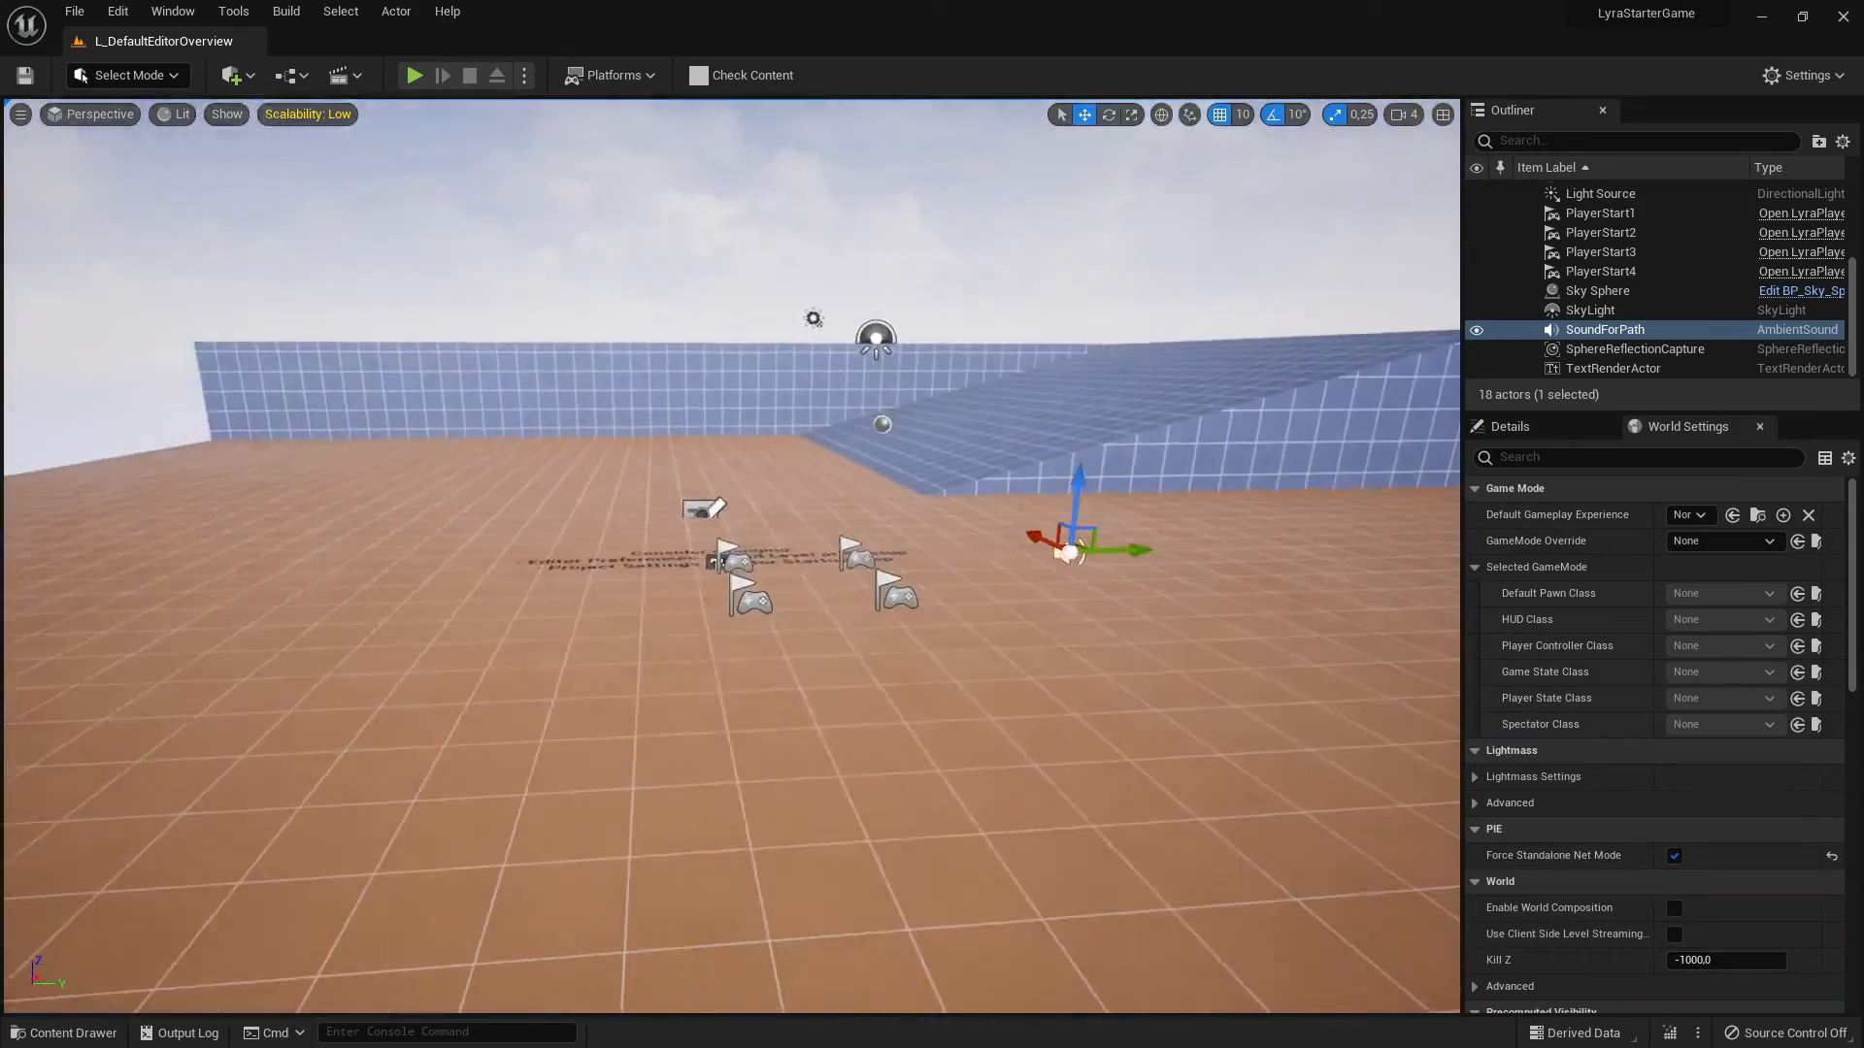
mouse_move(414, 90)
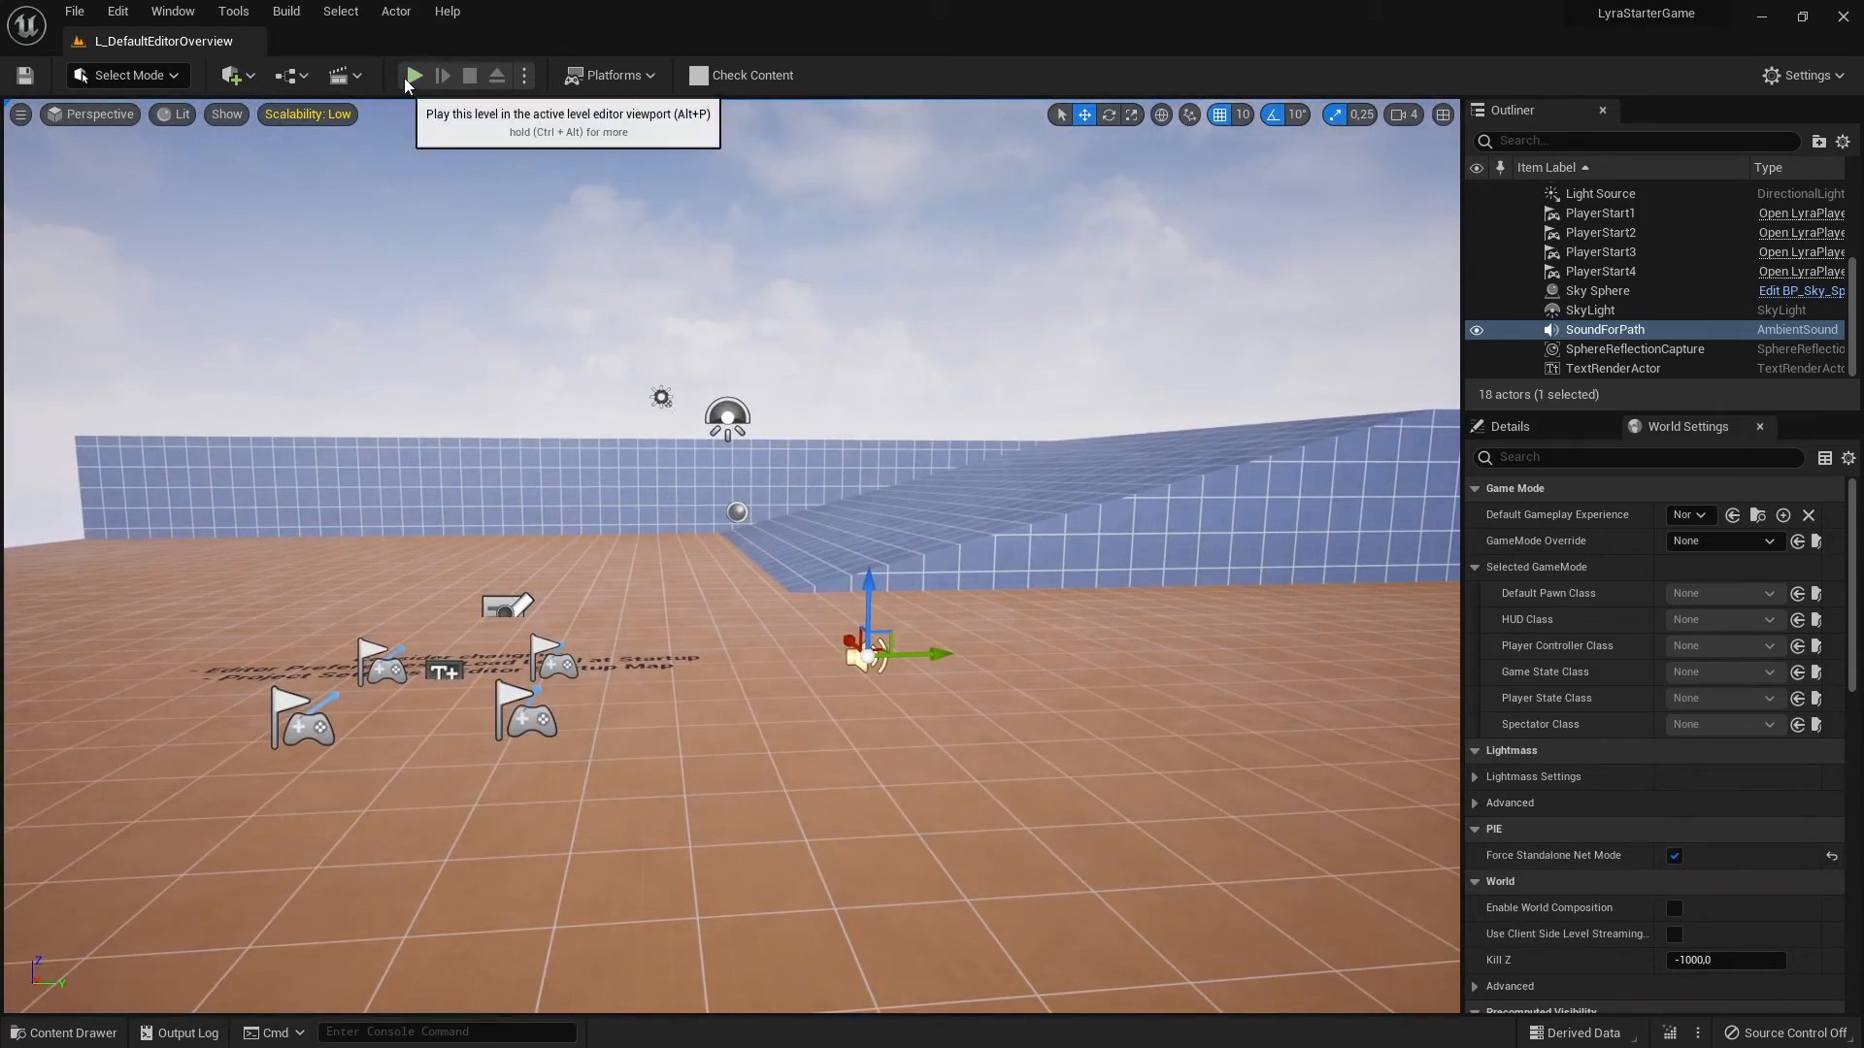
- Drag MonkeyHead into the level and raise it with the move gizmo onto the ledge
click(411, 76)
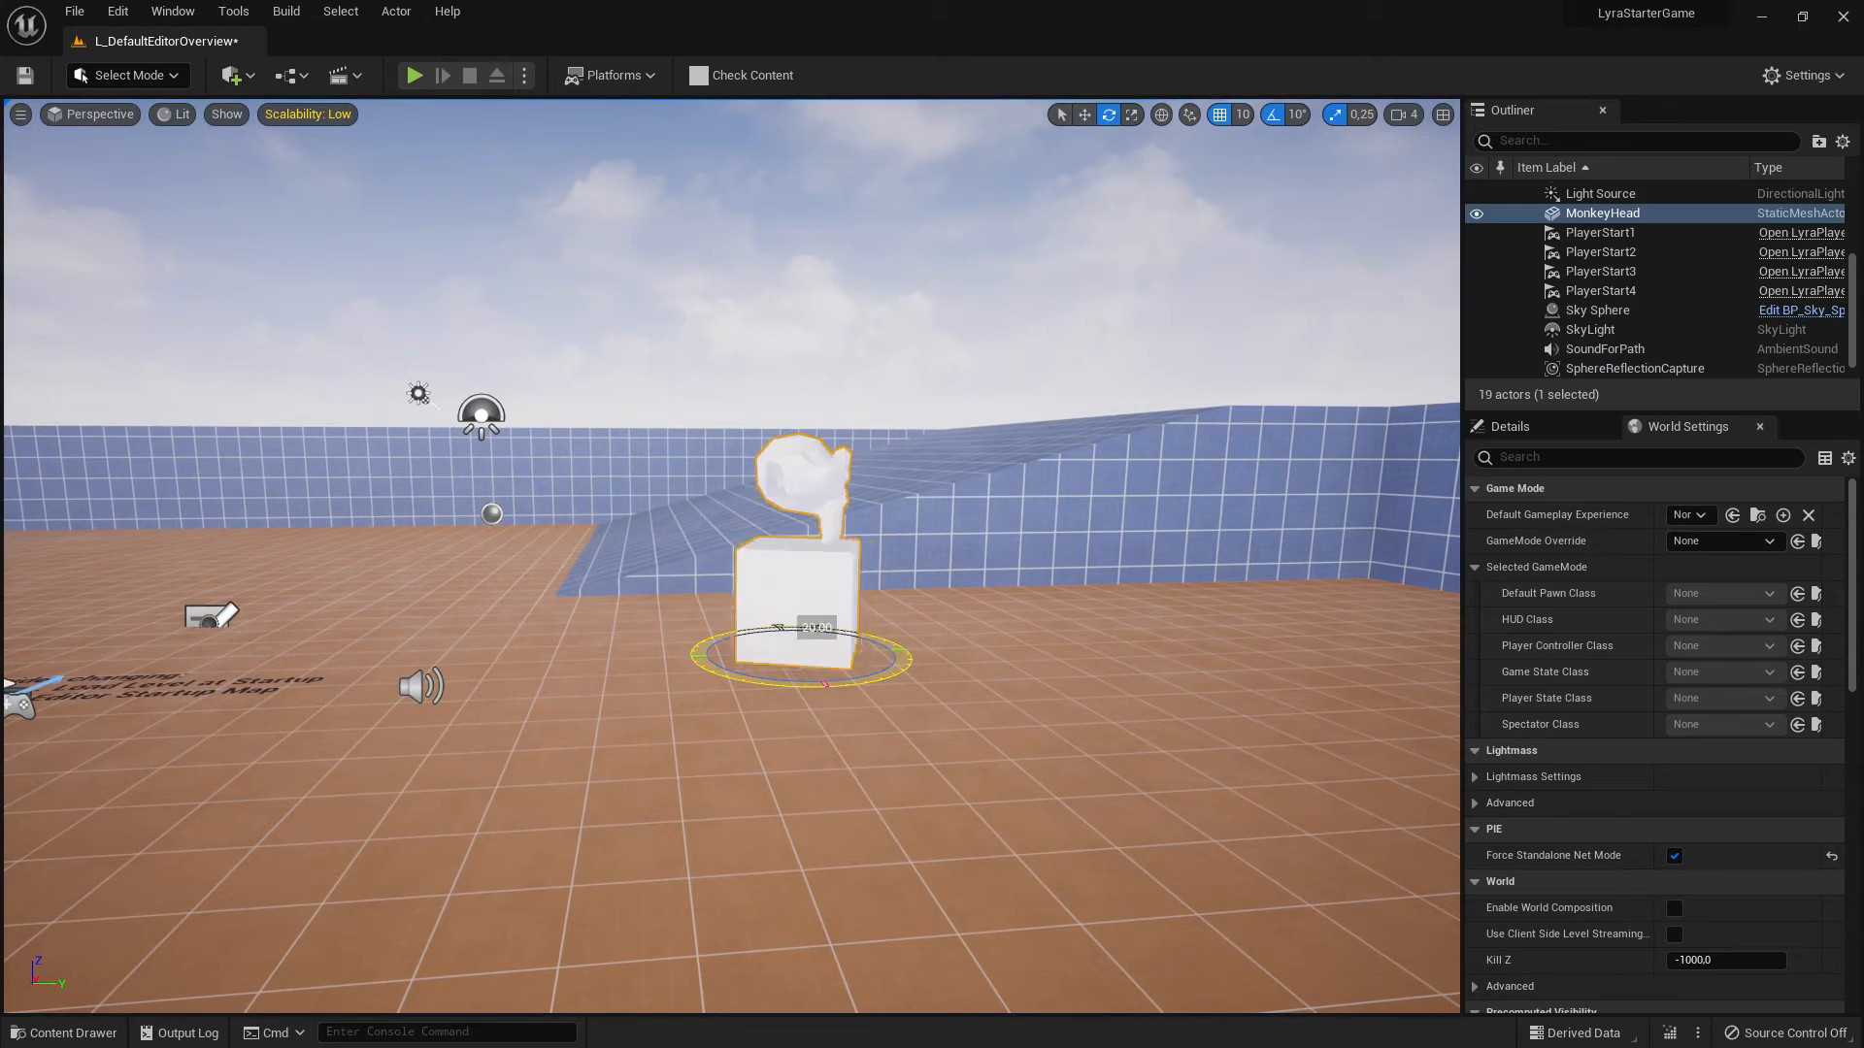
drag(772, 627, 940, 654)
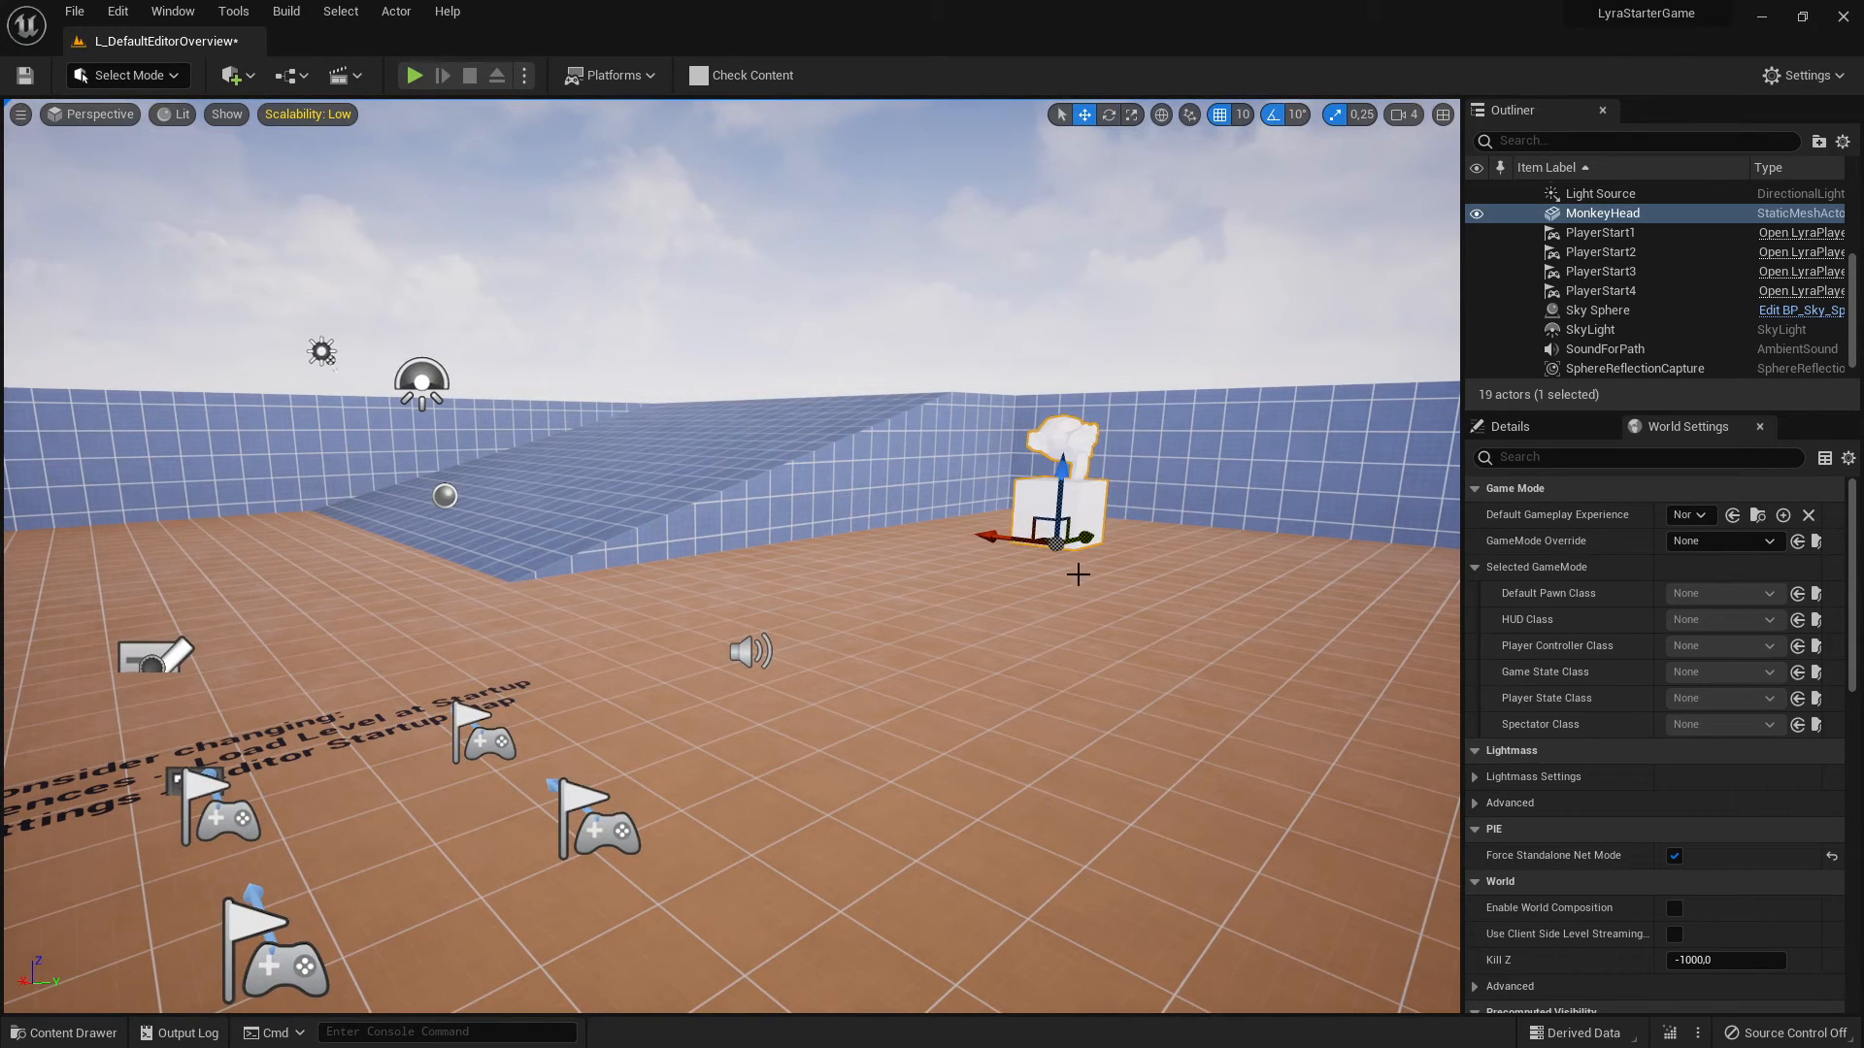
drag(1058, 498, 1343, 522)
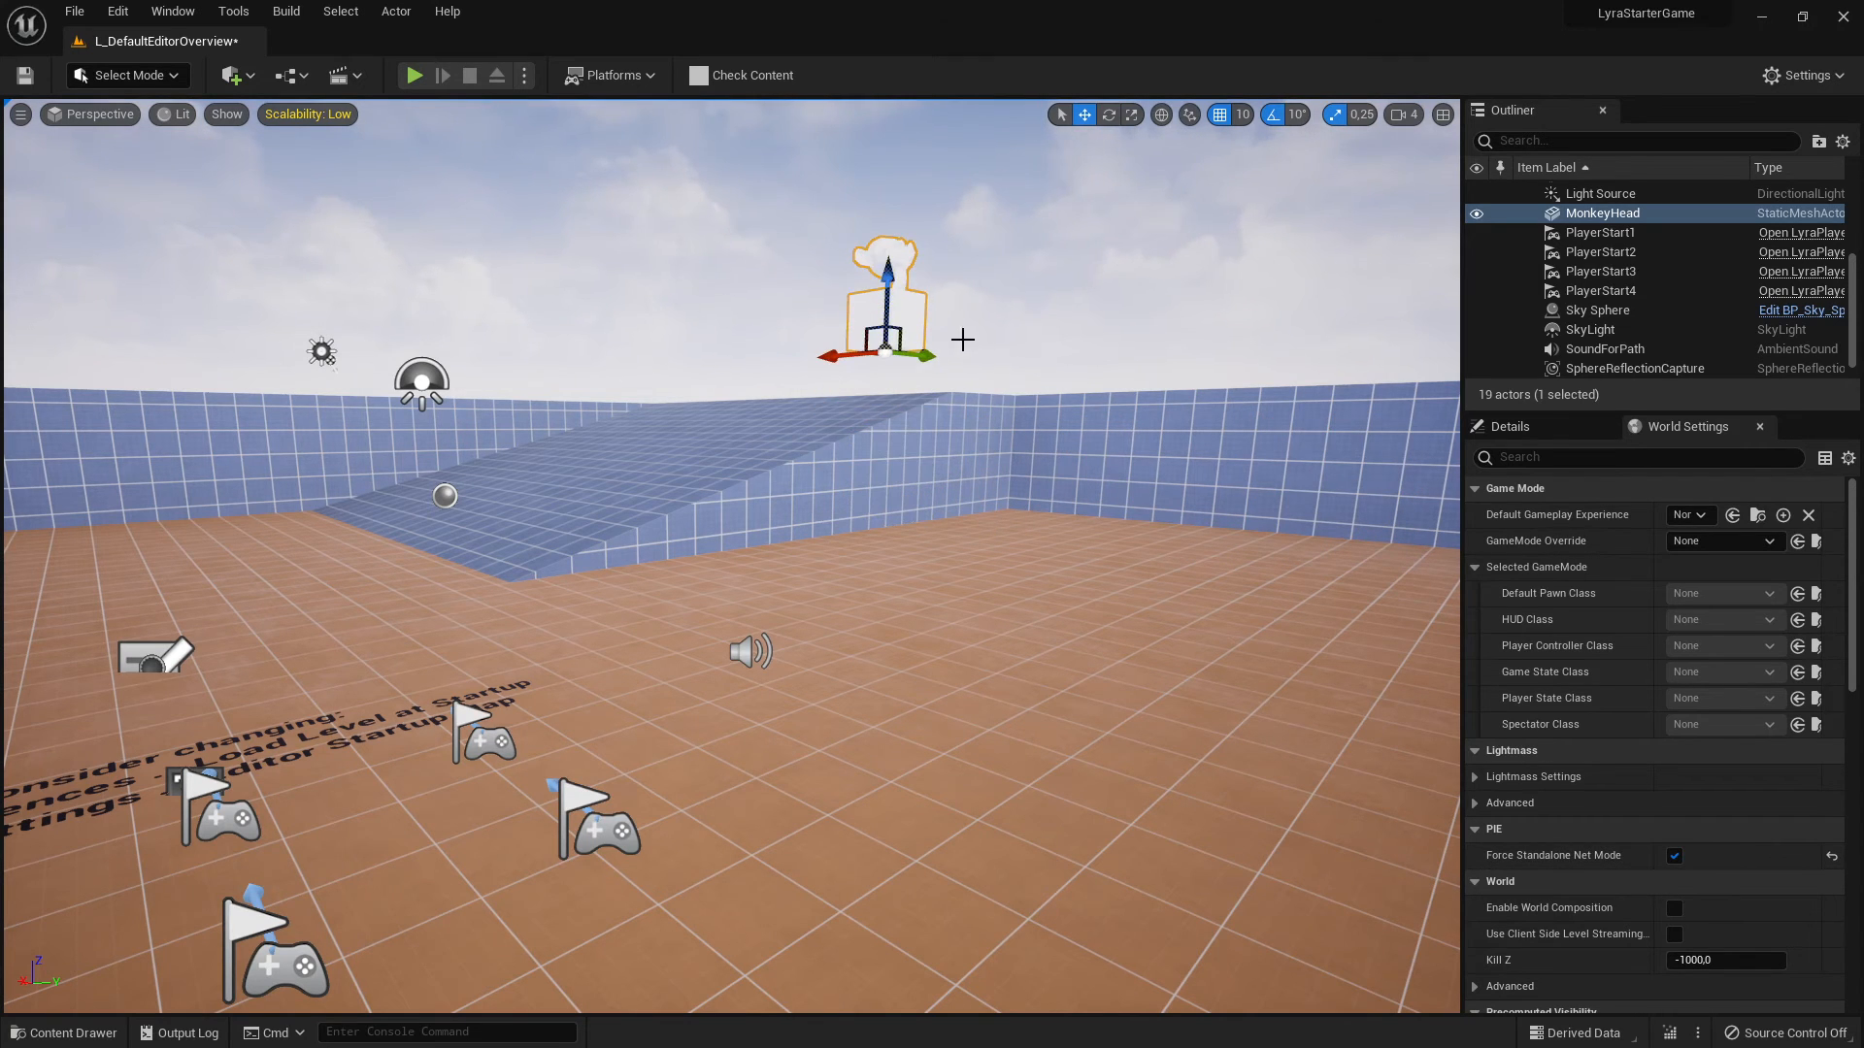
drag(877, 321, 934, 338)
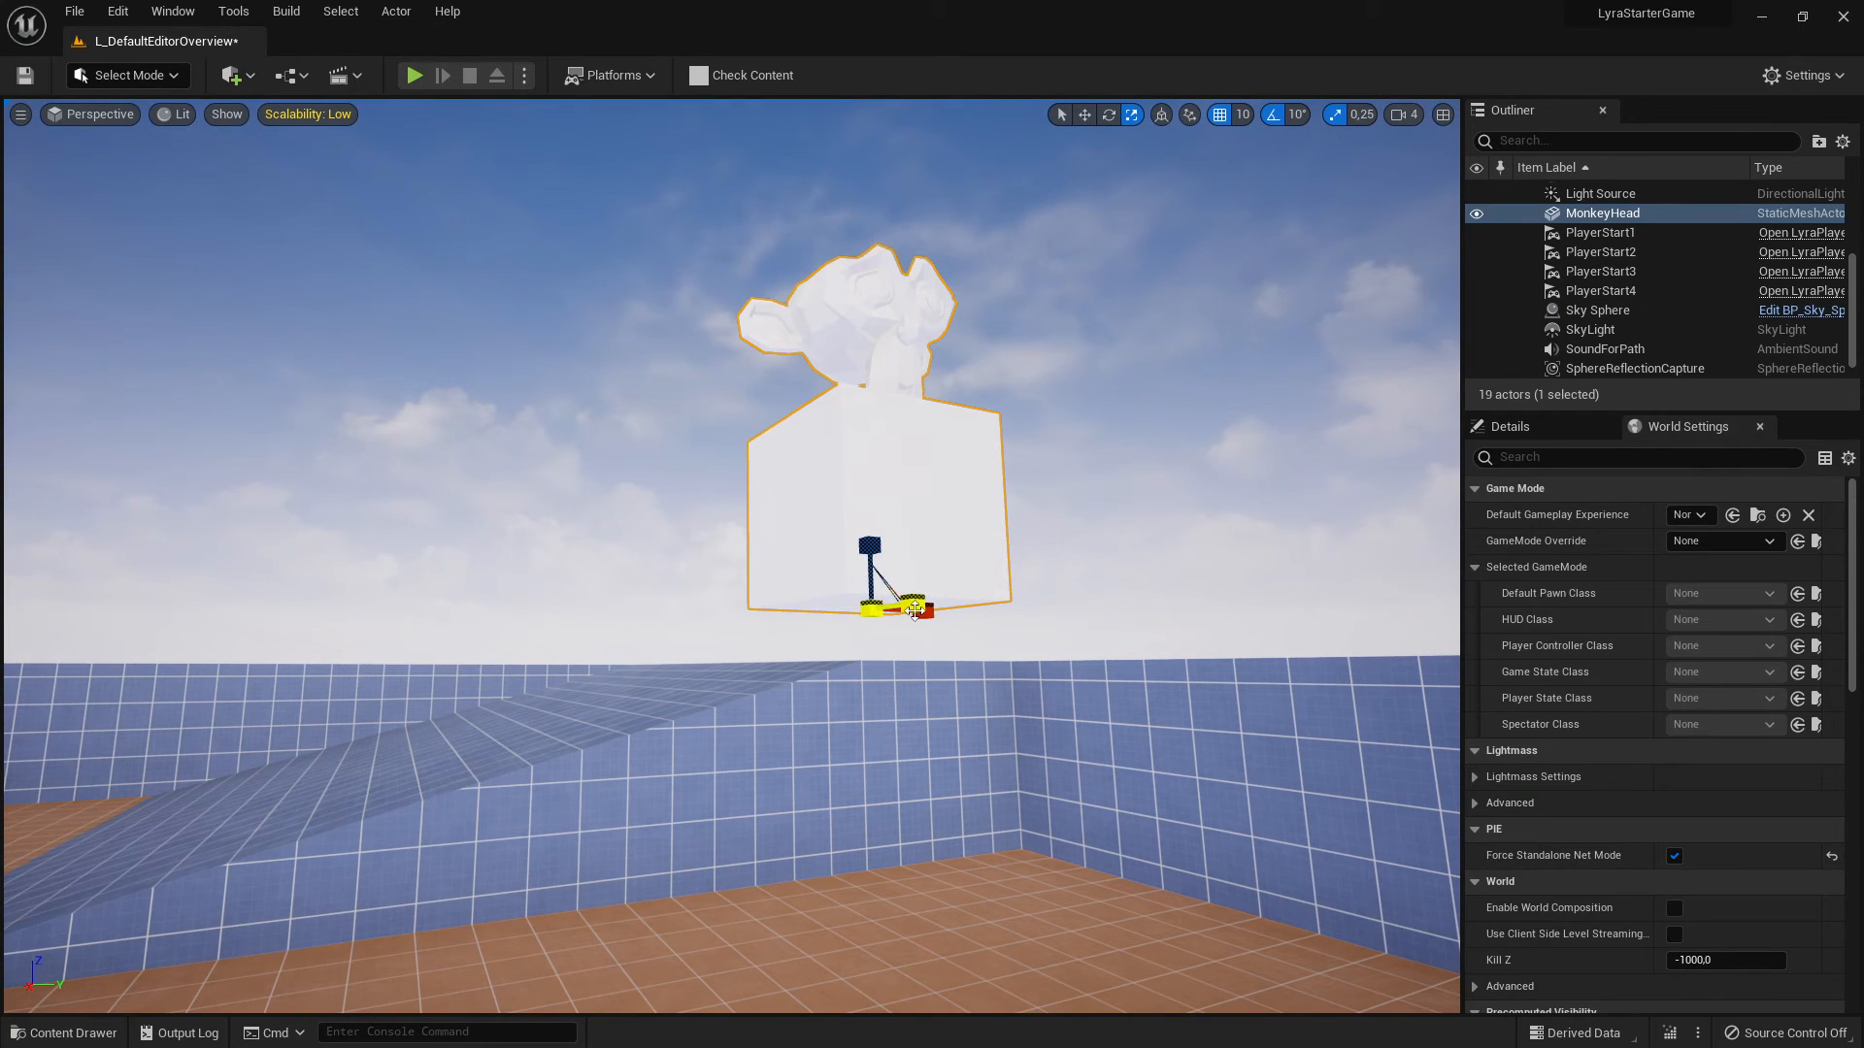
click(1083, 115)
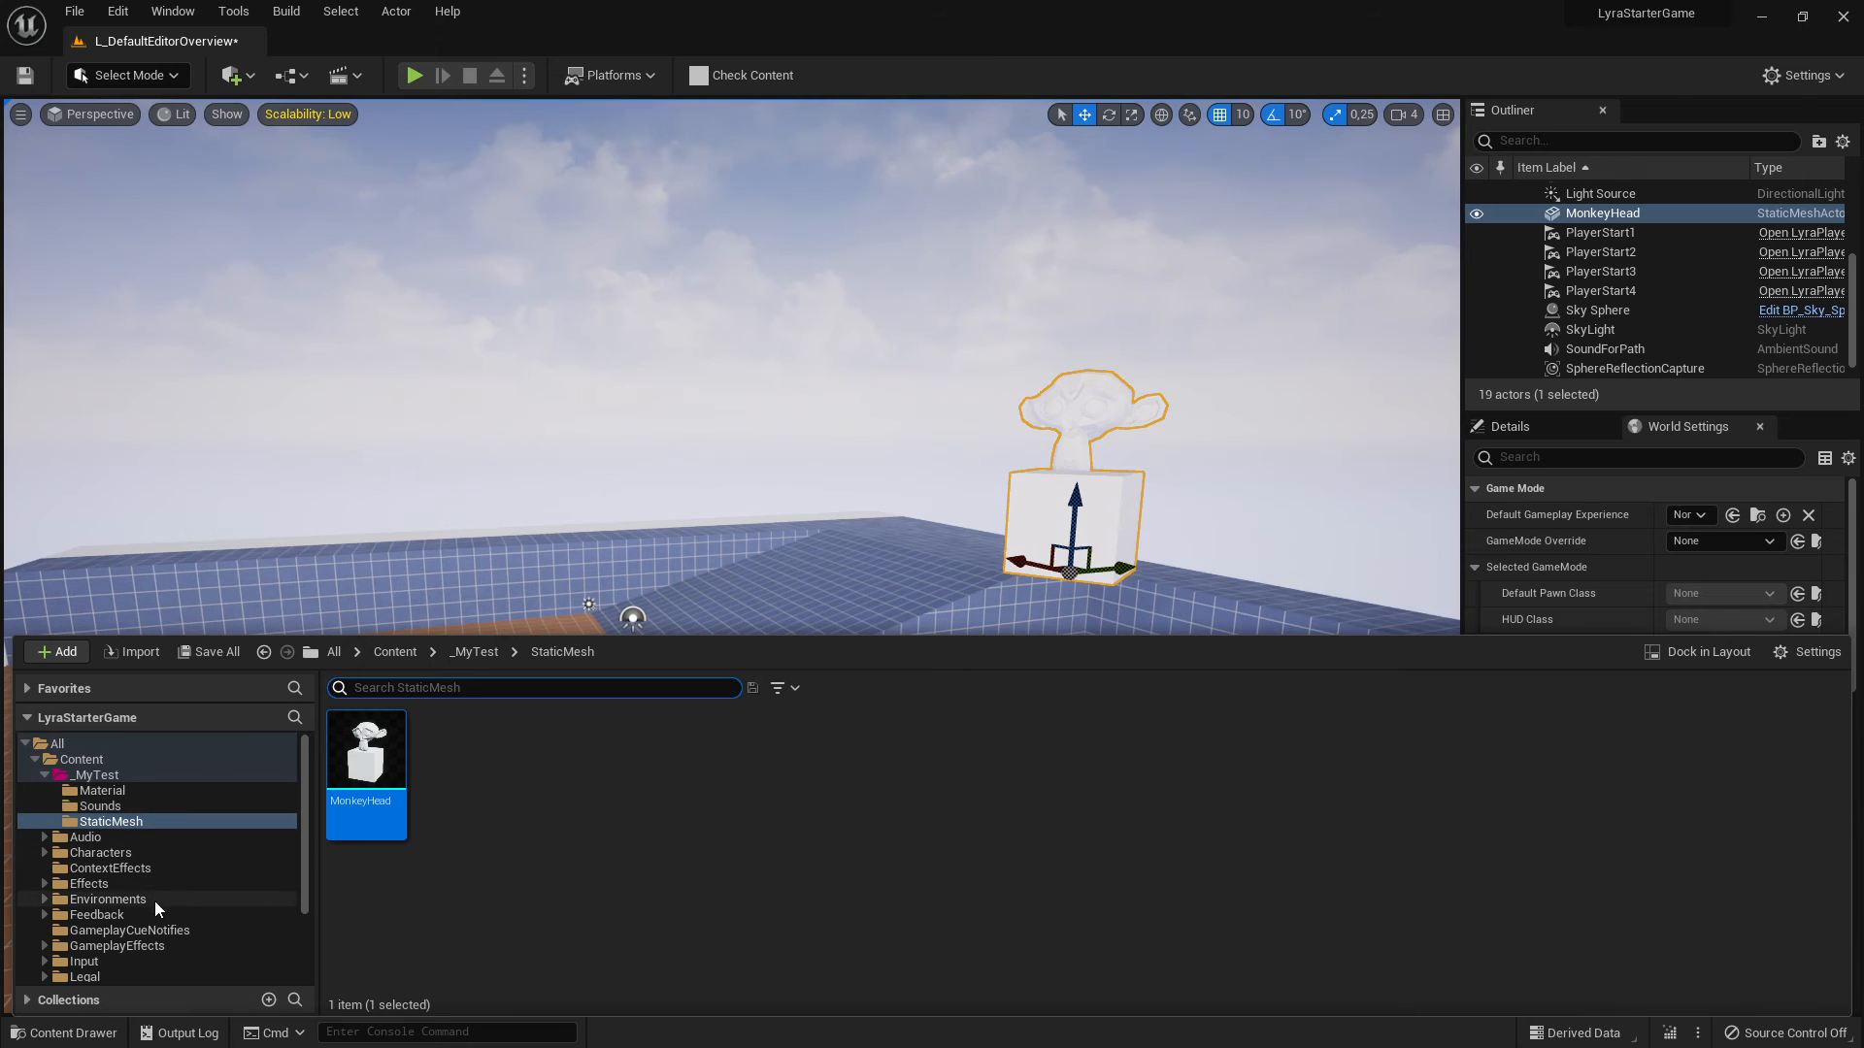
- Filter Content by Material and apply the green material to the MonkeyHead actor
click(82, 759)
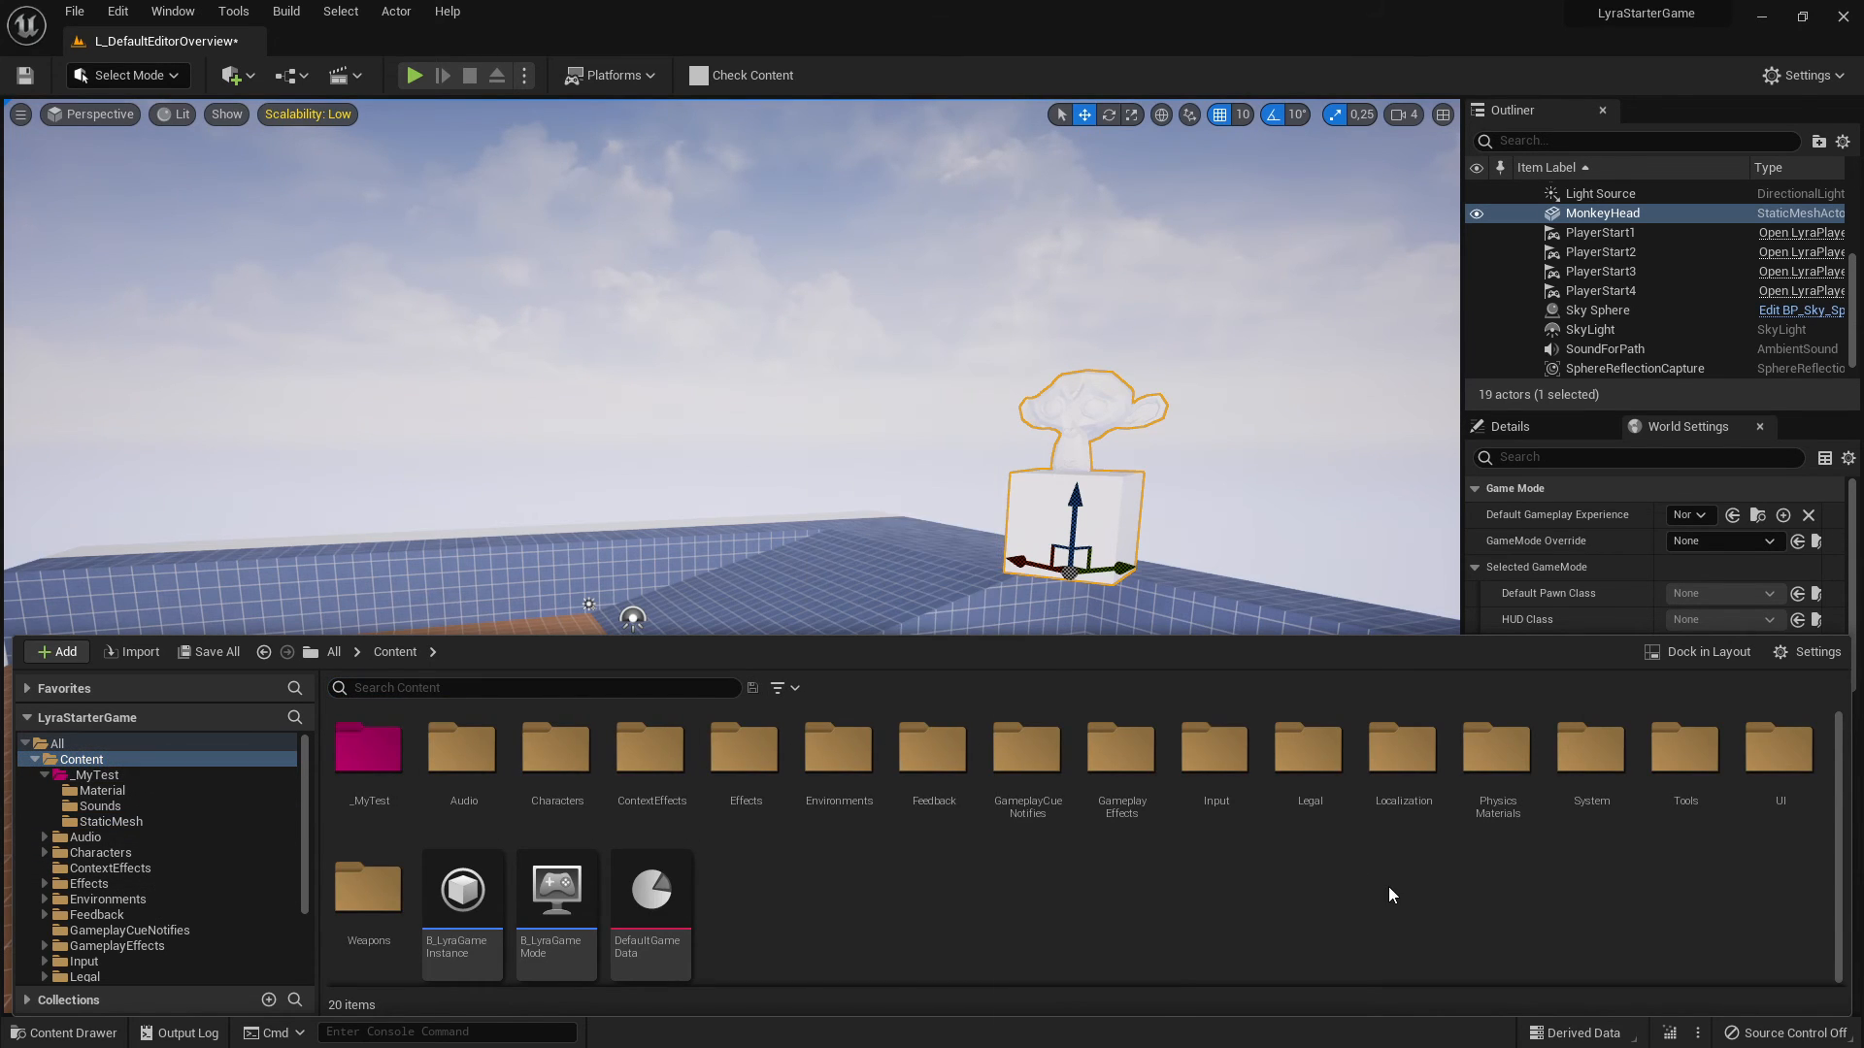
mouse_move(1025, 749)
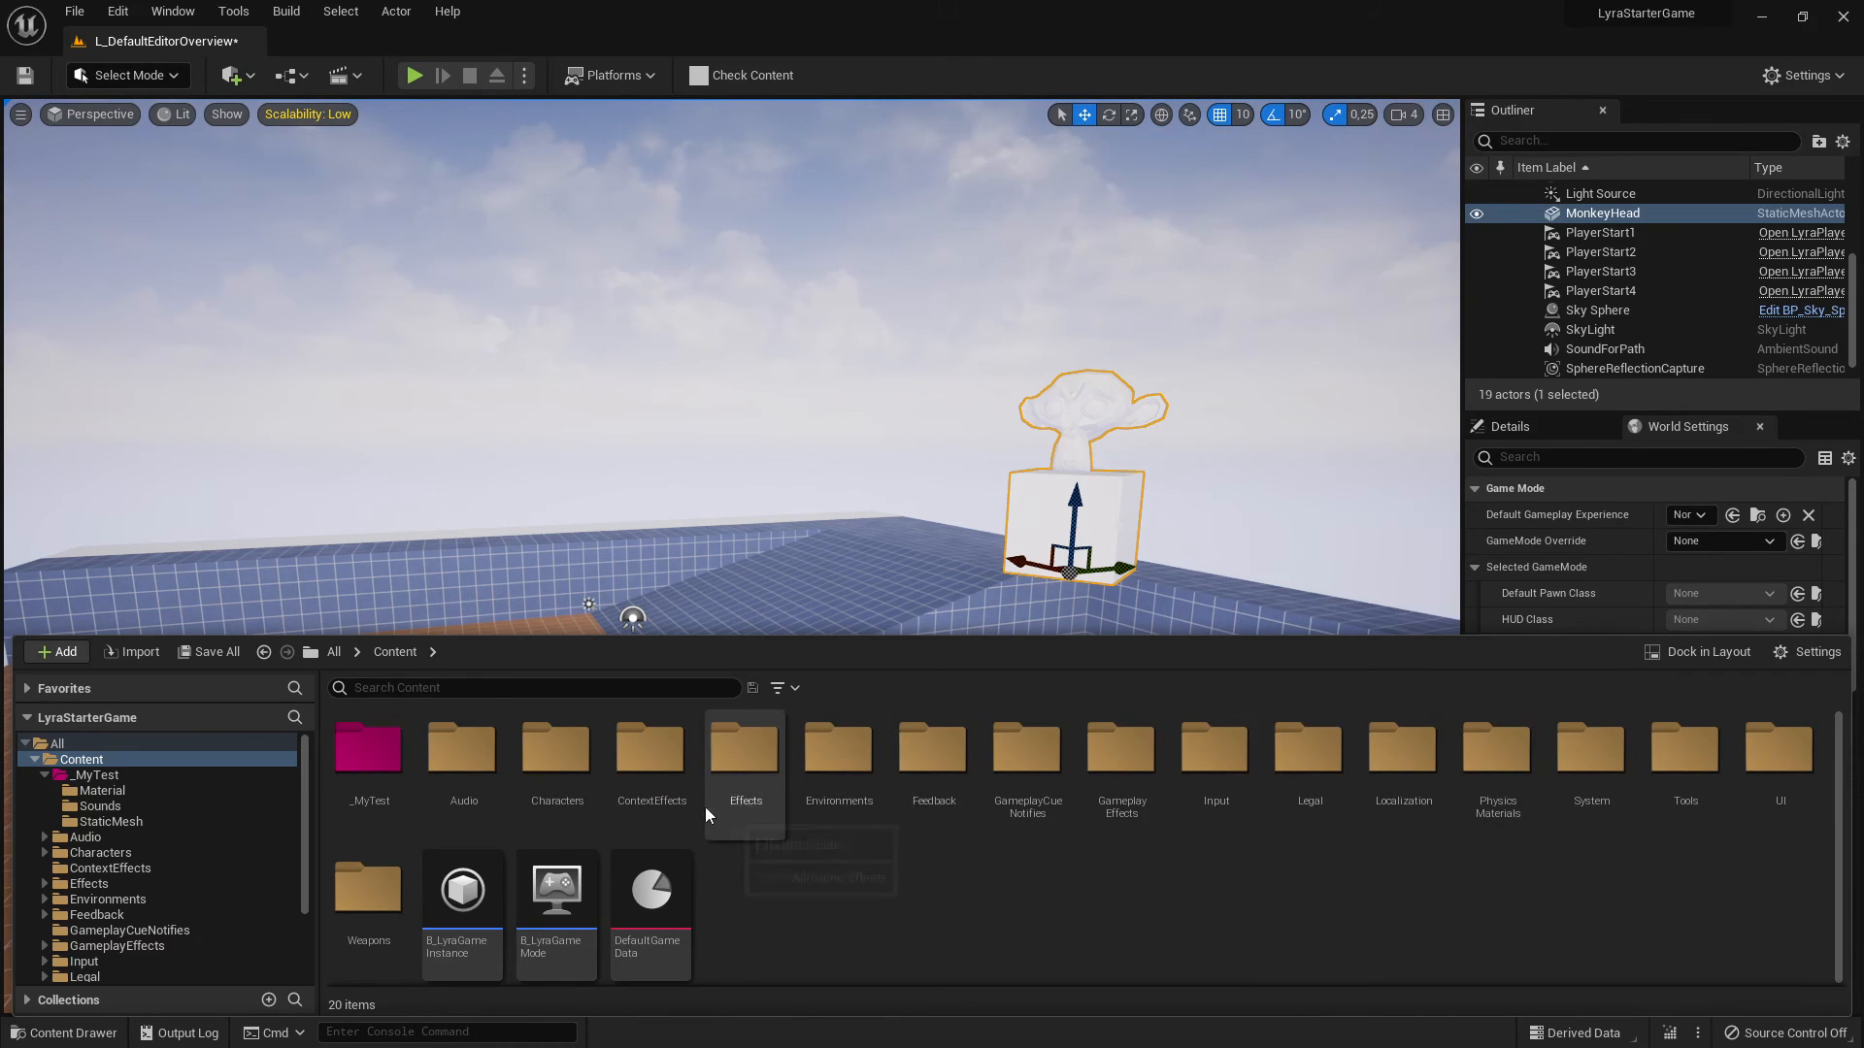
click(777, 688)
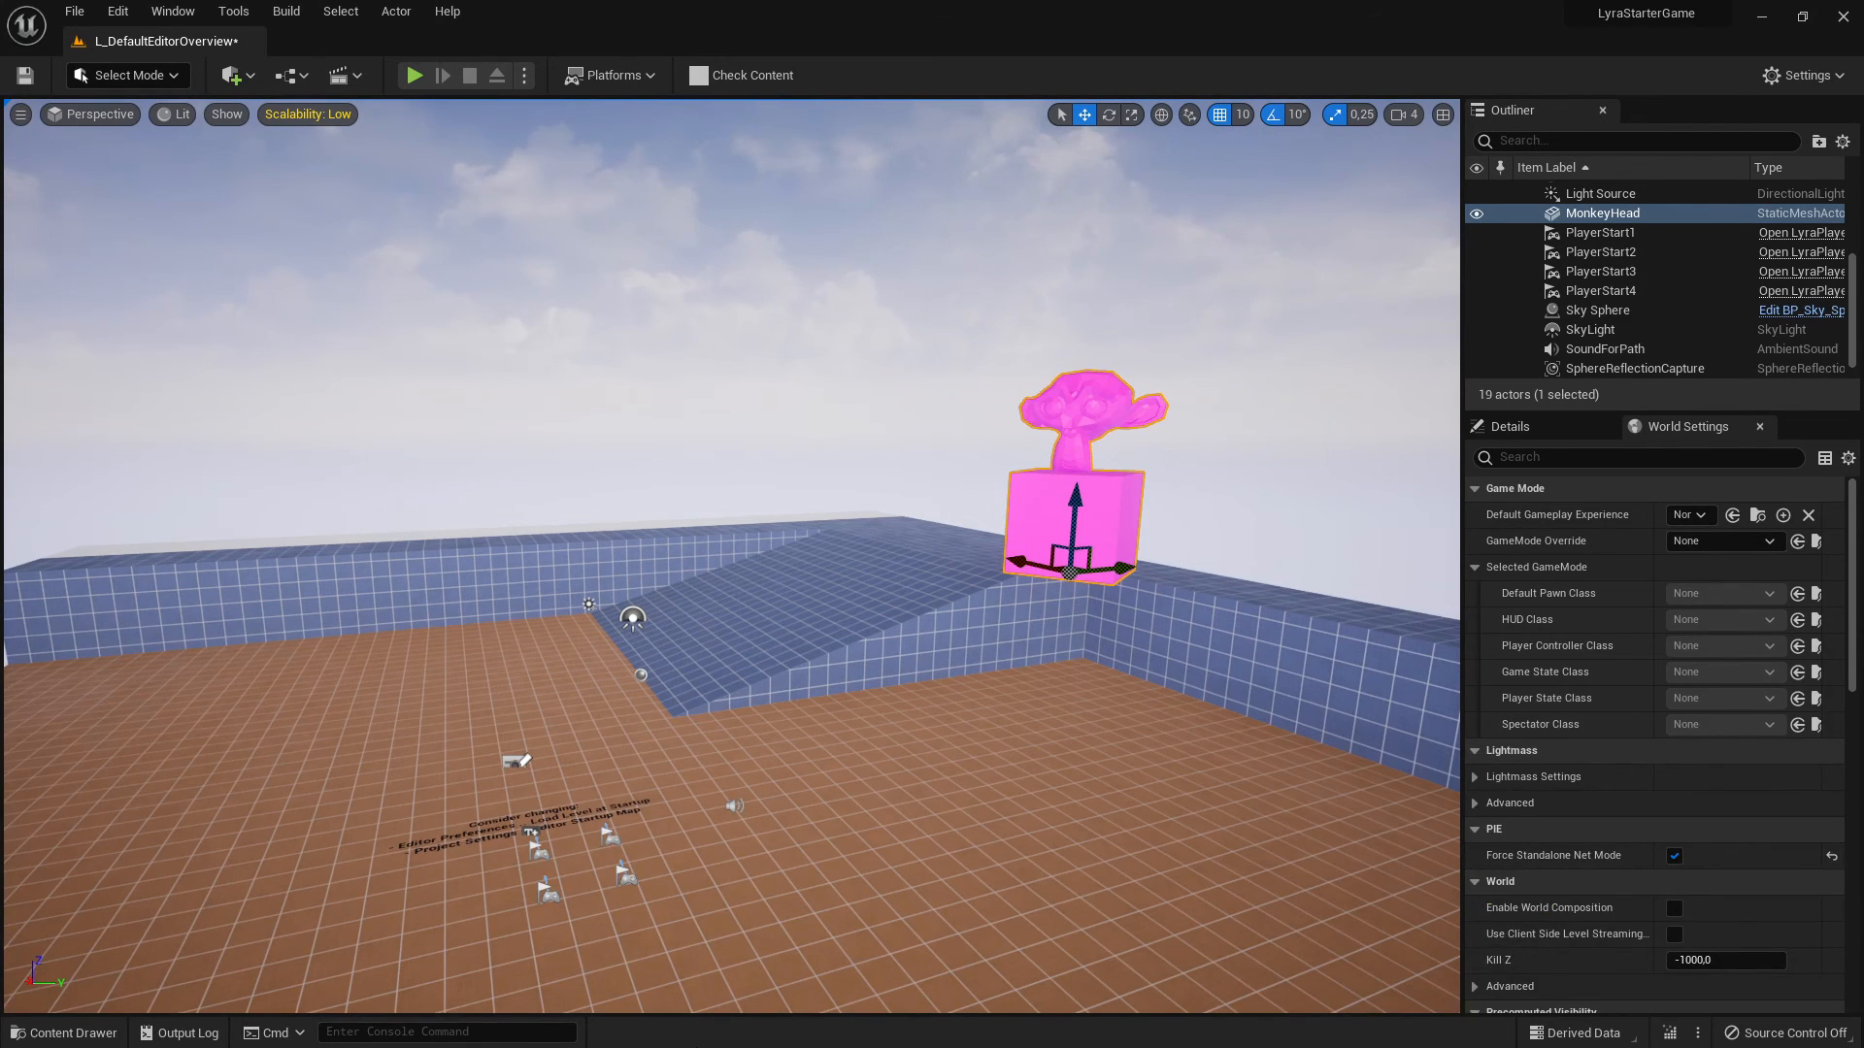
click(62, 1031)
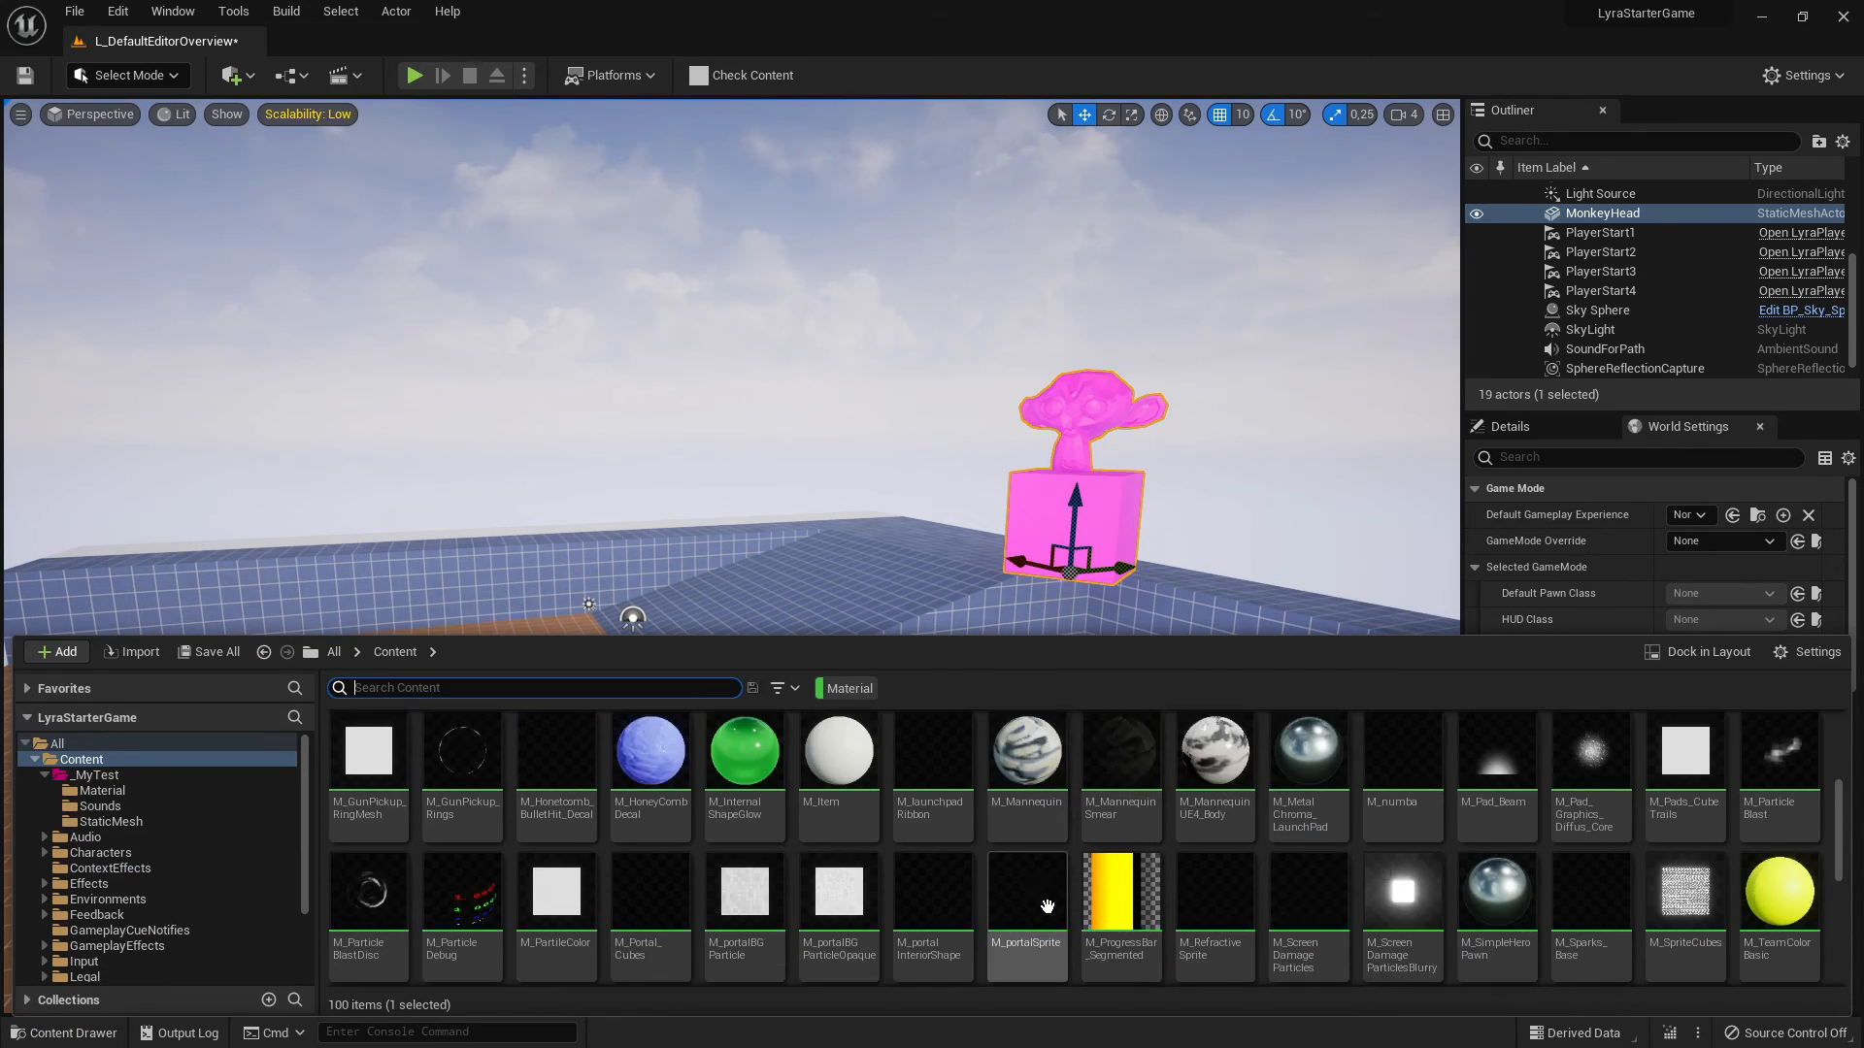
scroll(down, 3)
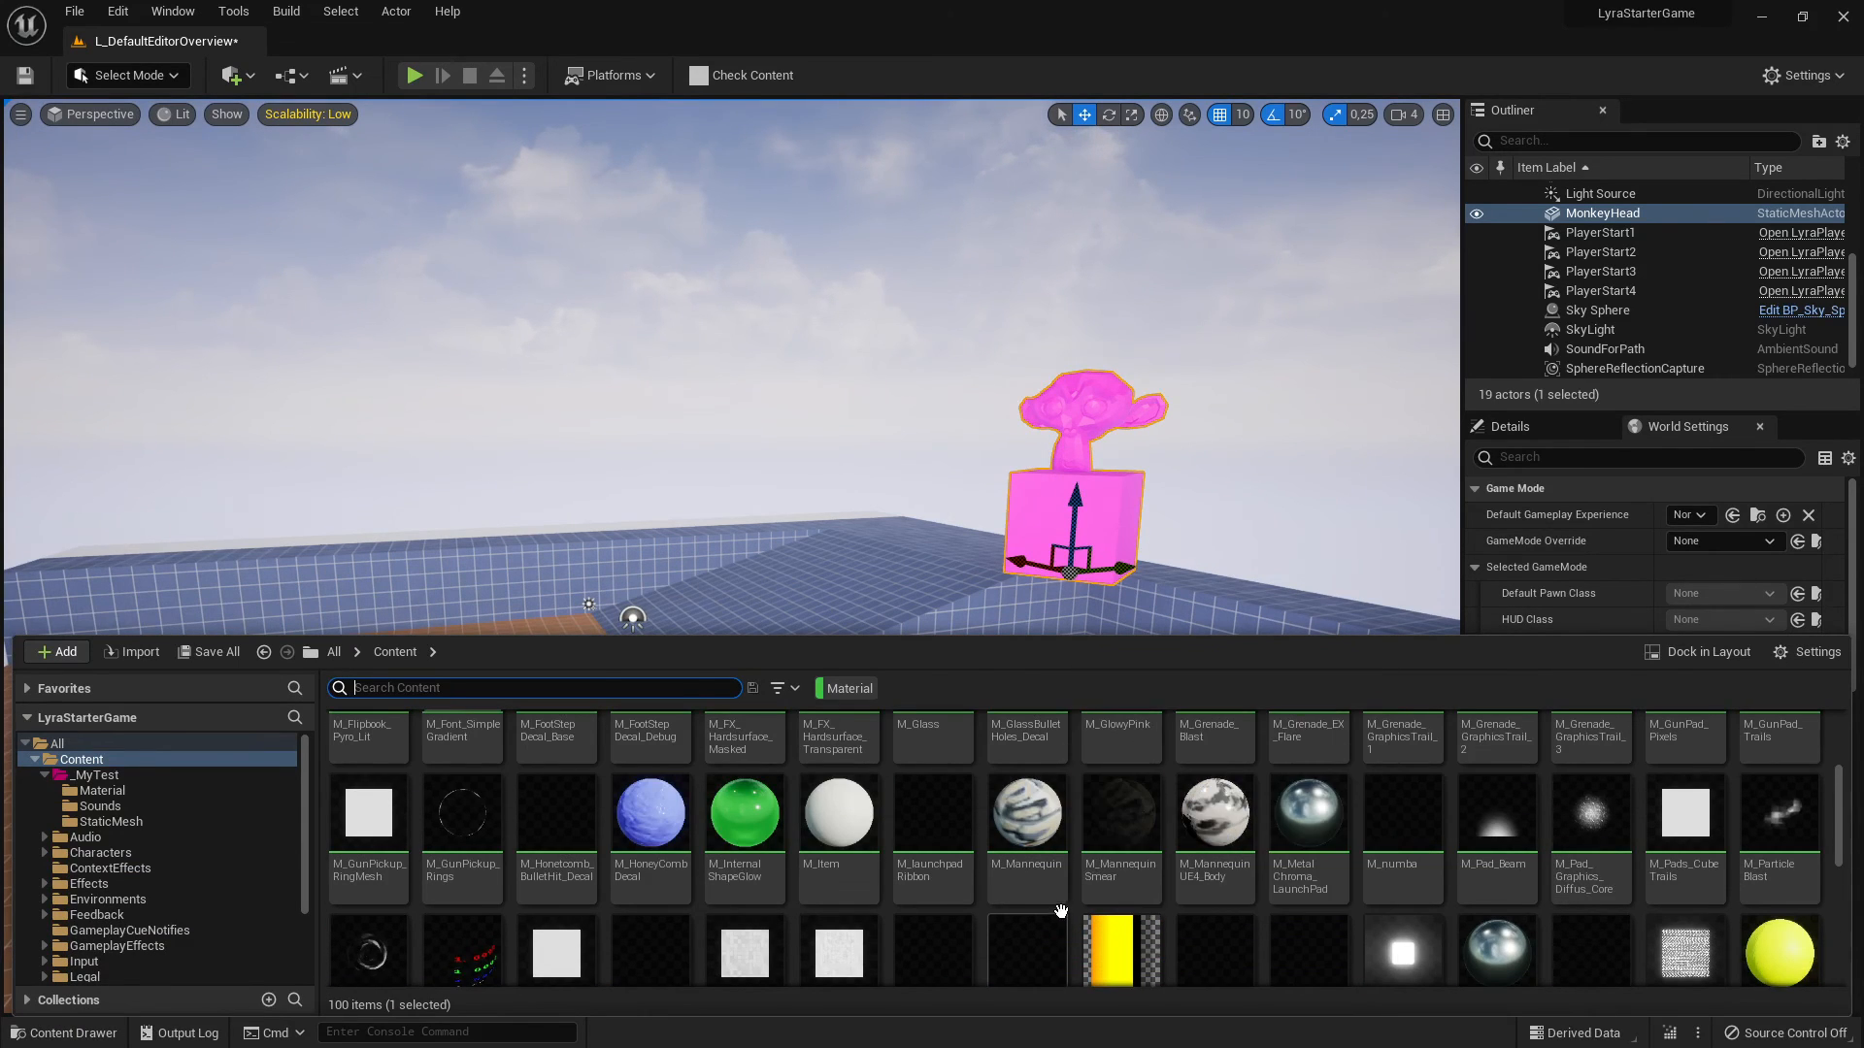
scroll(down, 3)
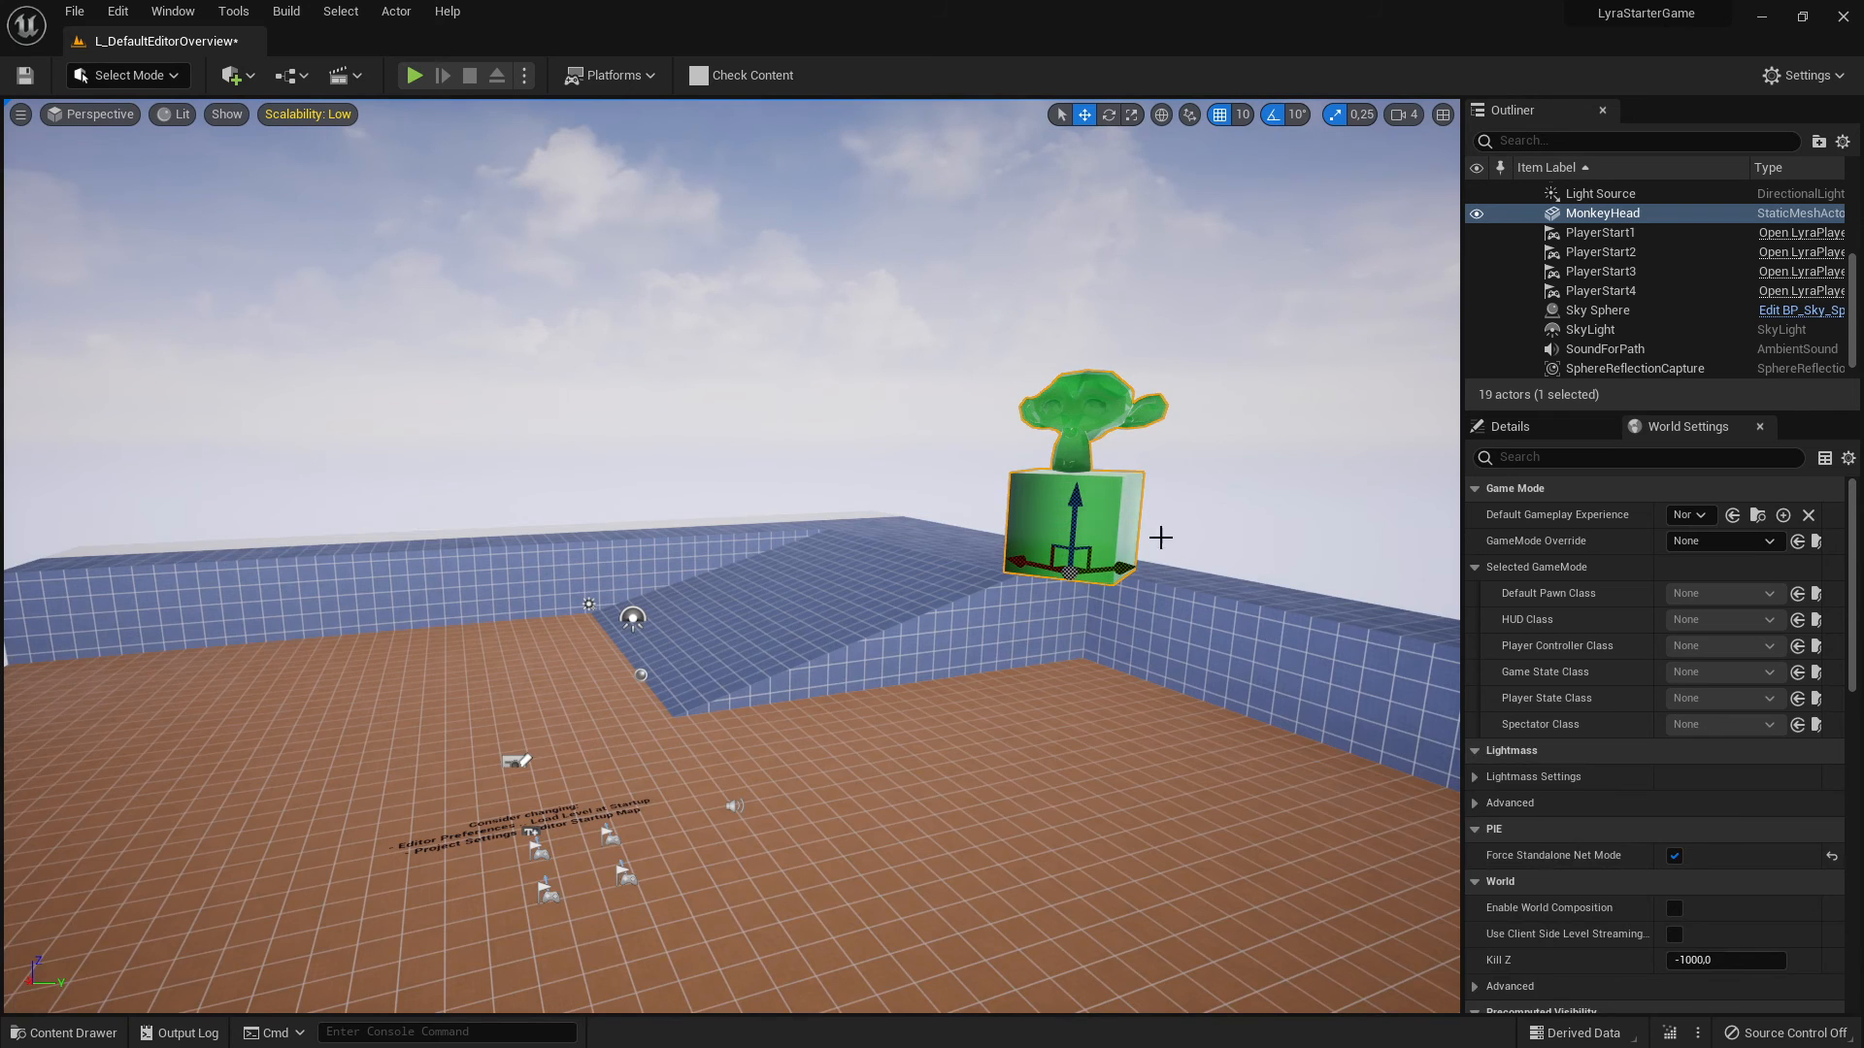
mouse_move(571, 101)
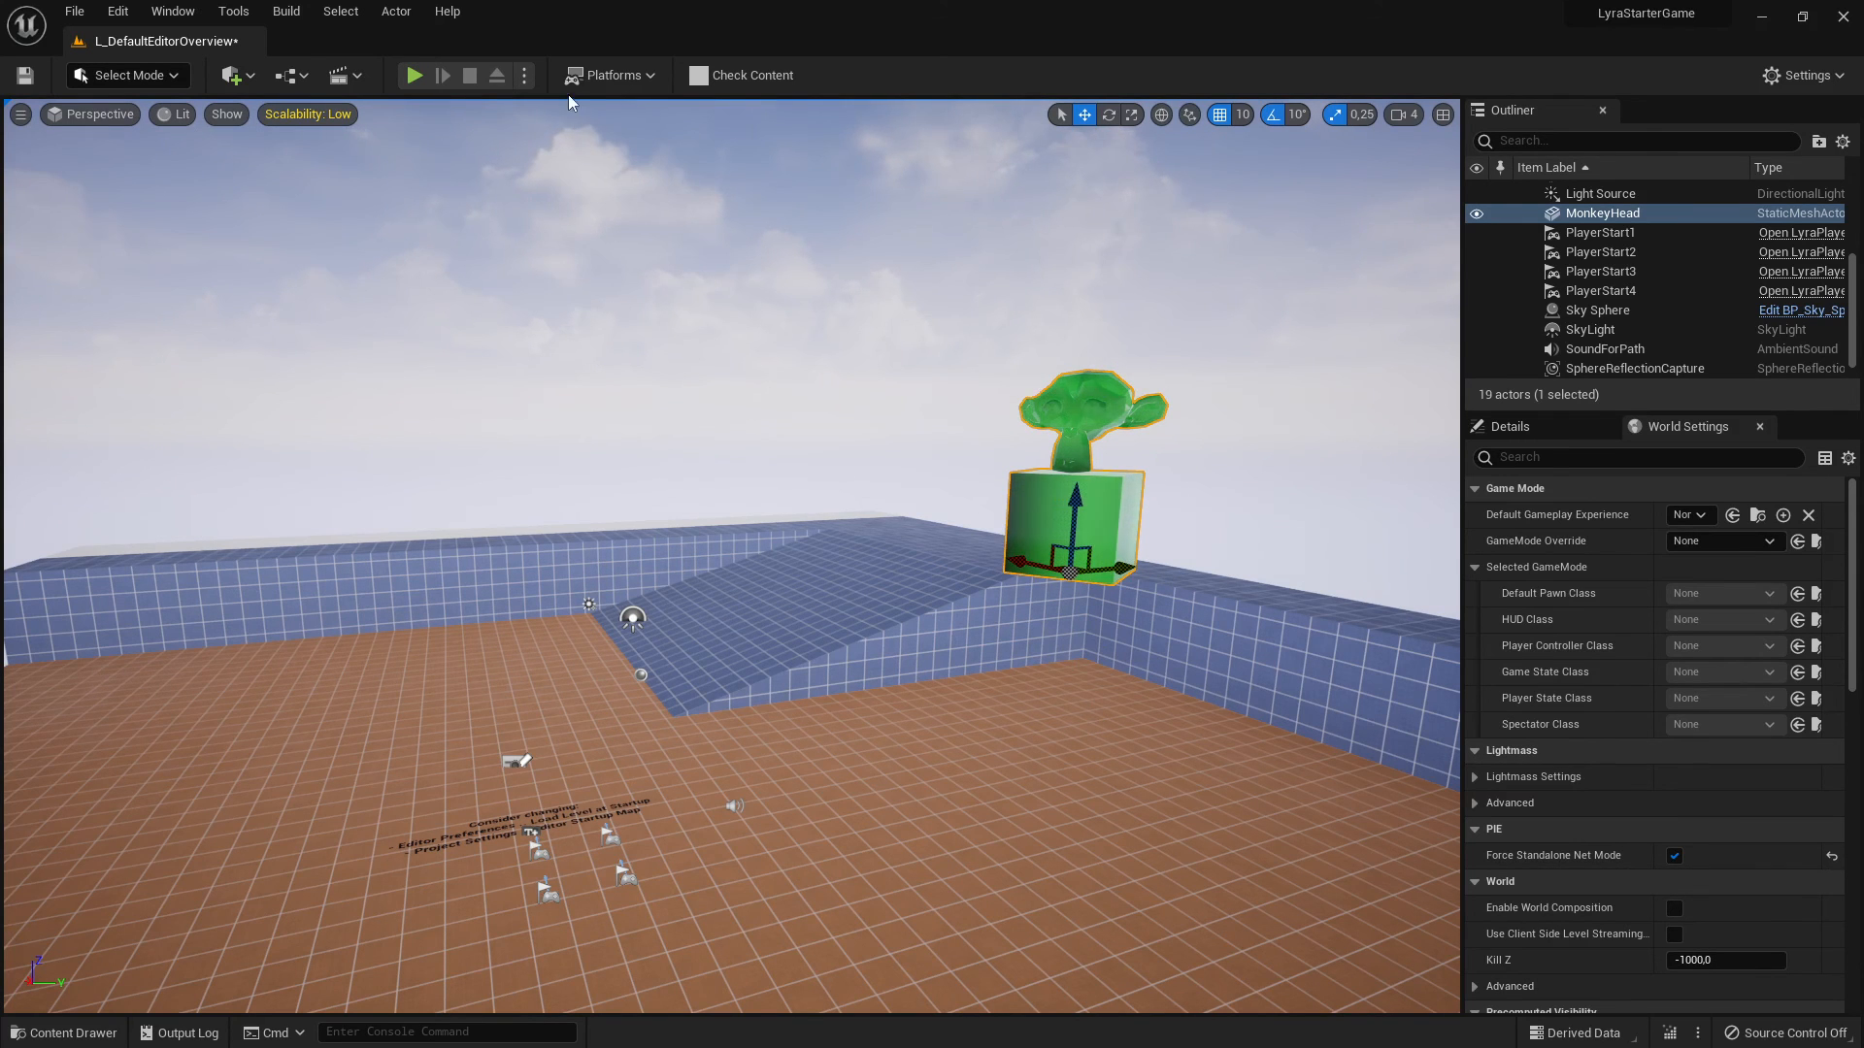
click(416, 76)
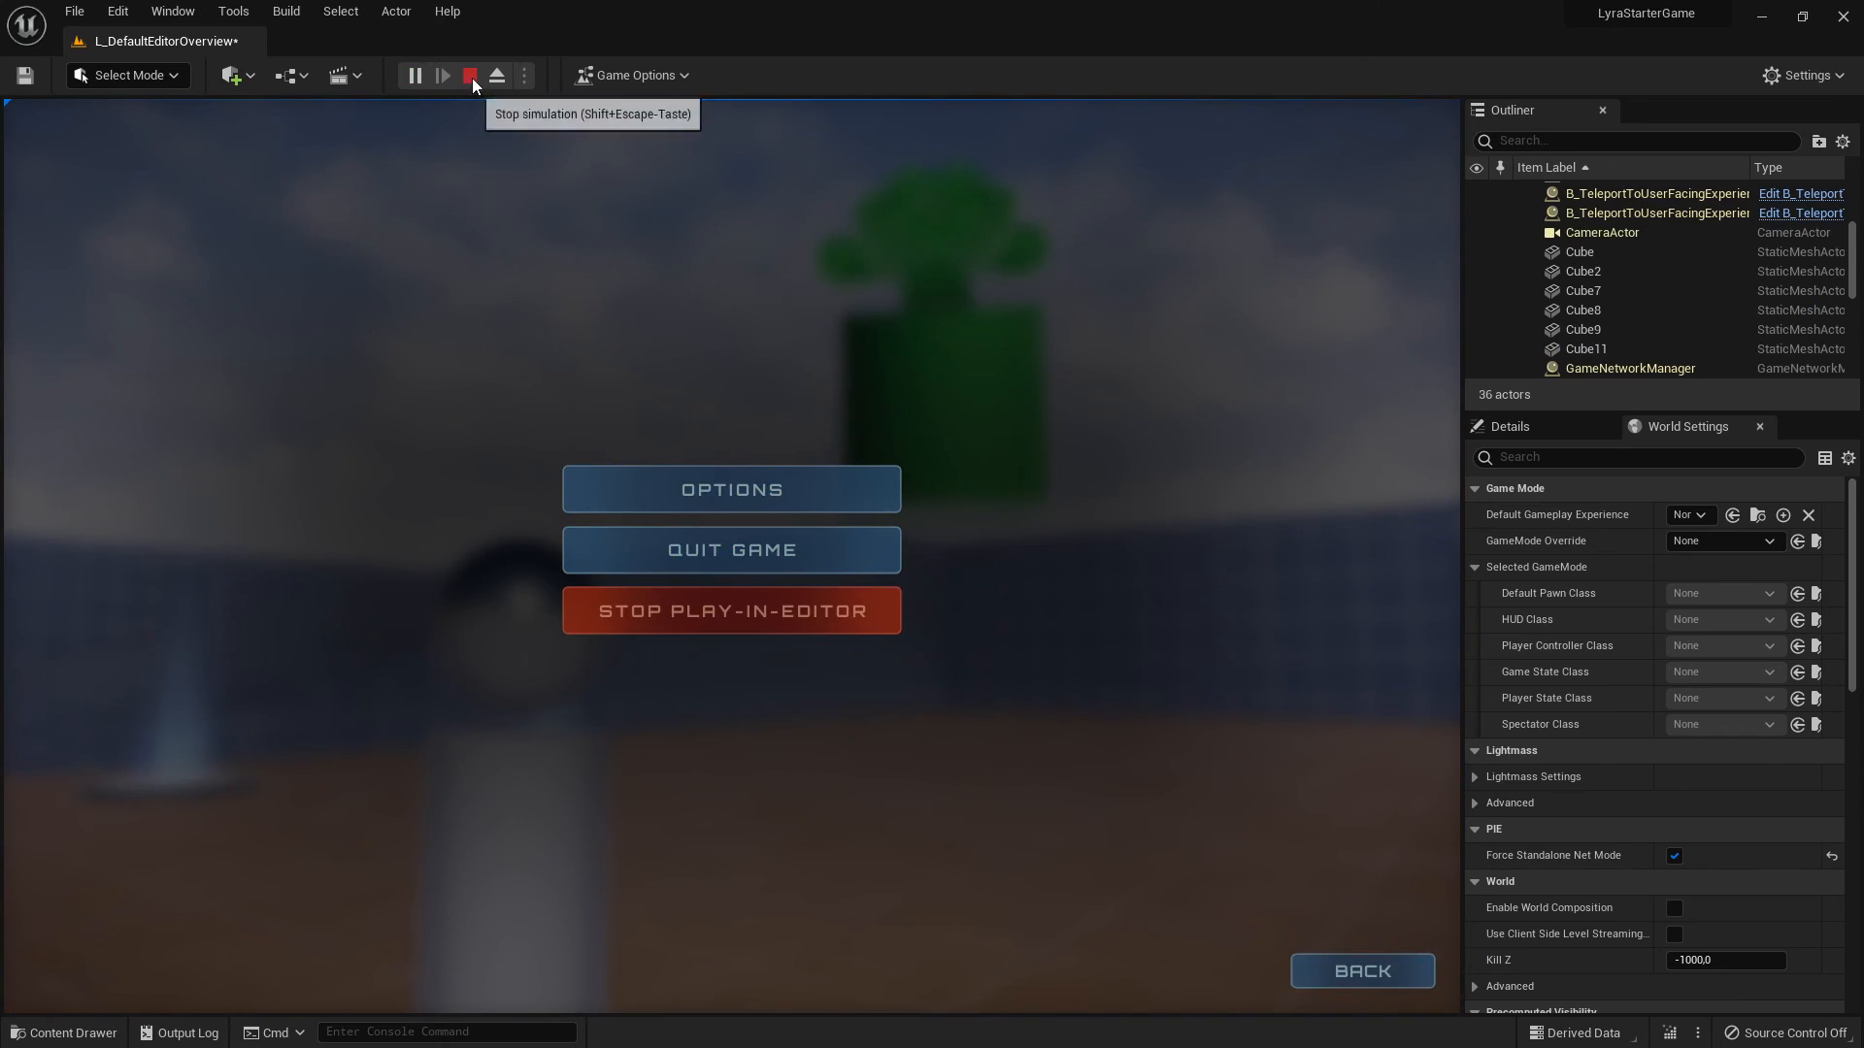
click(470, 76)
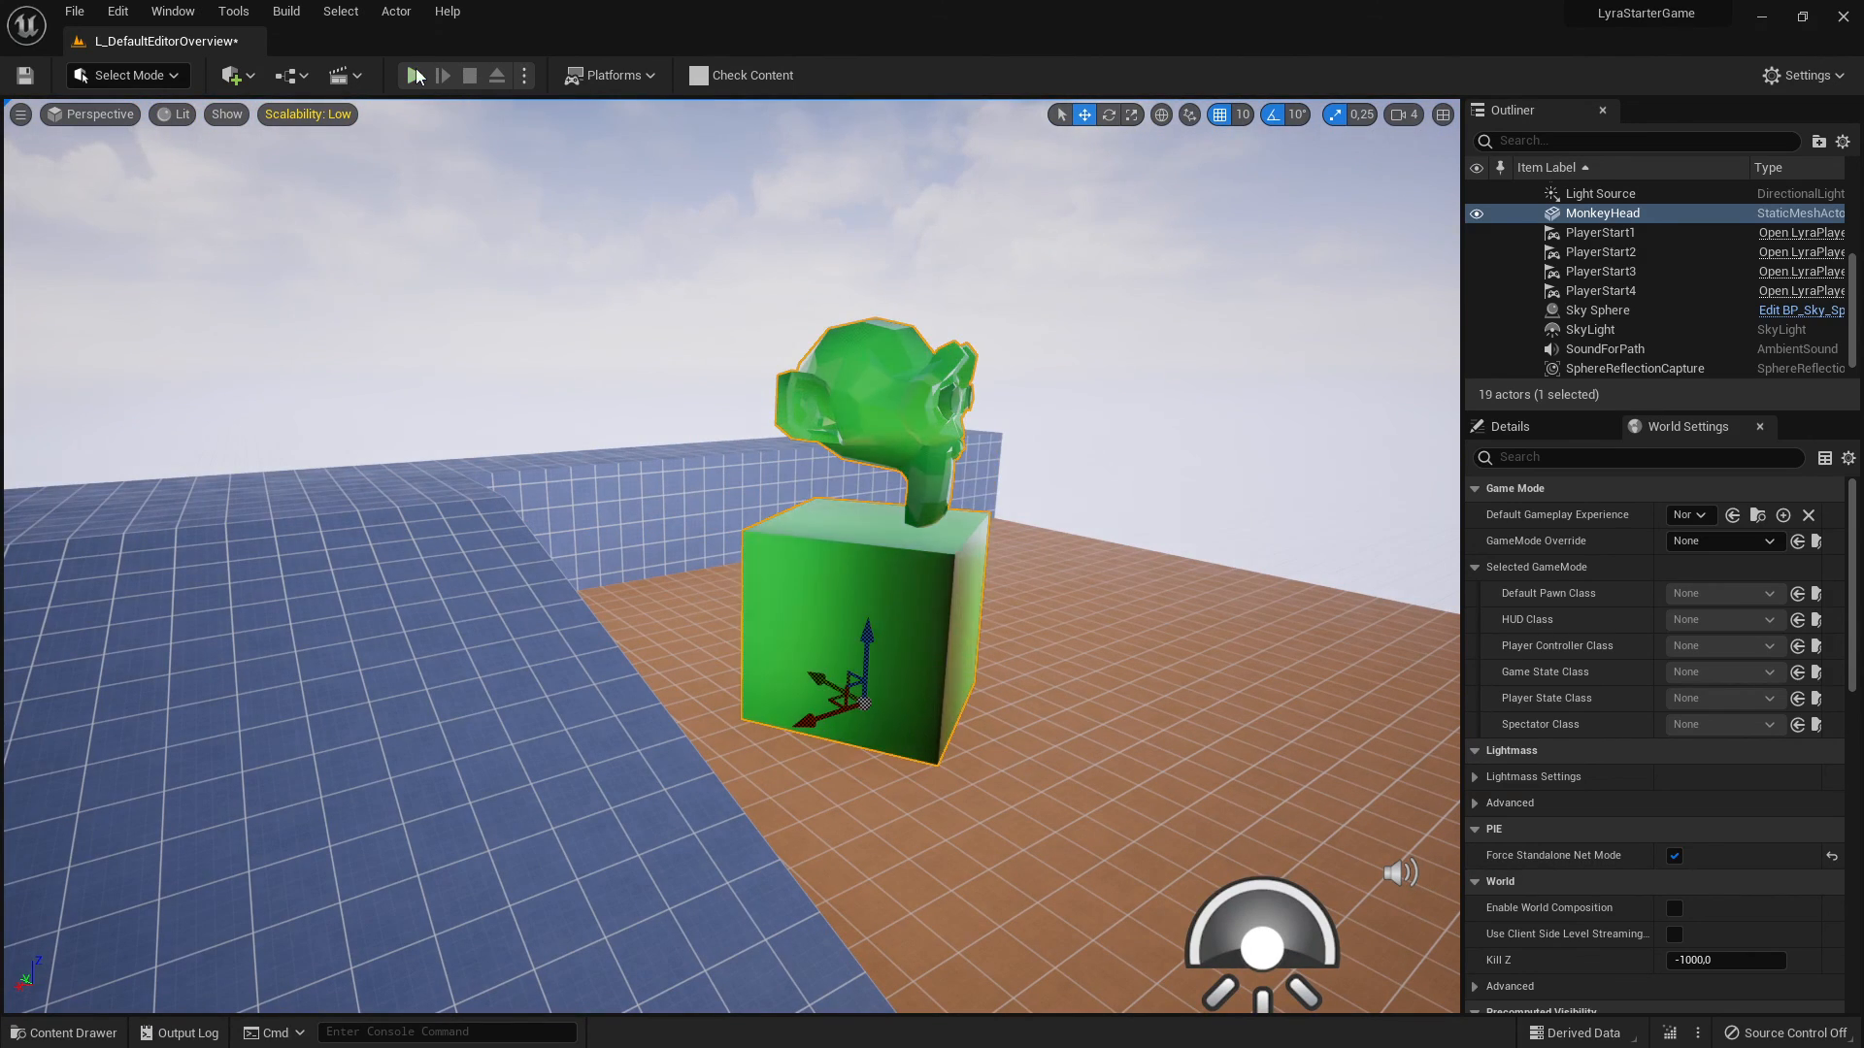
click(425, 75)
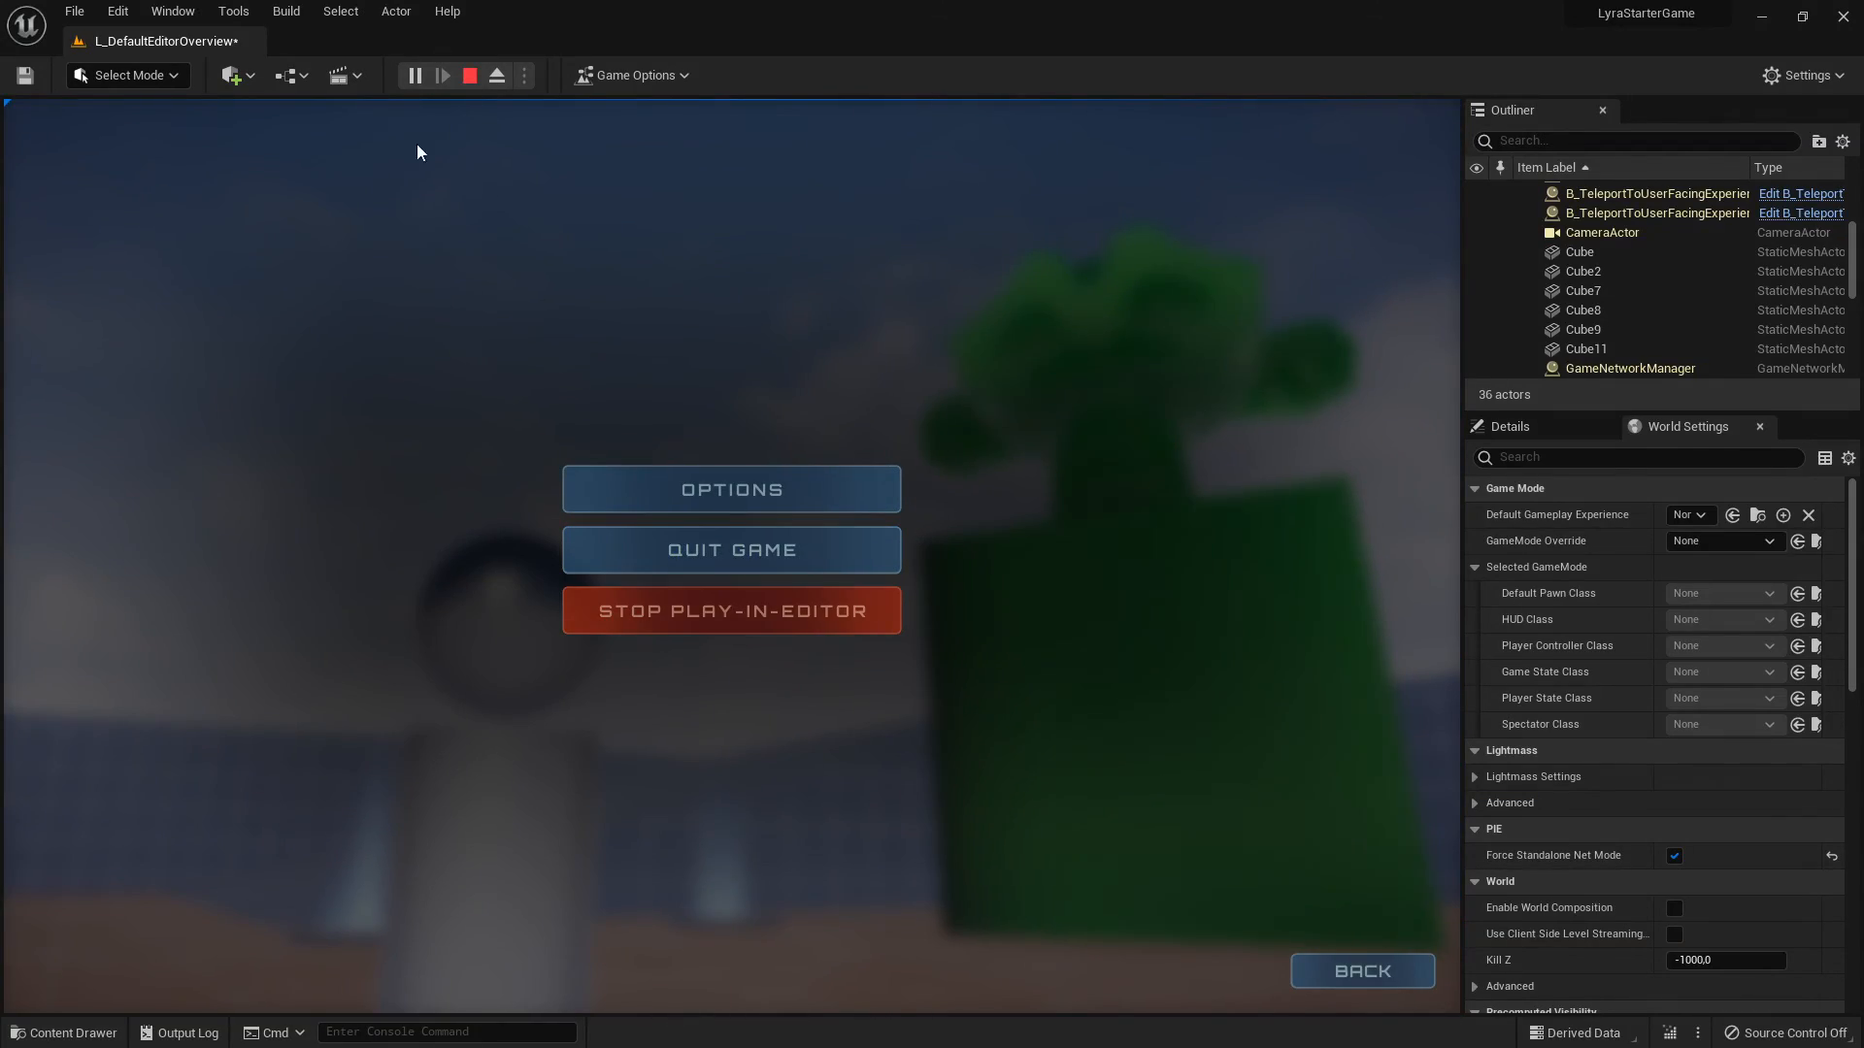
click(468, 76)
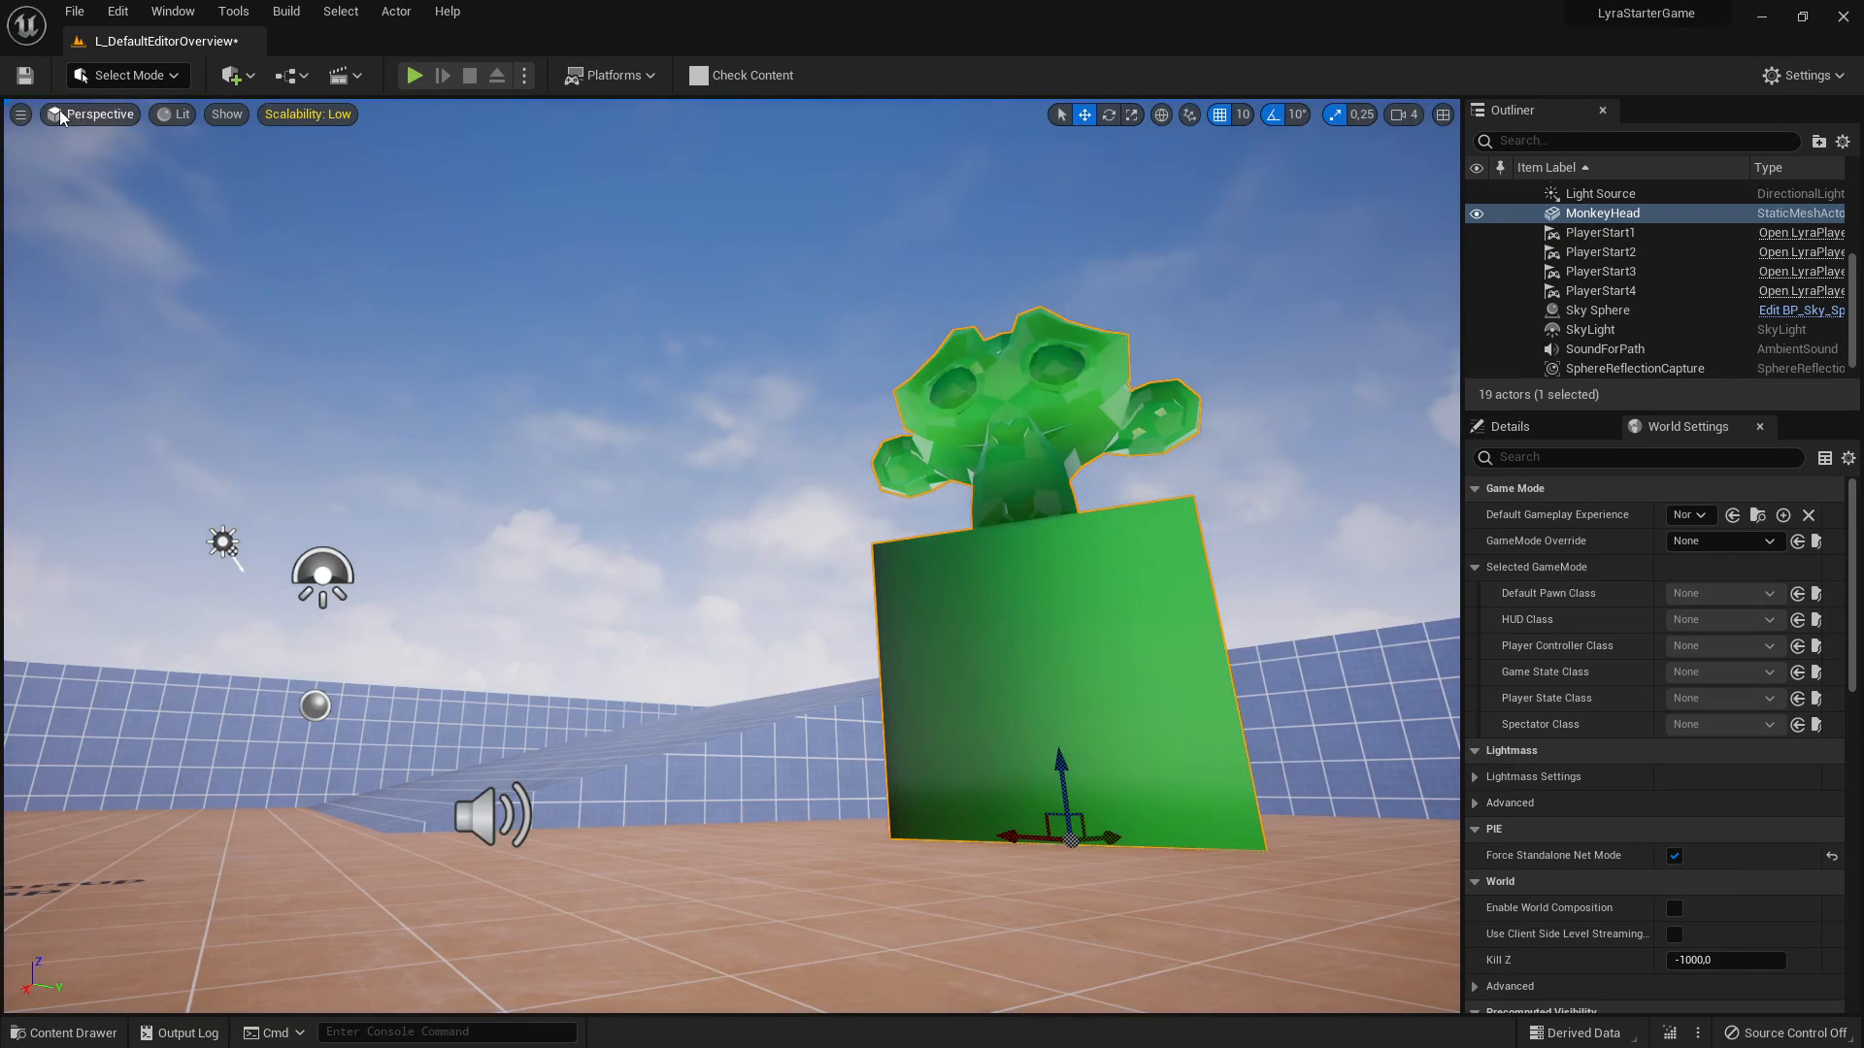